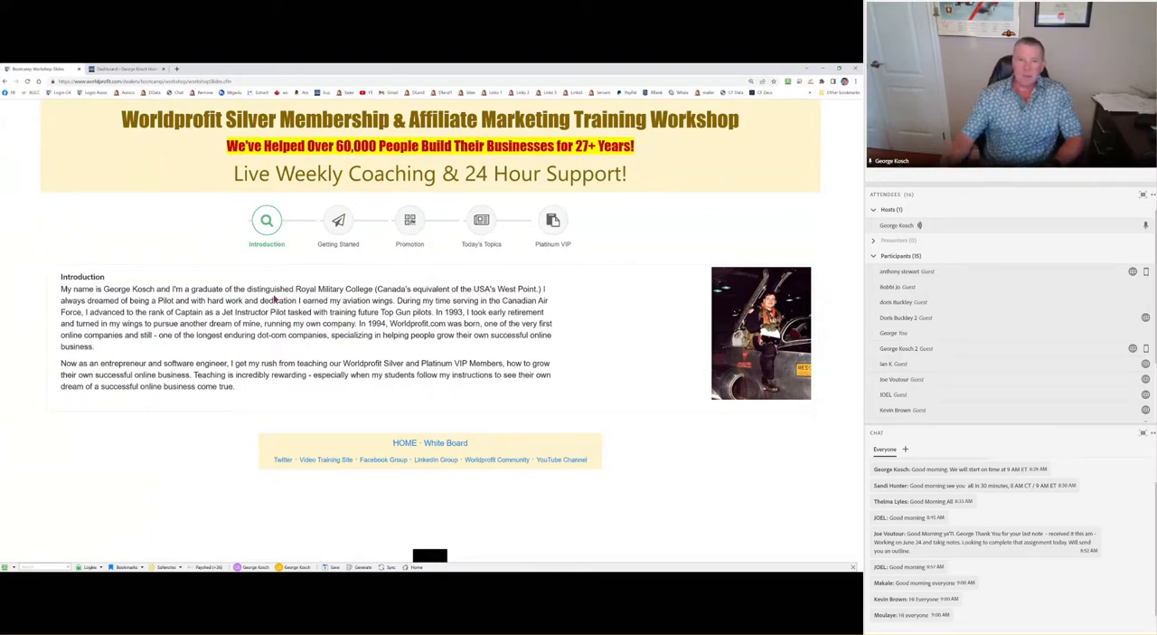
{"action": "mouse_move", "coordinate": [337, 261]}
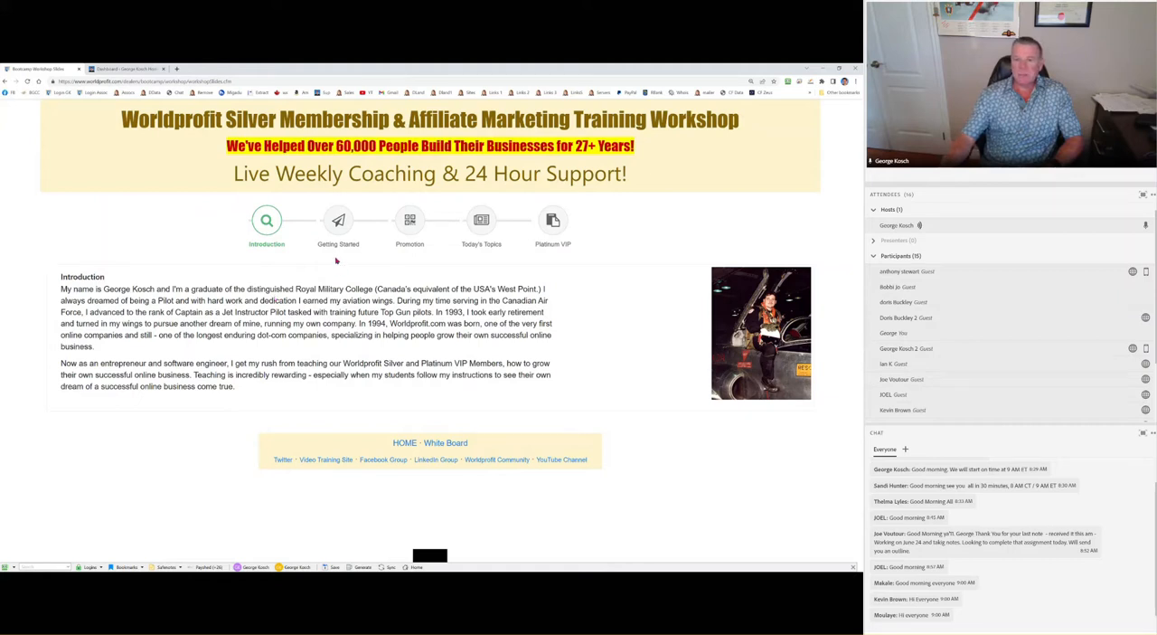
- Bring up the Getting Started steps to success in the workshop's step navigation
{"action": "left_click", "coordinate": [338, 221]}
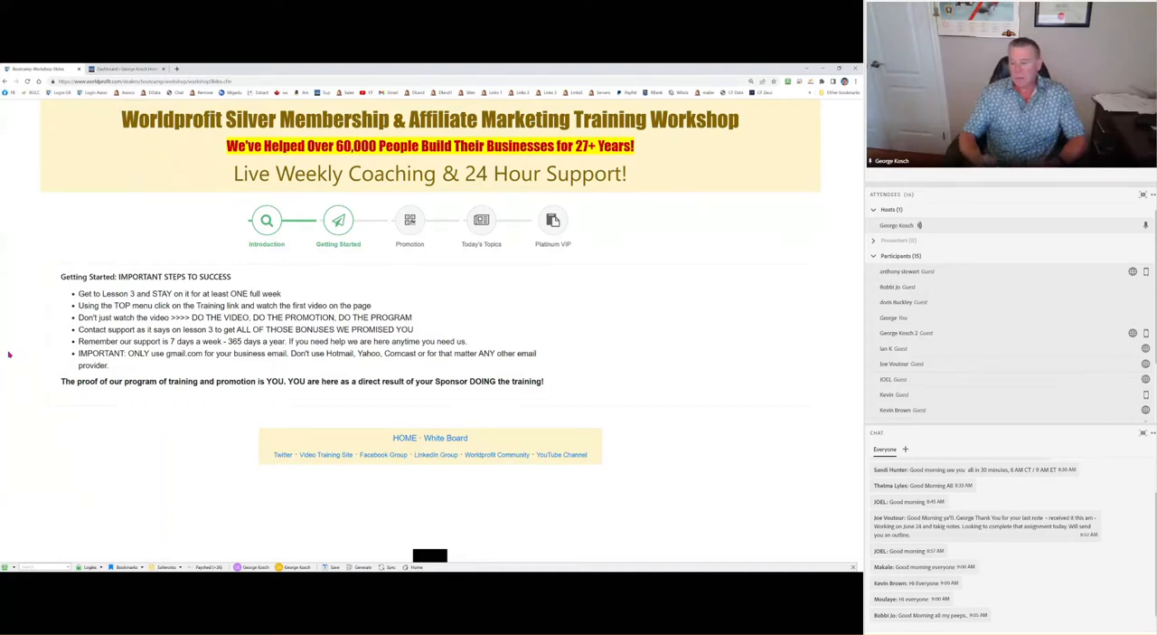
{"action": "mouse_move", "coordinate": [115, 327]}
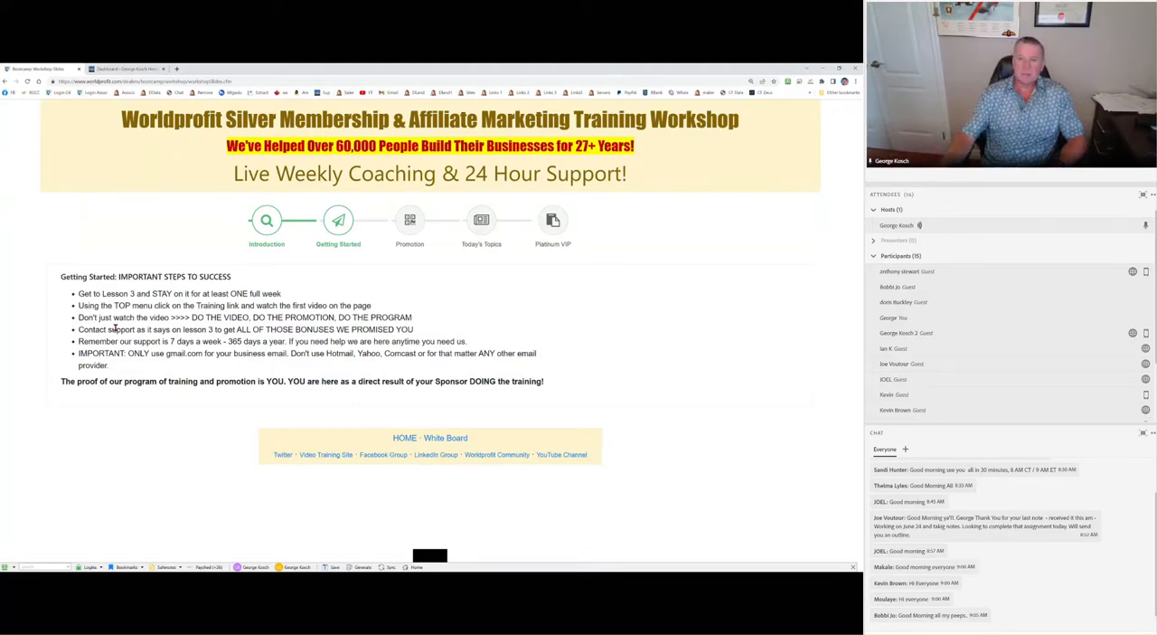
- Show the Promotion section listing the traffic and business management tools
{"action": "left_click", "coordinate": [408, 221]}
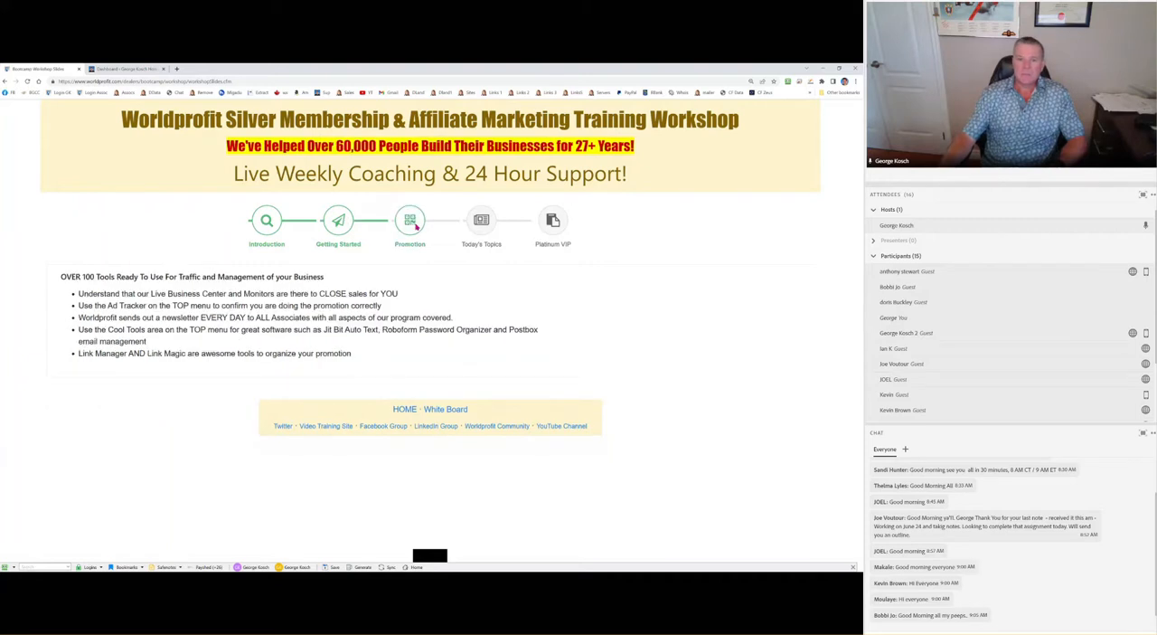
{"action": "mouse_move", "coordinate": [191, 396]}
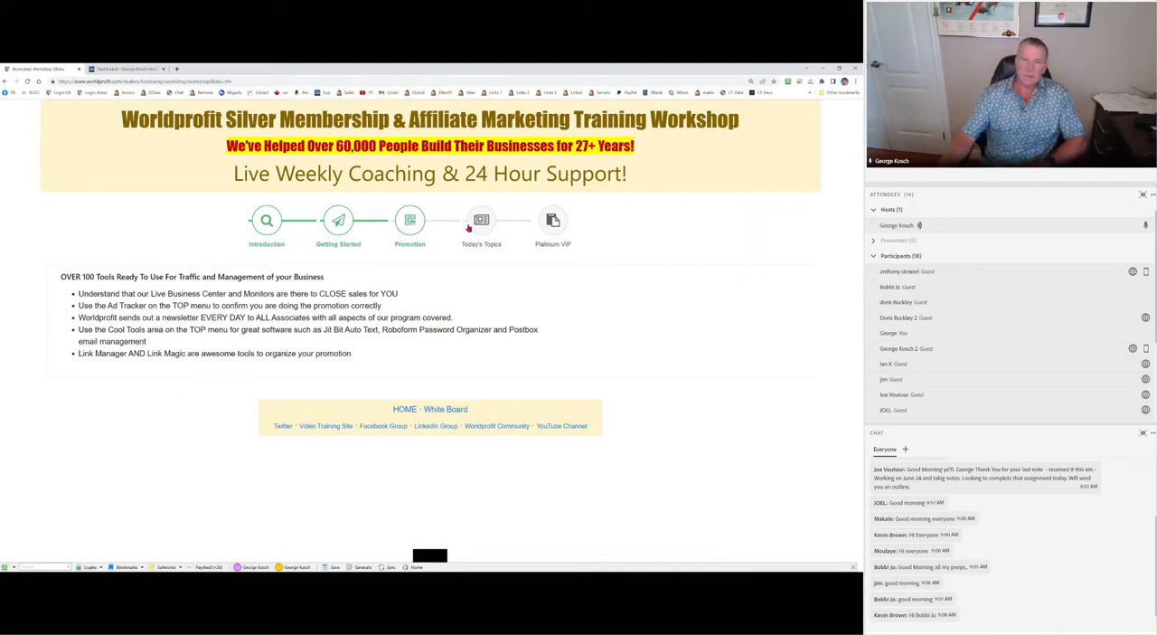
{"action": "mouse_move", "coordinate": [470, 297]}
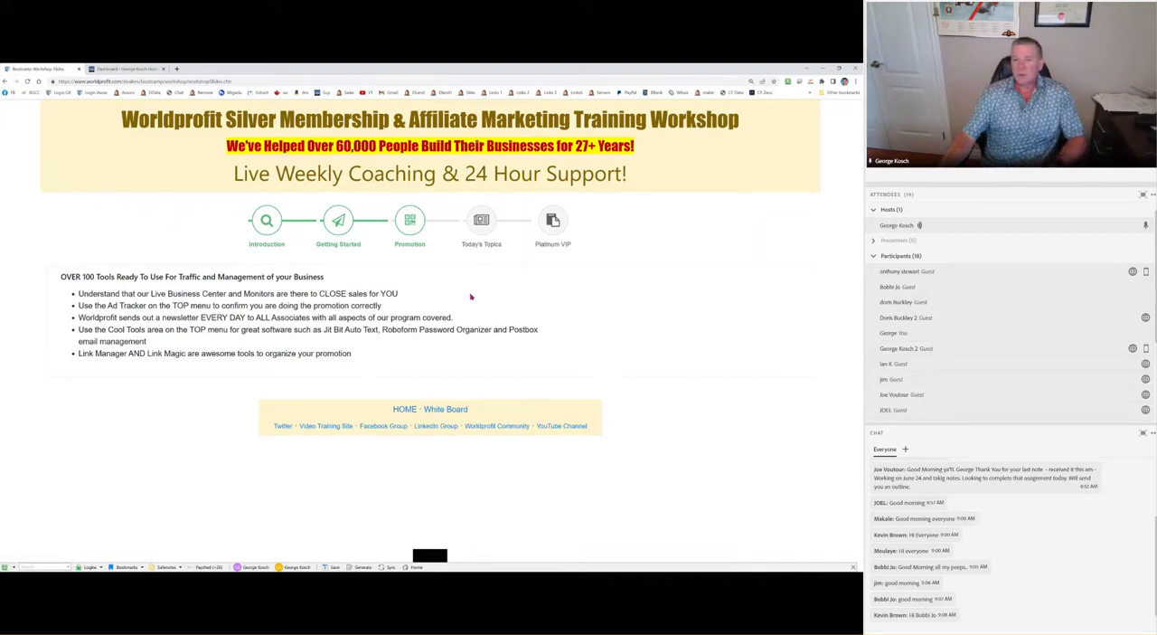
- Show Today's Topics and highlight the first Q&A question about the process leading to sales
{"action": "left_click", "coordinate": [481, 220]}
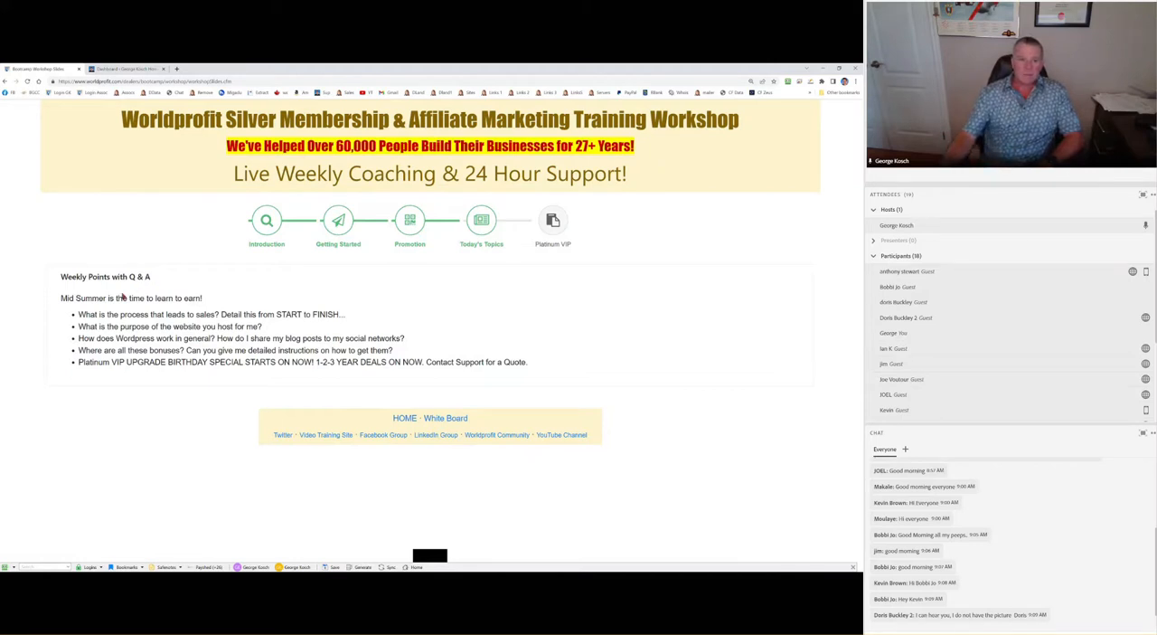
{"action": "mouse_move", "coordinate": [79, 314]}
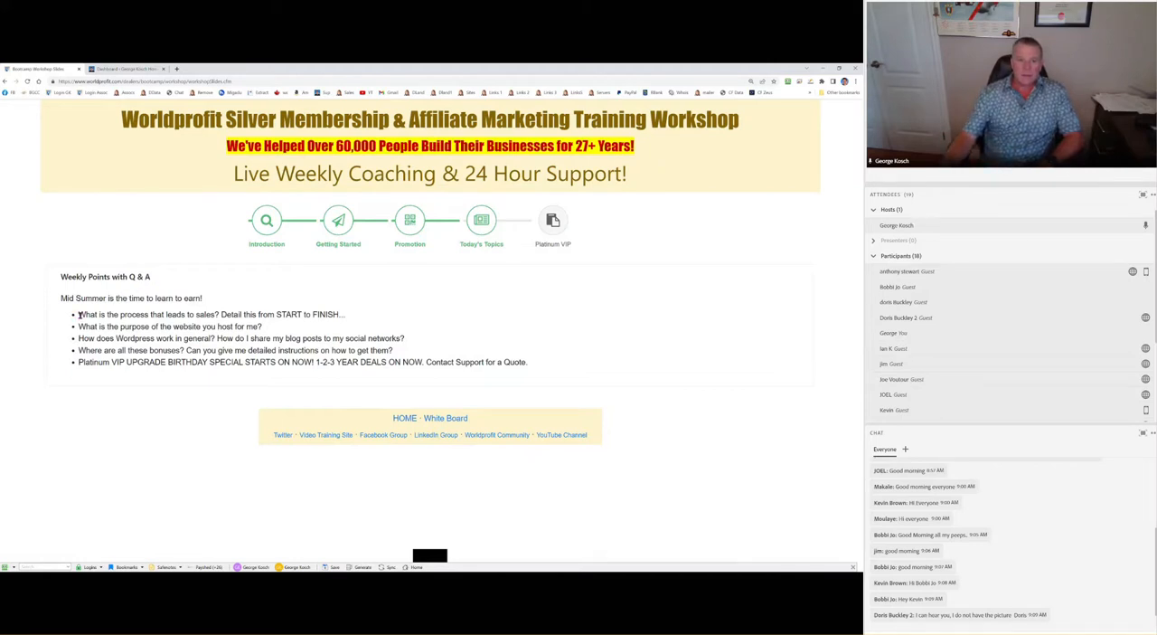
{"action": "double_click", "coordinate": [145, 315]}
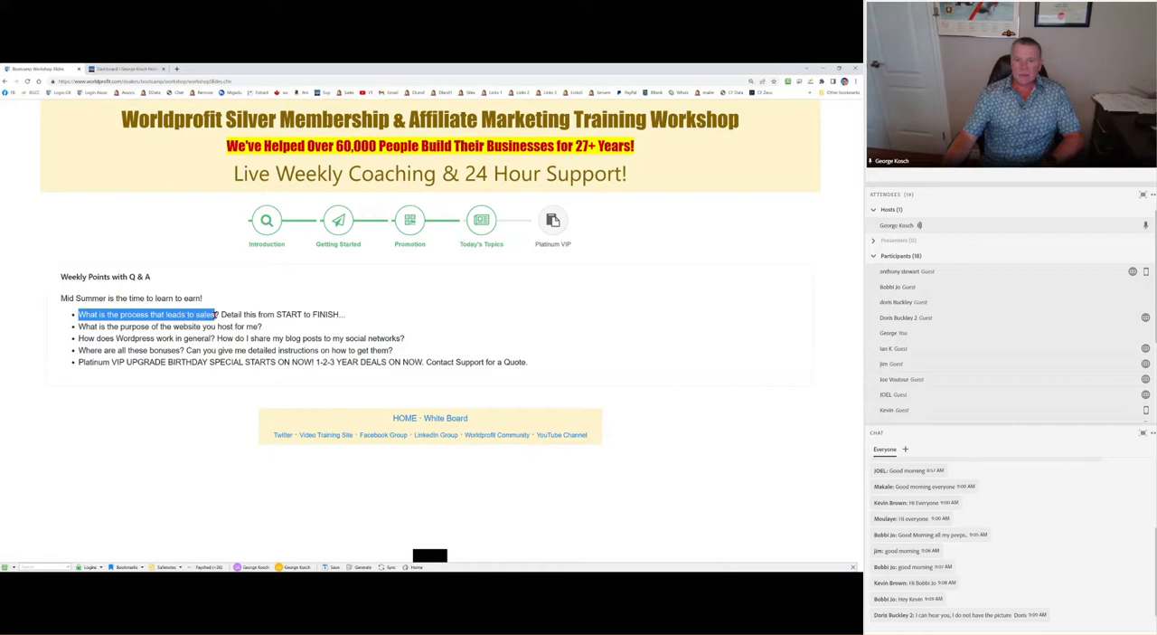
{"action": "left_click_drag", "start_coordinate": [216, 315], "coordinate": [340, 314]}
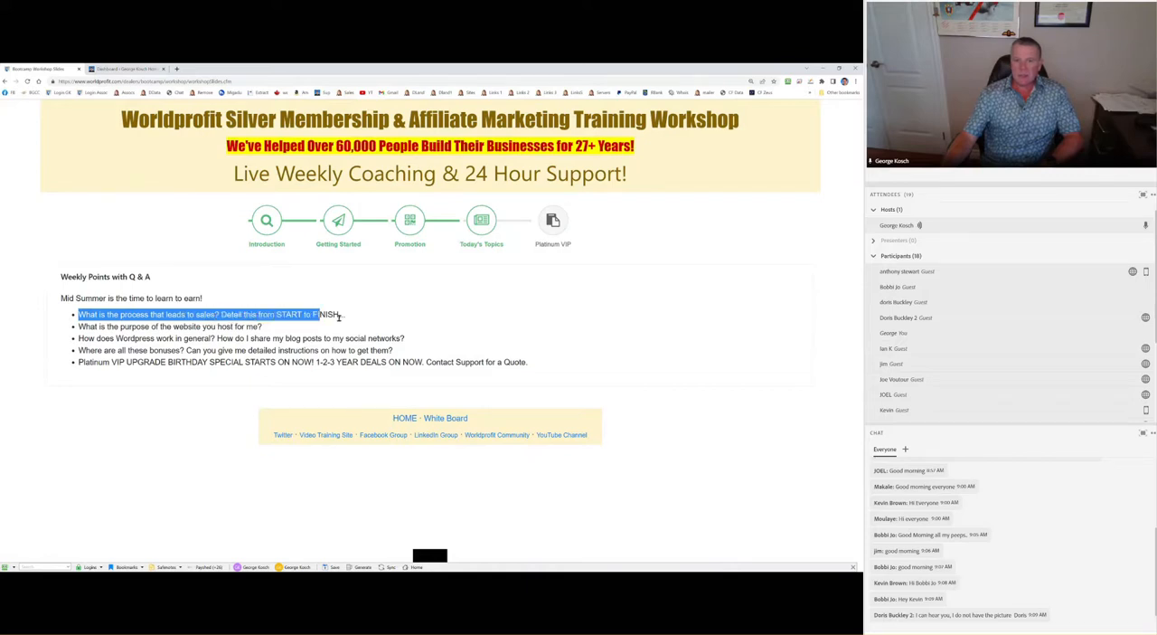
{"action": "left_click", "coordinate": [366, 318]}
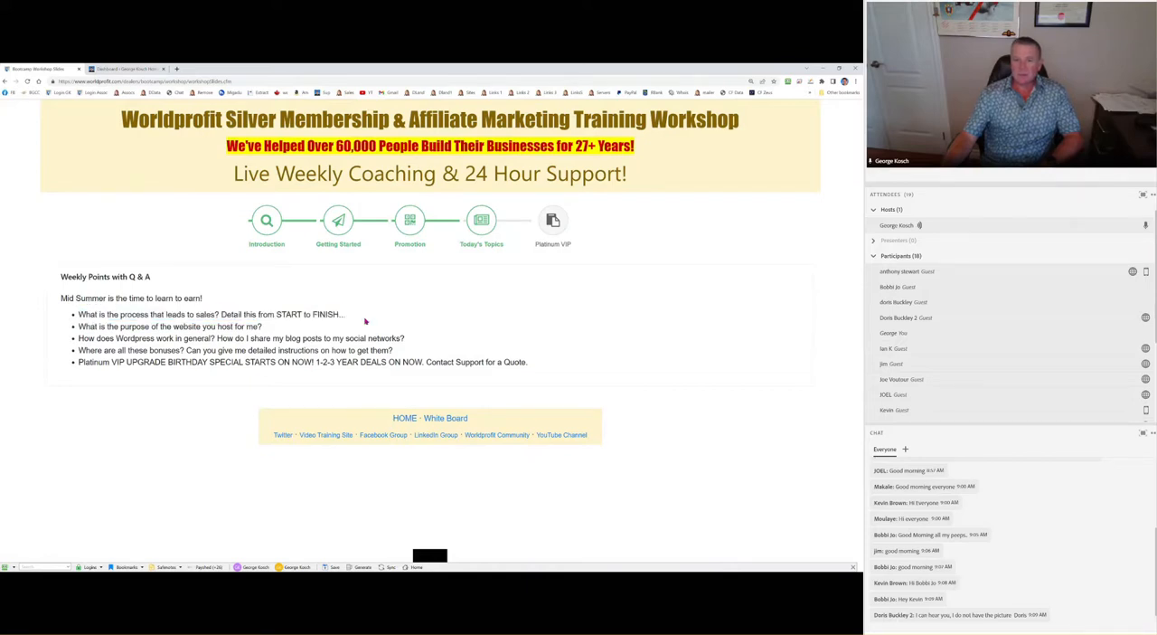
{"action": "mouse_move", "coordinate": [370, 443]}
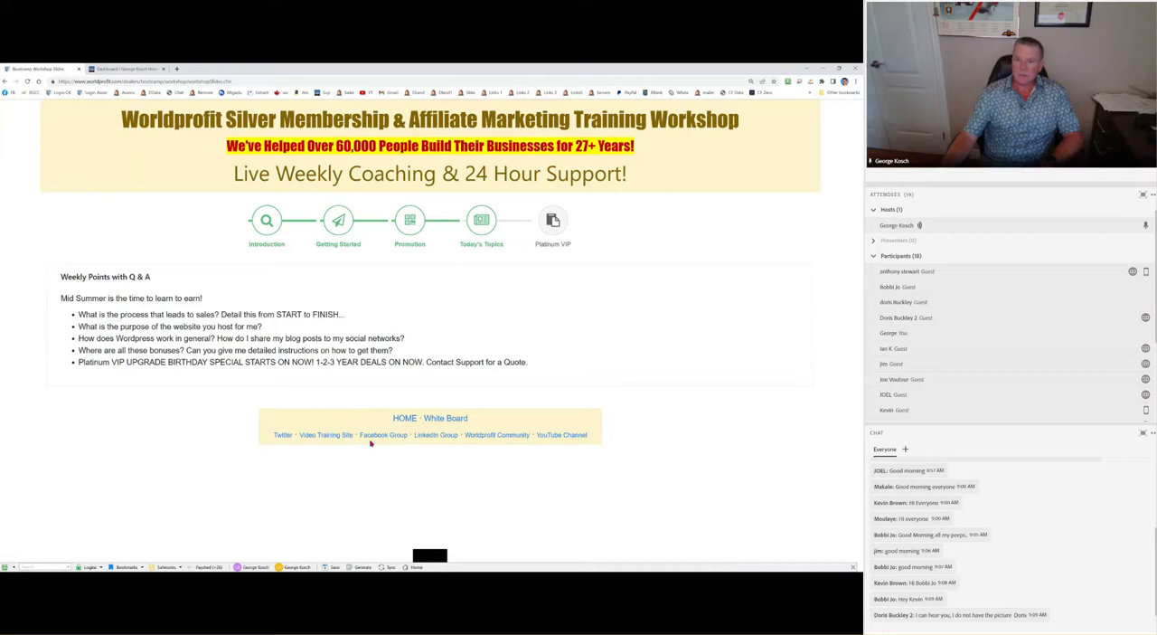
- Bring up a blank online White Board from the HOME links
{"action": "left_click", "coordinate": [445, 418]}
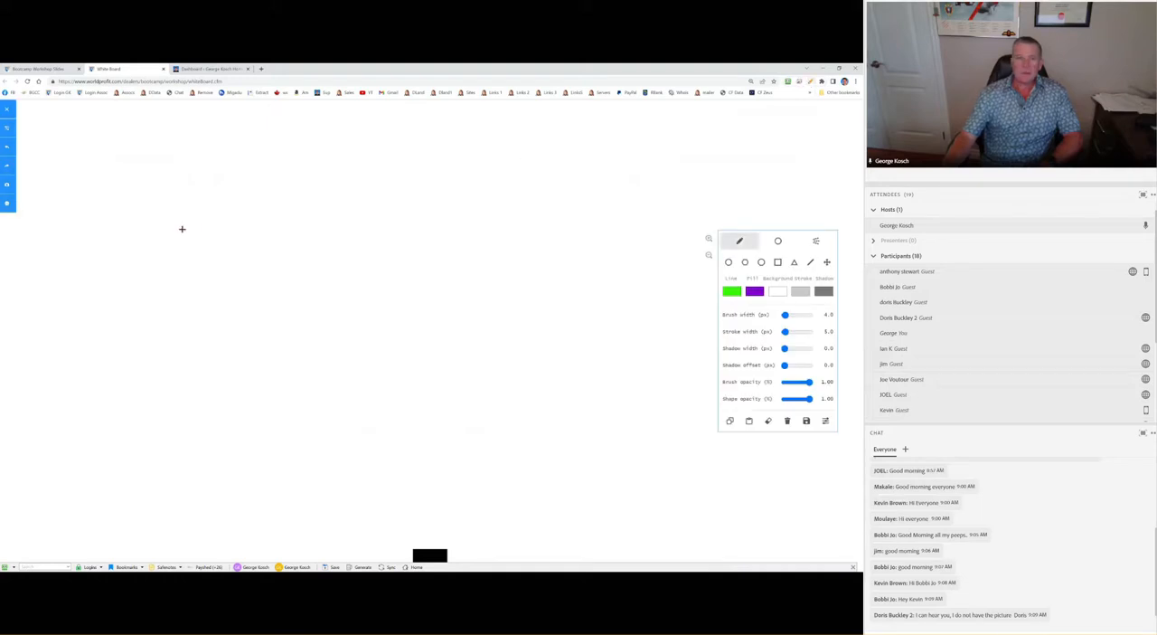
{"action": "mouse_move", "coordinate": [221, 221]}
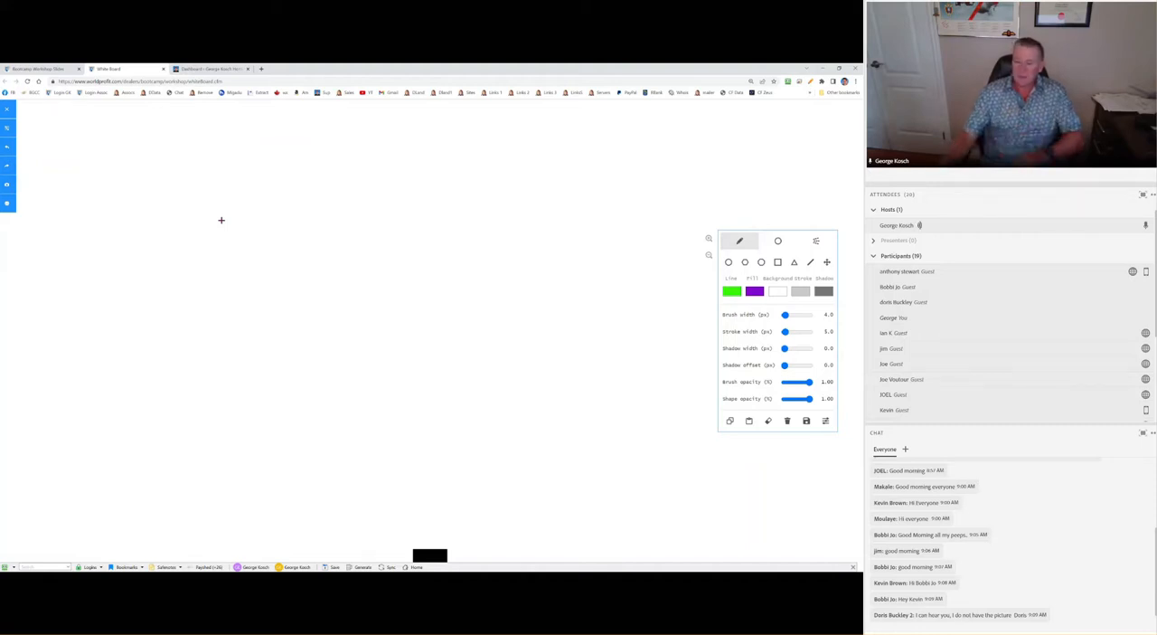
{"action": "mouse_move", "coordinate": [160, 246]}
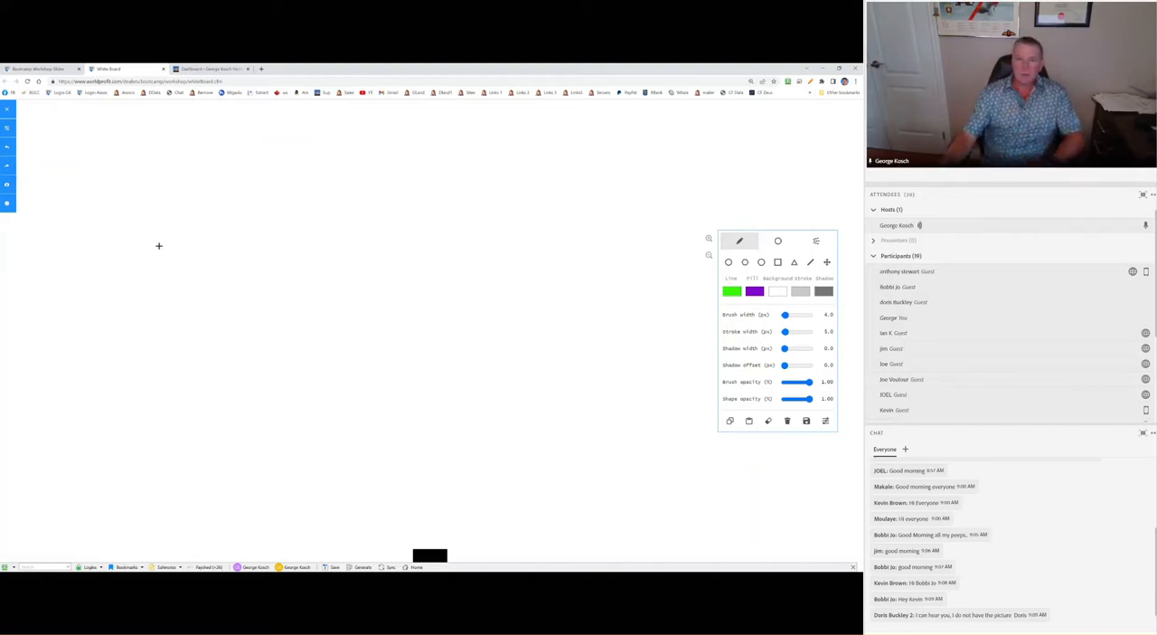
- Draw a green arrow labelled Ad pointing at a stacked list FB, SL, TE and 1 with a bracket
{"action": "left_click_drag", "start_coordinate": [136, 257], "coordinate": [332, 238]}
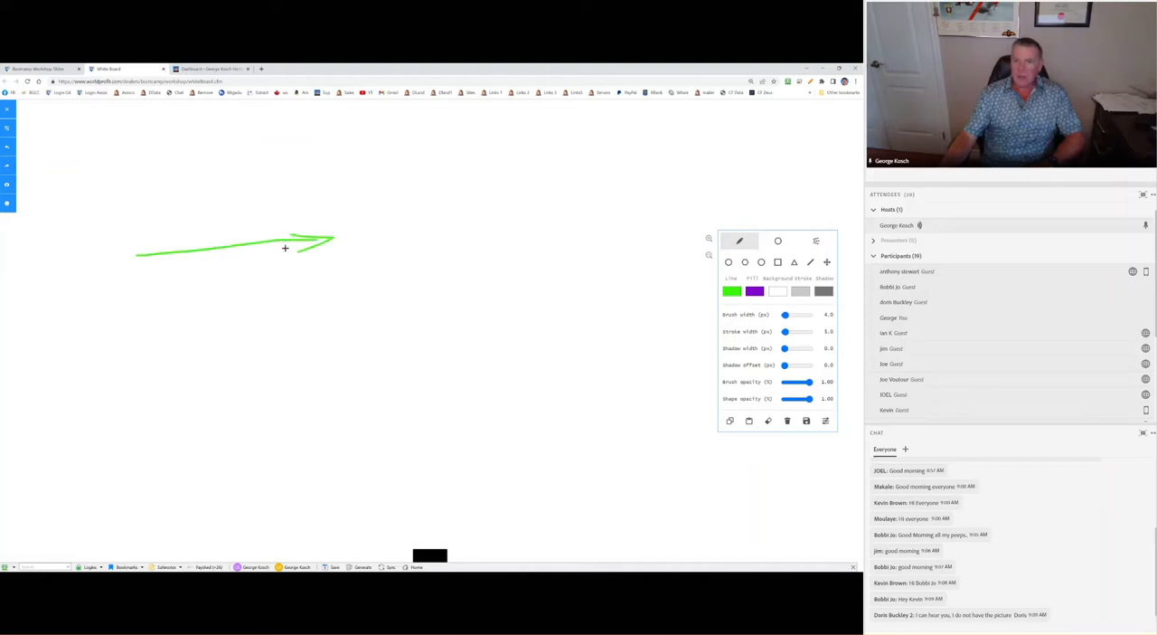
{"action": "left_click_drag", "start_coordinate": [233, 244], "coordinate": [253, 210]}
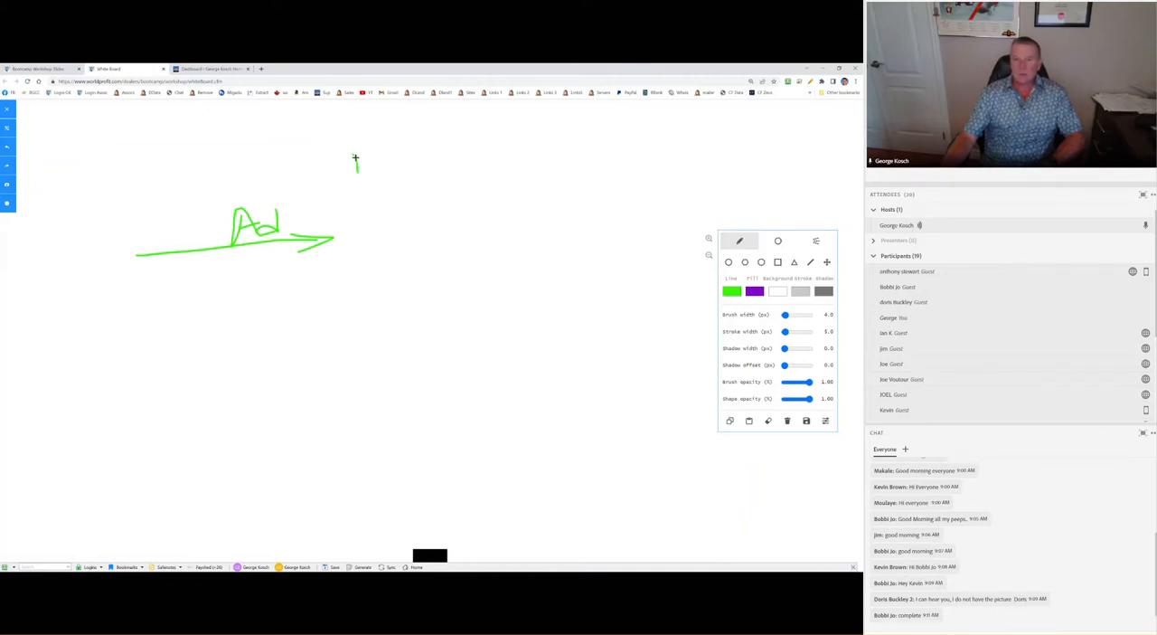
{"action": "left_click_drag", "start_coordinate": [353, 172], "coordinate": [362, 156]}
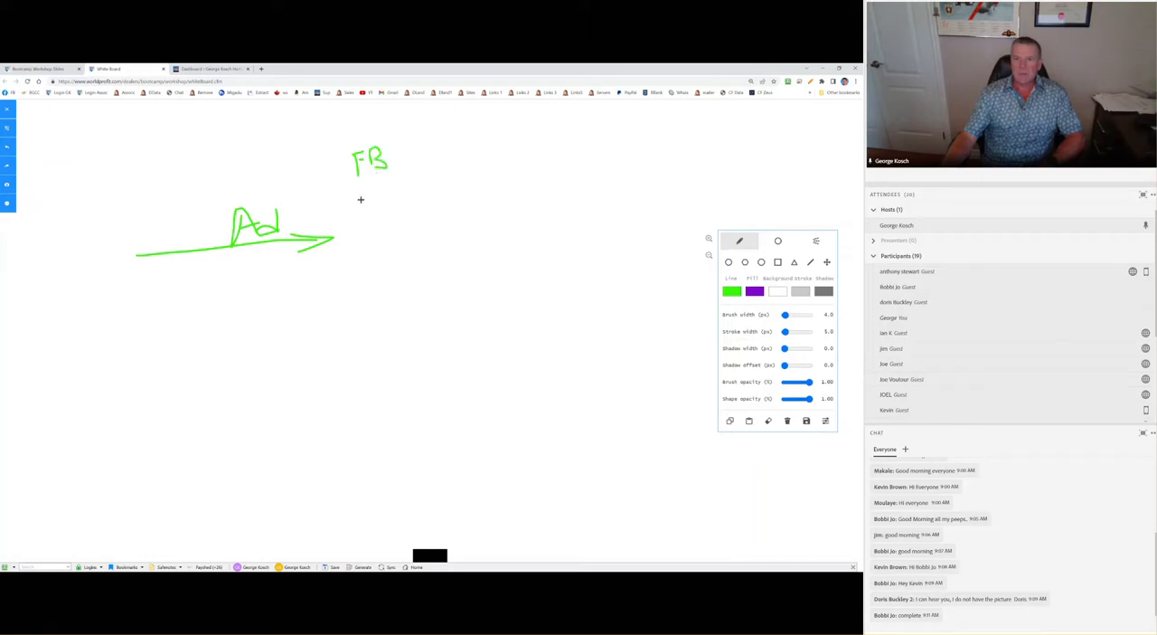
{"action": "left_click_drag", "start_coordinate": [350, 197], "coordinate": [376, 206]}
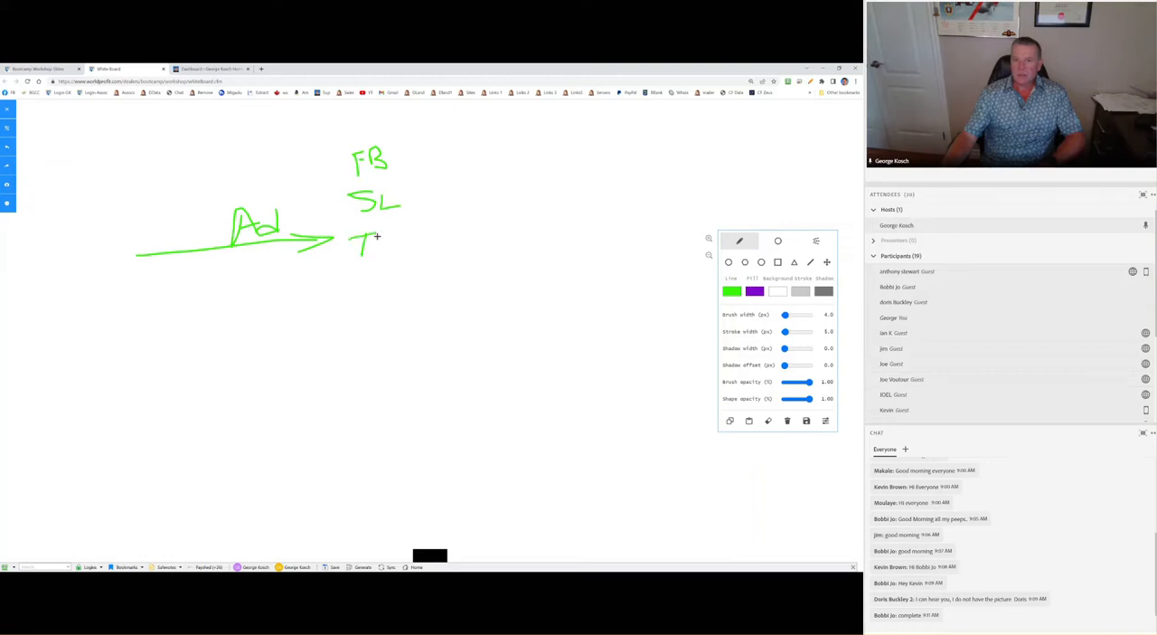
{"action": "left_click_drag", "start_coordinate": [365, 238], "coordinate": [389, 244]}
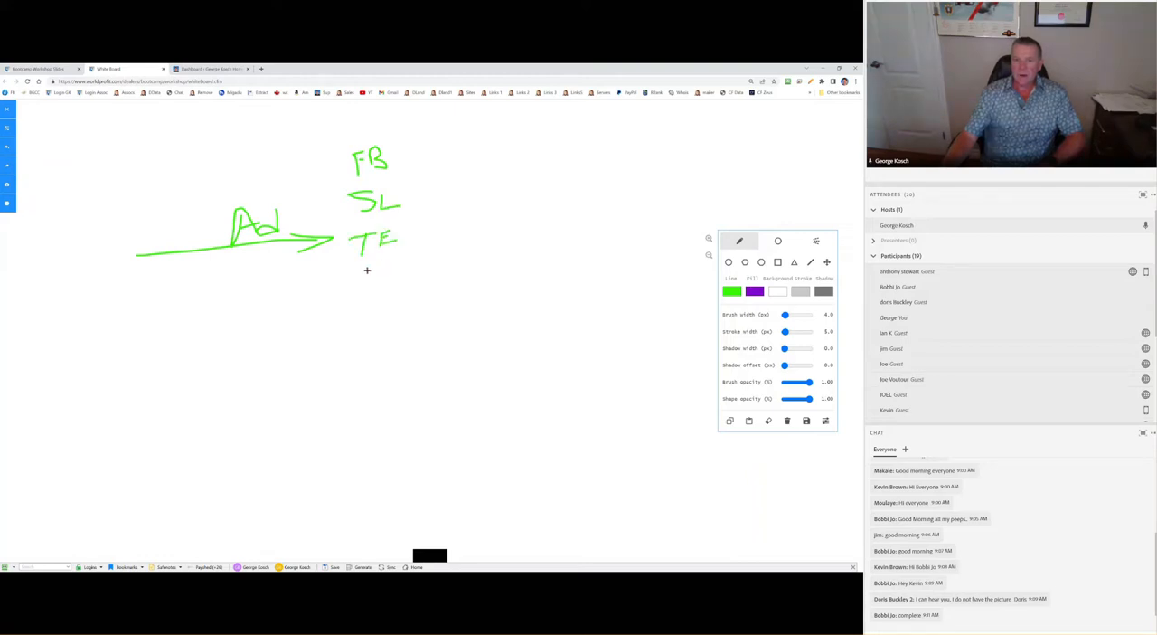
{"action": "left_click_drag", "start_coordinate": [369, 271], "coordinate": [351, 309]}
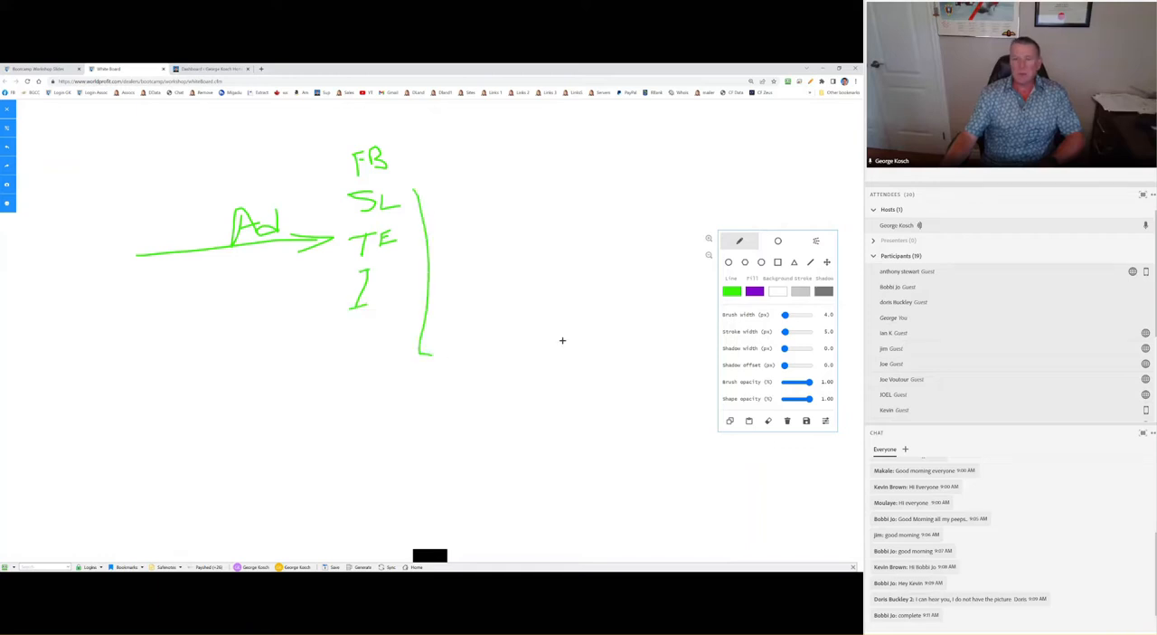
- Sketch a large page box beside the list with a small oval at its bottom and a small square inside
{"action": "left_click_drag", "start_coordinate": [414, 188], "coordinate": [570, 355]}
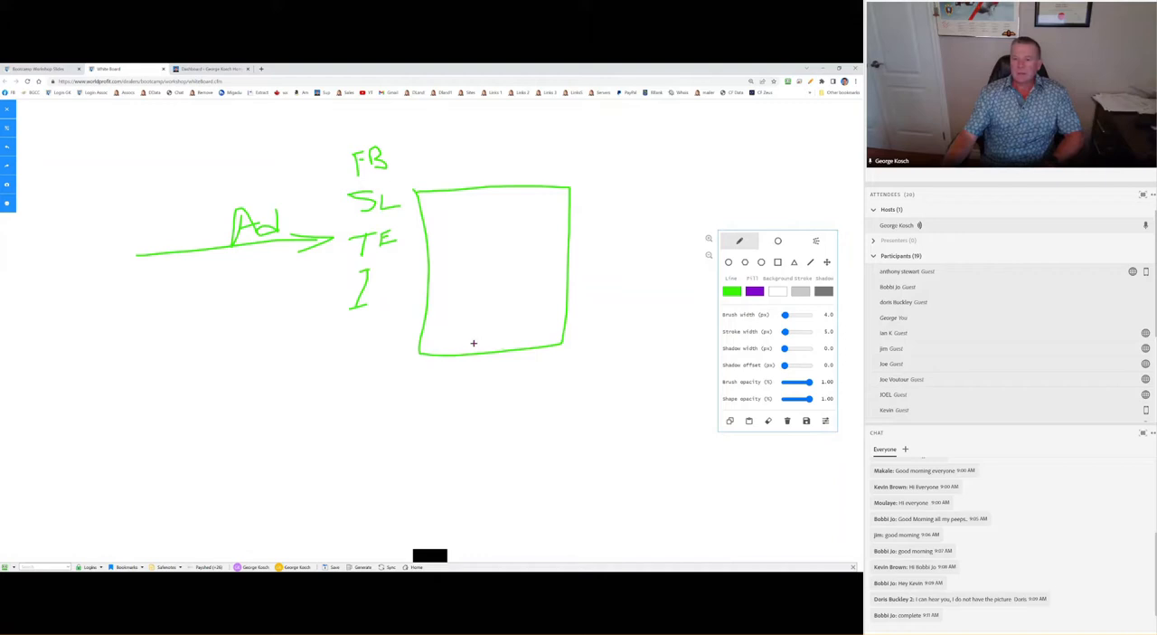
{"action": "left_click_drag", "start_coordinate": [466, 343], "coordinate": [515, 337]}
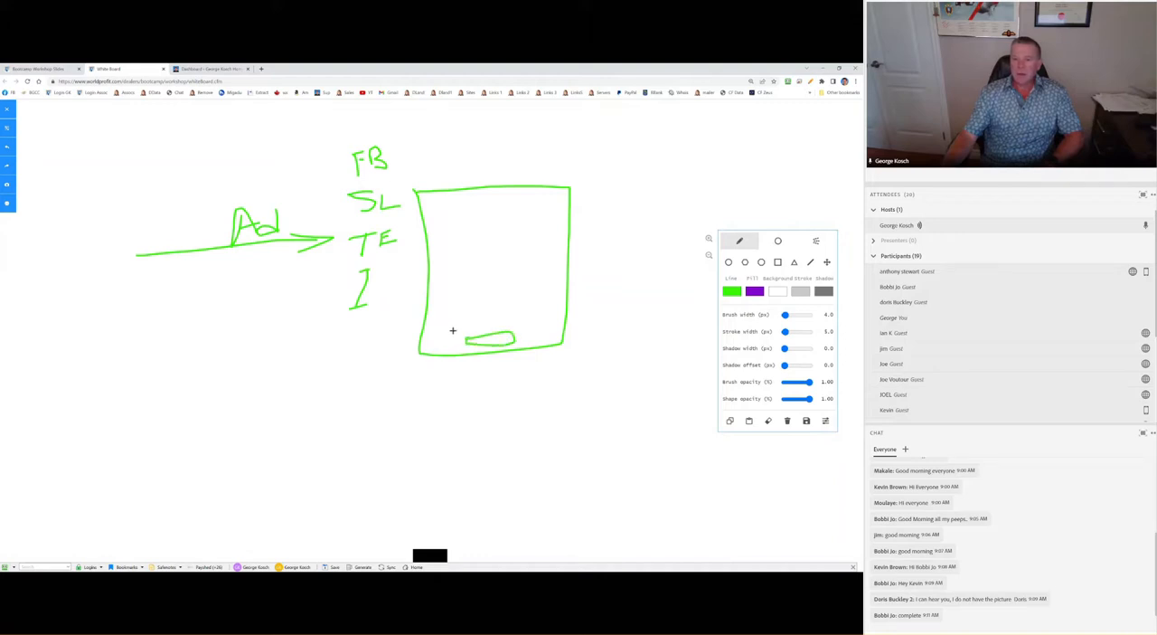
{"action": "left_click_drag", "start_coordinate": [470, 343], "coordinate": [449, 333]}
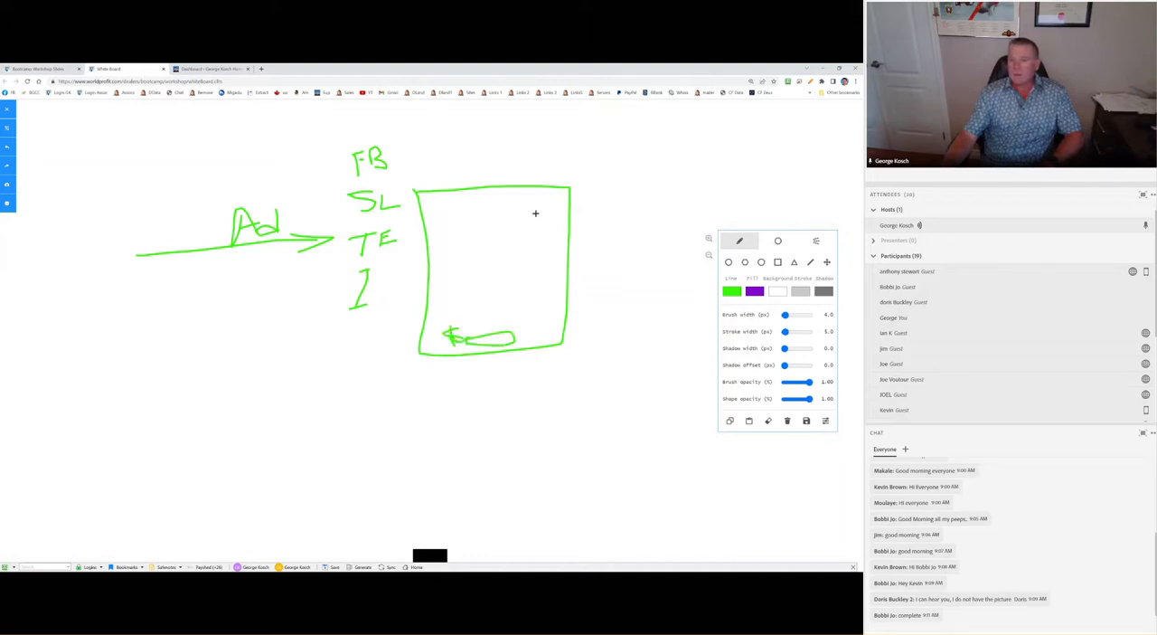
{"action": "left_click_drag", "start_coordinate": [539, 210], "coordinate": [558, 237]}
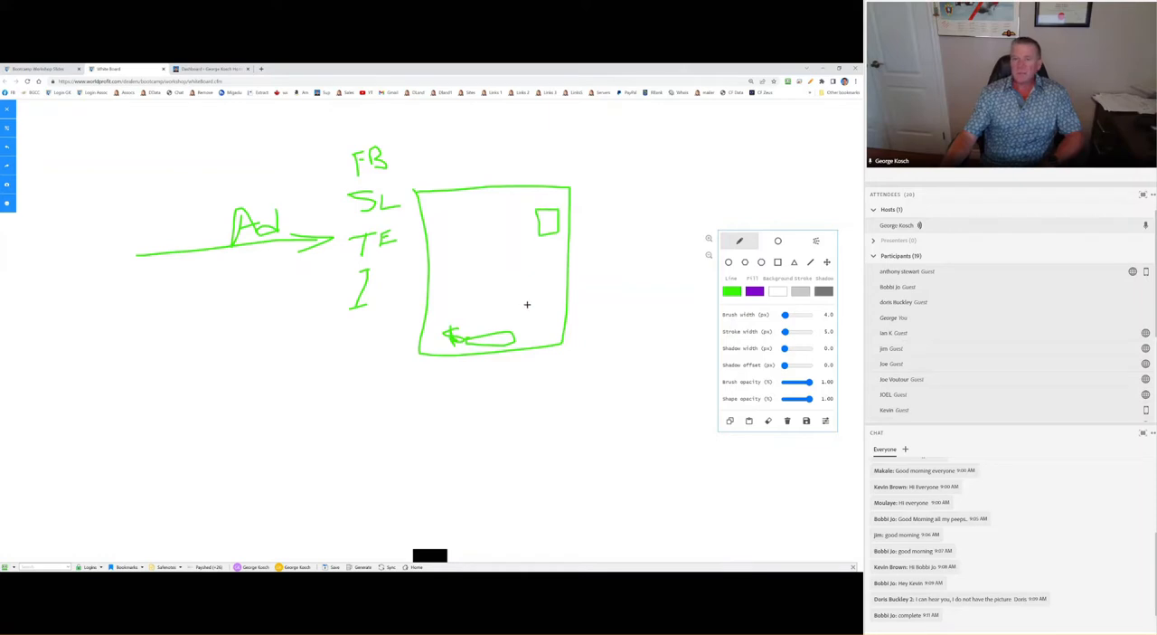
{"action": "mouse_move", "coordinate": [481, 300]}
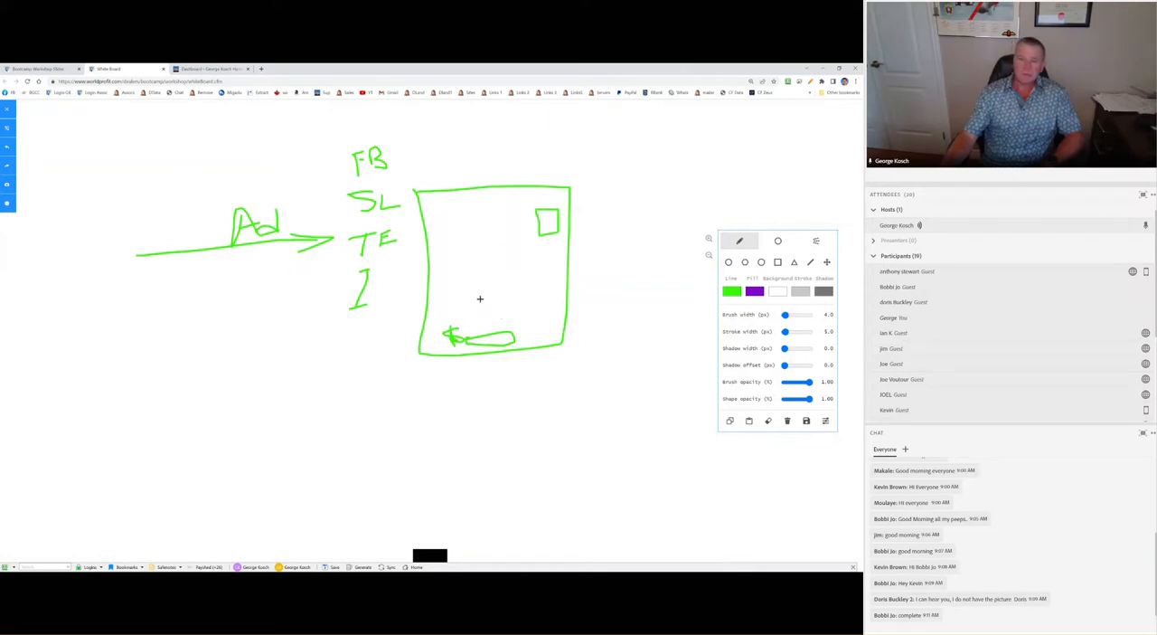
{"action": "mouse_move", "coordinate": [474, 149]}
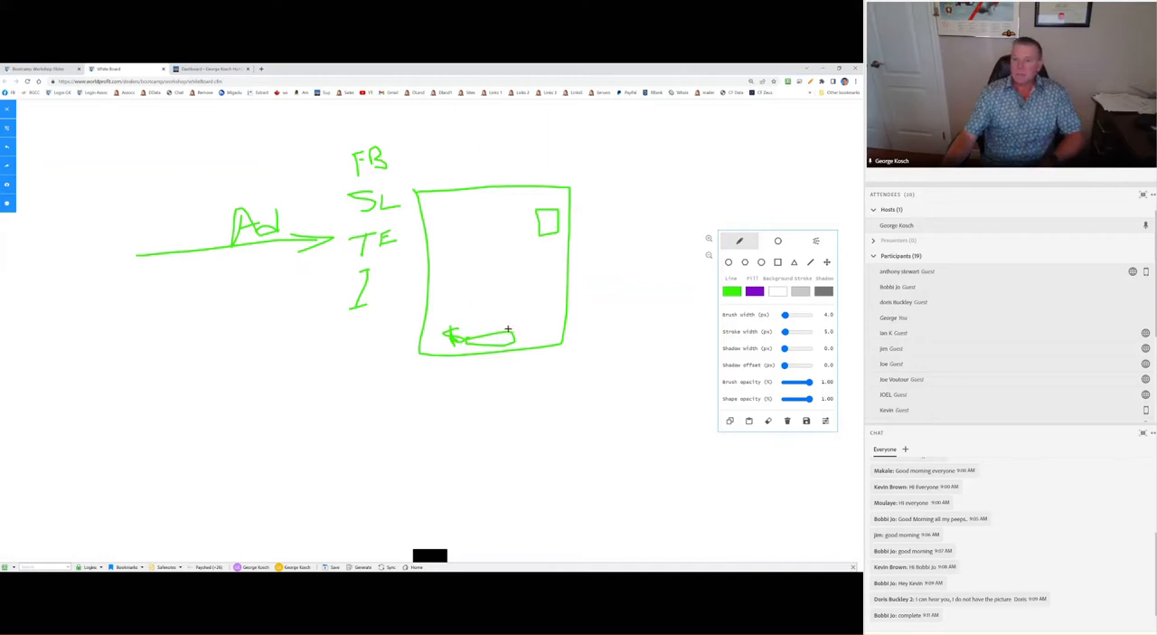
- Add a small symbol and a line right of the page, labelled #10
{"action": "left_click_drag", "start_coordinate": [618, 233], "coordinate": [665, 234]}
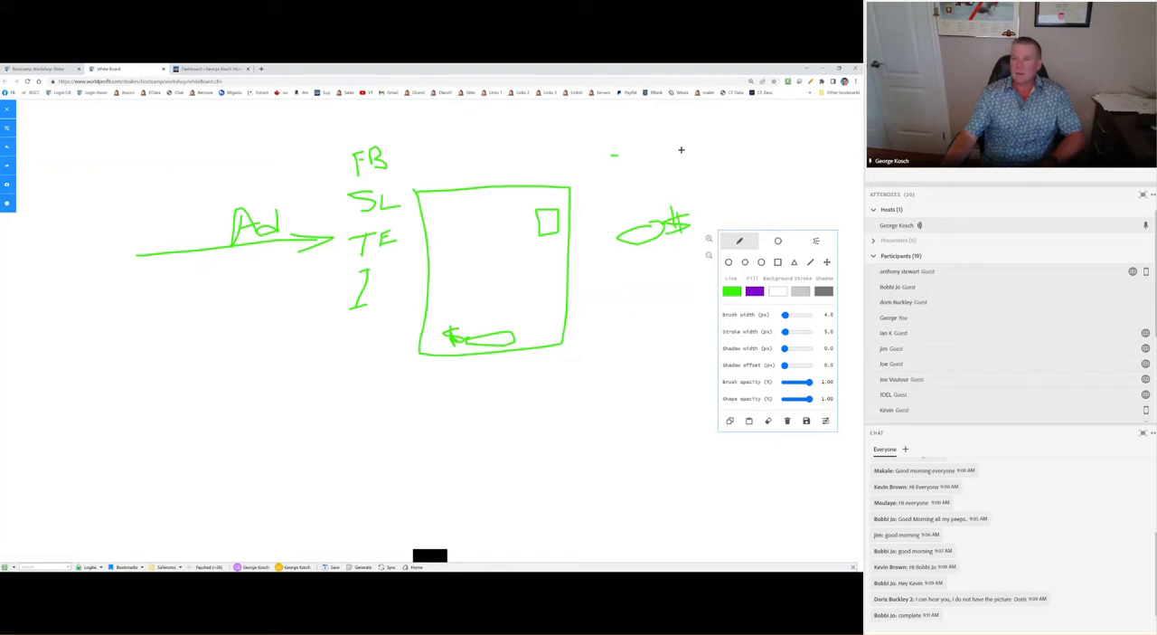
{"action": "left_click_drag", "start_coordinate": [615, 155], "coordinate": [680, 150]}
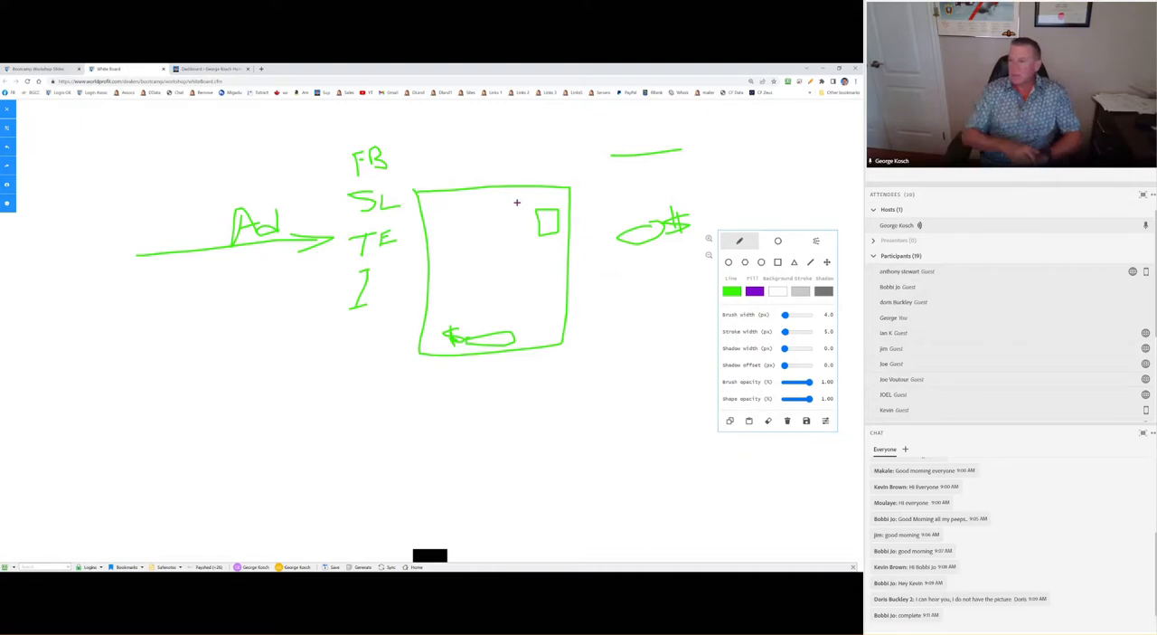
{"action": "mouse_move", "coordinate": [654, 228]}
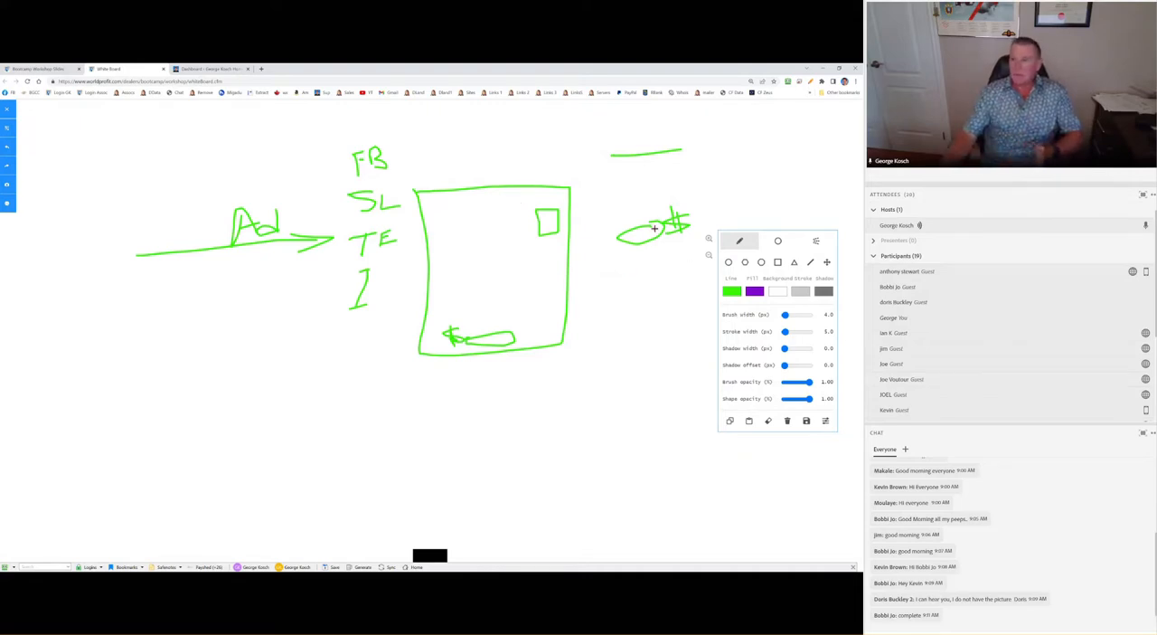
{"action": "left_click_drag", "start_coordinate": [629, 280], "coordinate": [622, 264]}
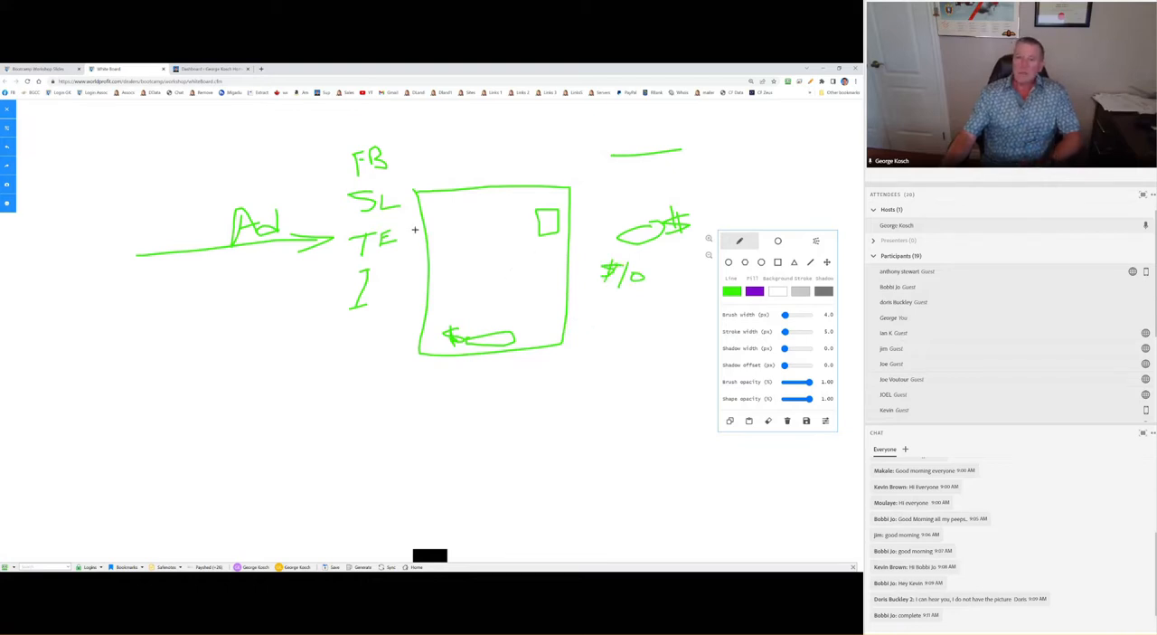
{"action": "mouse_move", "coordinate": [582, 260]}
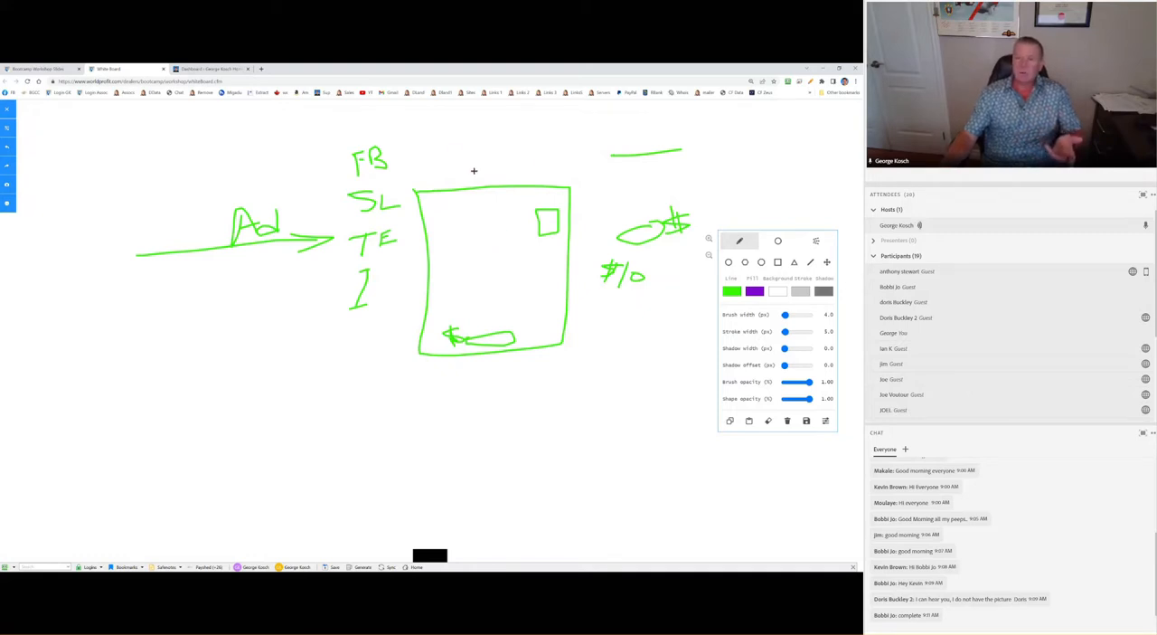
{"action": "mouse_move", "coordinate": [496, 184]}
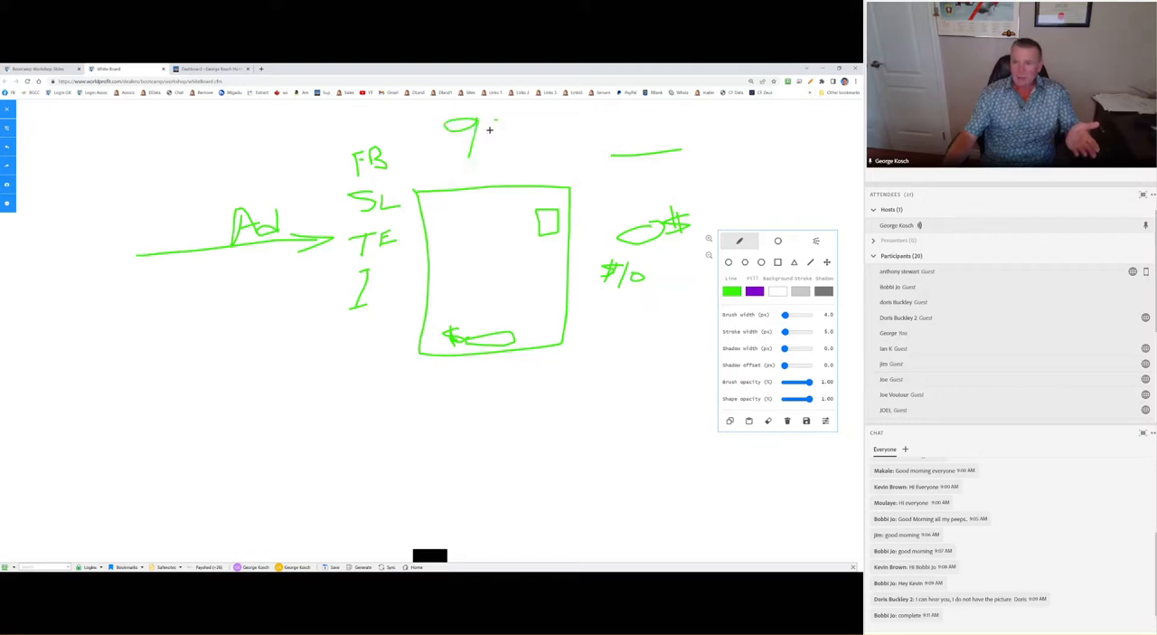
- Wipe the whole sketch so the whiteboard is blank again
{"action": "left_click_drag", "start_coordinate": [492, 127], "coordinate": [510, 148]}
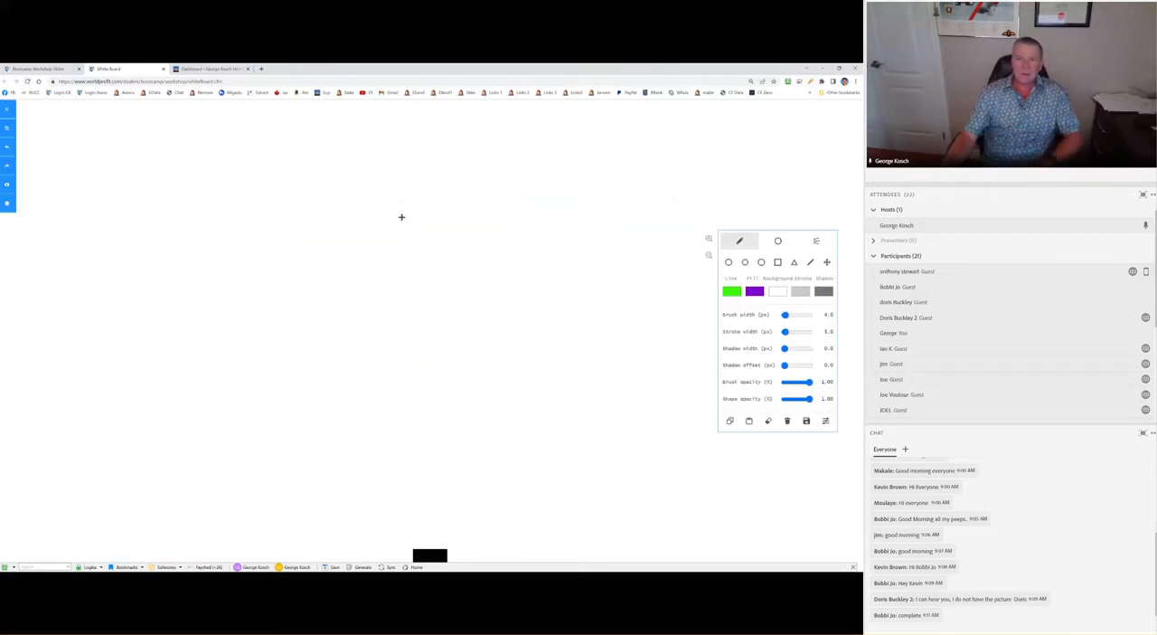
- Sketch a green page with an incoming arrow, text lines at the top and small boxes at the bottom
{"action": "left_click_drag", "start_coordinate": [311, 159], "coordinate": [313, 245]}
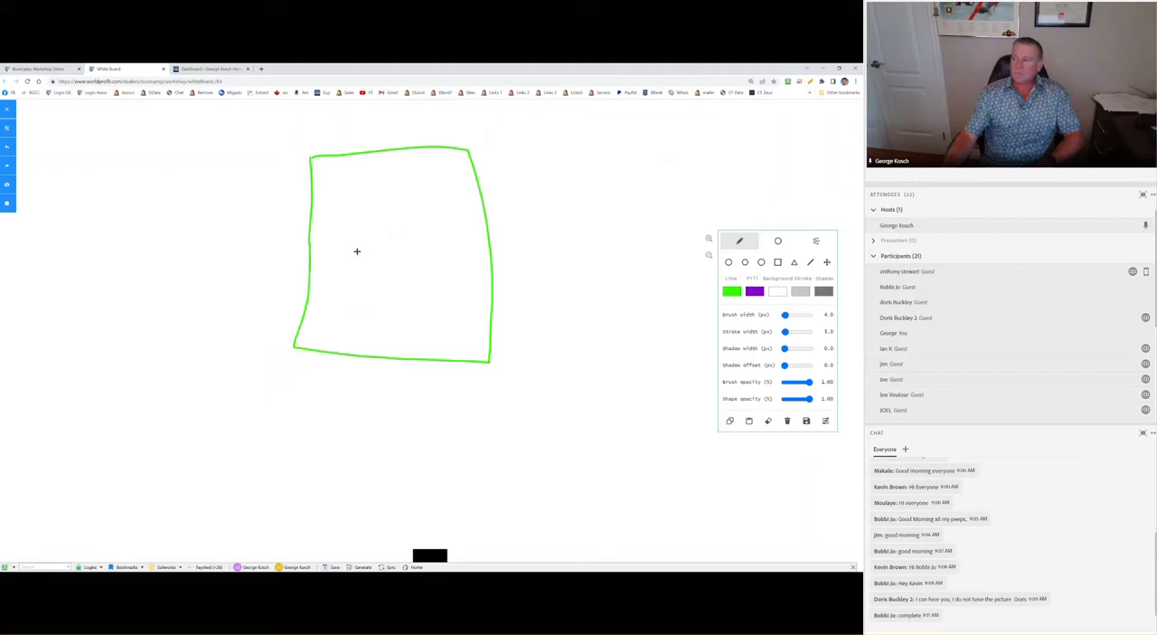
{"action": "mouse_move", "coordinate": [134, 254]}
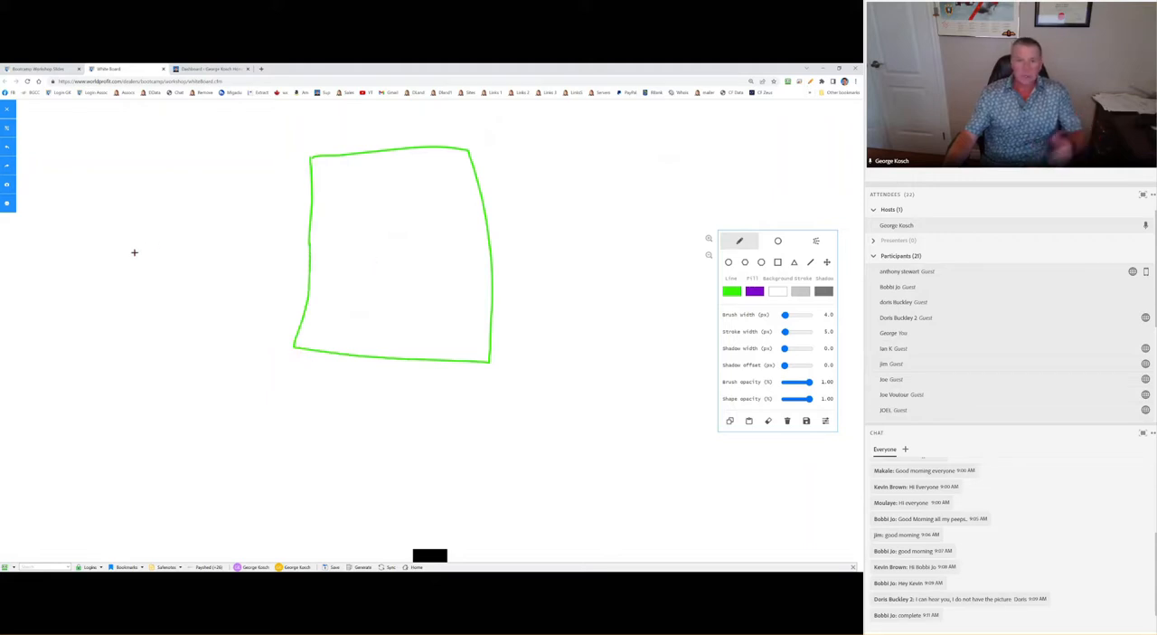
{"action": "left_click_drag", "start_coordinate": [134, 252], "coordinate": [282, 246]}
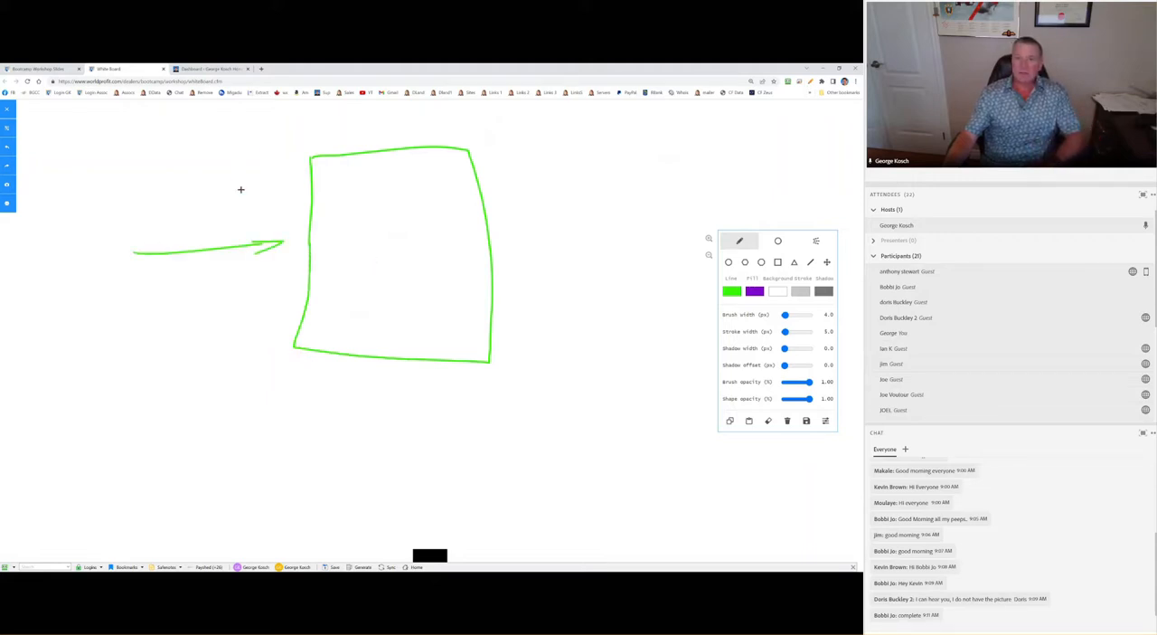
{"action": "mouse_move", "coordinate": [398, 206]}
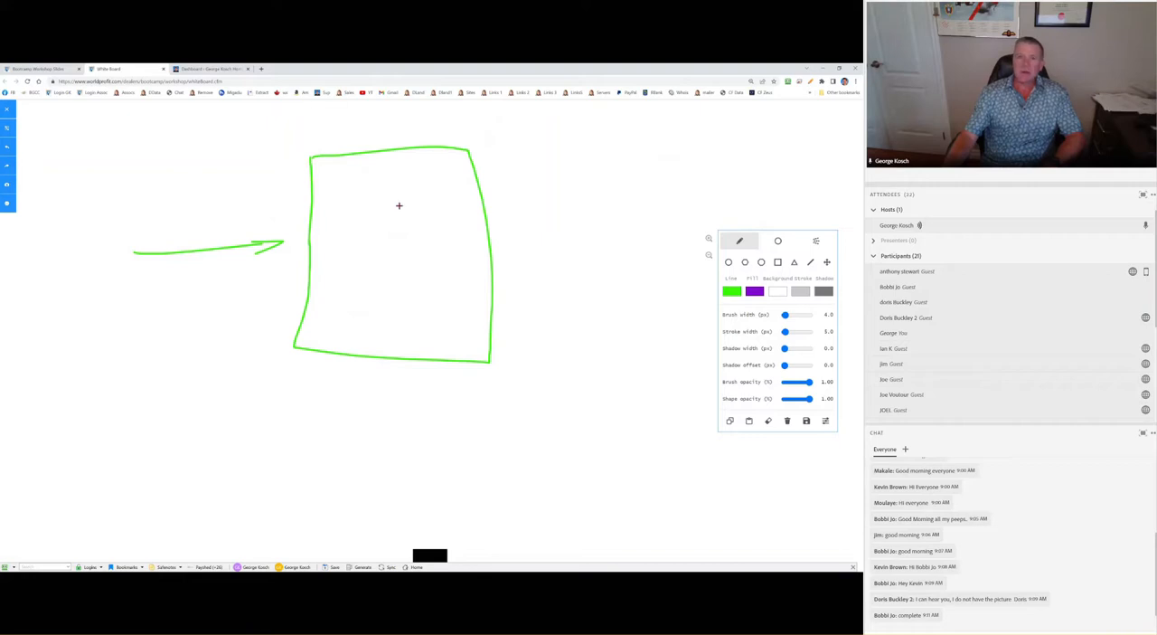
{"action": "mouse_move", "coordinate": [336, 217]}
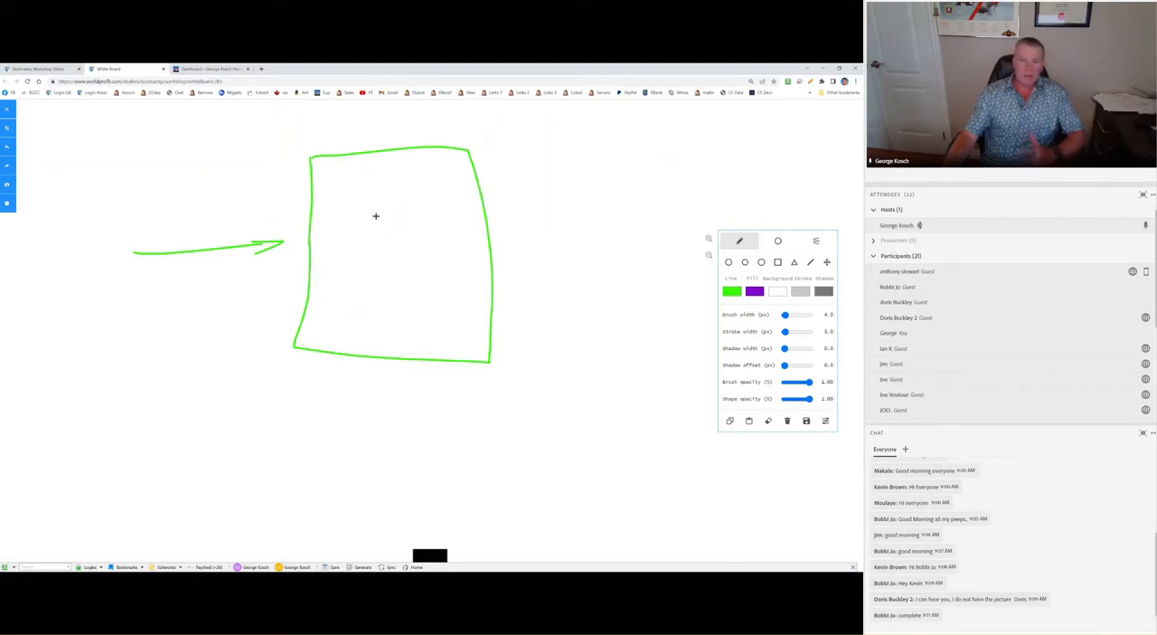
{"action": "mouse_move", "coordinate": [352, 179]}
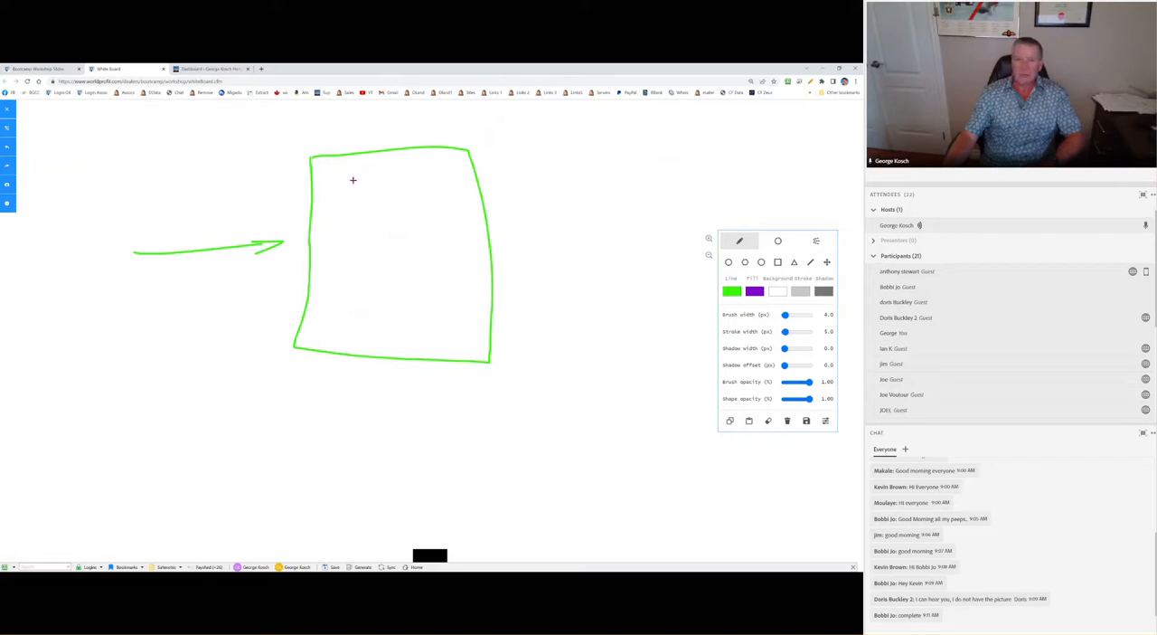
{"action": "left_click_drag", "start_coordinate": [344, 170], "coordinate": [425, 168]}
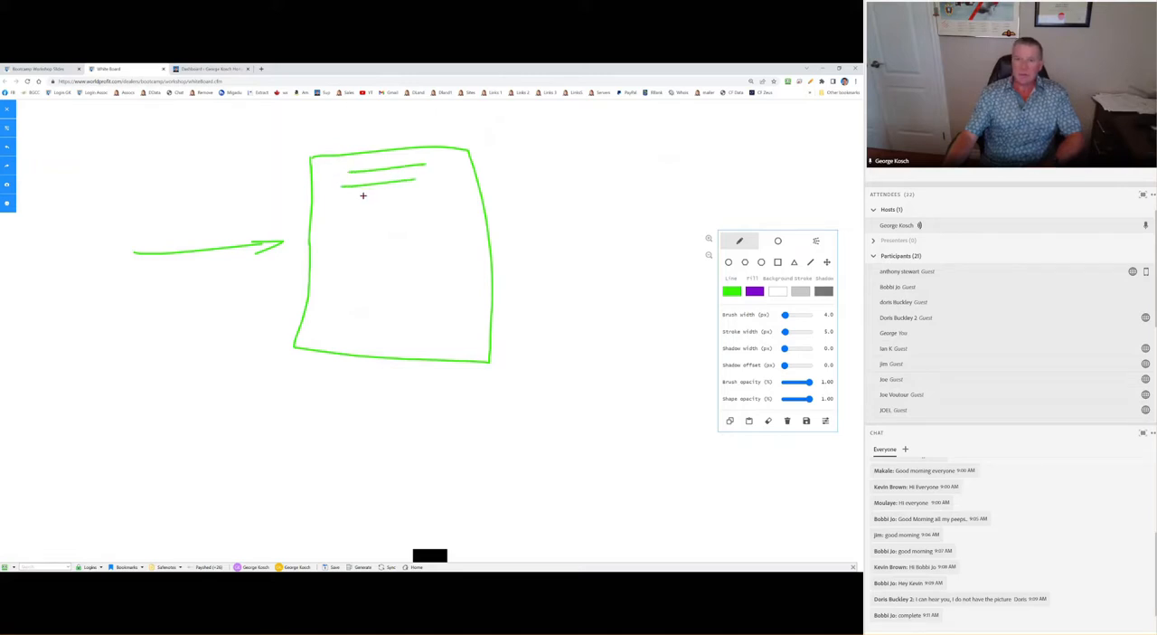
{"action": "left_click_drag", "start_coordinate": [362, 196], "coordinate": [416, 208]}
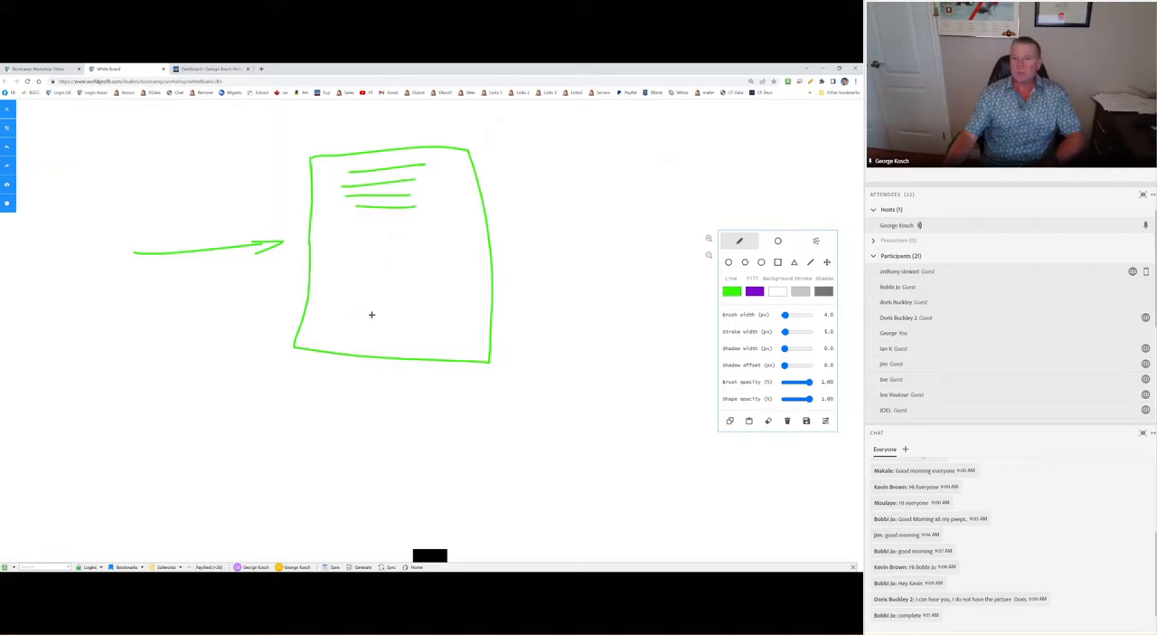
{"action": "left_click_drag", "start_coordinate": [358, 304], "coordinate": [430, 317]}
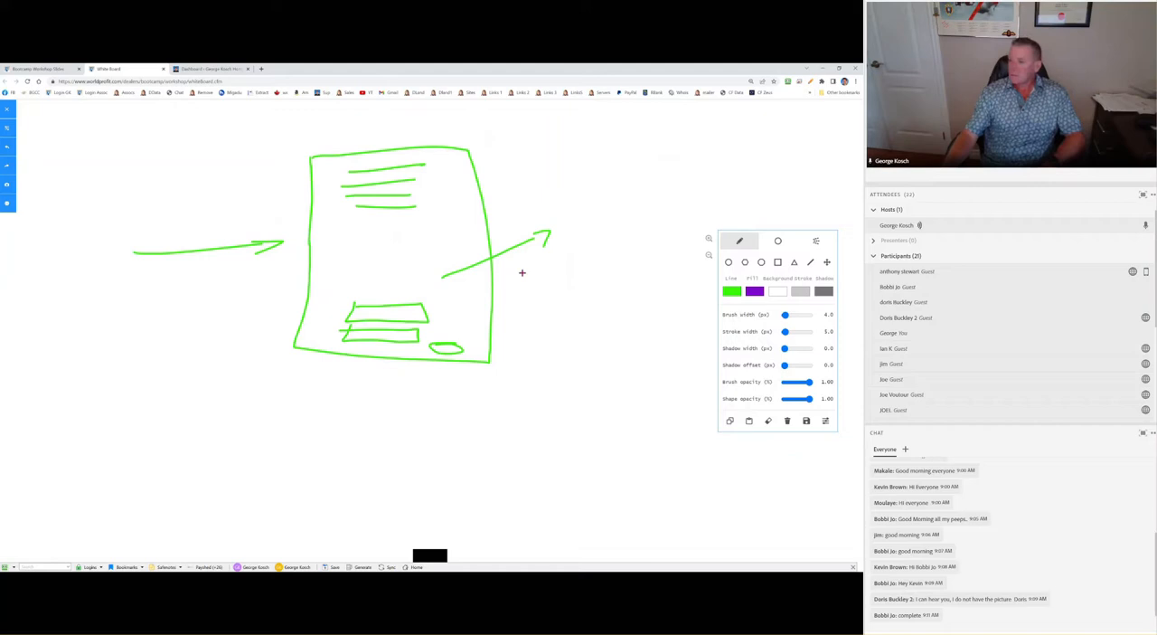
{"action": "mouse_move", "coordinate": [419, 254]}
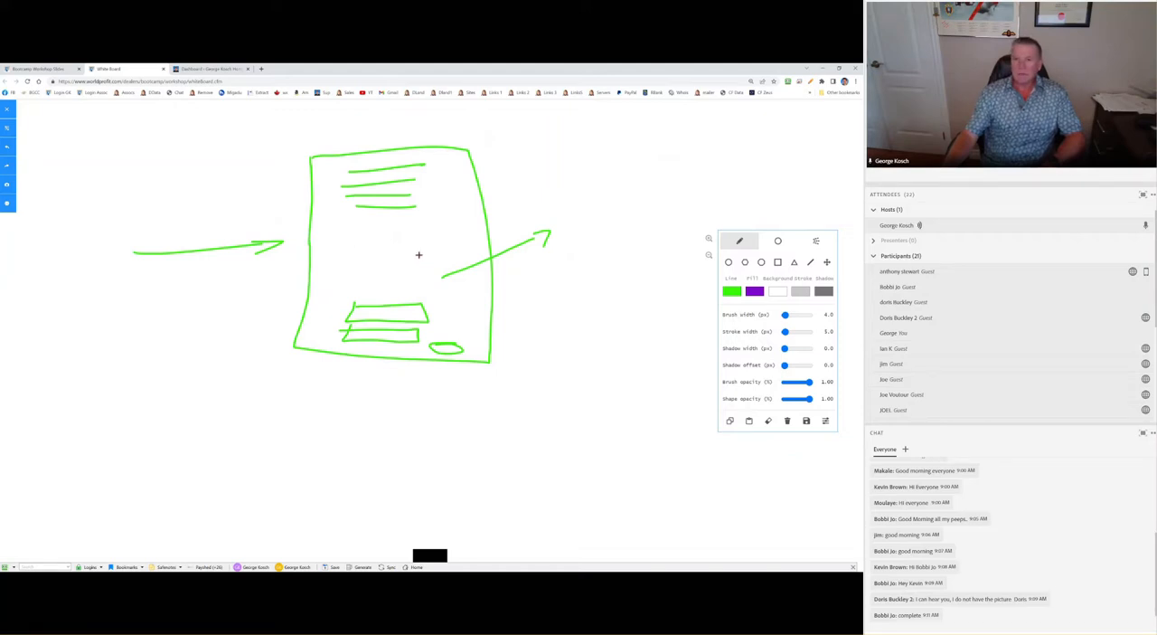
- Handwrite the word FREE in green above the page sketch
{"action": "left_click_drag", "start_coordinate": [347, 141], "coordinate": [362, 123]}
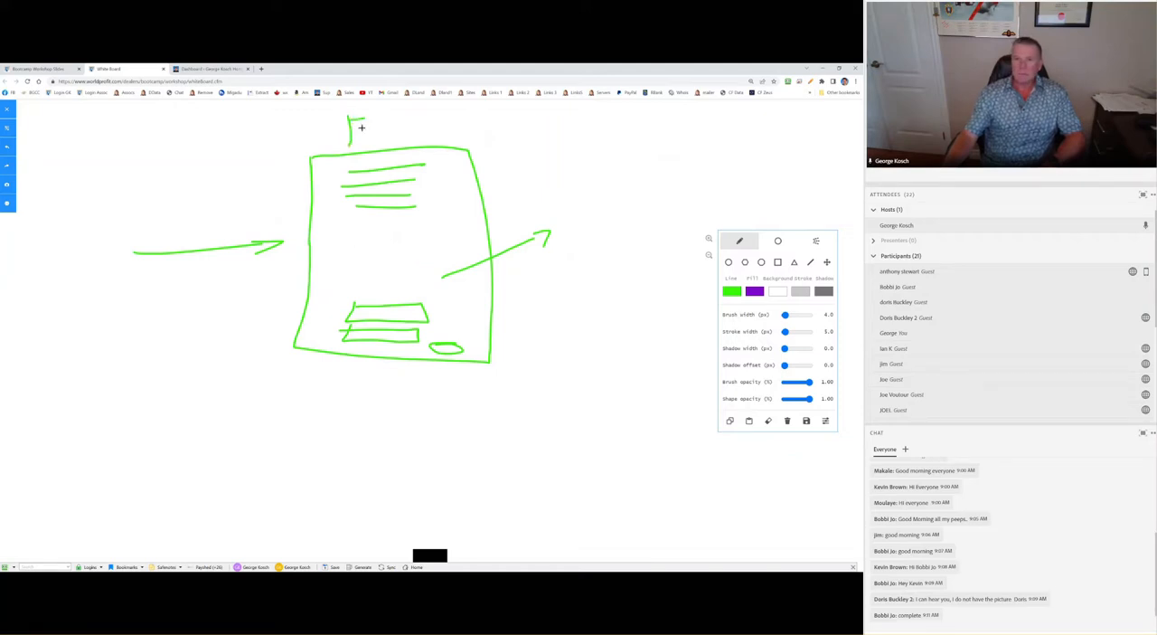
{"action": "type", "text": "FRI"}
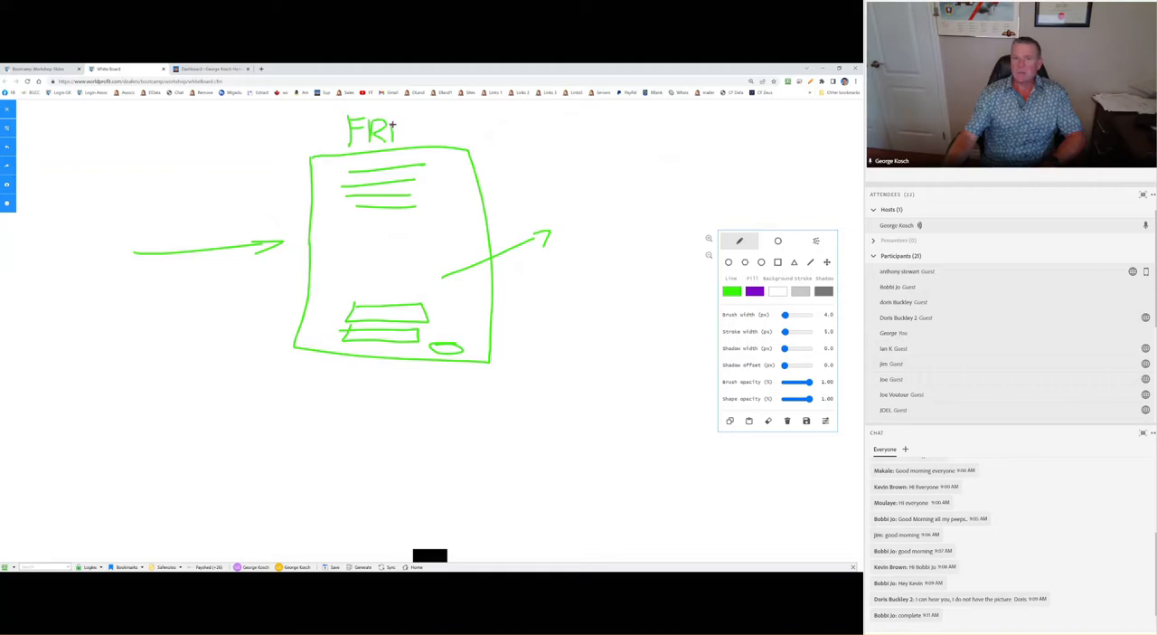
{"action": "left_click_drag", "start_coordinate": [407, 126], "coordinate": [407, 145]}
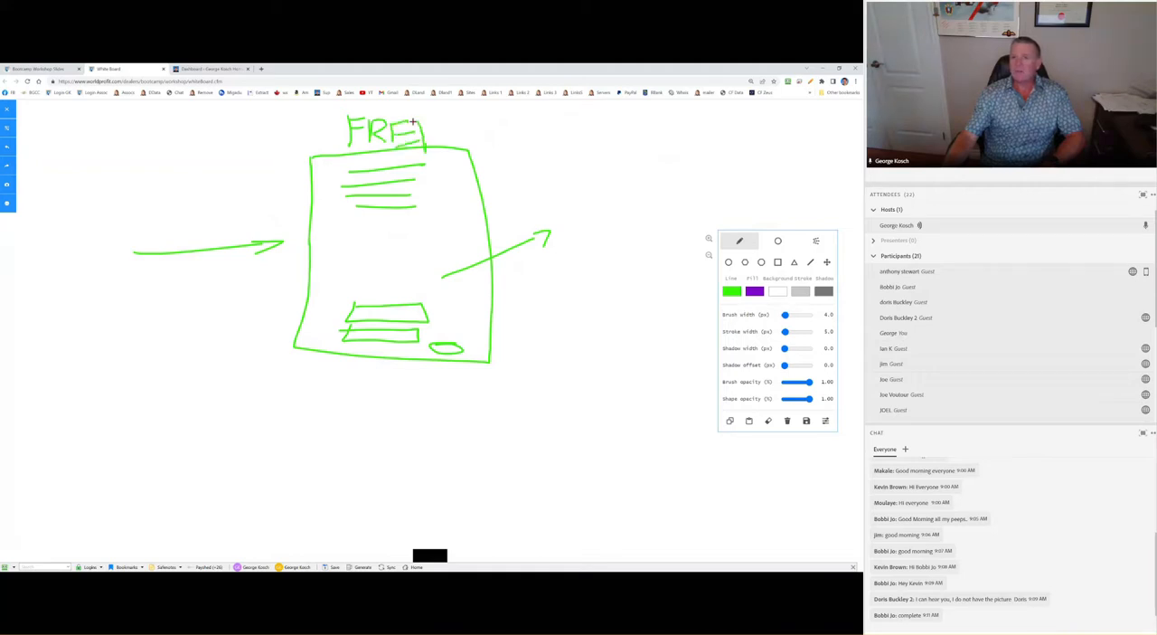
{"action": "left_click_drag", "start_coordinate": [416, 126], "coordinate": [443, 148]}
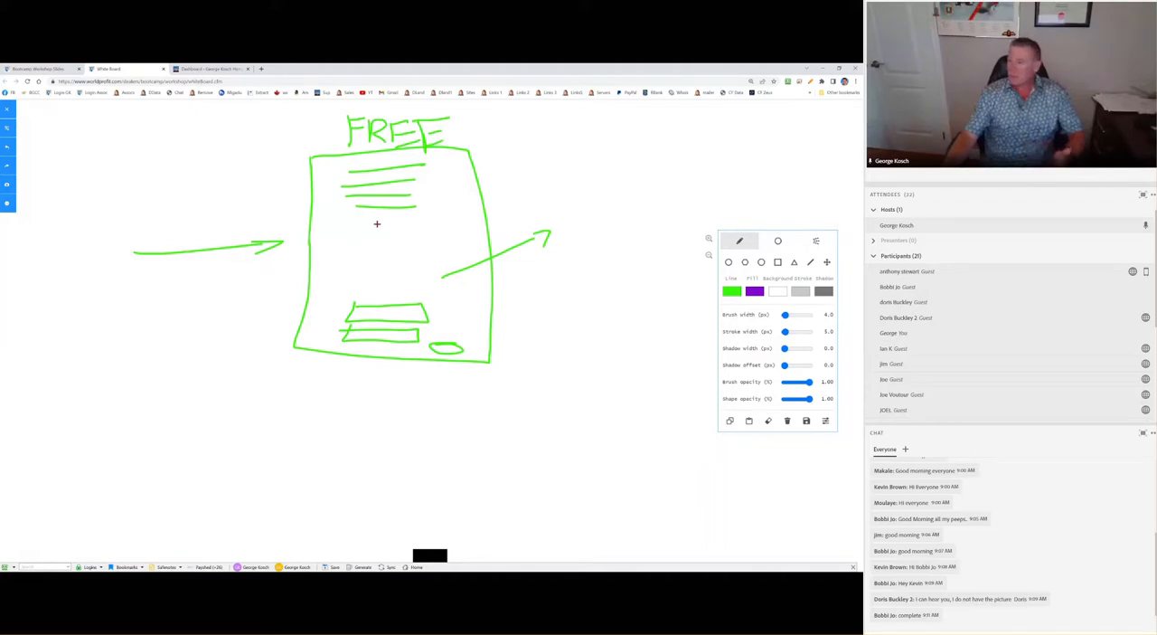
{"action": "mouse_move", "coordinate": [409, 266]}
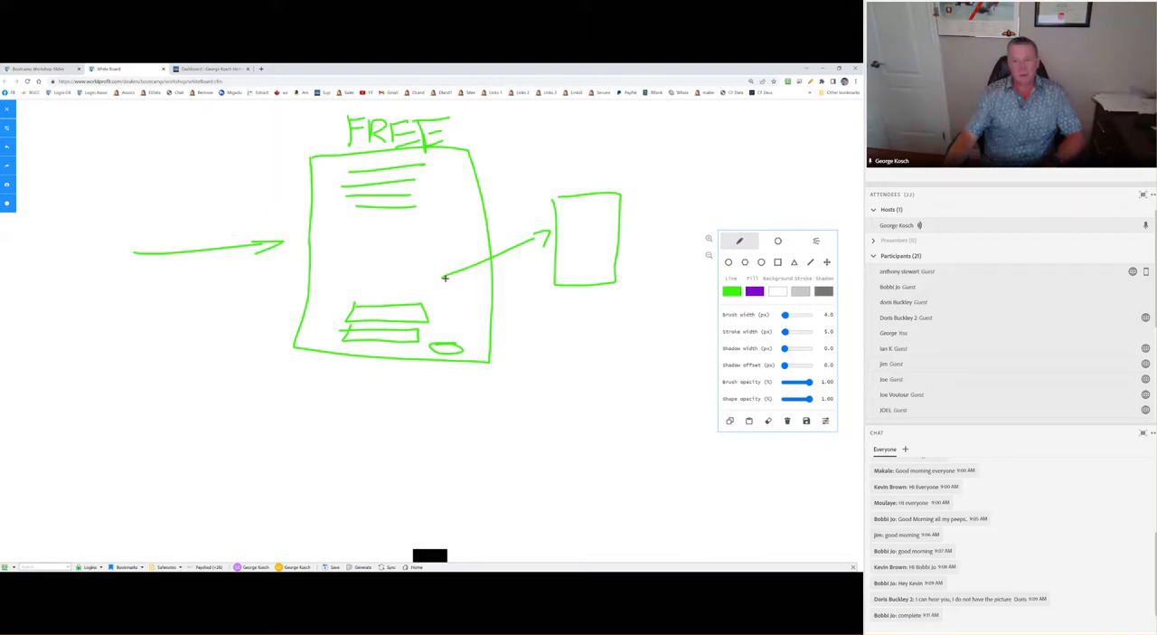
- Loop an arrow from the box back to the page and write letters PM, A, N at the left
{"action": "left_click_drag", "start_coordinate": [445, 278], "coordinate": [217, 340]}
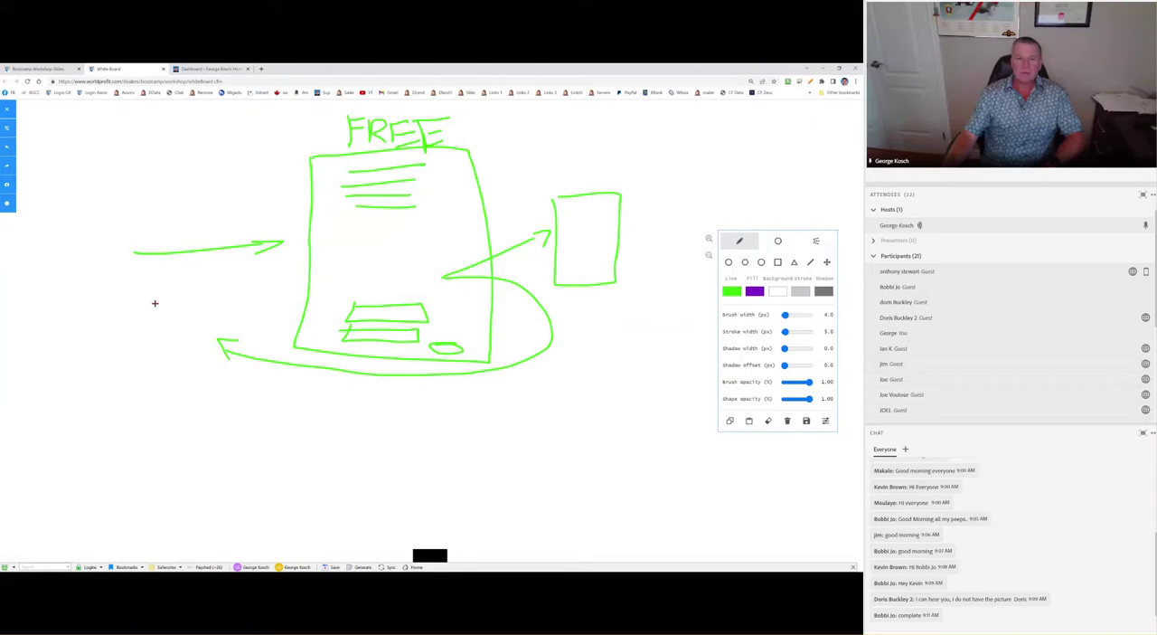
{"action": "left_click_drag", "start_coordinate": [145, 298], "coordinate": [172, 335]}
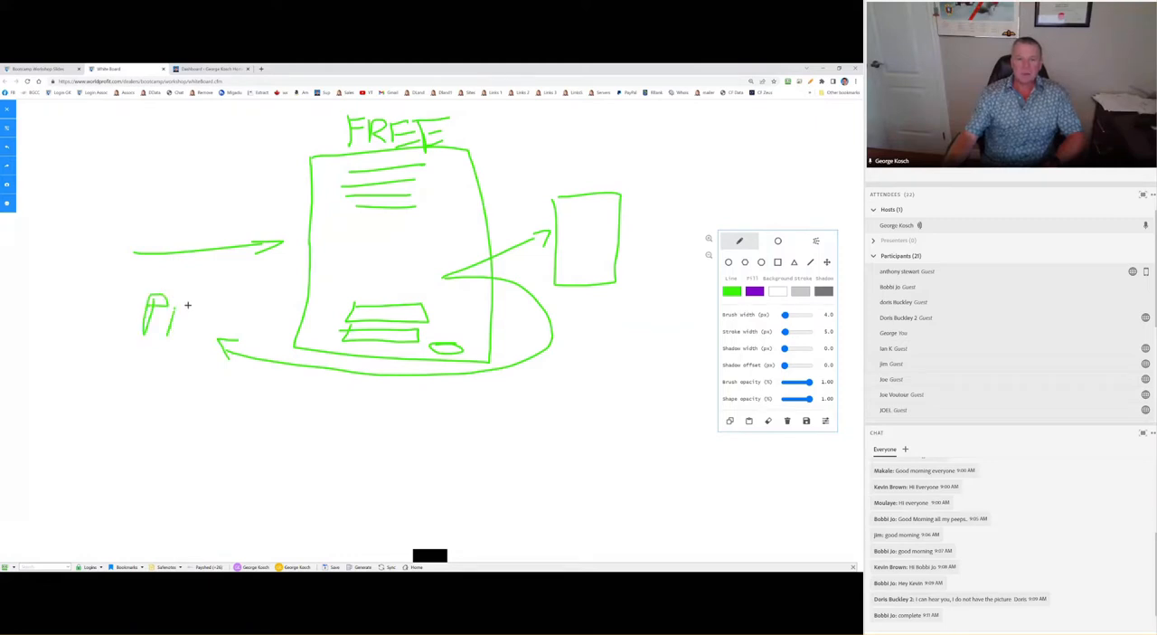
{"action": "left_click_drag", "start_coordinate": [154, 316], "coordinate": [184, 326]}
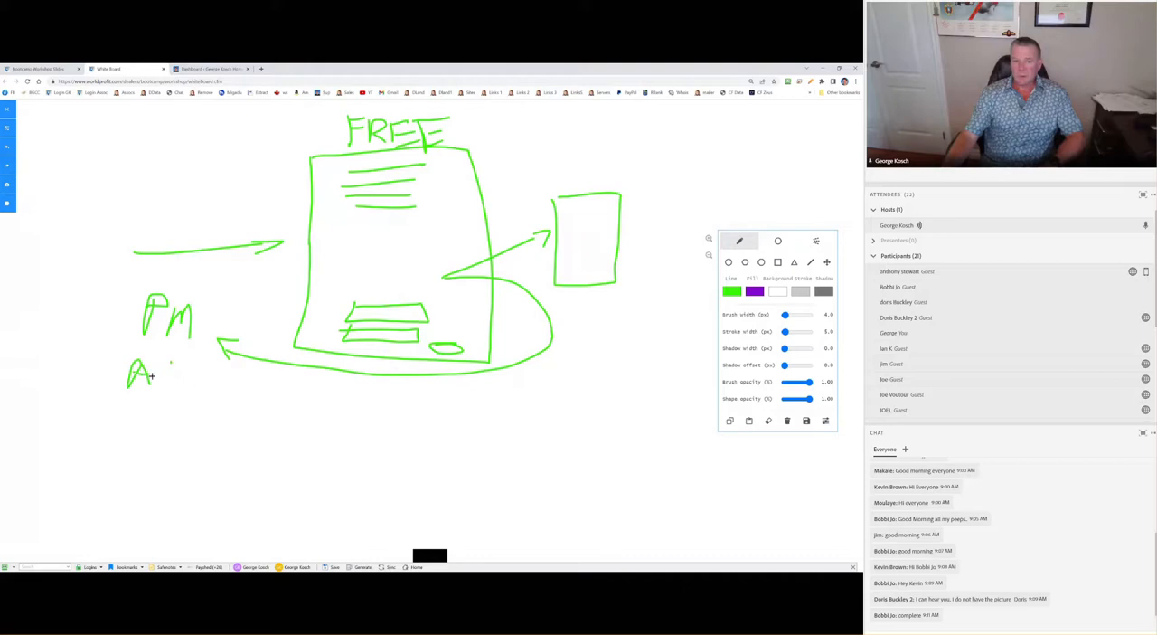
{"action": "left_click_drag", "start_coordinate": [144, 368], "coordinate": [159, 380]}
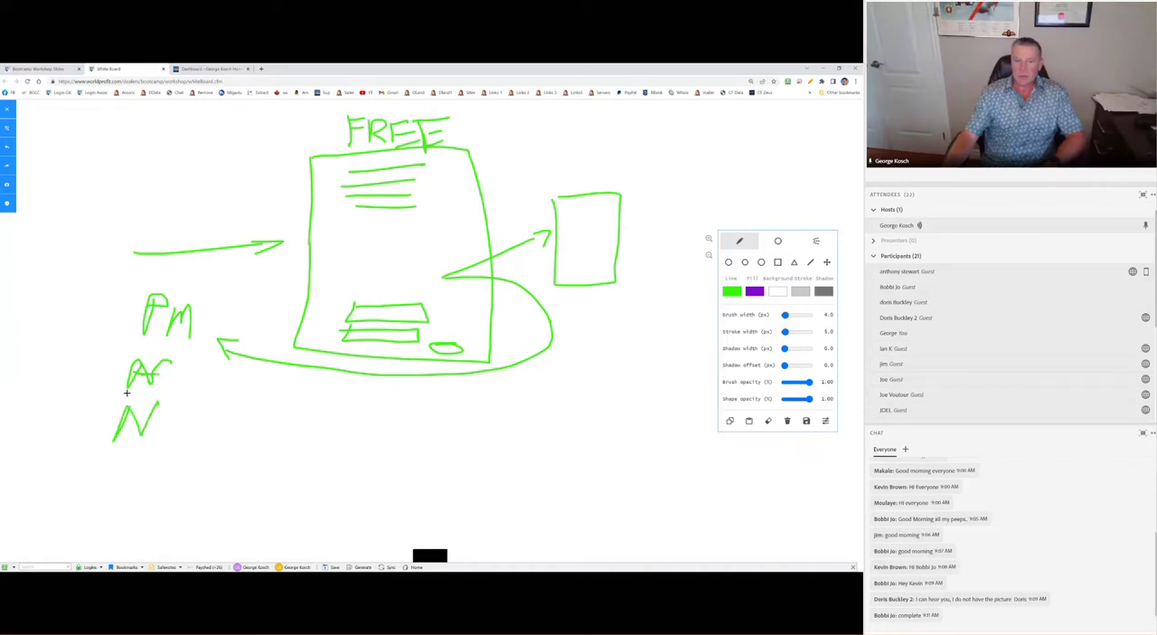
{"action": "mouse_move", "coordinate": [253, 394]}
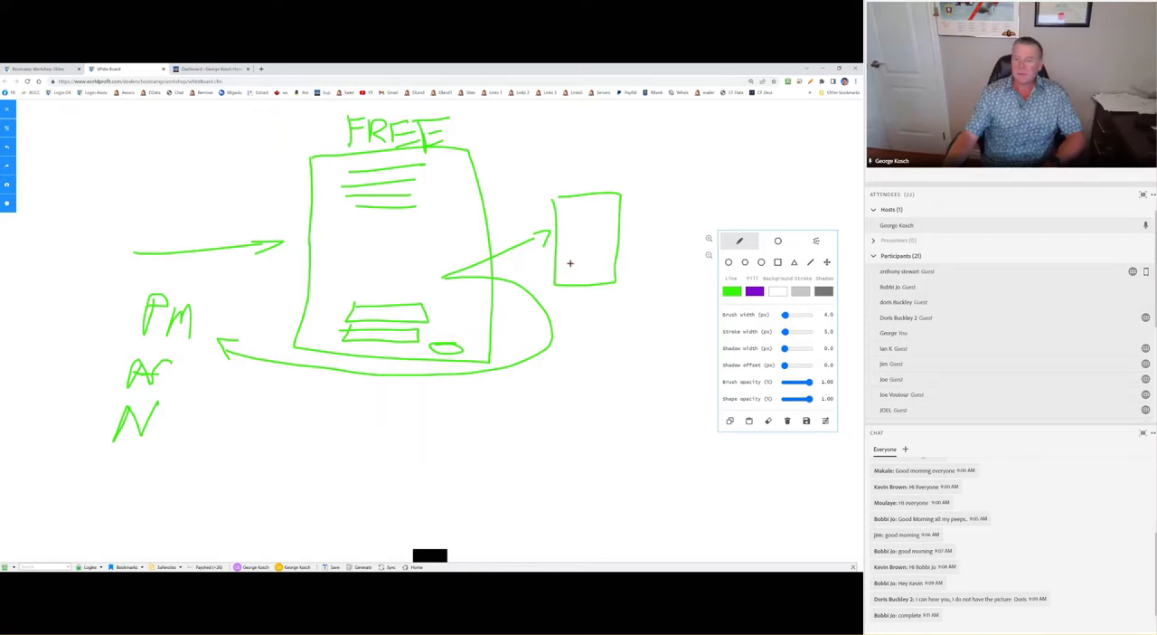
{"action": "mouse_move", "coordinate": [598, 243]}
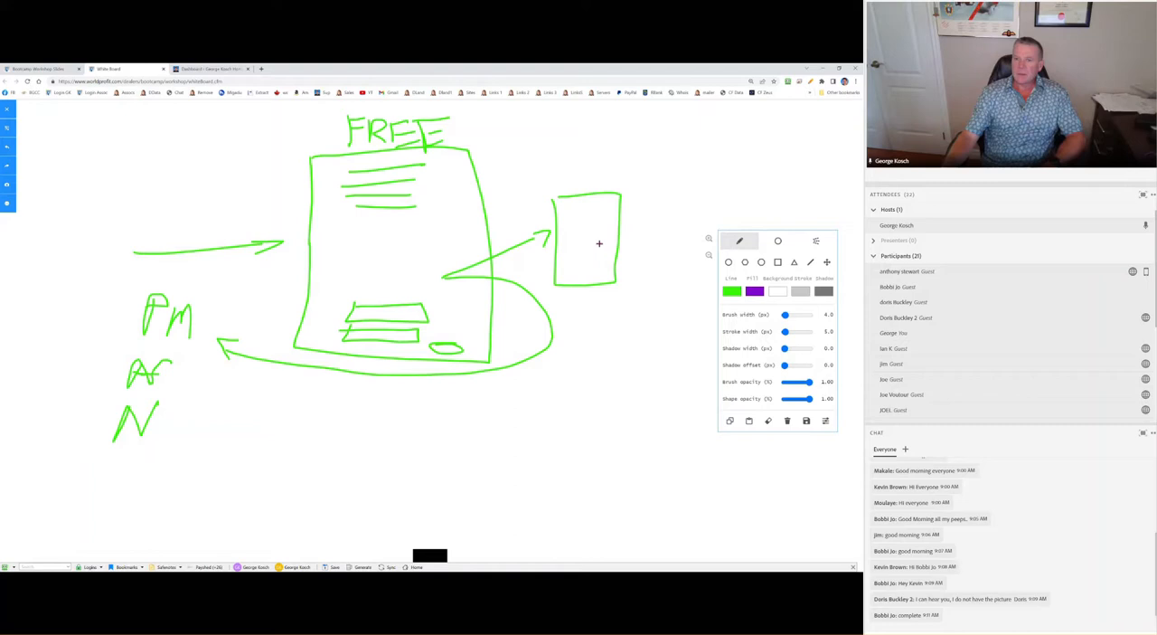
{"action": "mouse_move", "coordinate": [568, 220]}
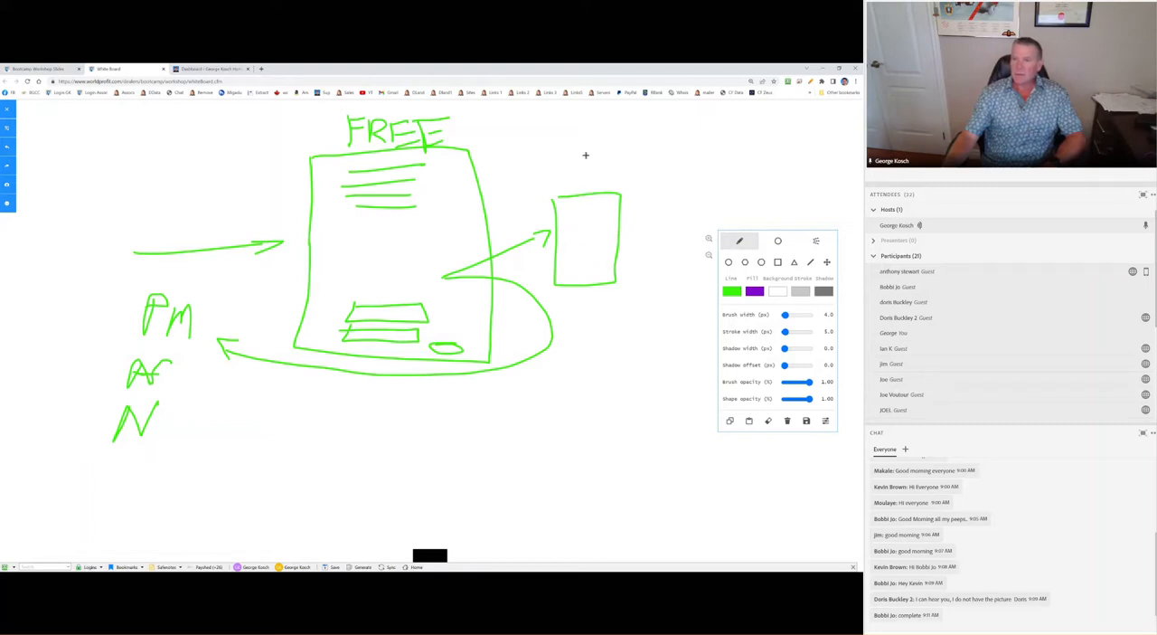
- Write a figure above the box to the right of the page
{"action": "left_click_drag", "start_coordinate": [586, 168], "coordinate": [596, 181]}
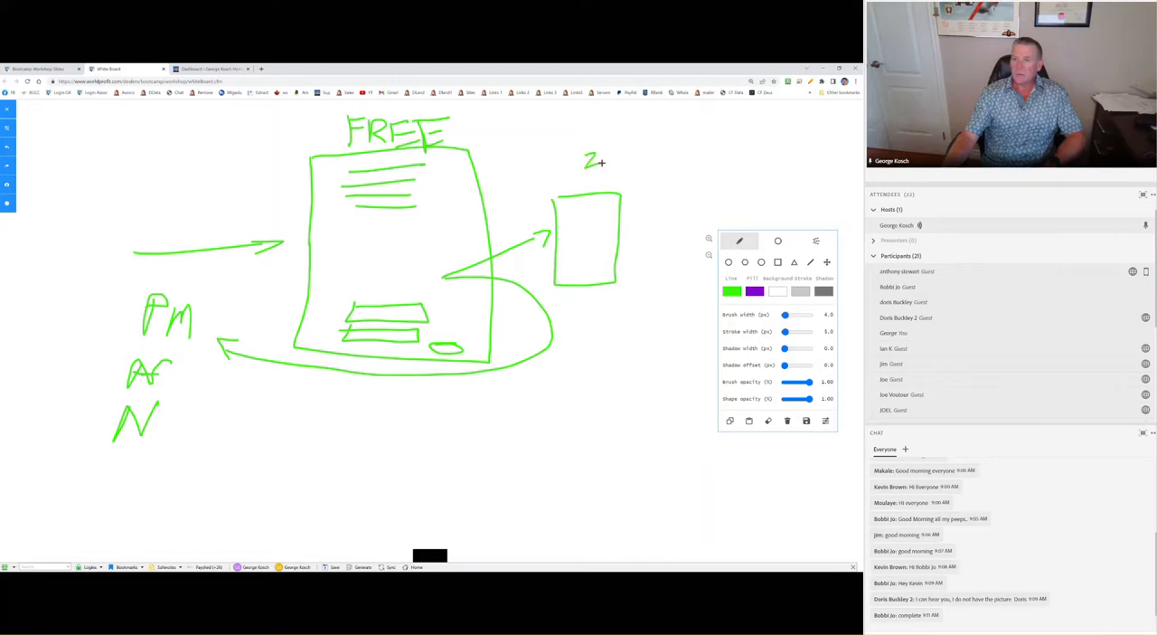
{"action": "left_click_drag", "start_coordinate": [588, 161], "coordinate": [623, 165]}
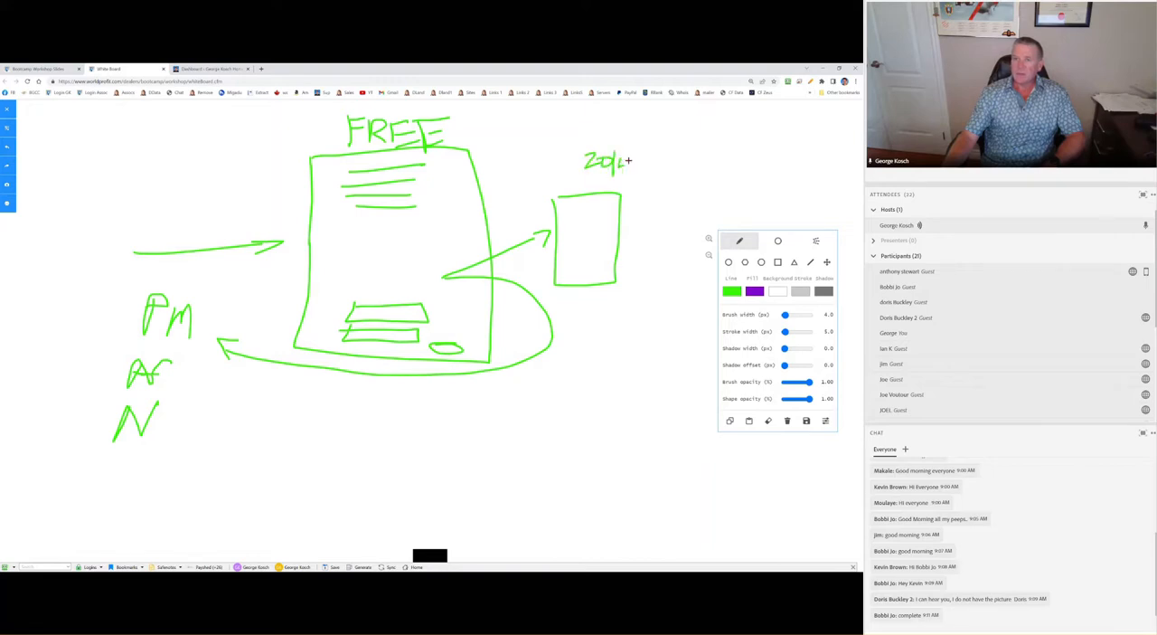
{"action": "left_click_drag", "start_coordinate": [624, 163], "coordinate": [647, 178]}
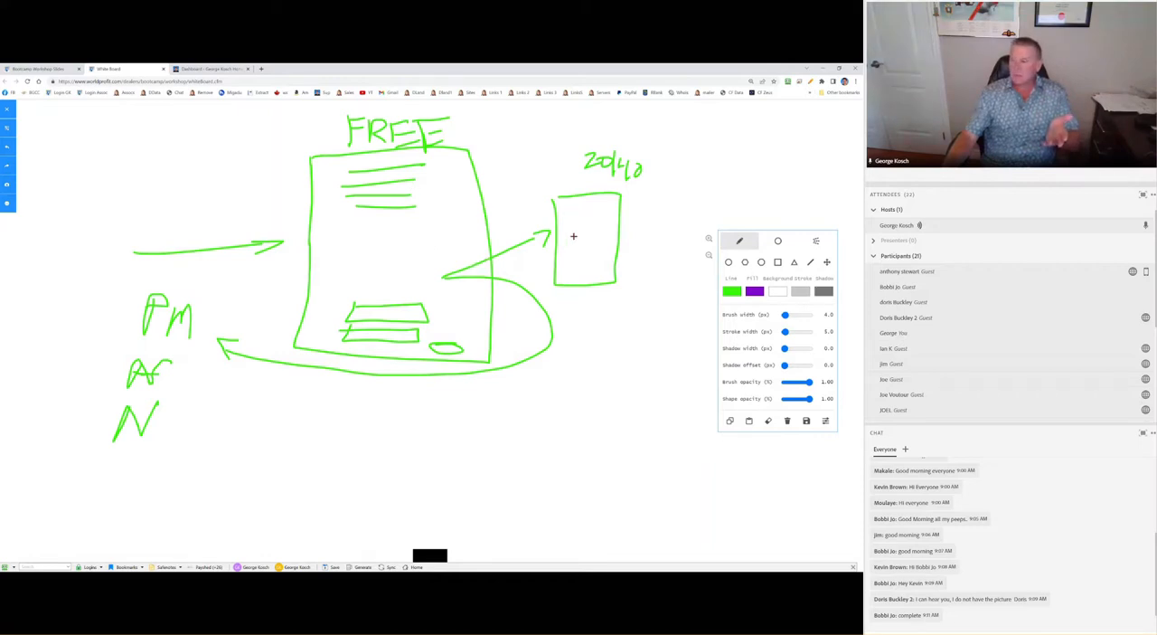
{"action": "mouse_move", "coordinate": [217, 302]}
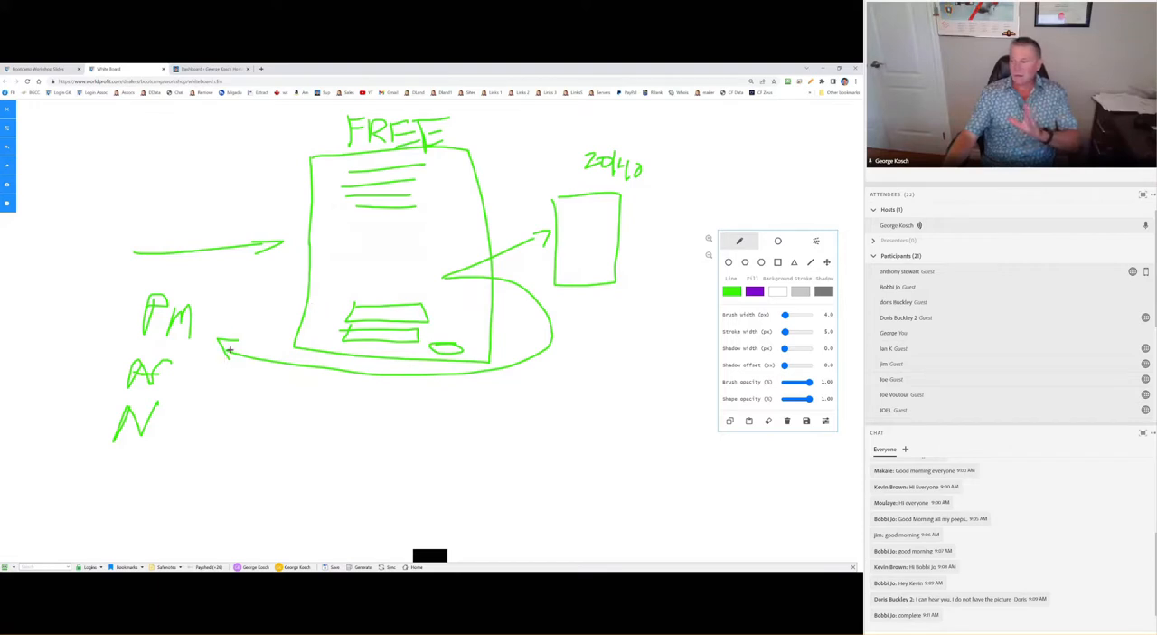
{"action": "mouse_move", "coordinate": [264, 409]}
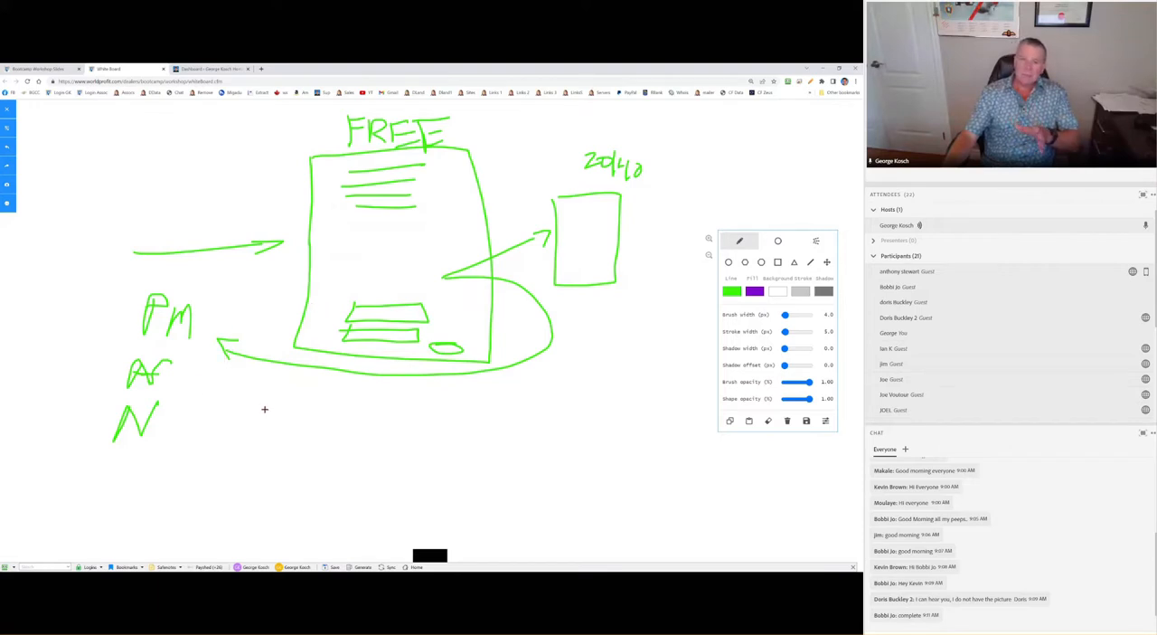
{"action": "mouse_move", "coordinate": [275, 402]}
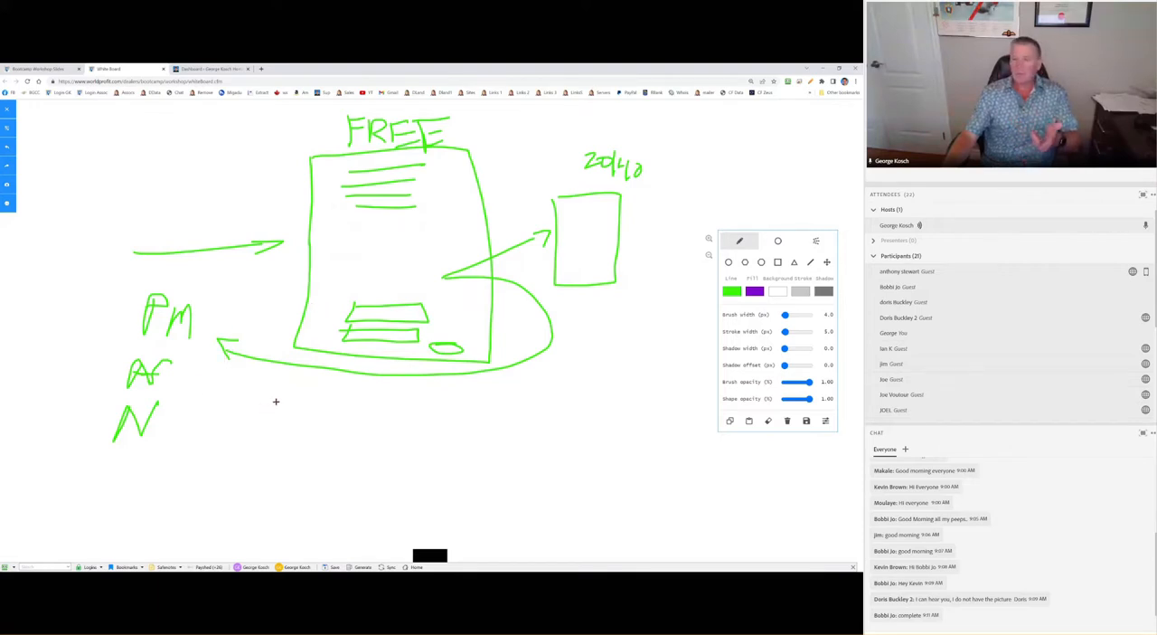
{"action": "mouse_move", "coordinate": [305, 414]}
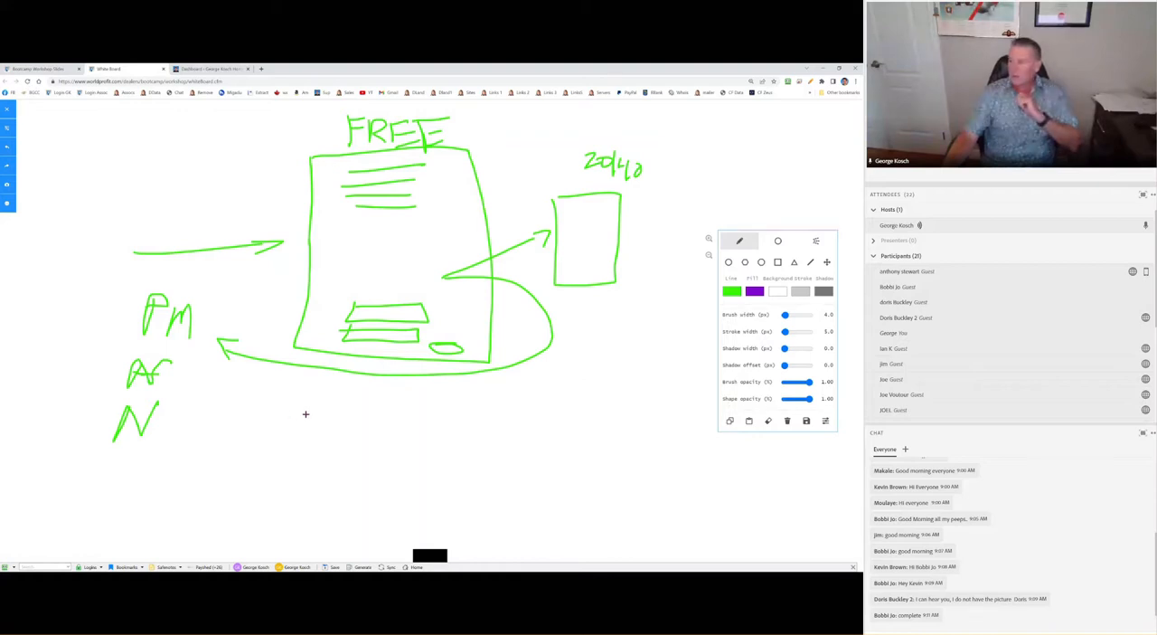
{"action": "mouse_move", "coordinate": [579, 363]}
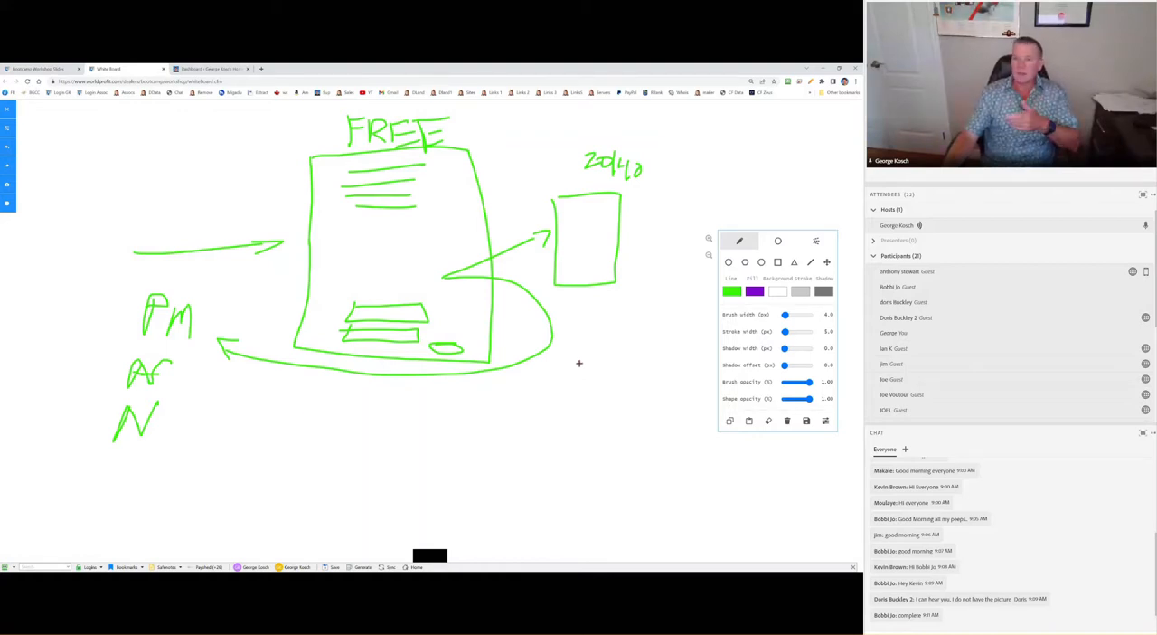
{"action": "mouse_move", "coordinate": [491, 398]}
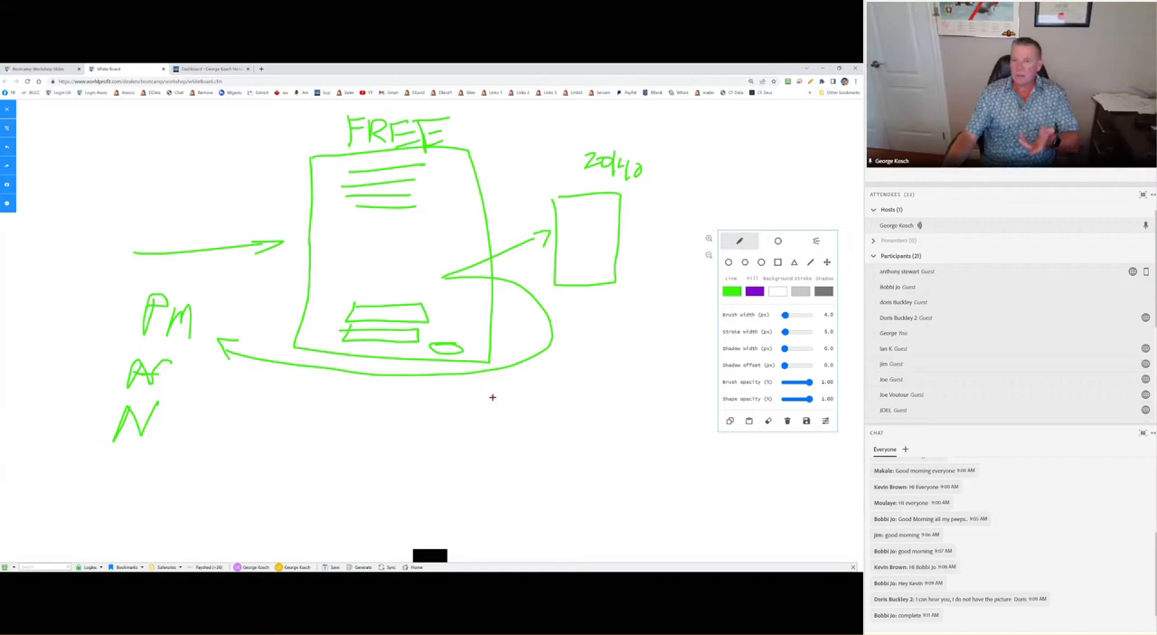
{"action": "mouse_move", "coordinate": [190, 315]}
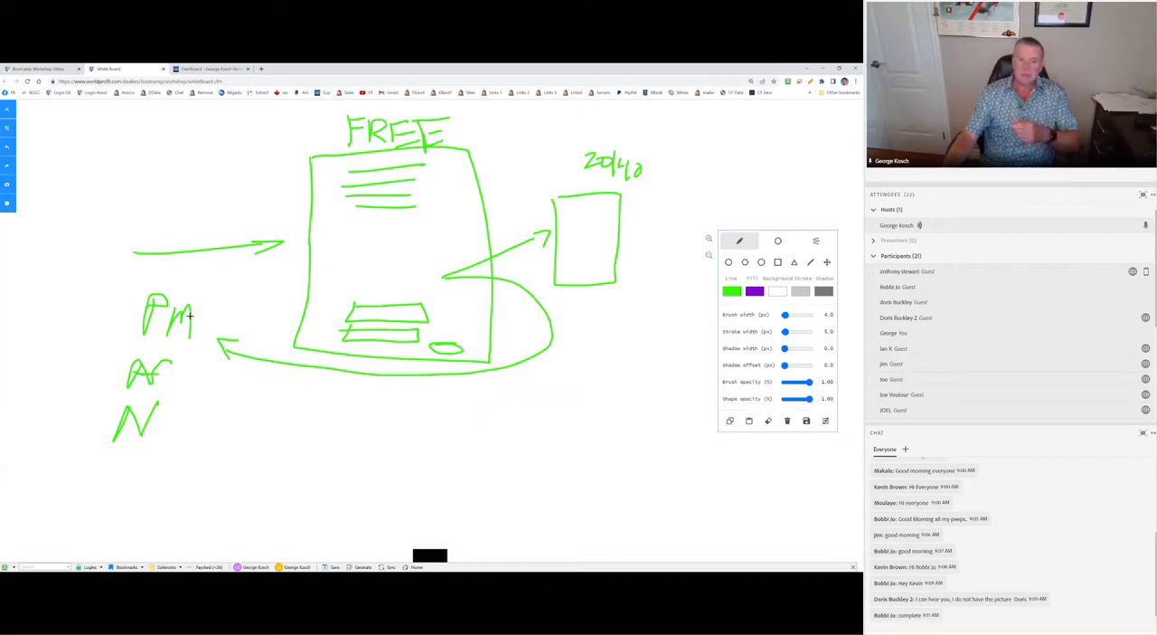
{"action": "mouse_move", "coordinate": [246, 329]}
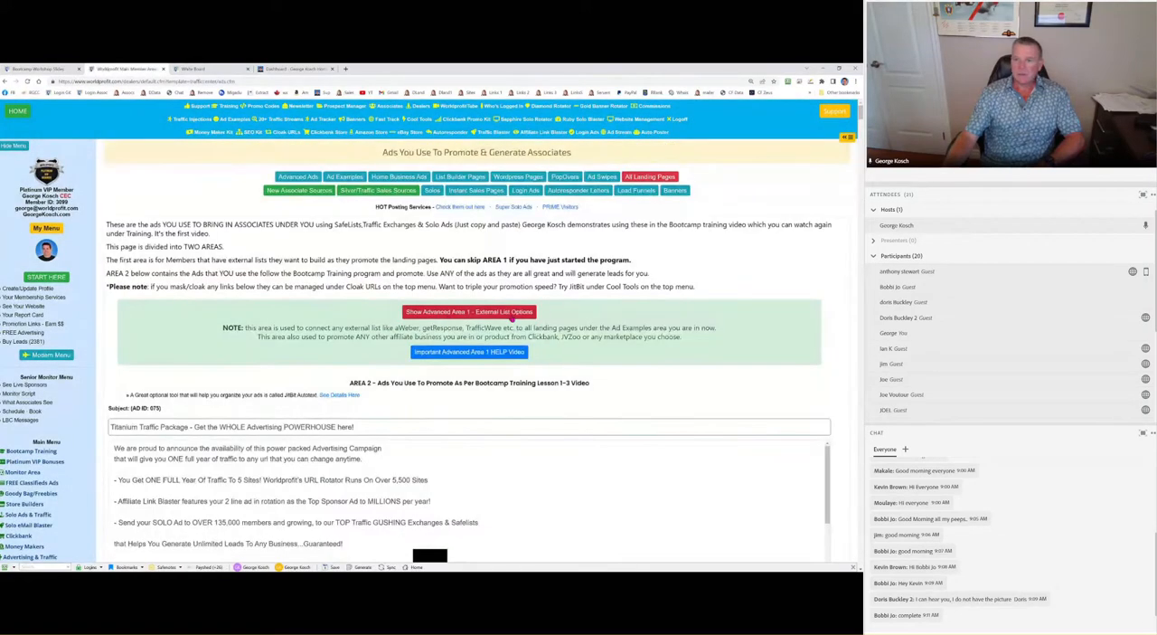
- Show the member area page listing Program #1–#5 descriptions and join URLs
{"action": "left_click", "coordinate": [469, 311]}
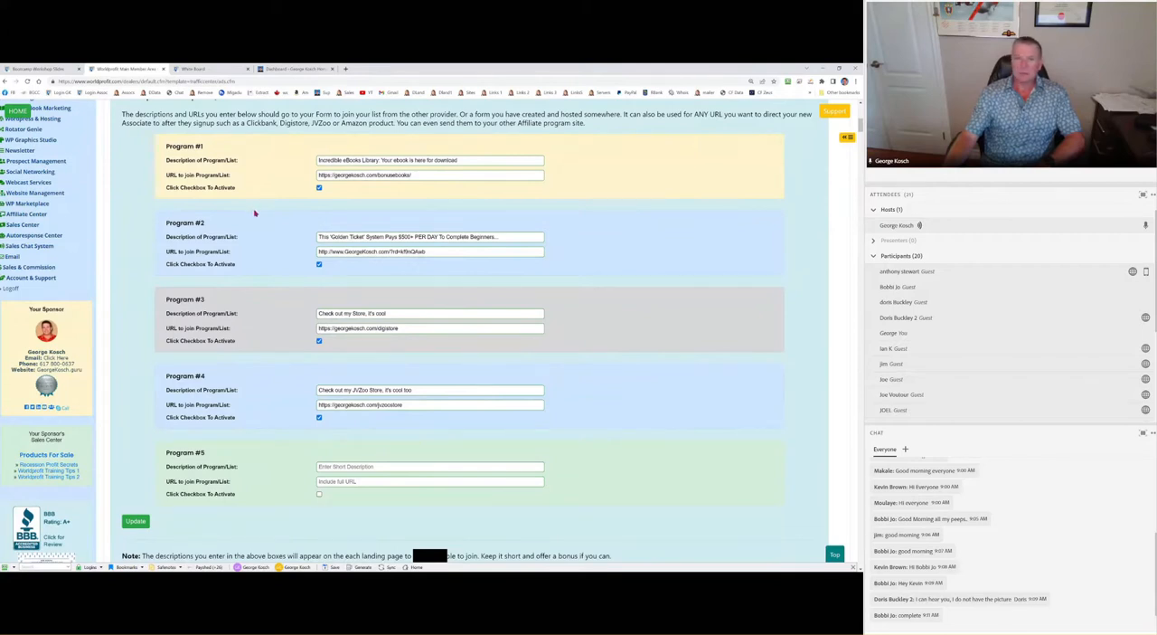
{"action": "scroll", "scroll_direction": "up", "scroll_amount": 3}
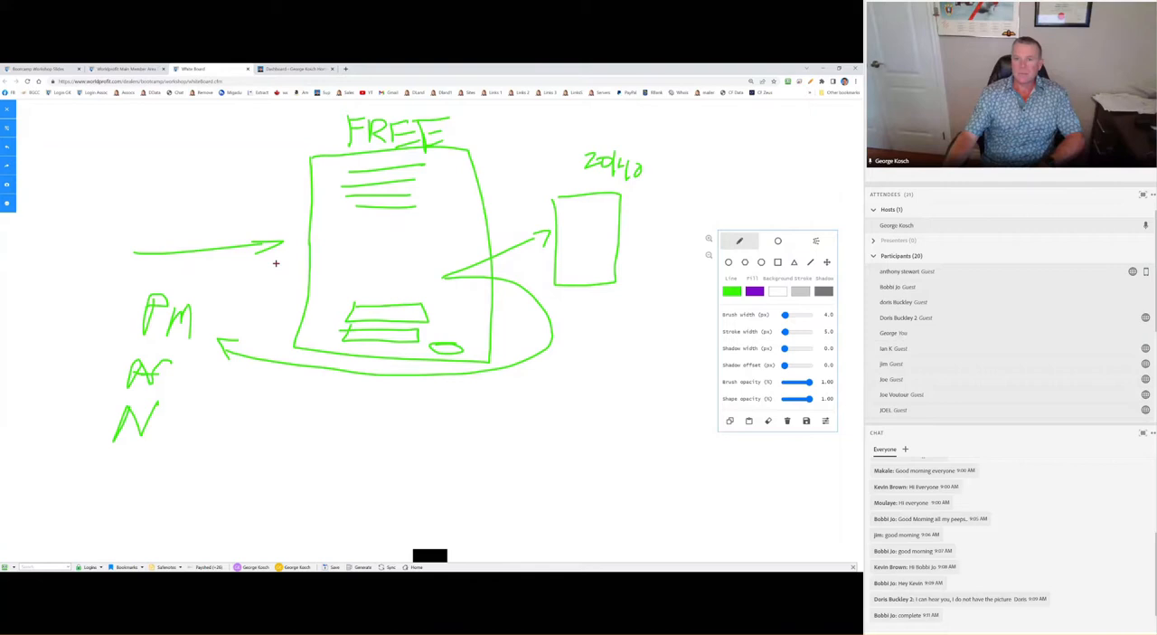
{"action": "mouse_move", "coordinate": [360, 371]}
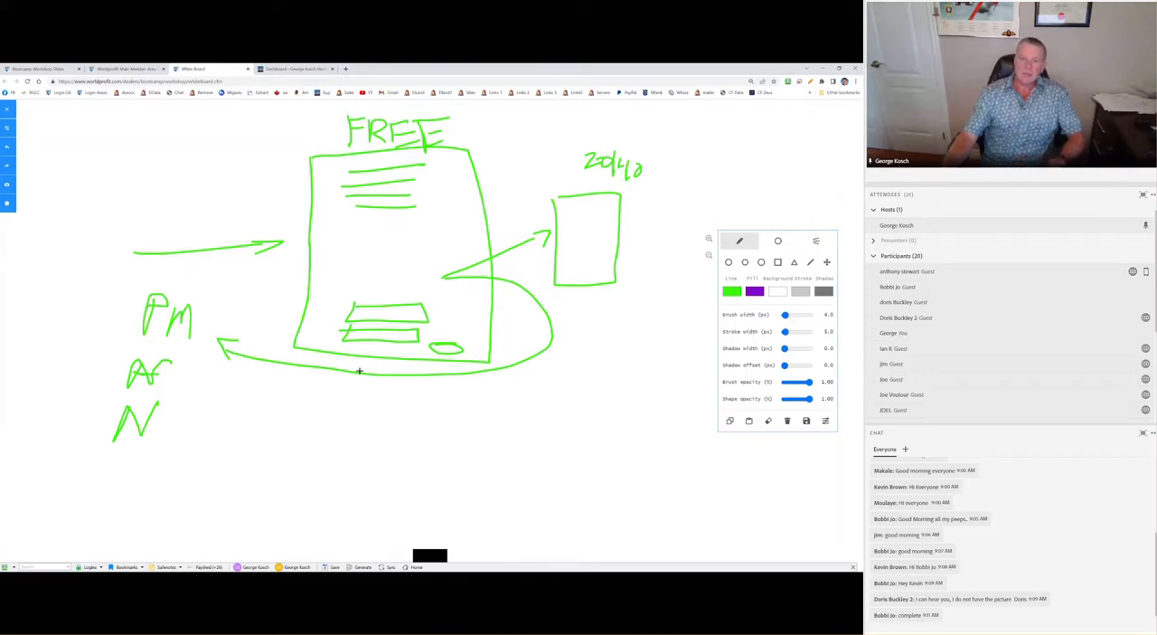
{"action": "mouse_move", "coordinate": [305, 438]}
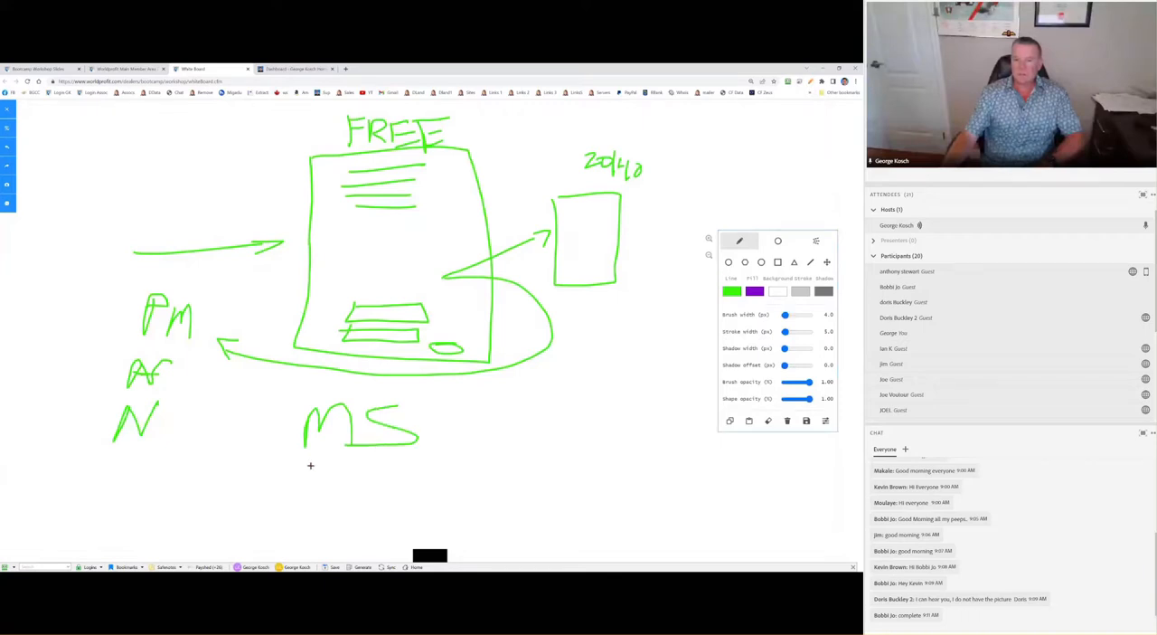
- Handwrite a $ sign beside MS and the letters LBC inside the right-hand box
{"action": "left_click_drag", "start_coordinate": [455, 402], "coordinate": [491, 434]}
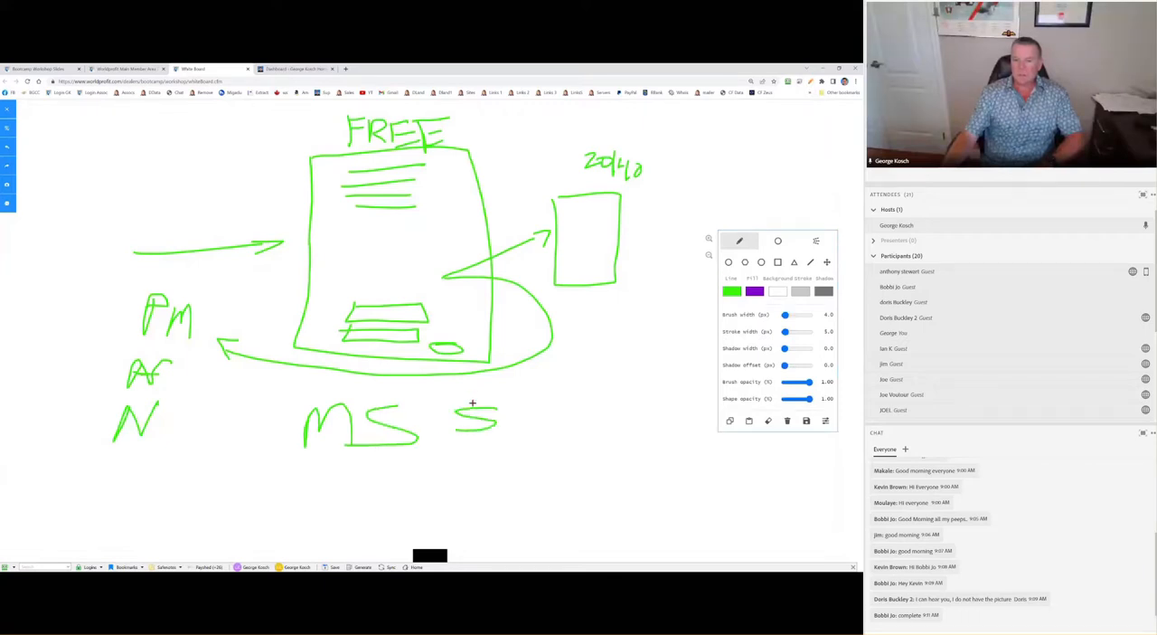
{"action": "left_click_drag", "start_coordinate": [478, 402], "coordinate": [478, 433]}
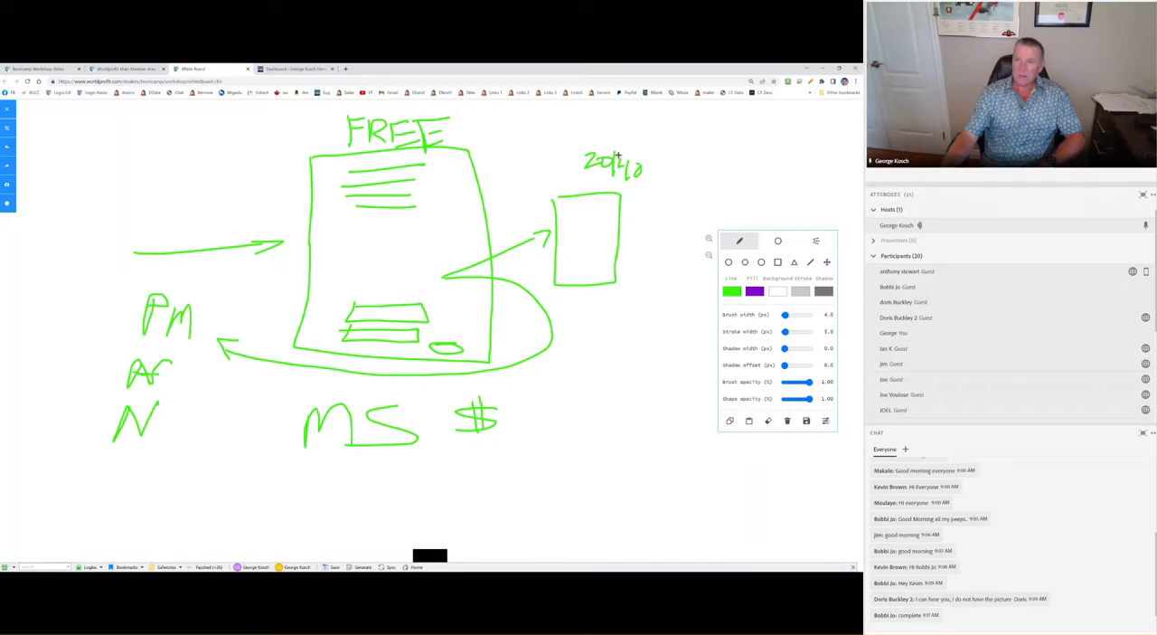
{"action": "mouse_move", "coordinate": [608, 188]}
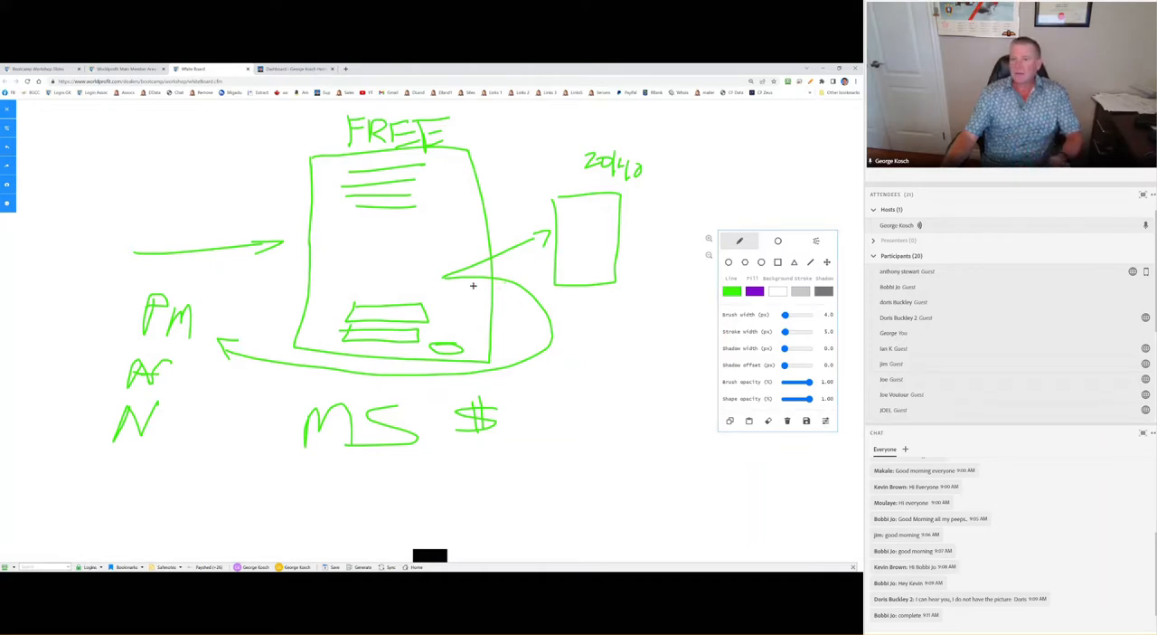
{"action": "mouse_move", "coordinate": [543, 300]}
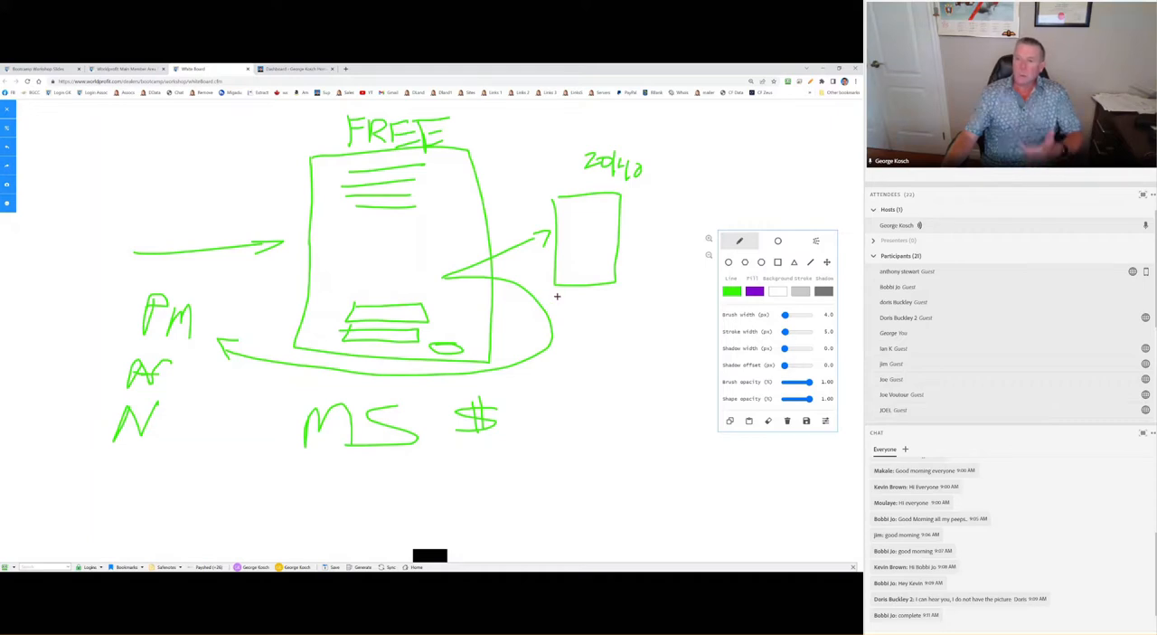
{"action": "mouse_move", "coordinate": [557, 311]}
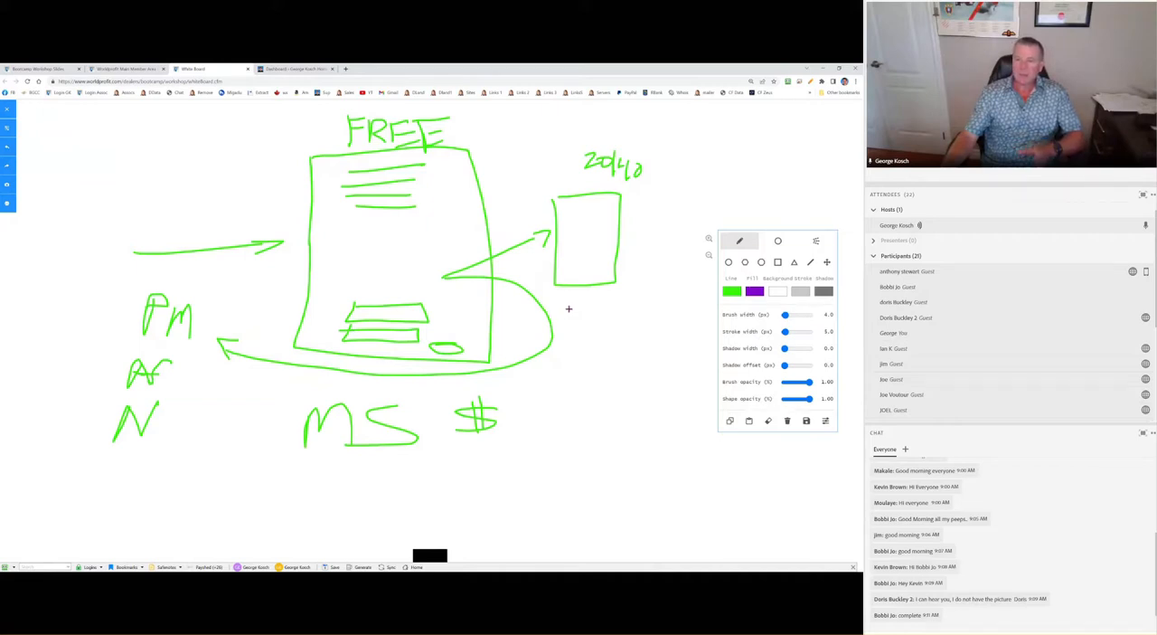
{"action": "mouse_move", "coordinate": [593, 320]}
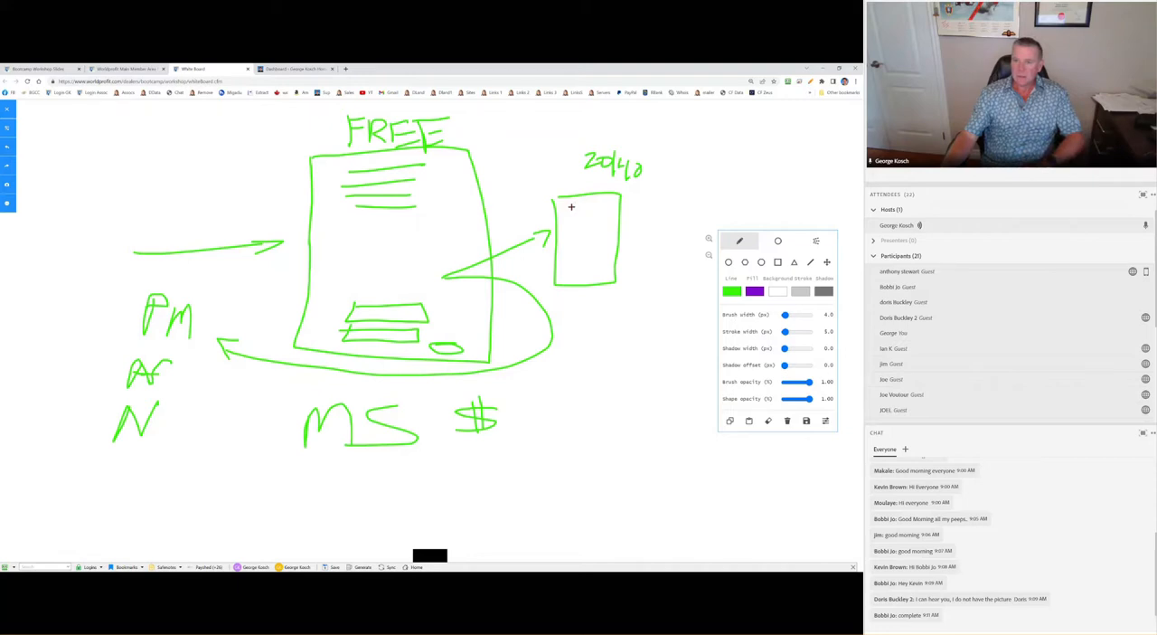
{"action": "left_click_drag", "start_coordinate": [569, 214], "coordinate": [596, 220]}
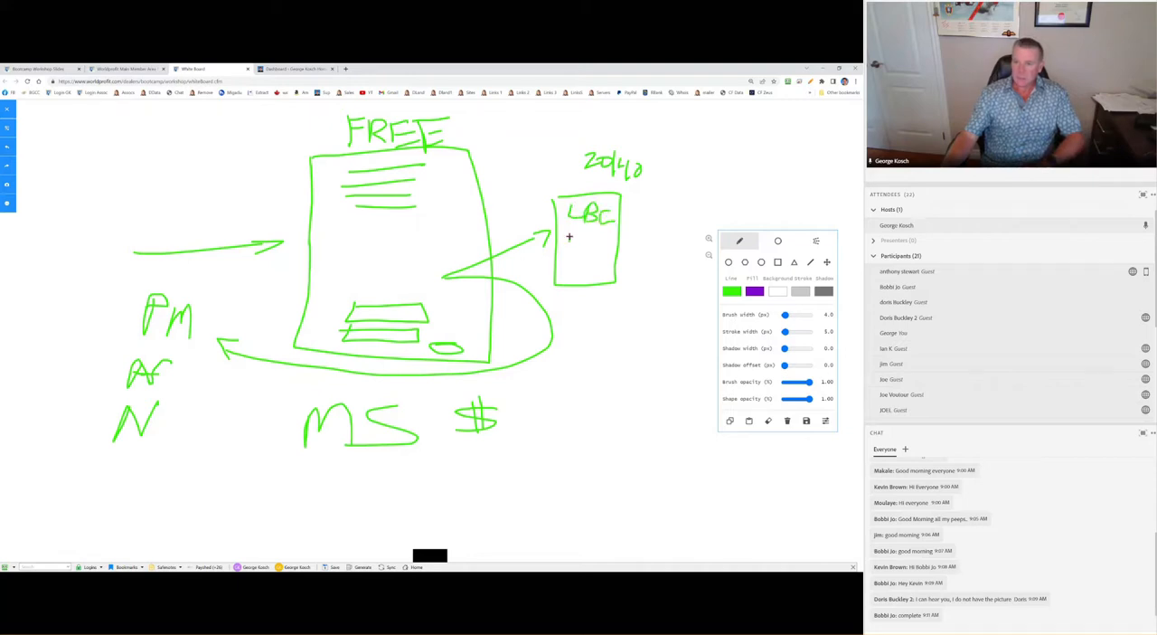
{"action": "left_click_drag", "start_coordinate": [564, 231], "coordinate": [582, 256]}
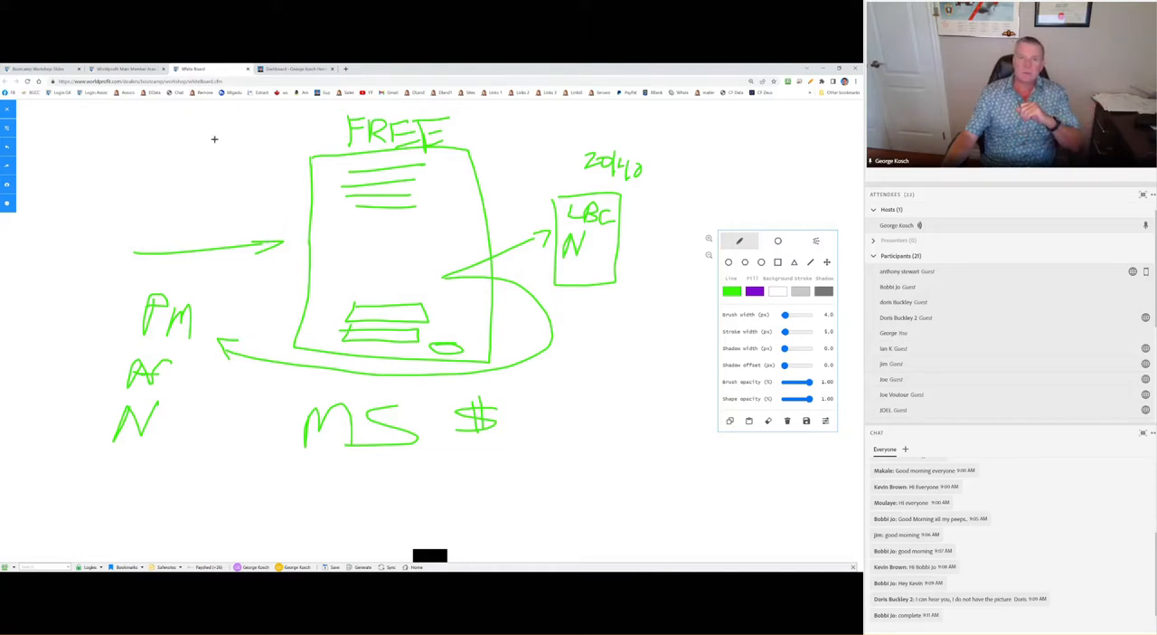
{"action": "mouse_move", "coordinate": [232, 168]}
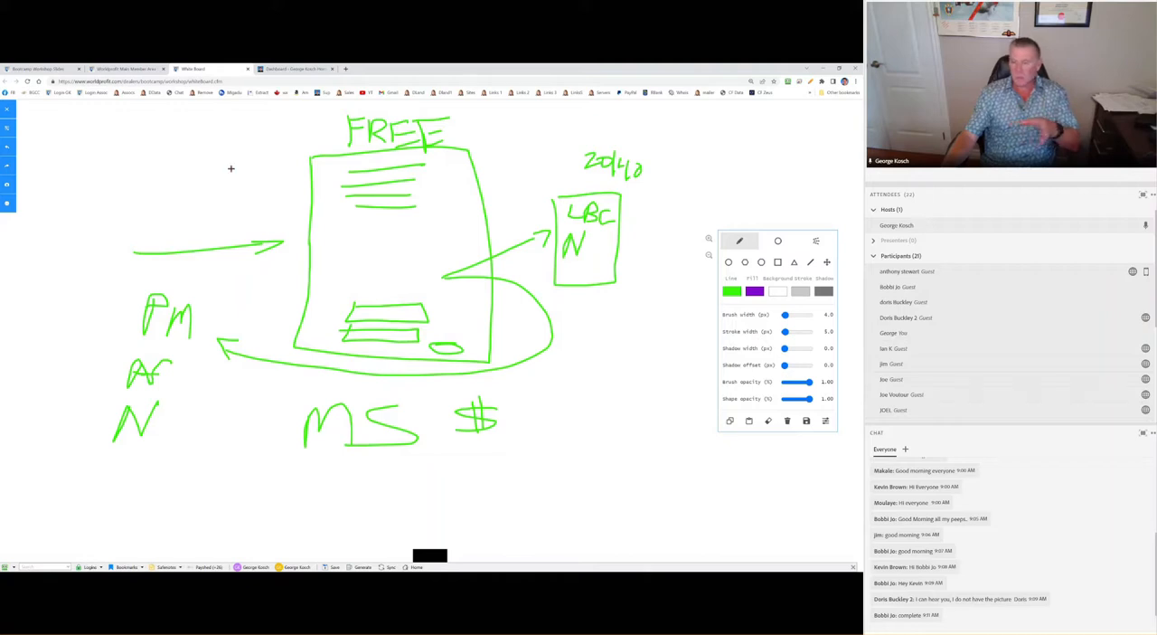
{"action": "mouse_move", "coordinate": [228, 179]}
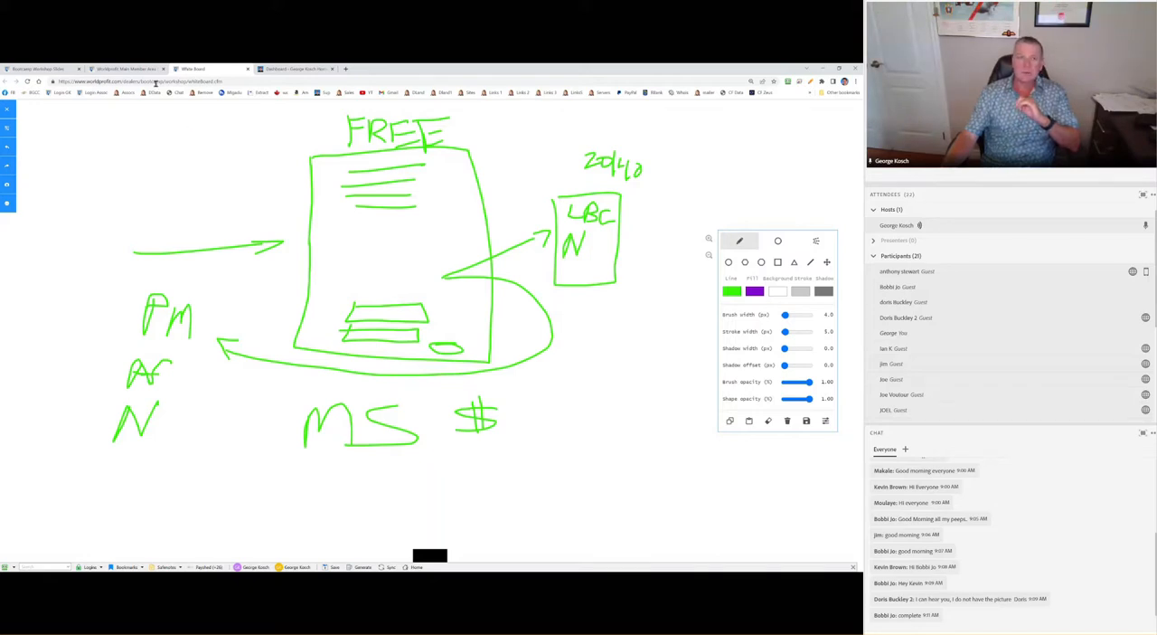
{"action": "left_click", "coordinate": [40, 69]}
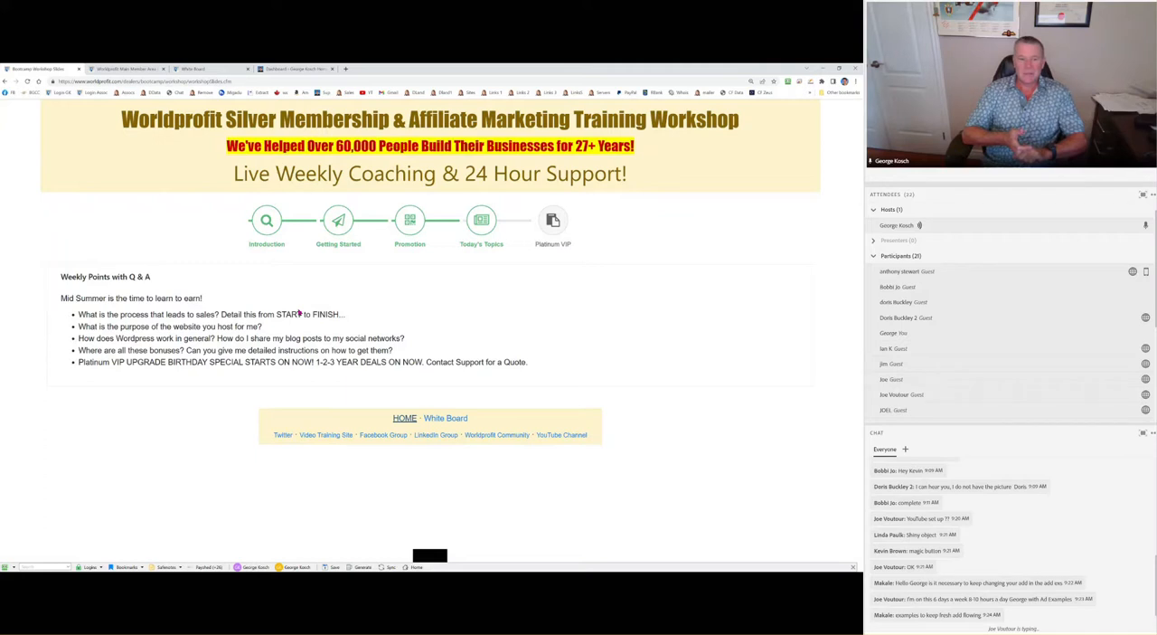
{"action": "mouse_move", "coordinate": [133, 293]}
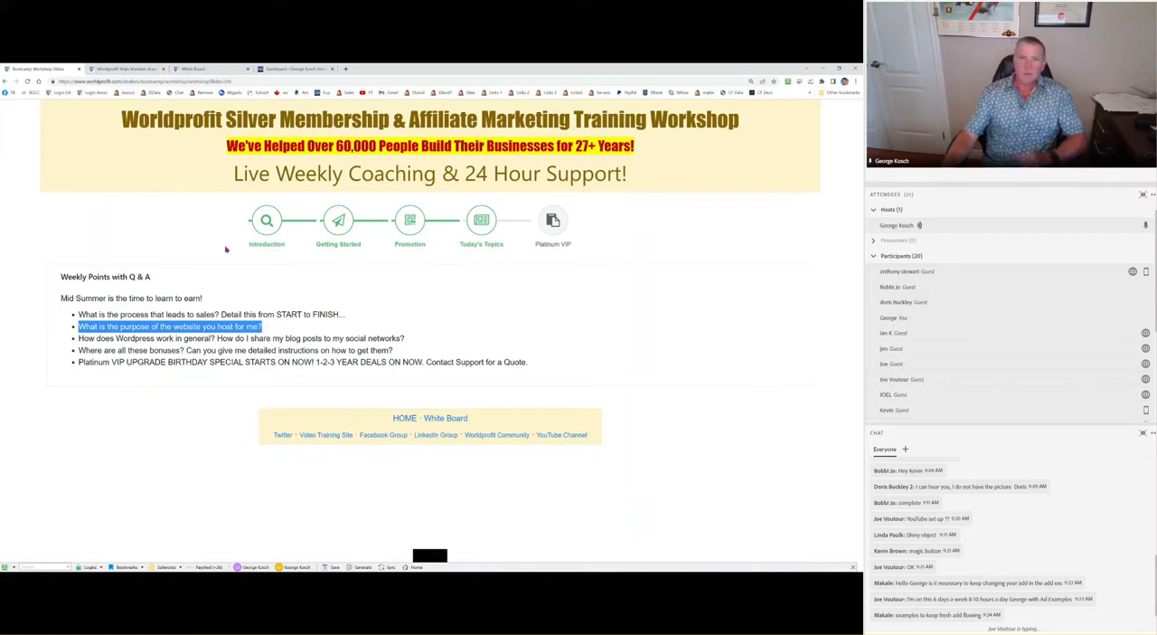
- Back on the whiteboard sketch, draw a circle around the PM, AR and N notes
{"action": "left_click", "coordinate": [192, 69]}
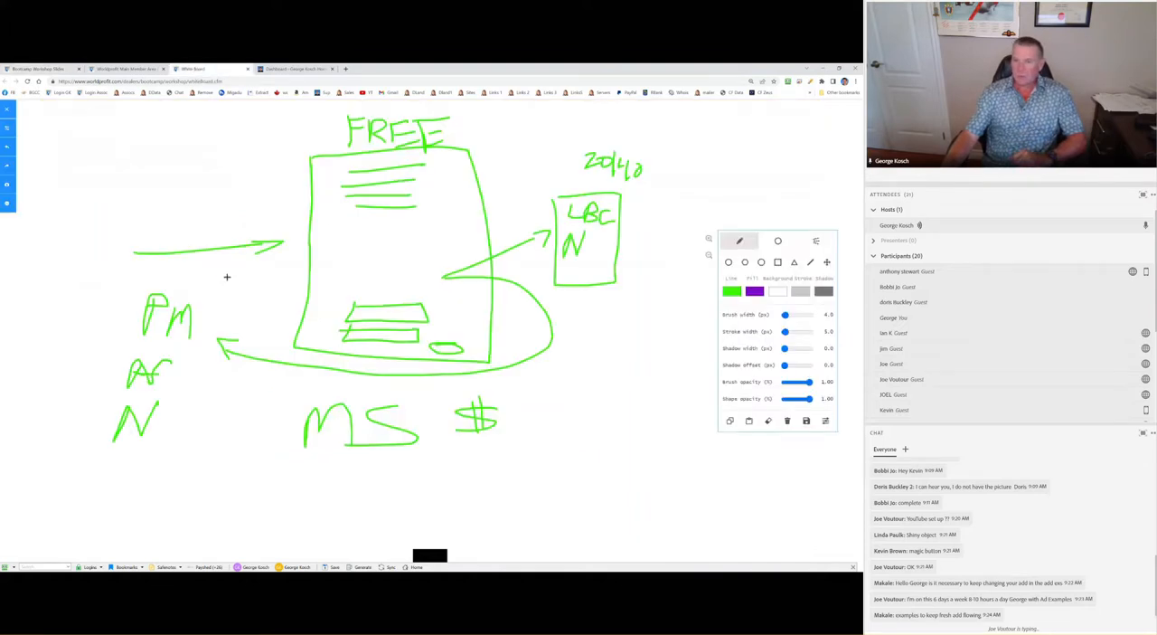
{"action": "mouse_move", "coordinate": [253, 307]}
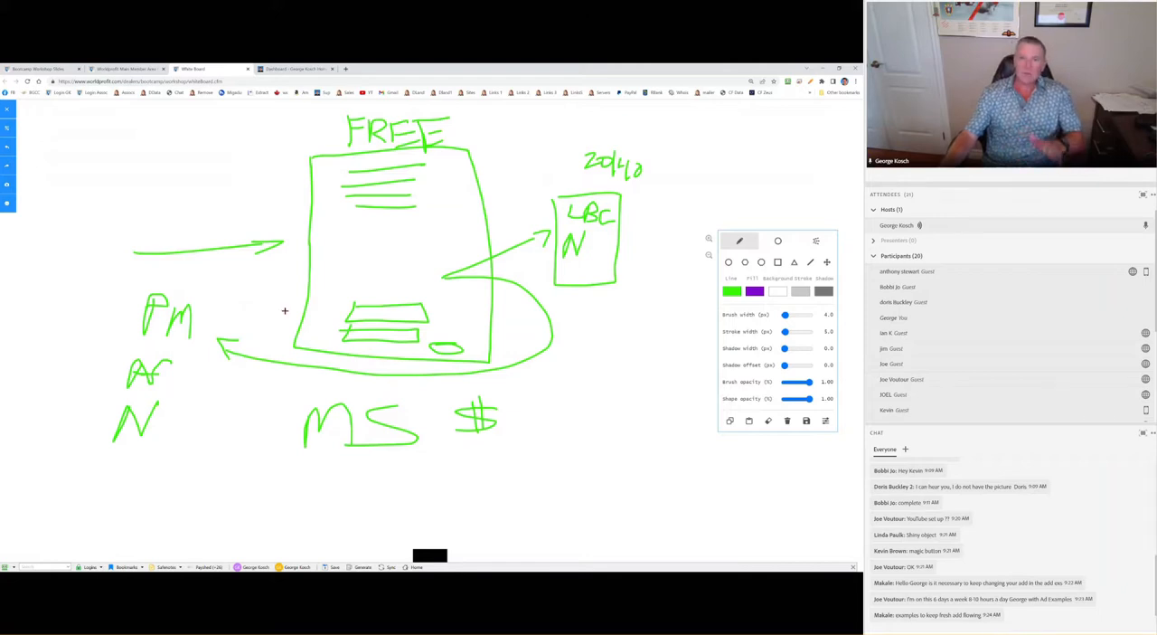
{"action": "mouse_move", "coordinate": [239, 383]}
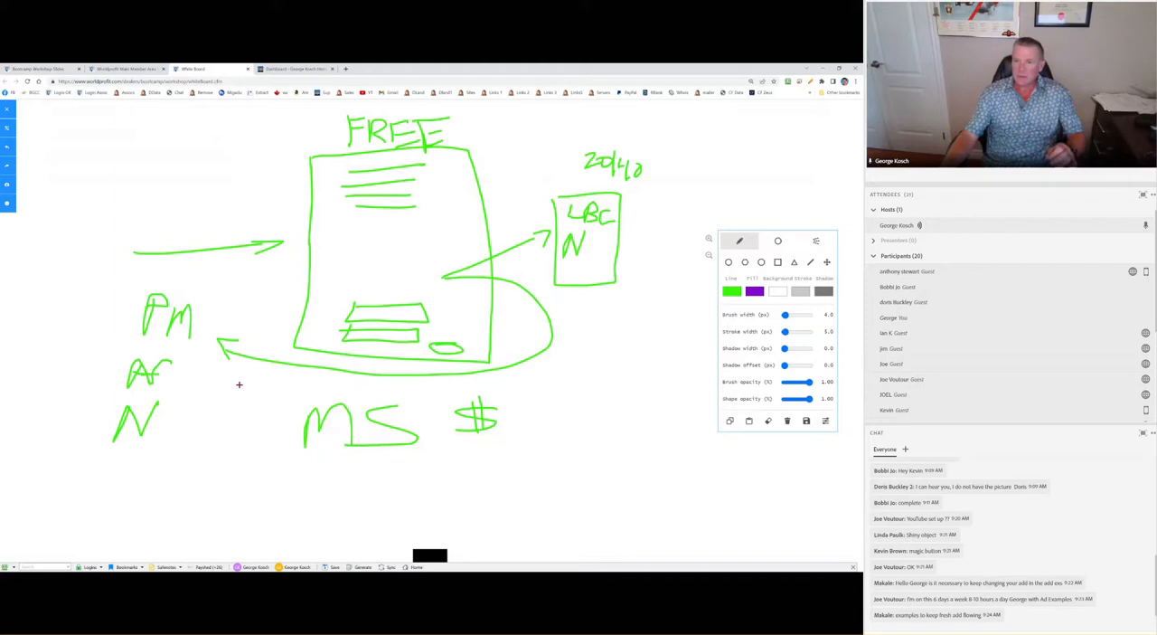
{"action": "left_click_drag", "start_coordinate": [190, 279], "coordinate": [90, 372]}
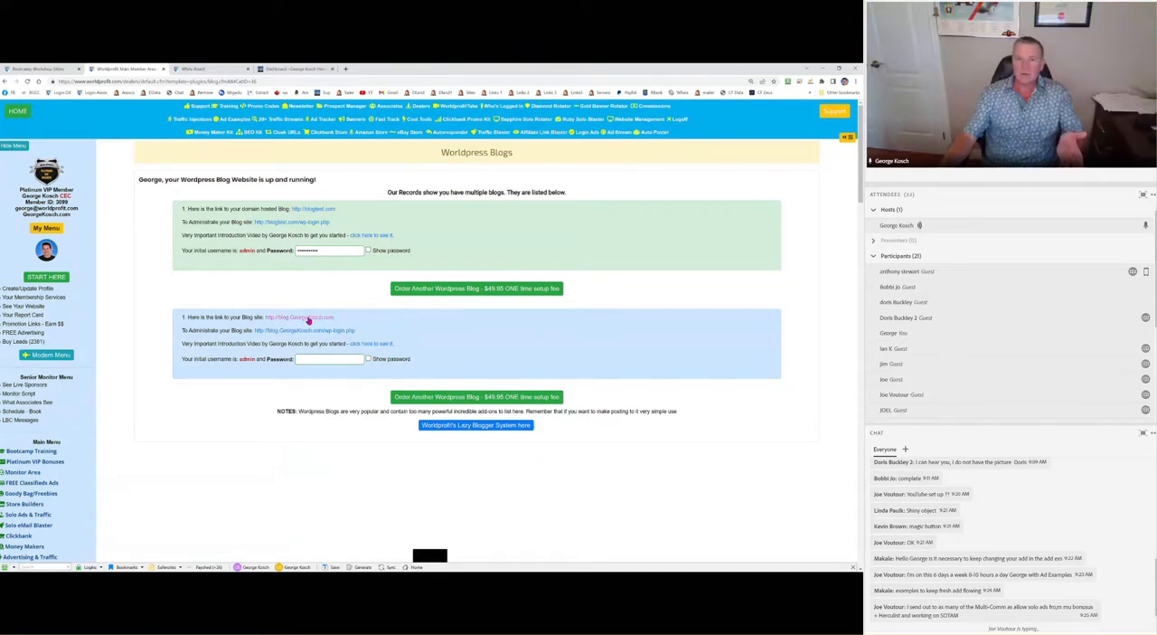
- View the hosted blog site, then bring up the Lazy Blogger Poster form listing the member's blogs
{"action": "left_click", "coordinate": [297, 317]}
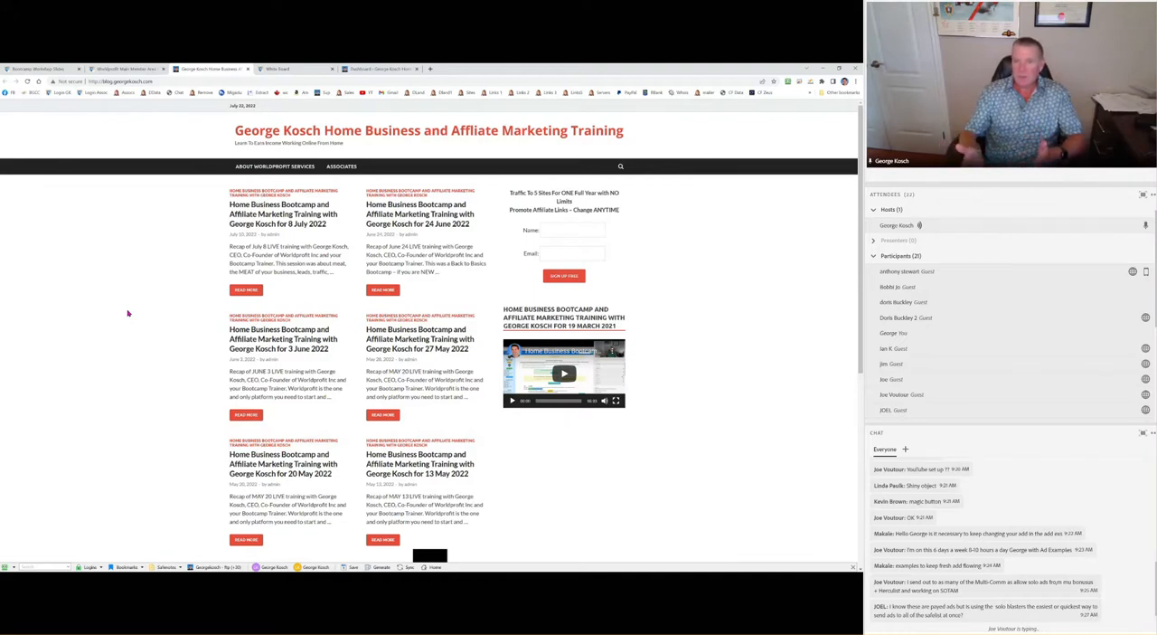
{"action": "mouse_move", "coordinate": [133, 315]}
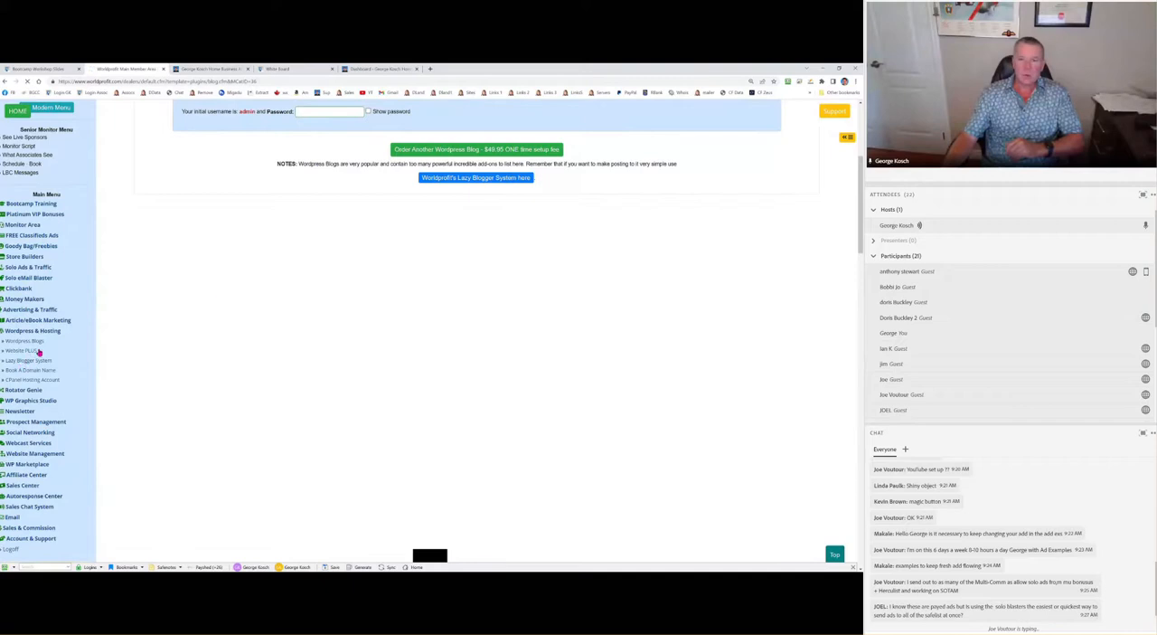
{"action": "left_click", "coordinate": [27, 360]}
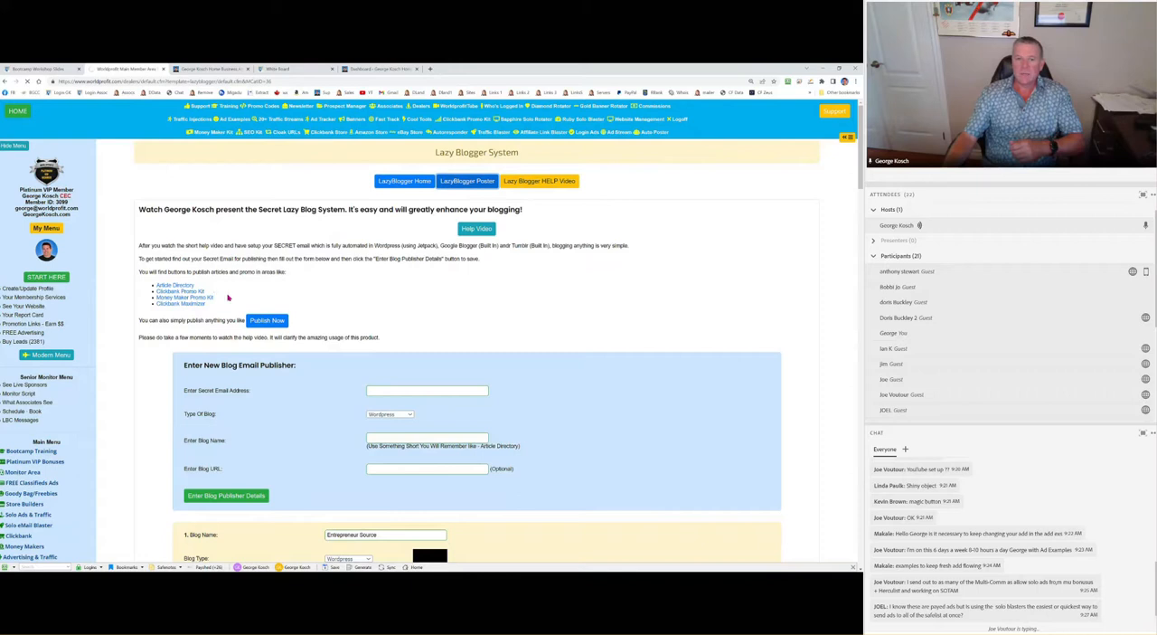
{"action": "mouse_move", "coordinate": [336, 282]}
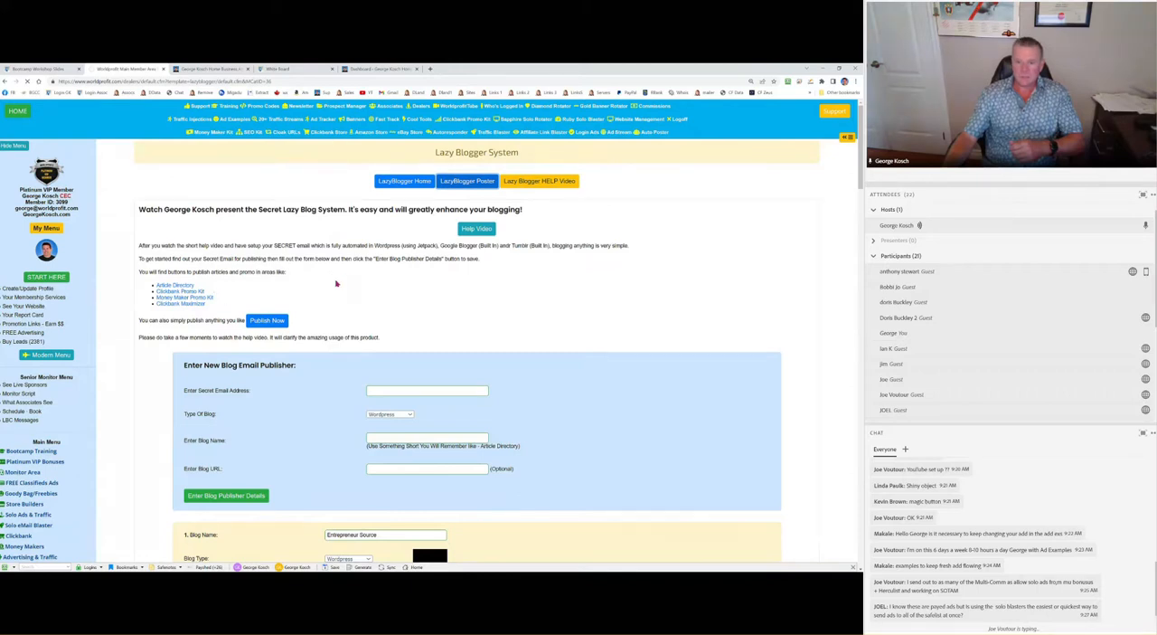
{"action": "left_click", "coordinate": [466, 181]}
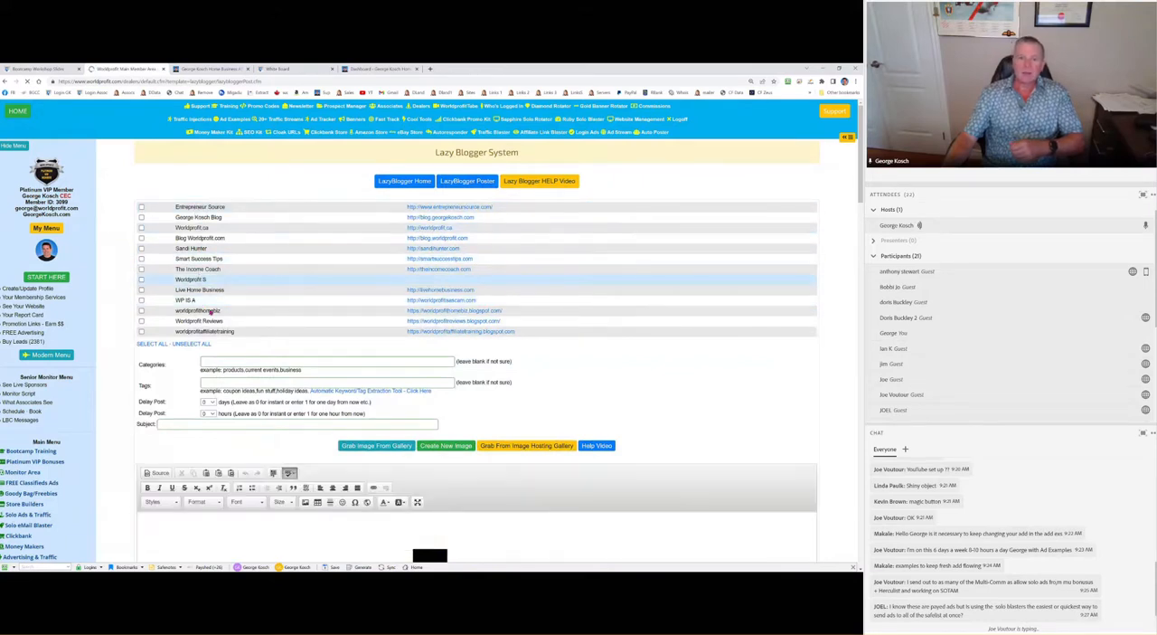
{"action": "scroll", "scroll_direction": "down", "scroll_amount": 3}
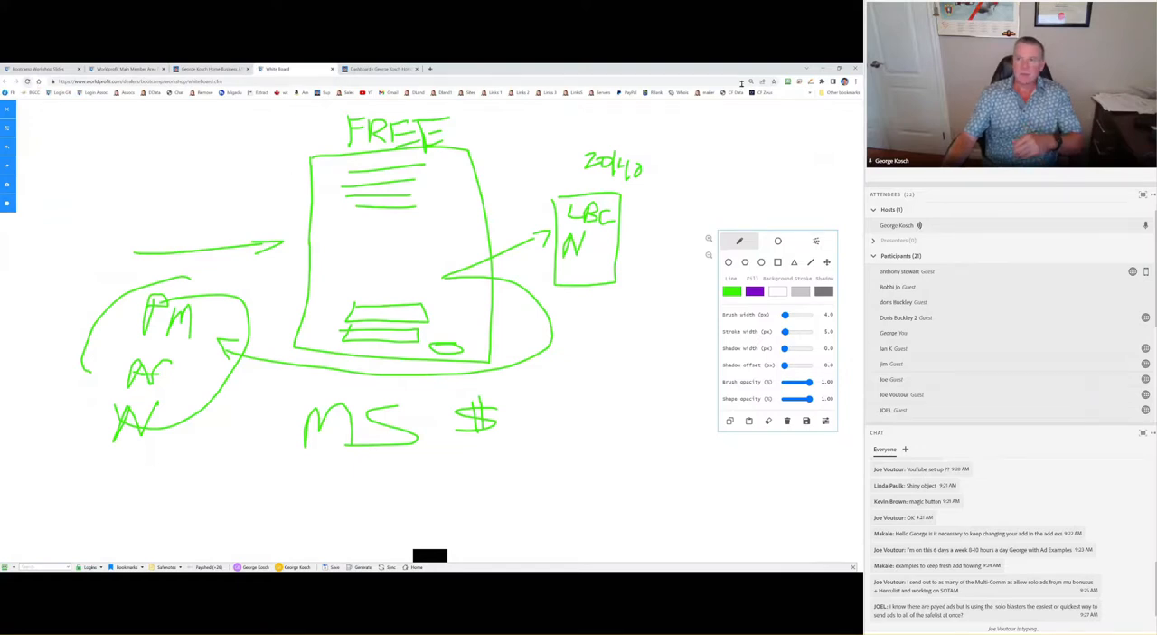
- Clear the board and begin a new sketch of a WB box with LB linked to it
{"action": "left_click", "coordinate": [789, 419]}
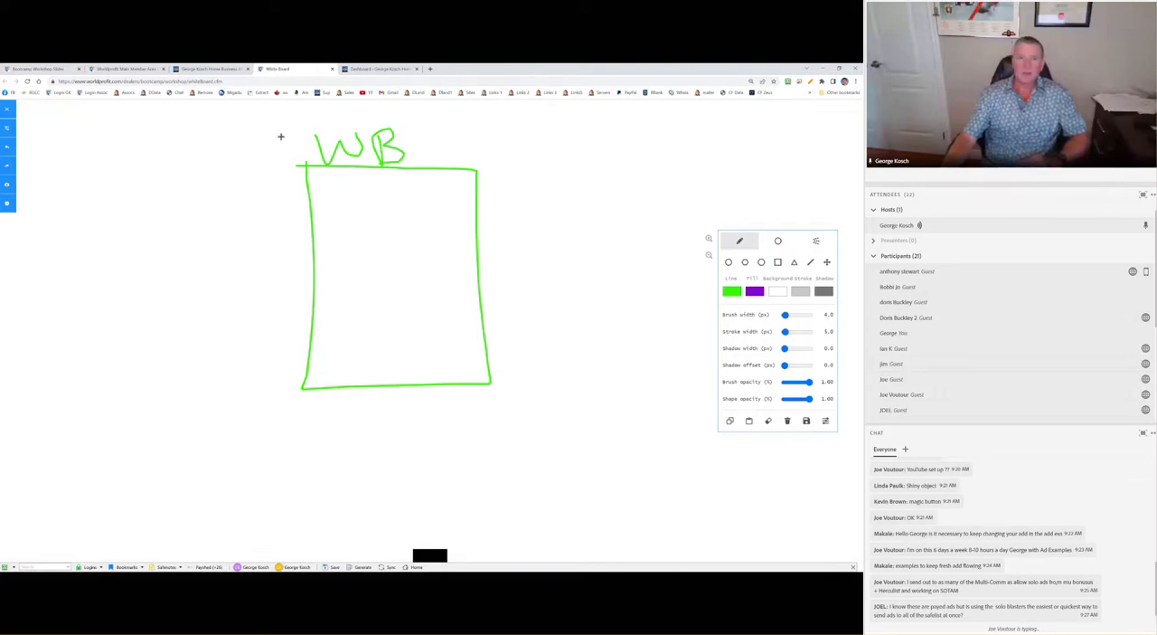
{"action": "left_click", "coordinate": [210, 68]}
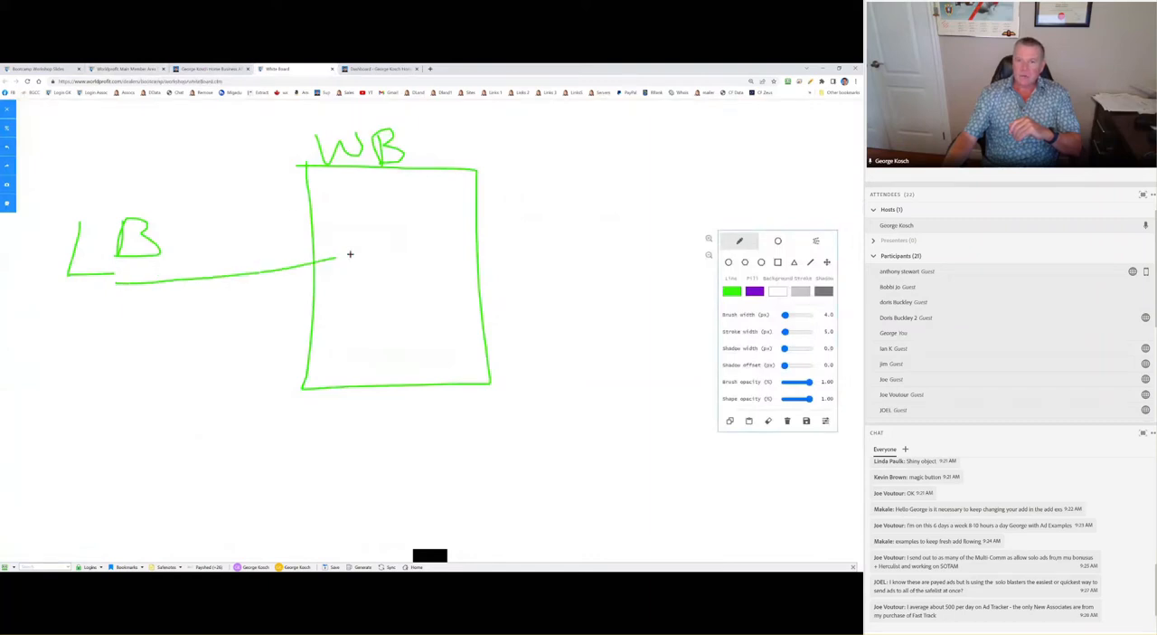
- Draw LB's arrow into the WB box and three arrows leading out toward FB, T and I
{"action": "left_click_drag", "start_coordinate": [340, 263], "coordinate": [358, 257]}
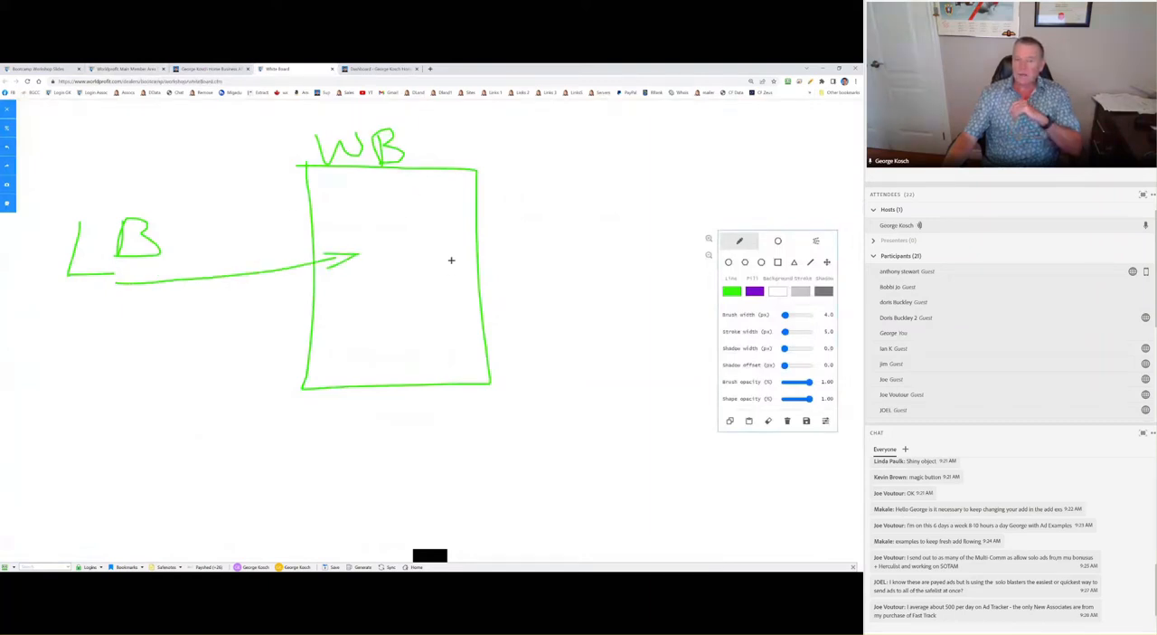
{"action": "mouse_move", "coordinate": [419, 257]}
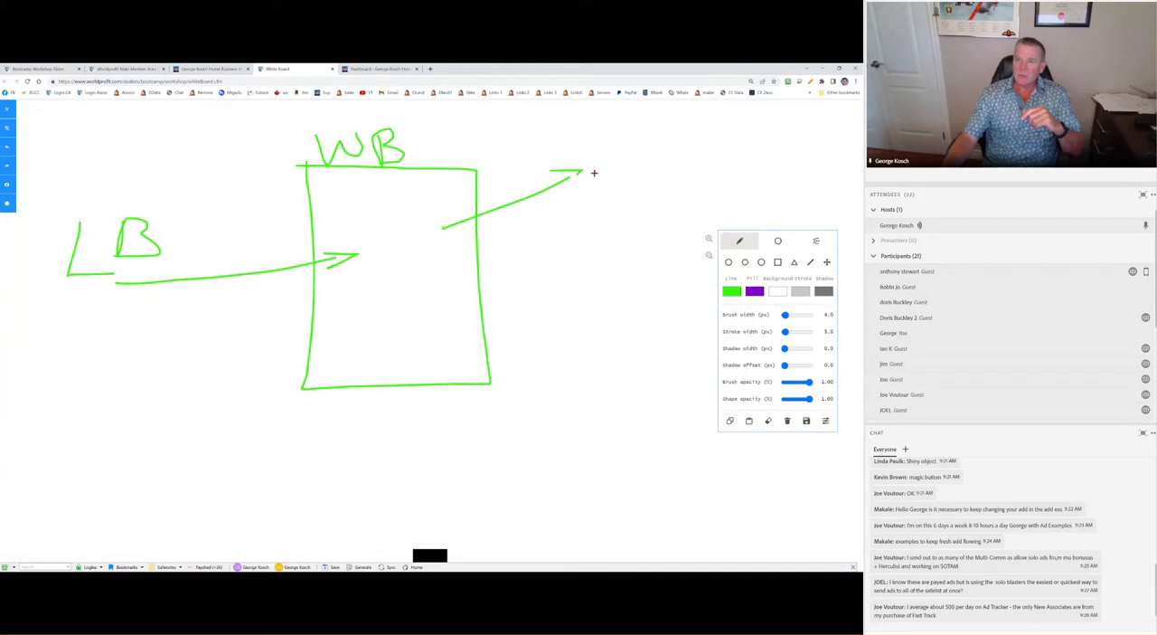
{"action": "left_click_drag", "start_coordinate": [586, 177], "coordinate": [611, 163]}
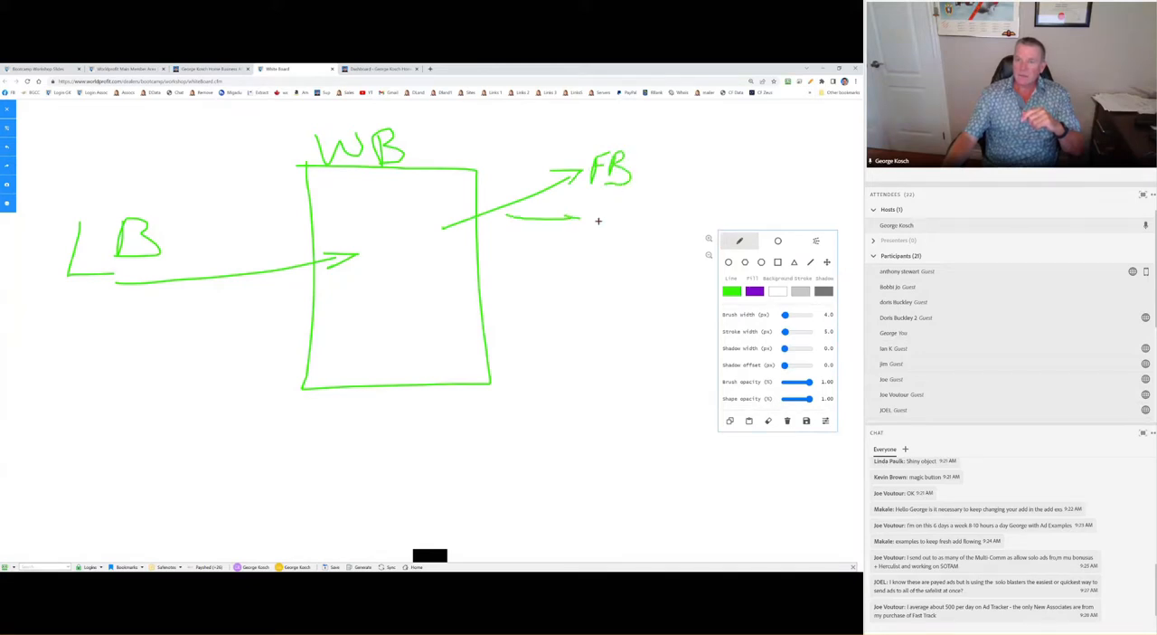
{"action": "left_click_drag", "start_coordinate": [575, 226], "coordinate": [614, 220]}
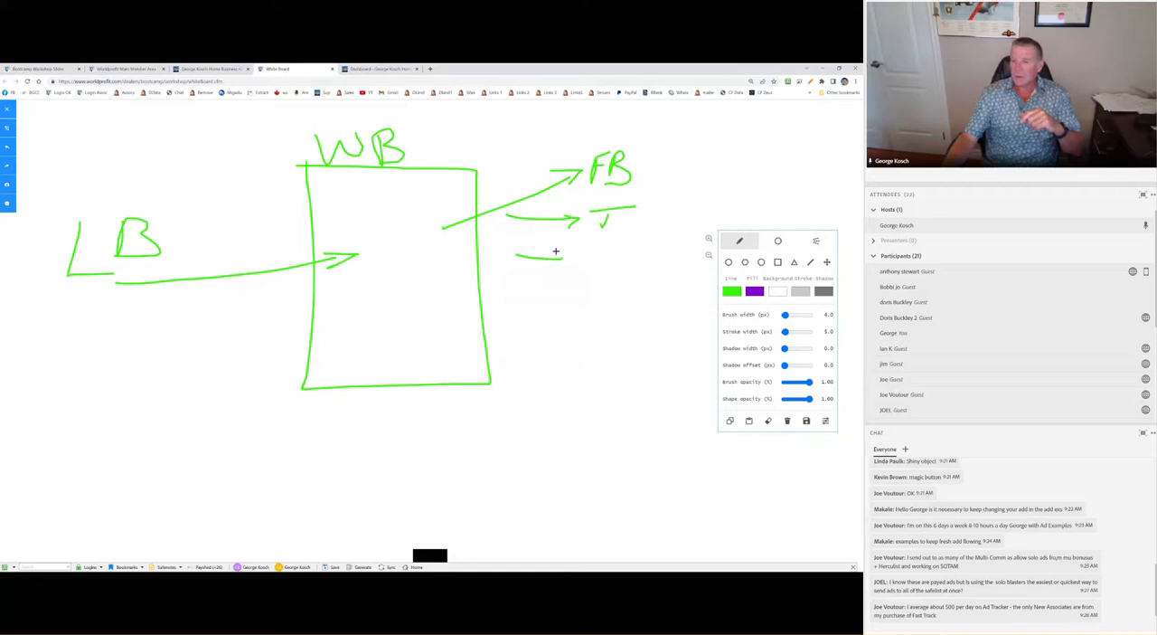
{"action": "left_click_drag", "start_coordinate": [517, 260], "coordinate": [582, 262]}
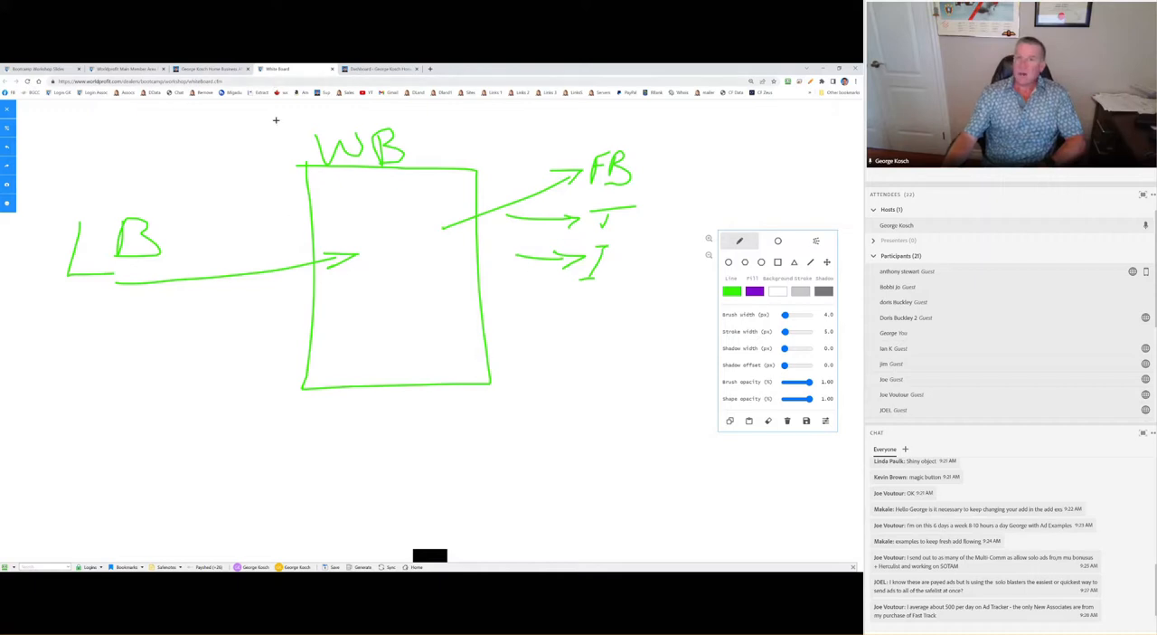
{"action": "mouse_move", "coordinate": [98, 203]}
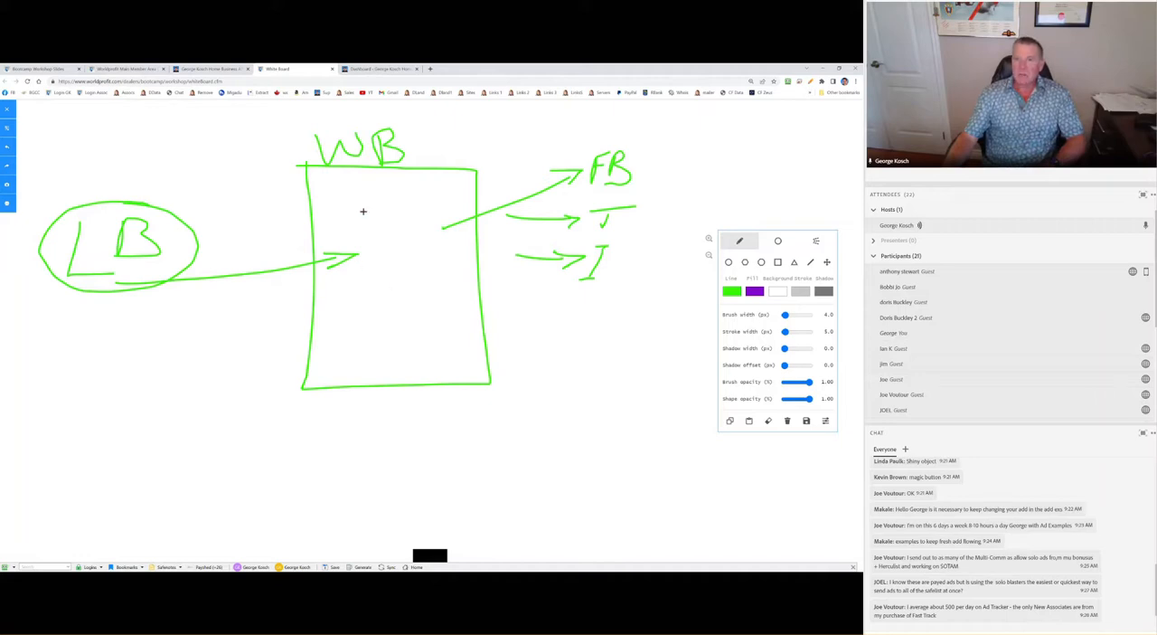
{"action": "mouse_move", "coordinate": [475, 134]}
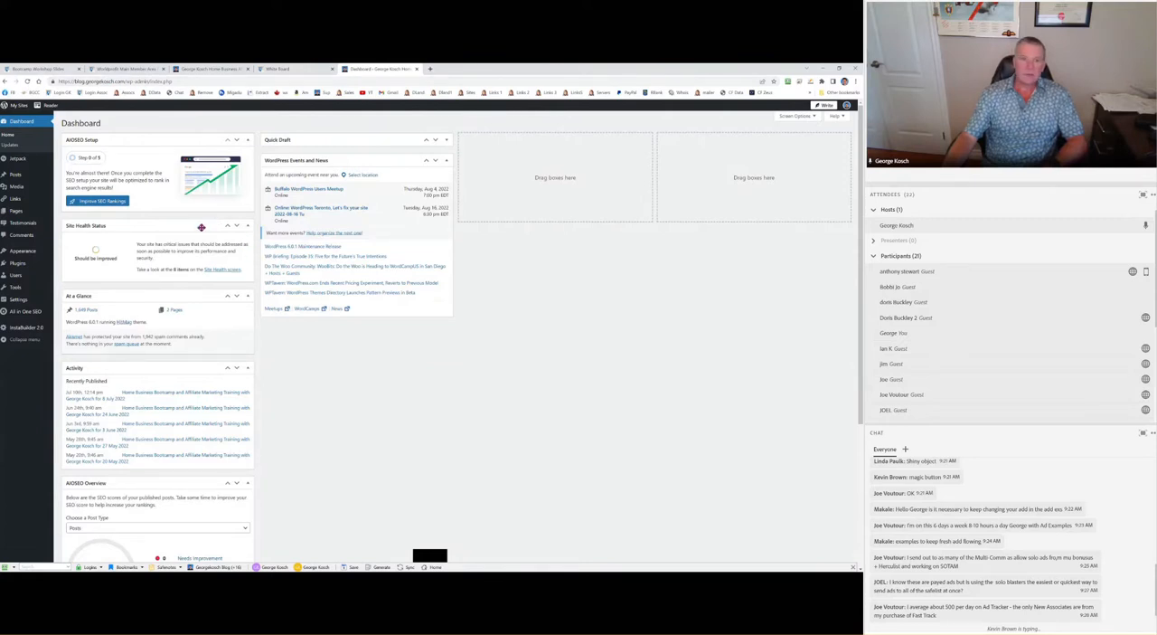
- View the blog's All Posts list, then move on to the Jetpack settings page
{"action": "left_click", "coordinate": [18, 159]}
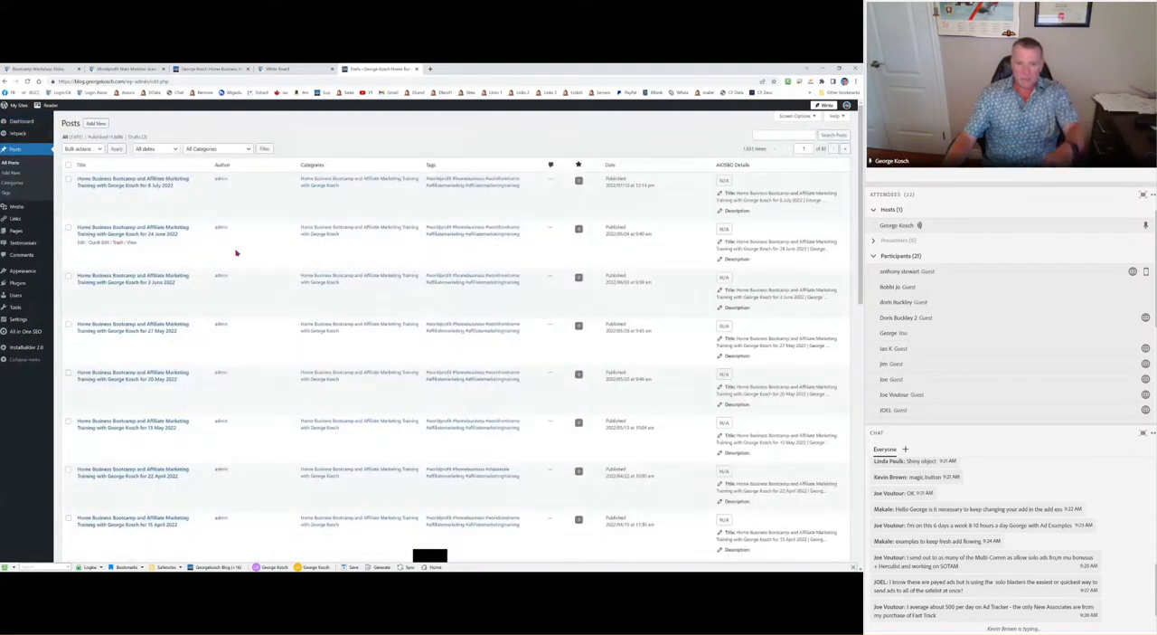
{"action": "mouse_move", "coordinate": [283, 262]}
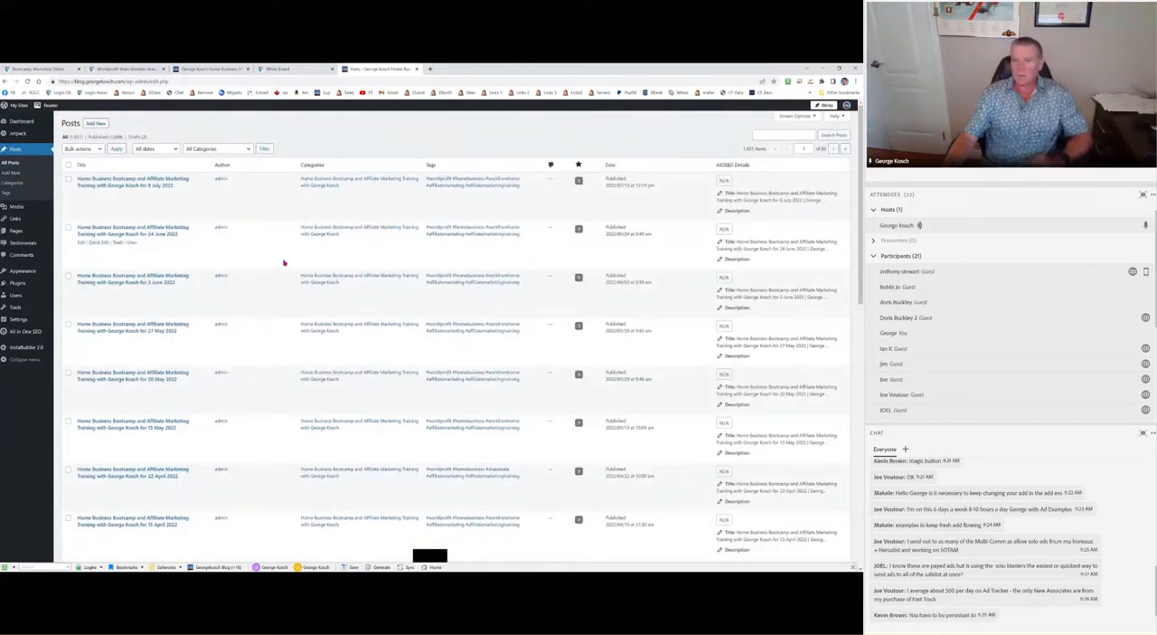
{"action": "mouse_move", "coordinate": [293, 225]}
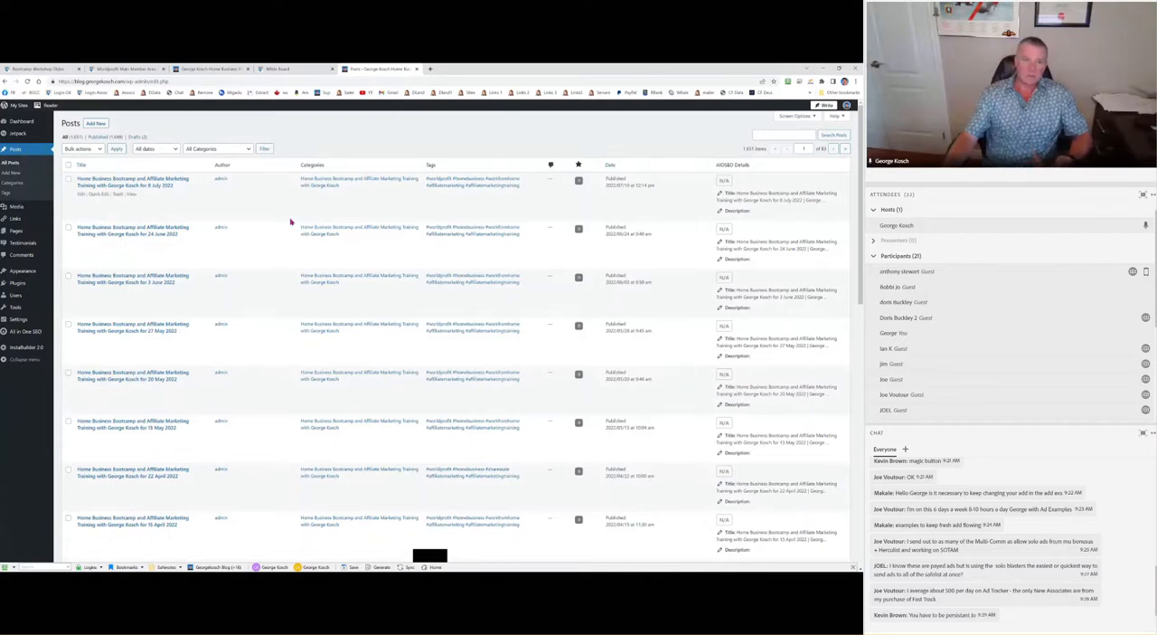
{"action": "left_click", "coordinate": [18, 134]}
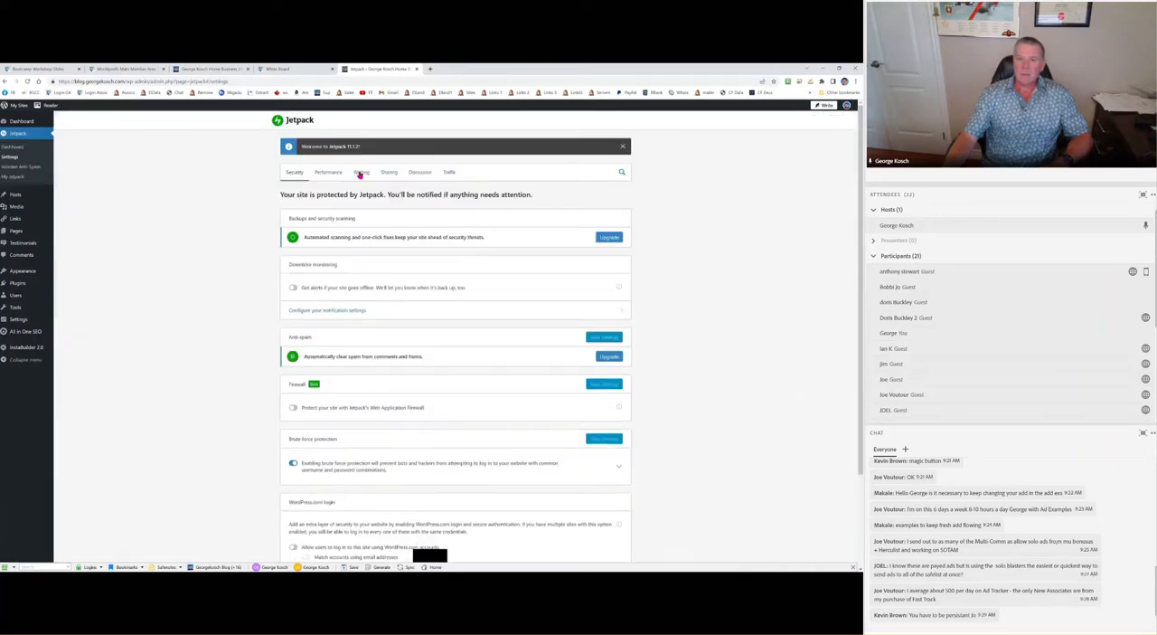
- Show Jetpack's Sharing settings with the Publicize social network connections
{"action": "left_click", "coordinate": [389, 171]}
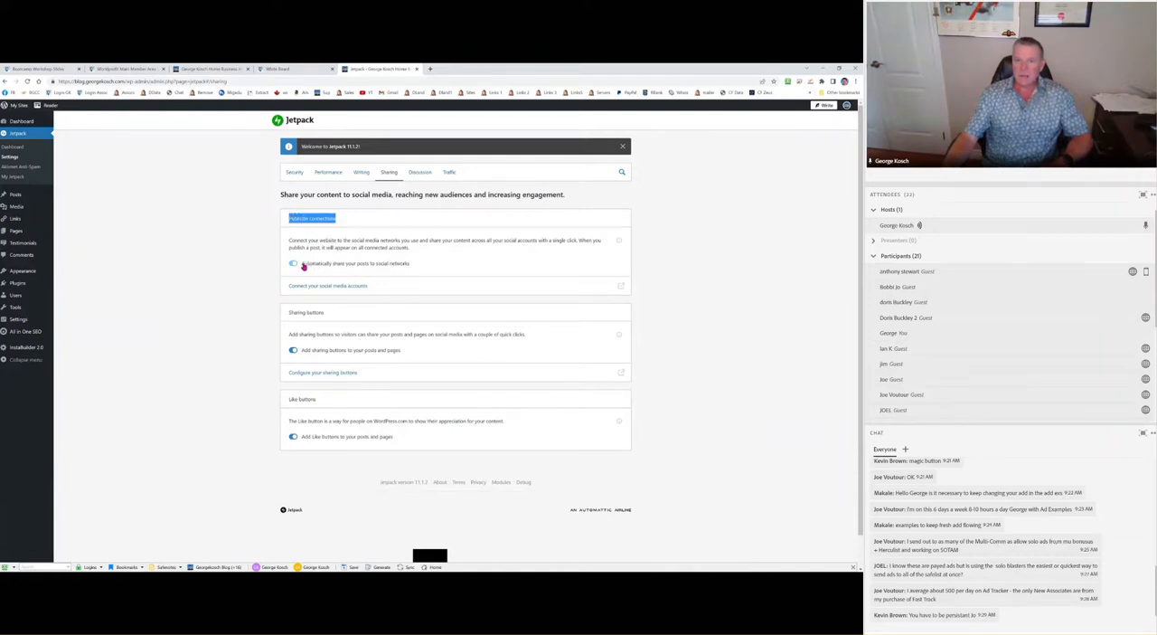
{"action": "mouse_move", "coordinate": [393, 268]}
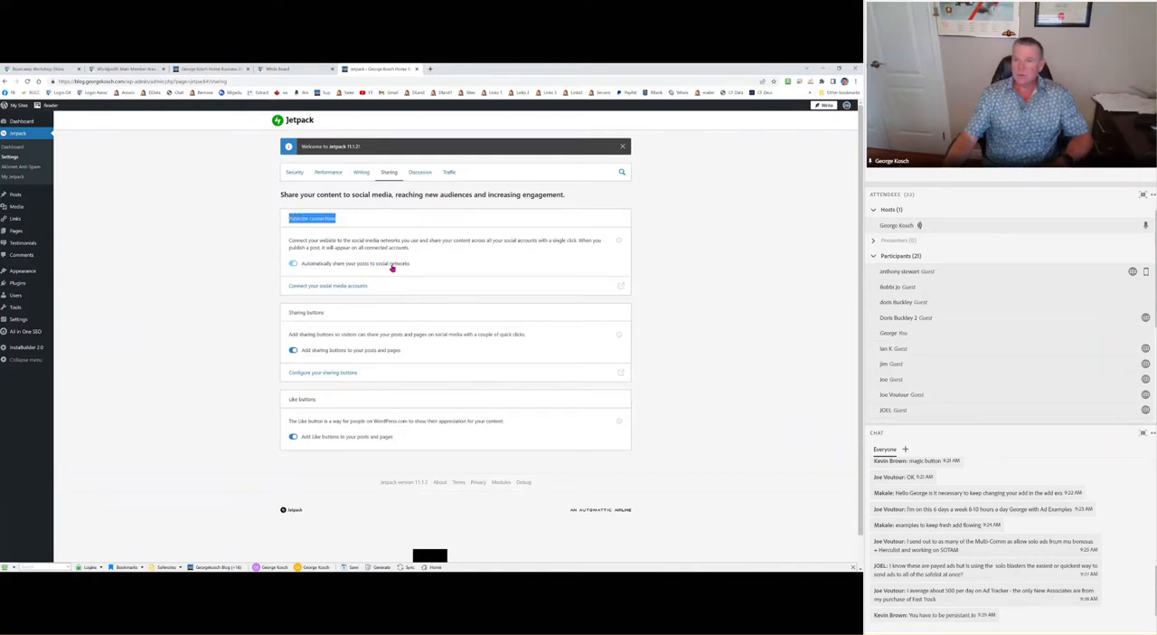
{"action": "mouse_move", "coordinate": [412, 266]}
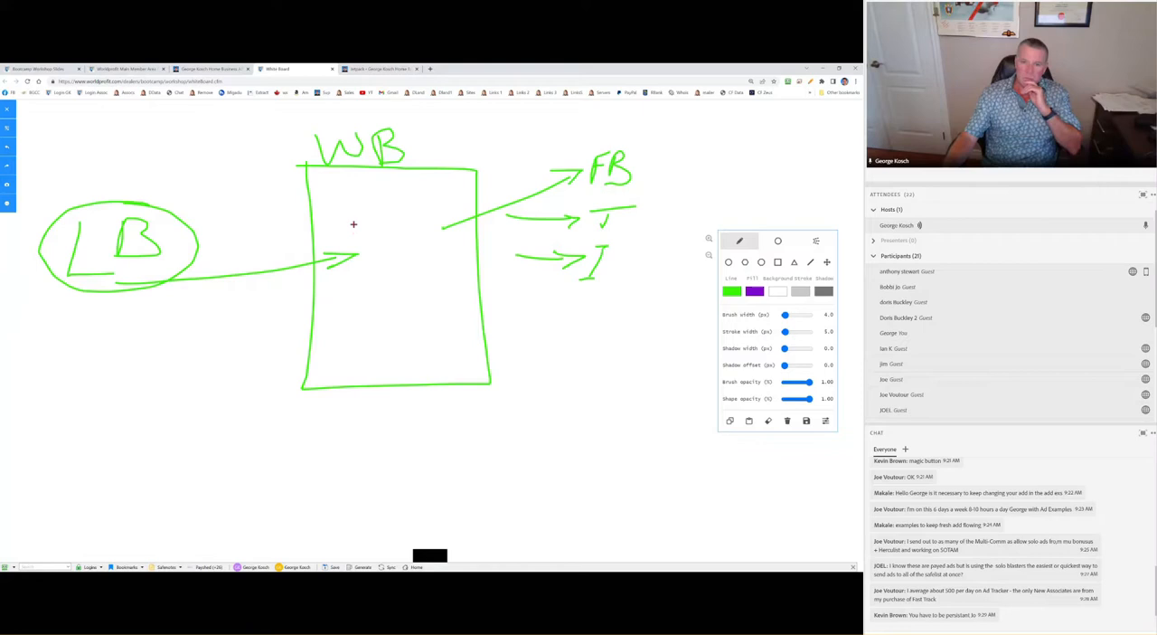
- Sketch a small text page inside the WB box, then bring up the WordPress.com sign-in page
{"action": "left_click_drag", "start_coordinate": [347, 221], "coordinate": [401, 289]}
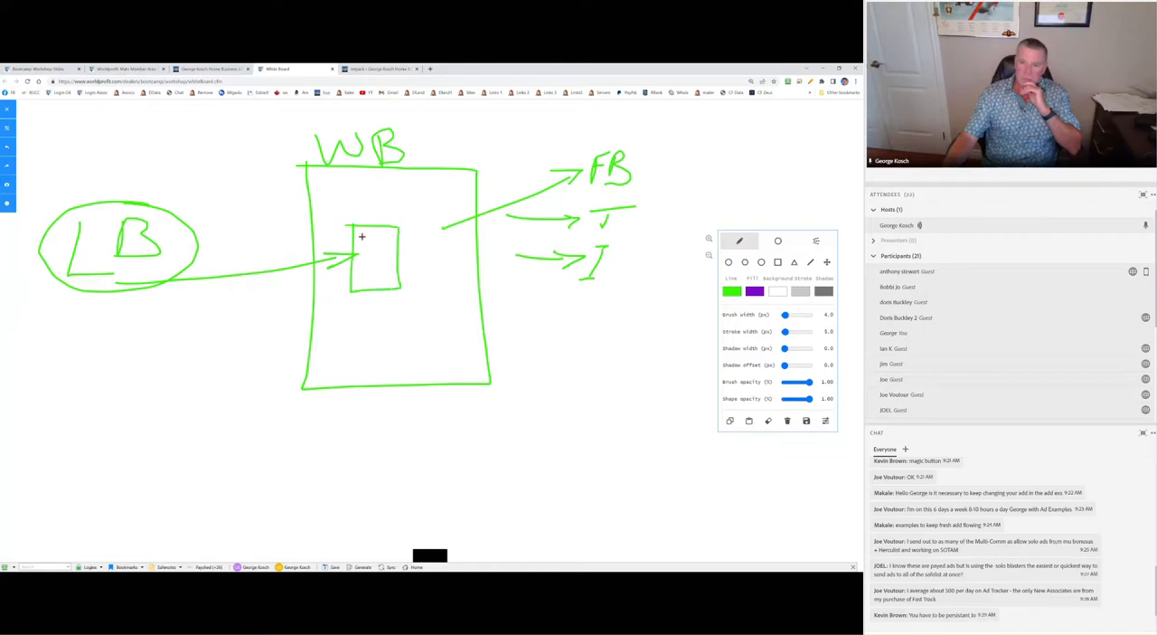
{"action": "left_click_drag", "start_coordinate": [360, 237], "coordinate": [365, 262]}
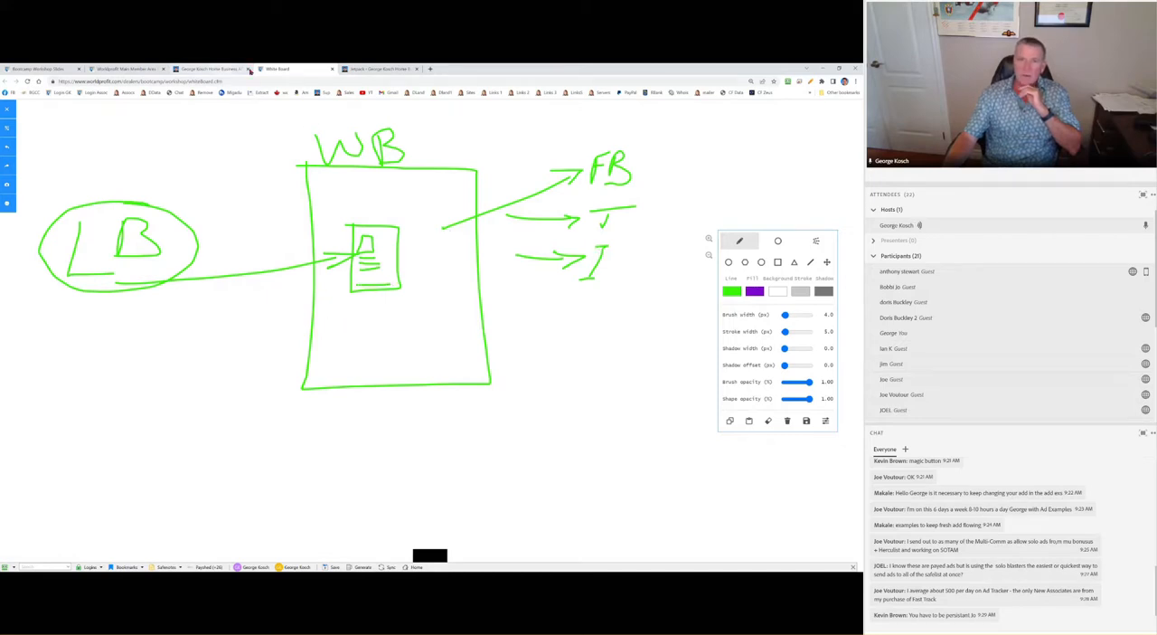
{"action": "left_click", "coordinate": [376, 68]}
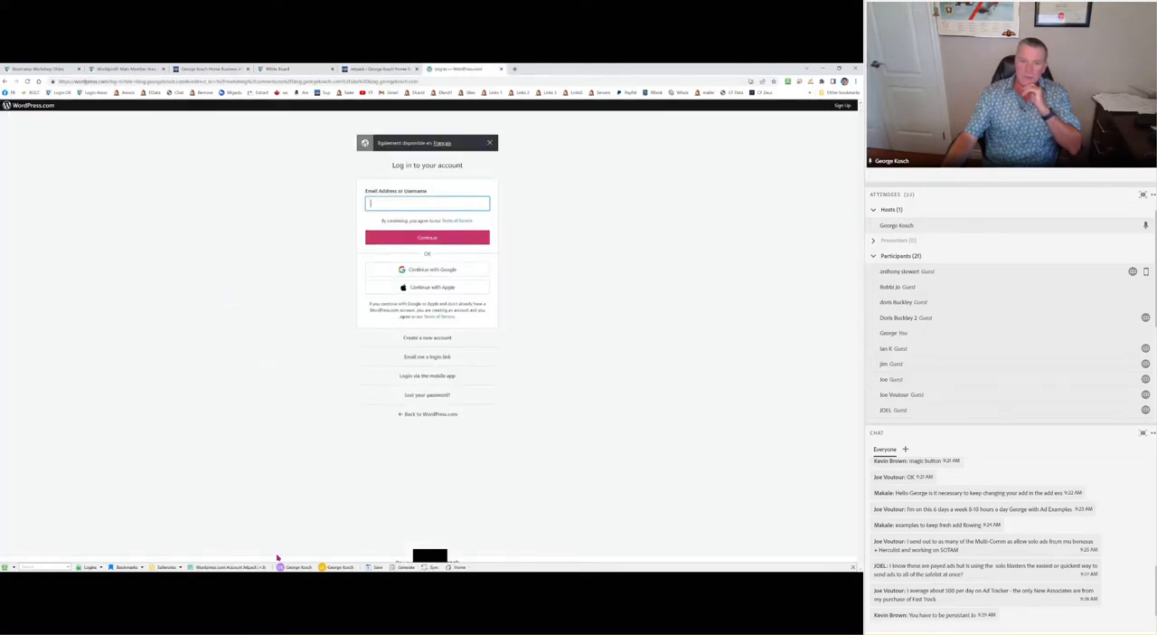
- Sign in to WordPress.com and reach the Marketing connections for Facebook, Twitter, LinkedIn and Tumblr
{"action": "left_click", "coordinate": [426, 237]}
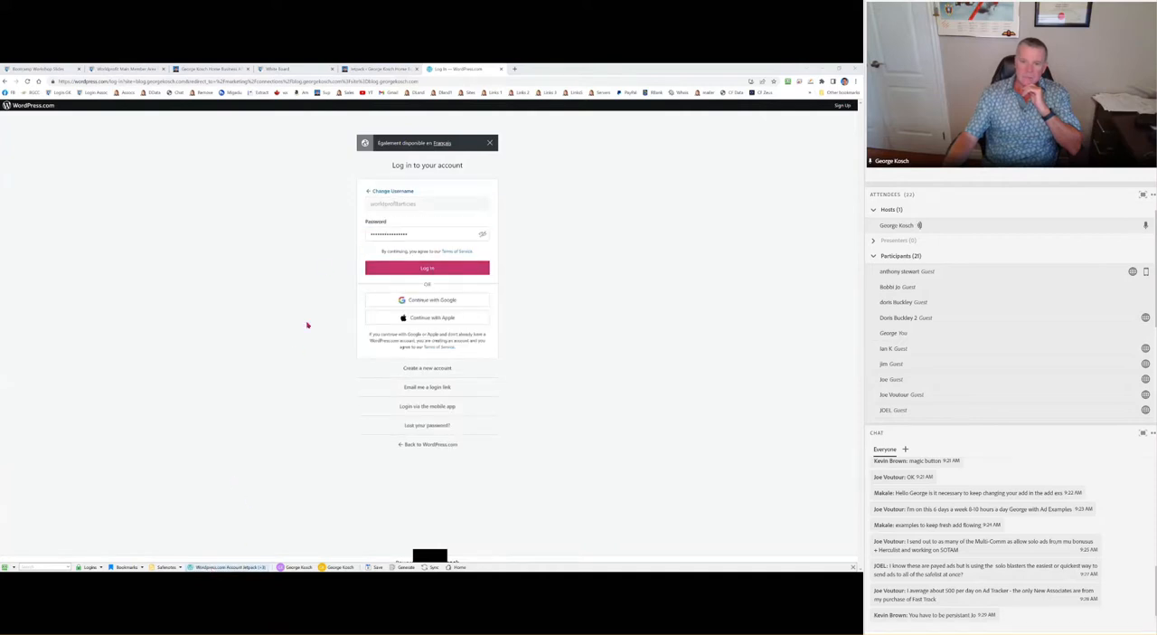
{"action": "left_click", "coordinate": [426, 267]}
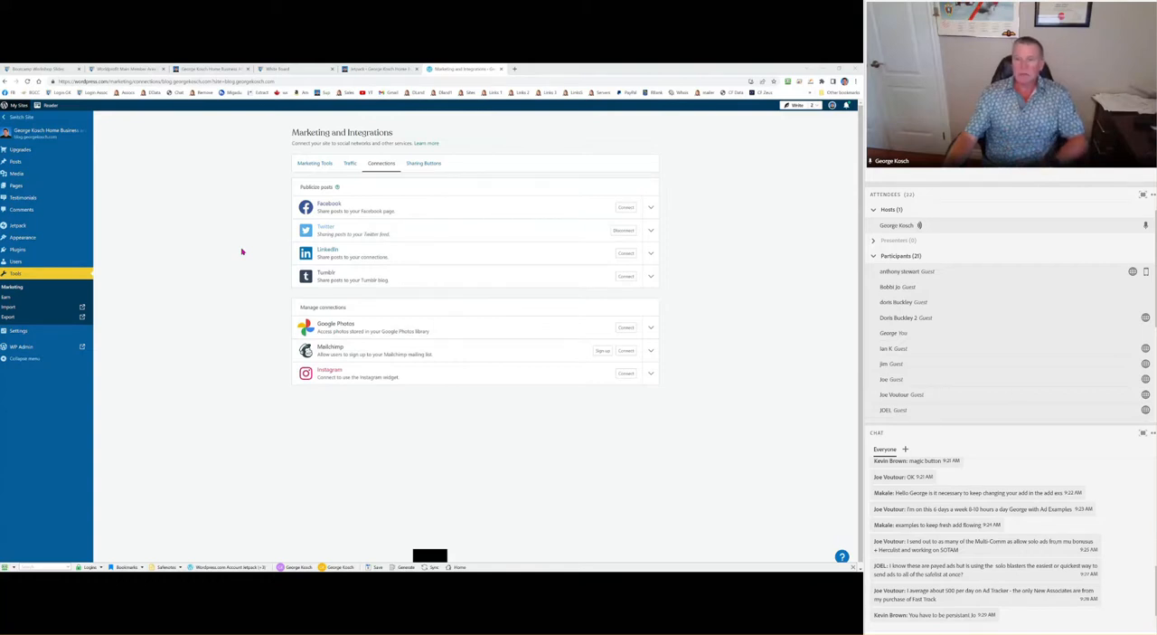
{"action": "left_click", "coordinate": [625, 373]}
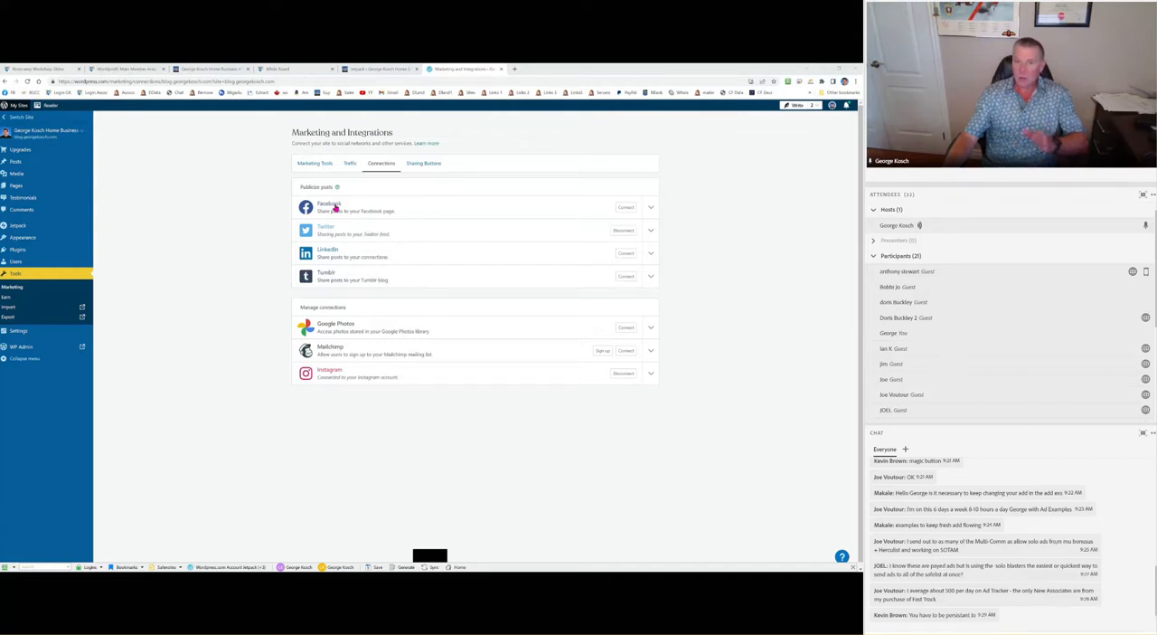
{"action": "mouse_move", "coordinate": [463, 211]}
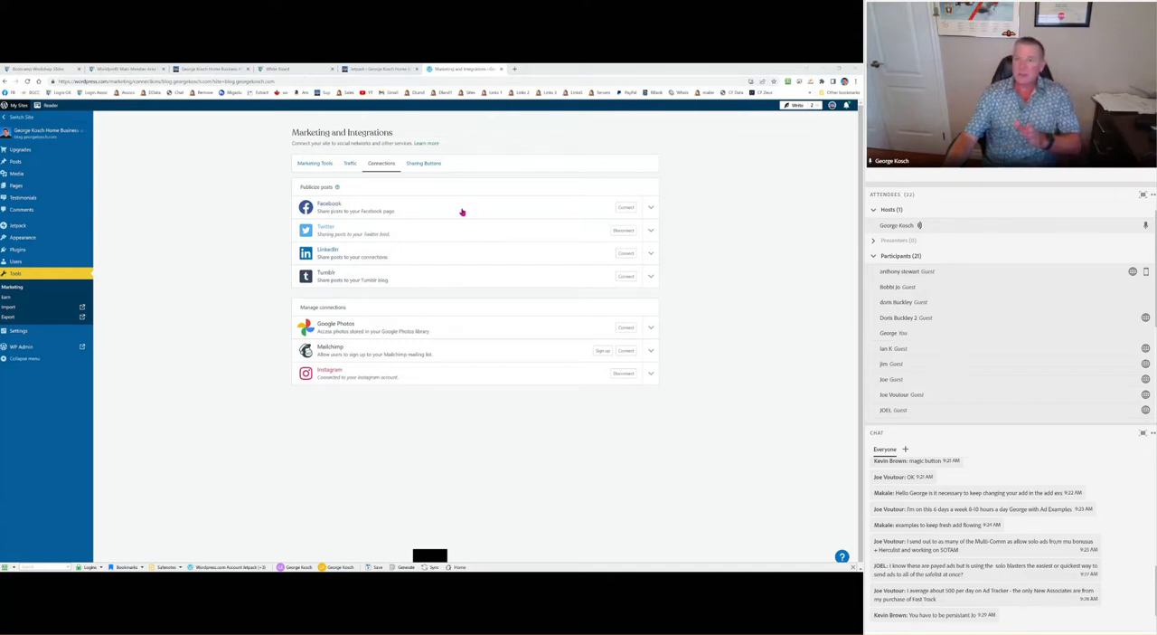
{"action": "mouse_move", "coordinate": [441, 273]}
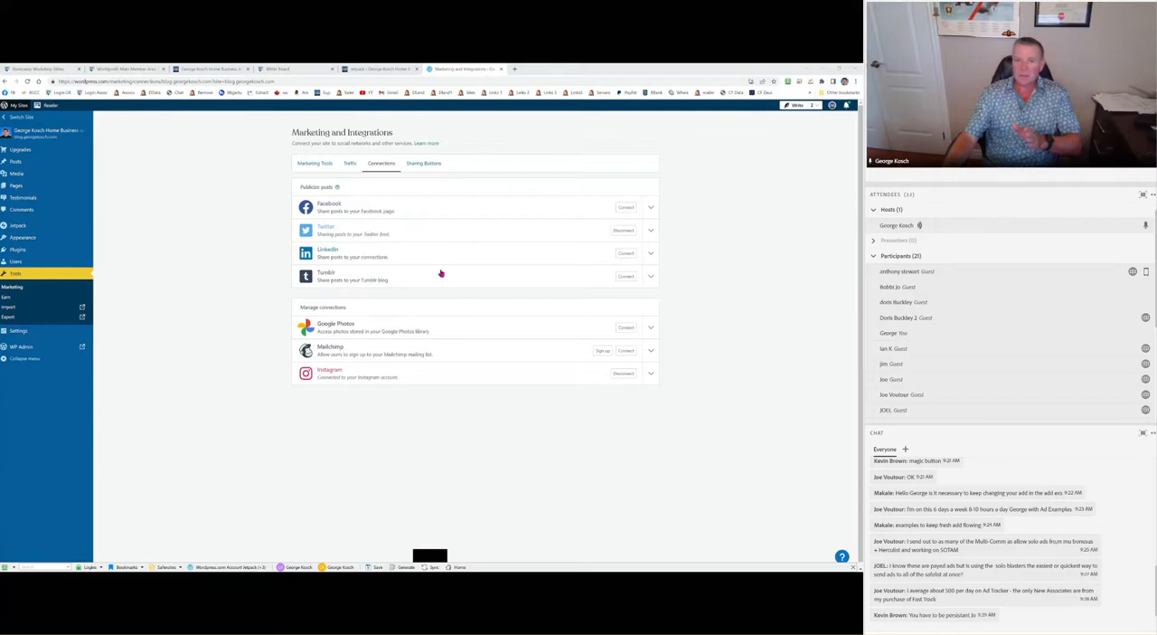
{"action": "mouse_move", "coordinate": [405, 387]}
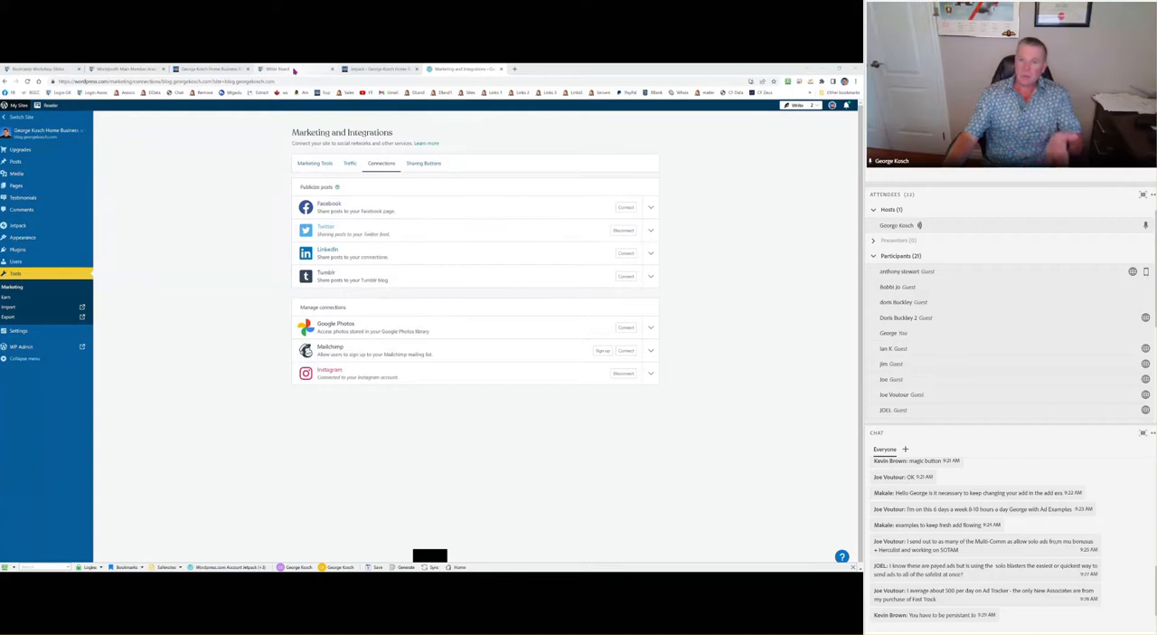
{"action": "mouse_move", "coordinate": [278, 68]}
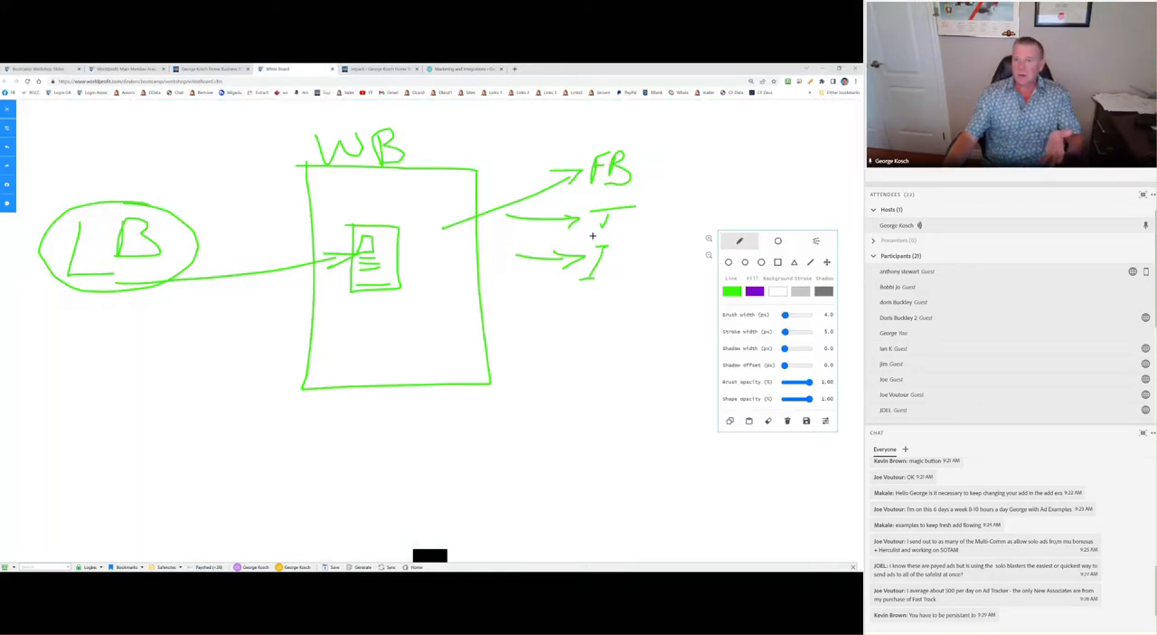
{"action": "mouse_move", "coordinate": [116, 210]}
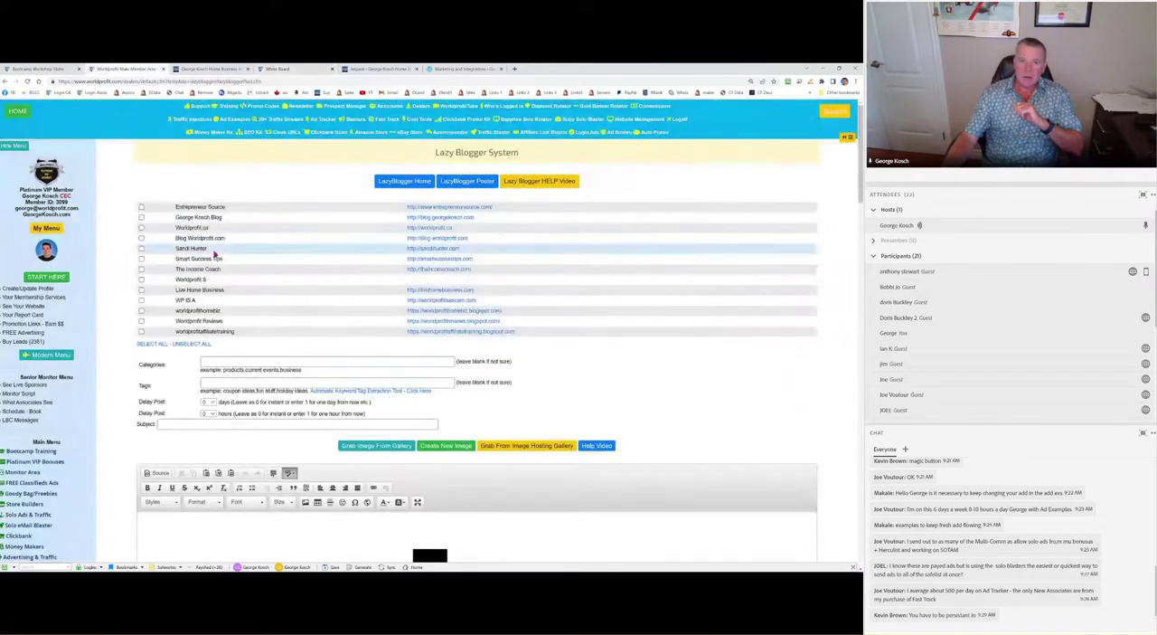
- Tick Blog.Worldprofit.com as a posting target and open that blog from its URL link
{"action": "left_click", "coordinate": [141, 239]}
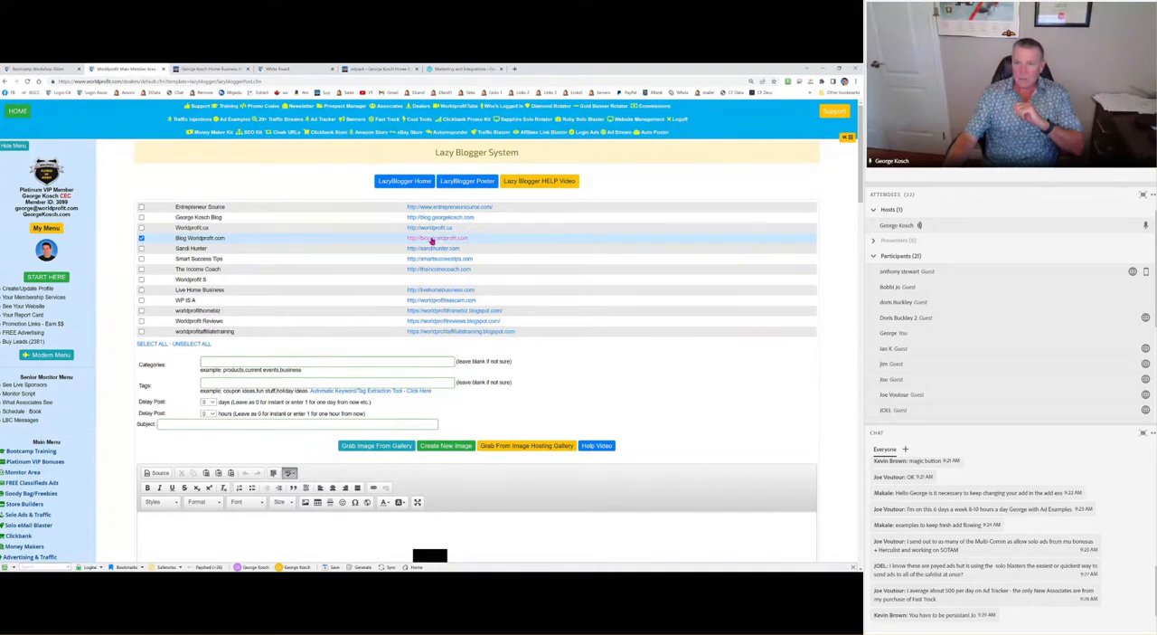
{"action": "left_click", "coordinate": [438, 239]}
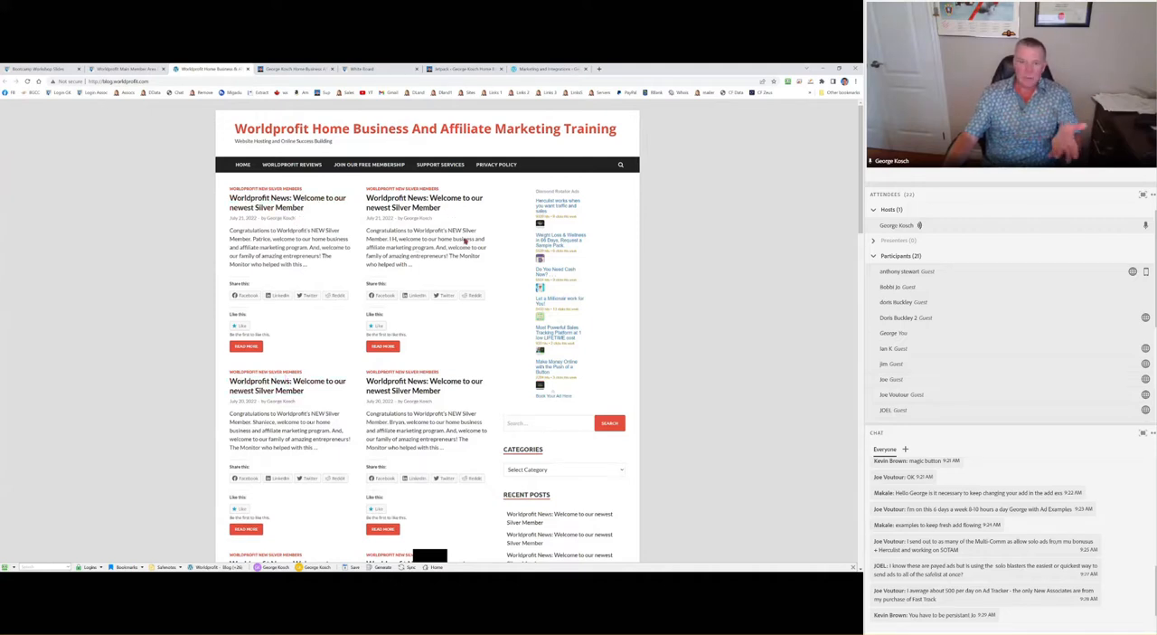
- Scroll through the blog homepage's recent Silver Member welcome posts
{"action": "scroll", "scroll_direction": "down", "scroll_amount": 3}
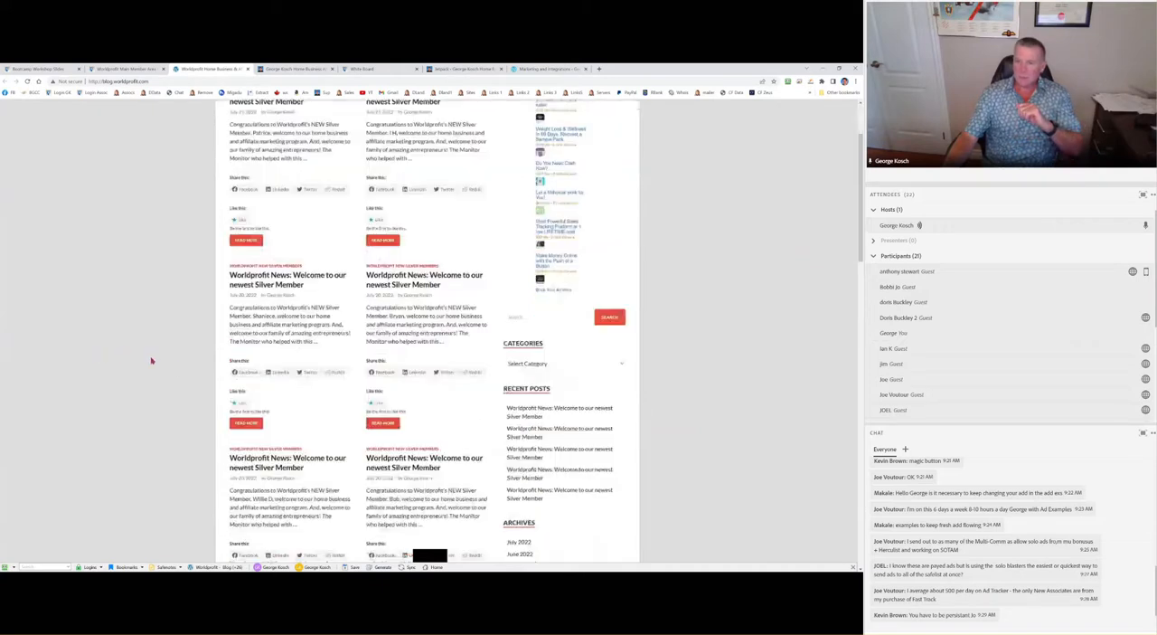
{"action": "scroll", "scroll_direction": "down", "scroll_amount": 3}
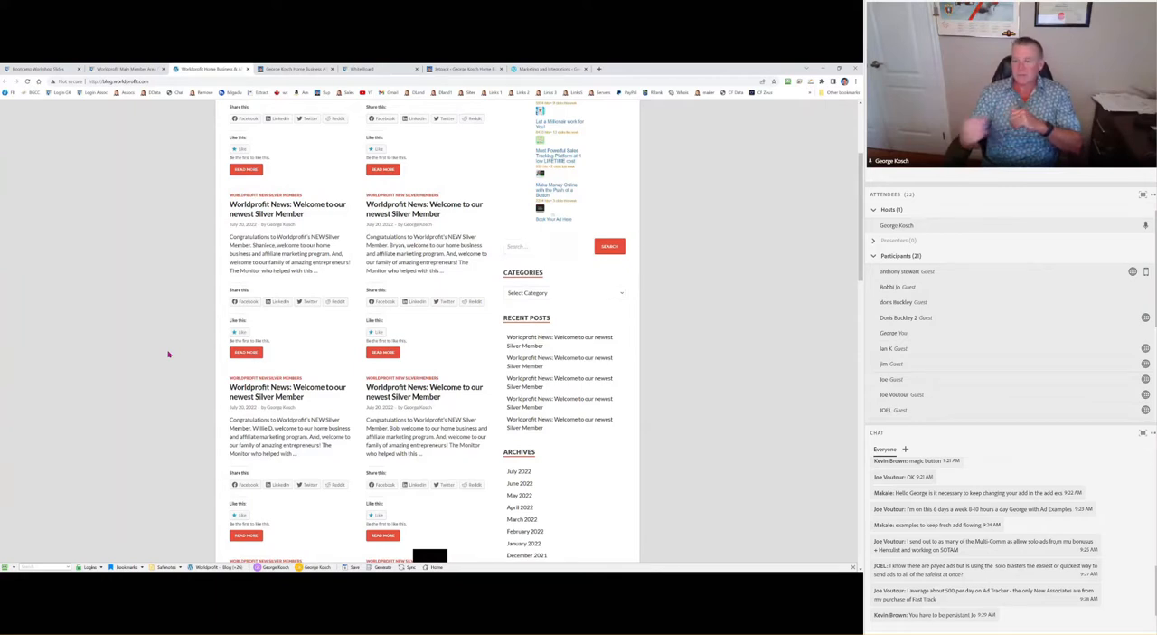
{"action": "scroll", "scroll_direction": "up", "scroll_amount": 3}
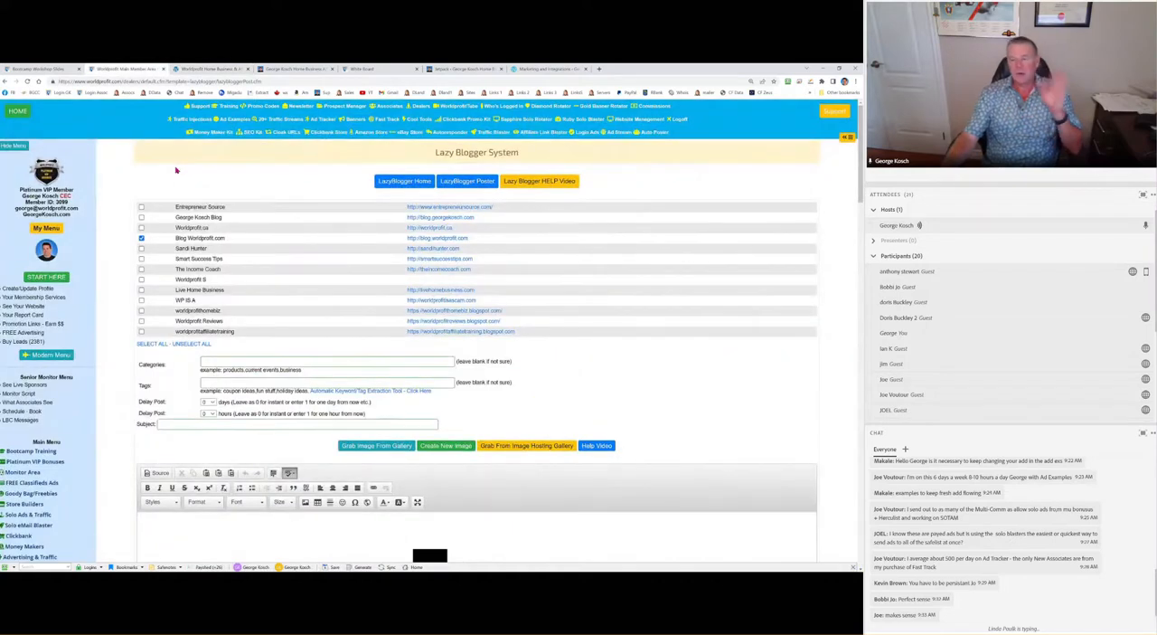
{"action": "mouse_move", "coordinate": [244, 181]}
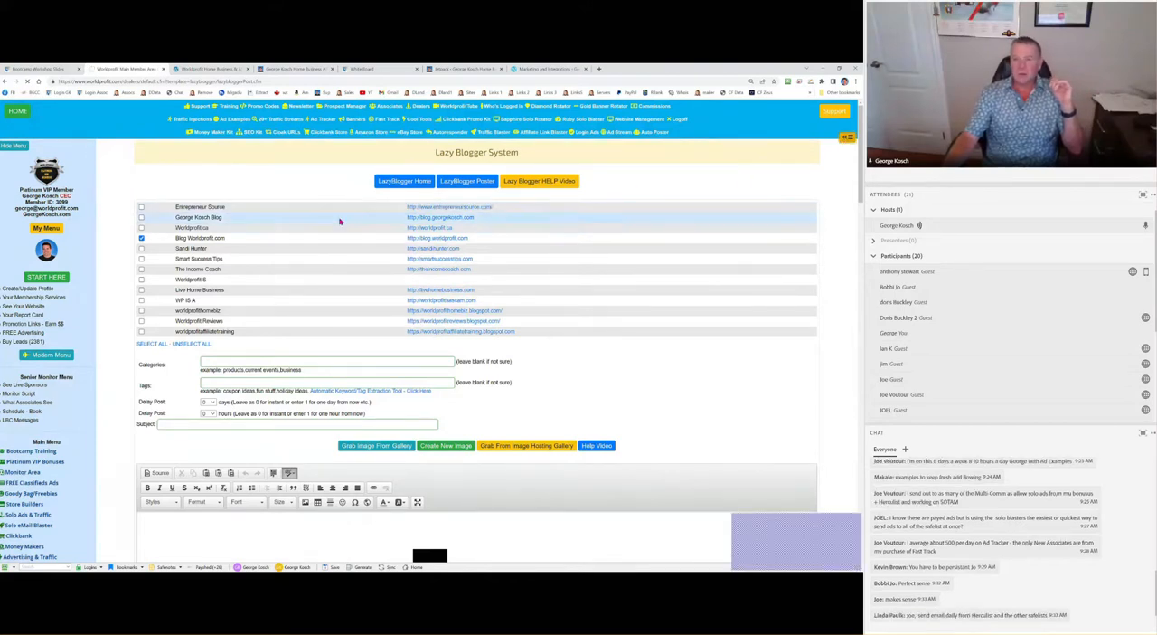
{"action": "mouse_move", "coordinate": [539, 221]}
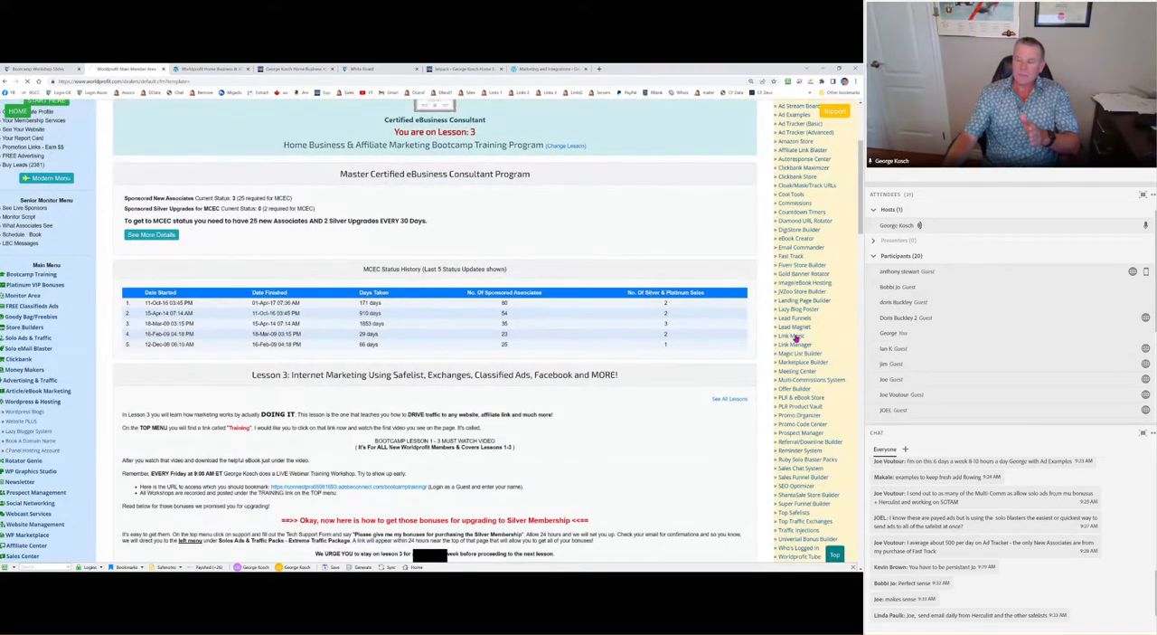
- Launch the Safelists group's Button 1 URLs from Link Magic
{"action": "left_click", "coordinate": [791, 331]}
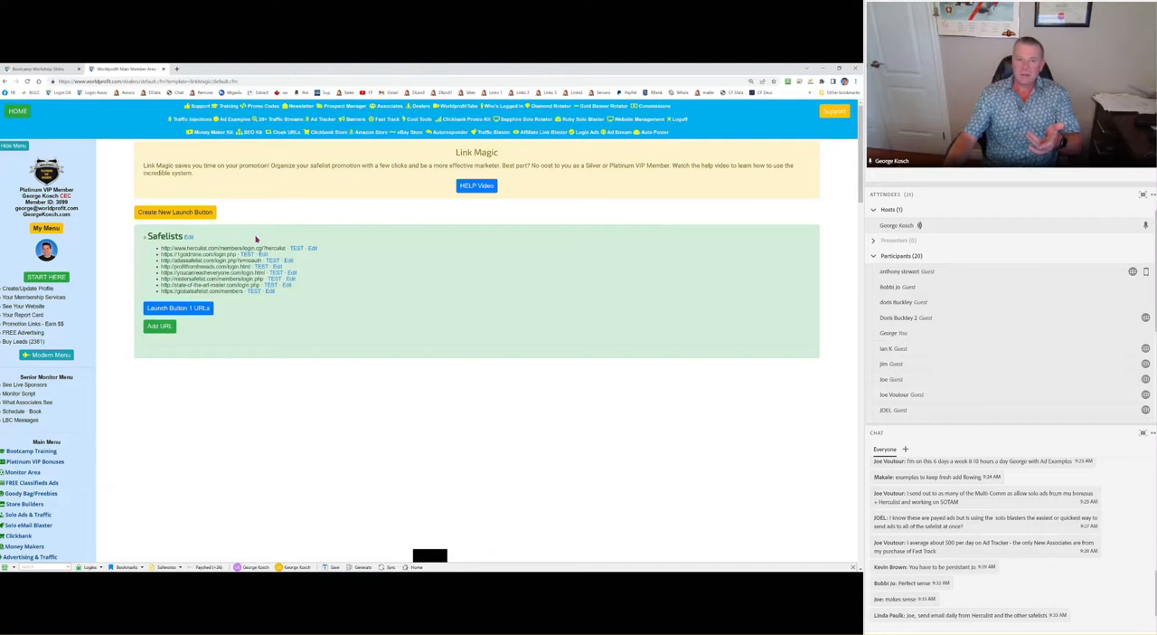
{"action": "left_click", "coordinate": [224, 248]}
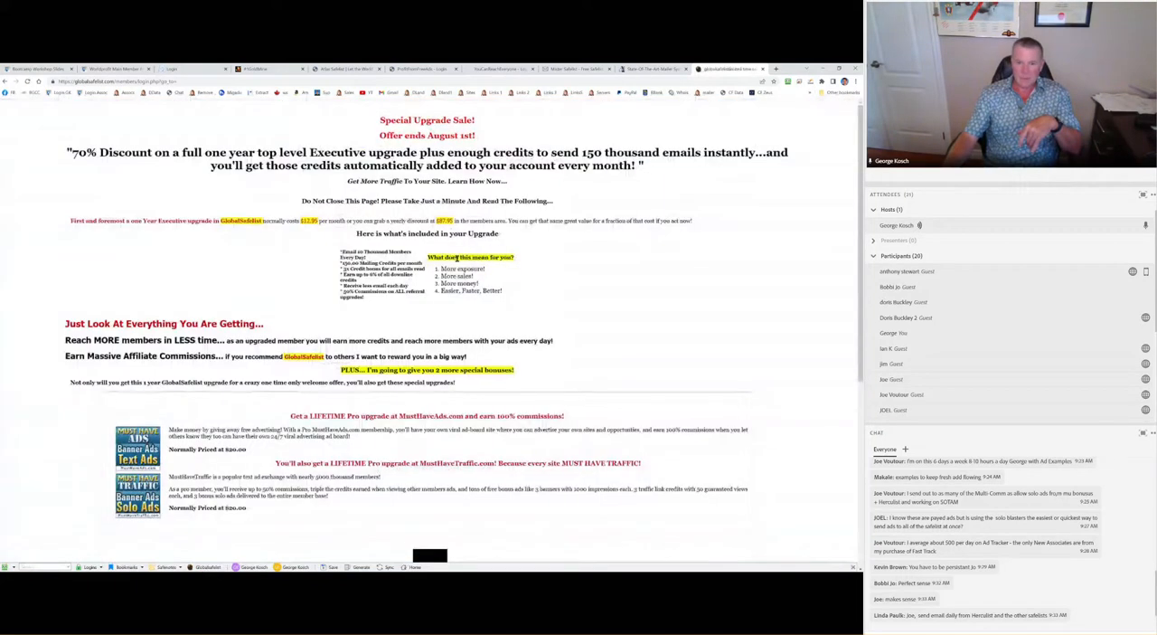
- Decline Global Safelist's upgrade offer and send the prepared ad via the Credit Based Mailer
{"action": "scroll", "scroll_direction": "down", "scroll_amount": 3}
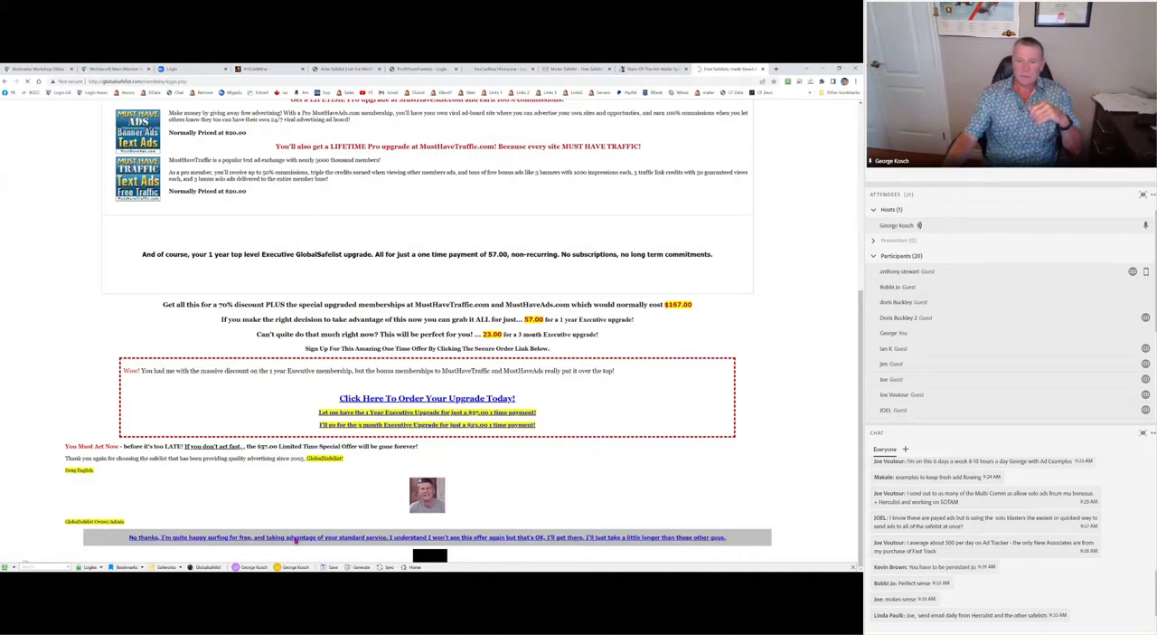
{"action": "left_click", "coordinate": [425, 537]}
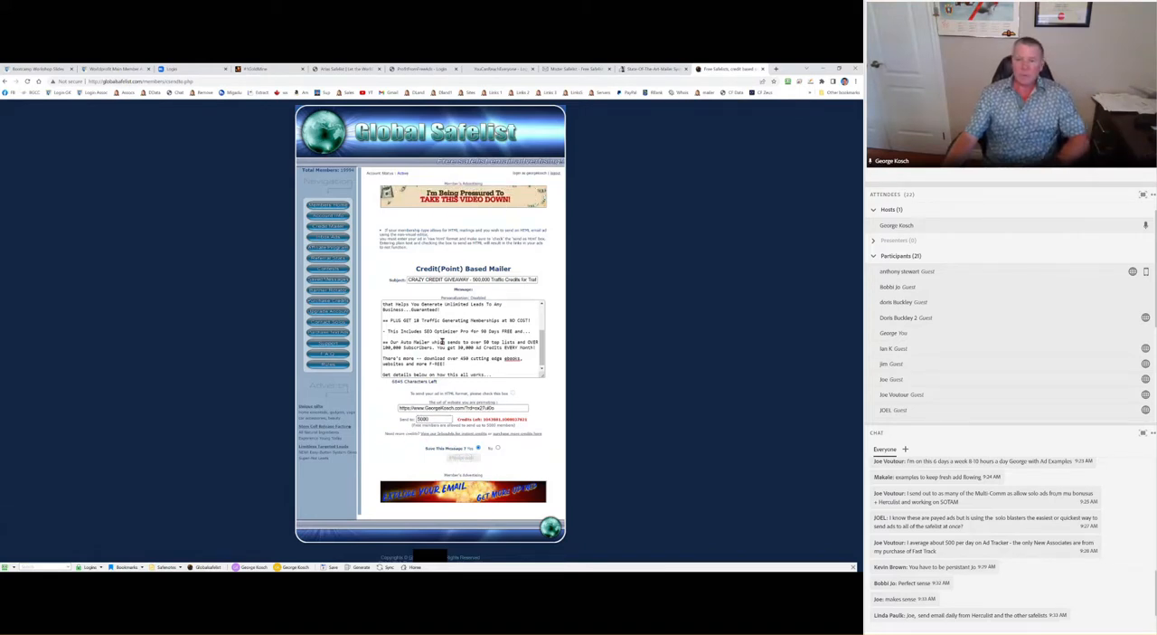
{"action": "left_click", "coordinate": [461, 454]}
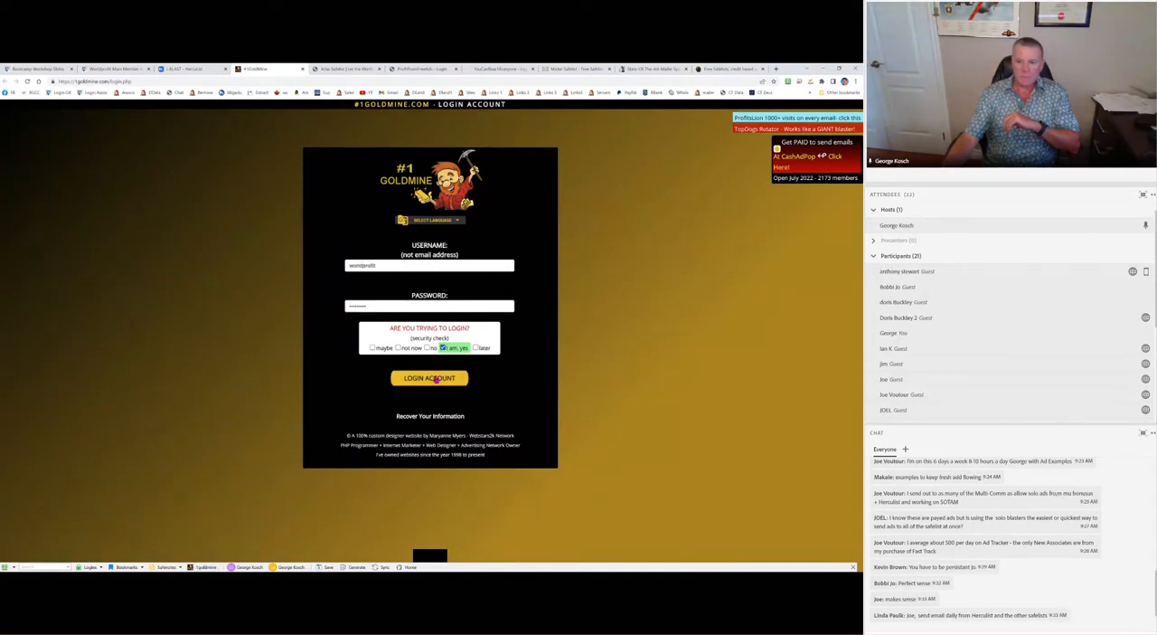
- Sign in to GoldMine, decline the credit top-up offer and start the Colossal Blaster with gold bars
{"action": "left_click", "coordinate": [431, 376]}
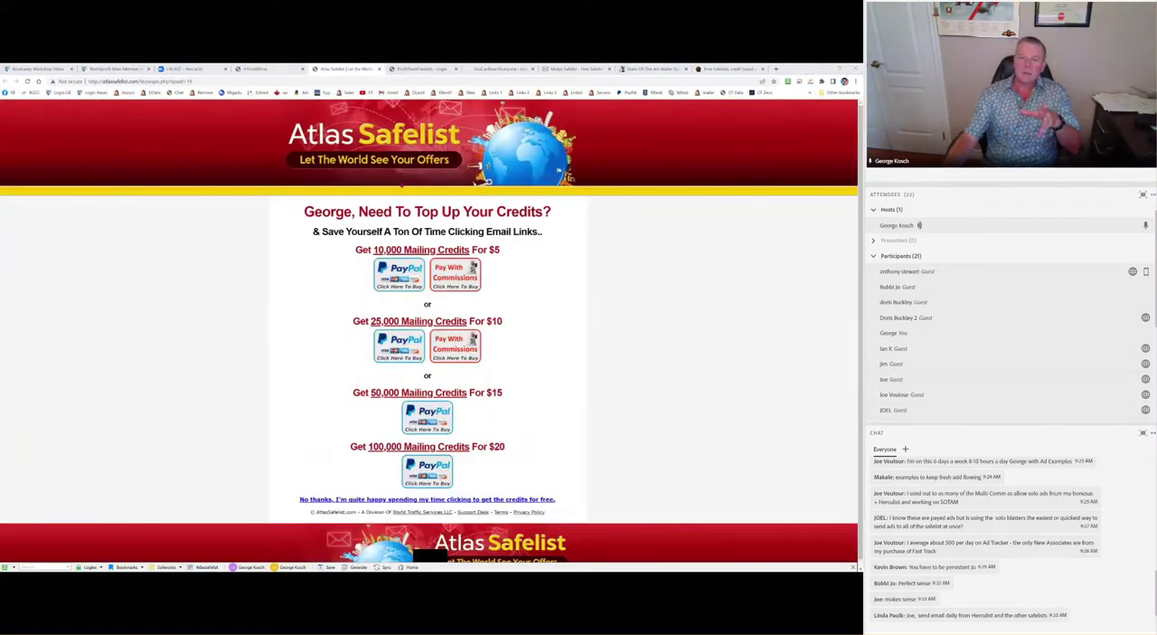
{"action": "scroll", "scroll_direction": "up", "scroll_amount": 3}
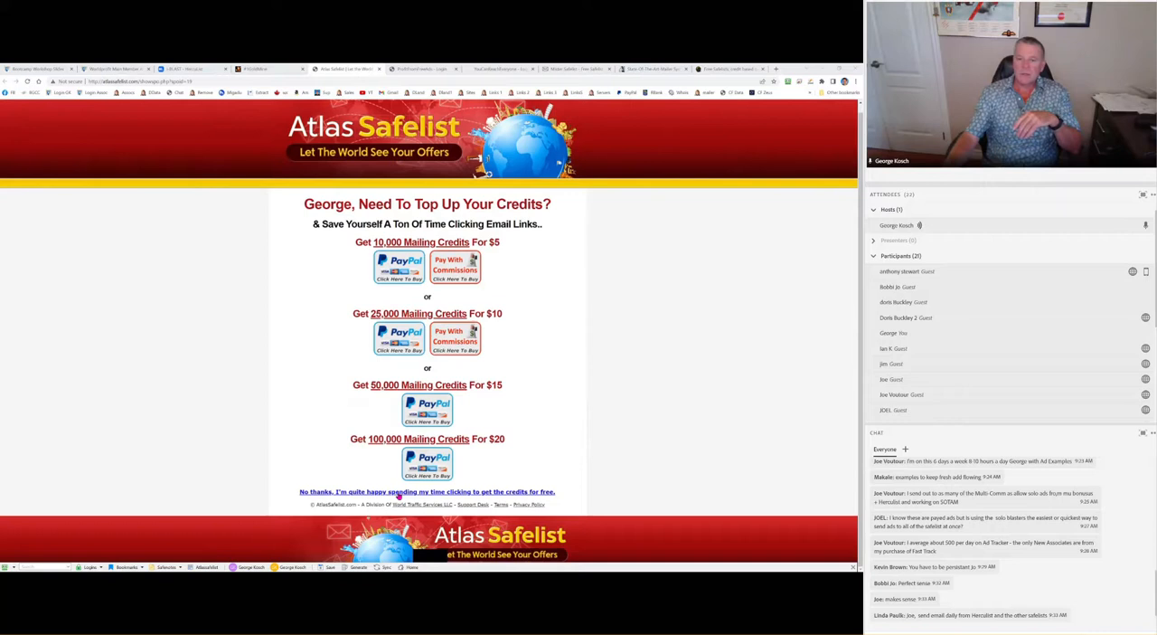
{"action": "left_click", "coordinate": [427, 492]}
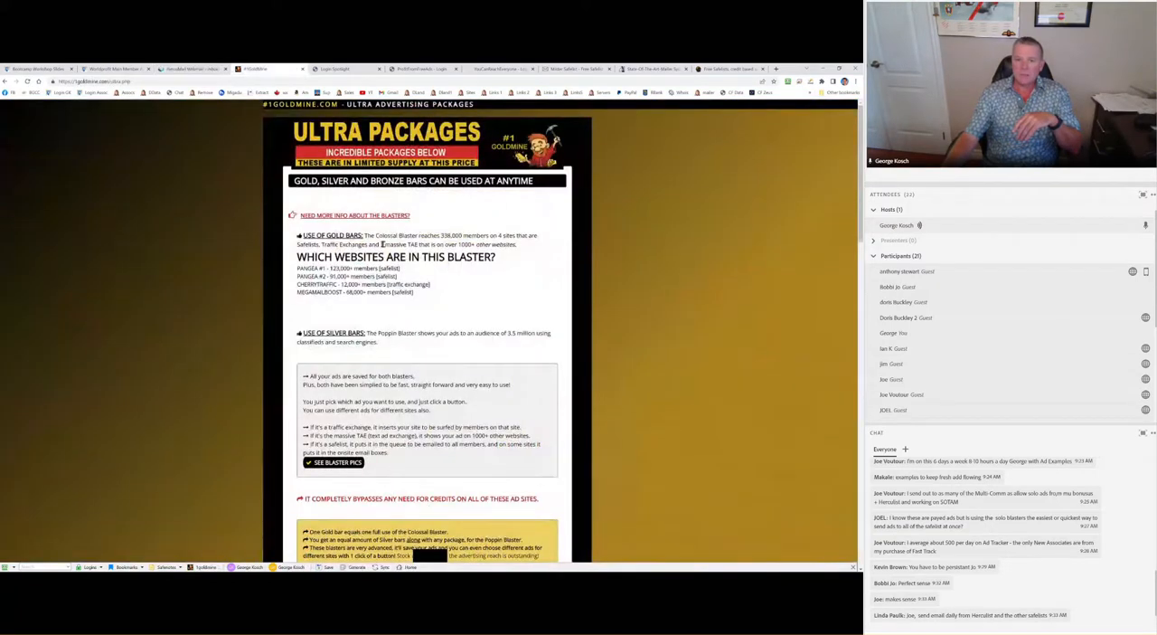
{"action": "scroll", "scroll_direction": "down", "scroll_amount": 3}
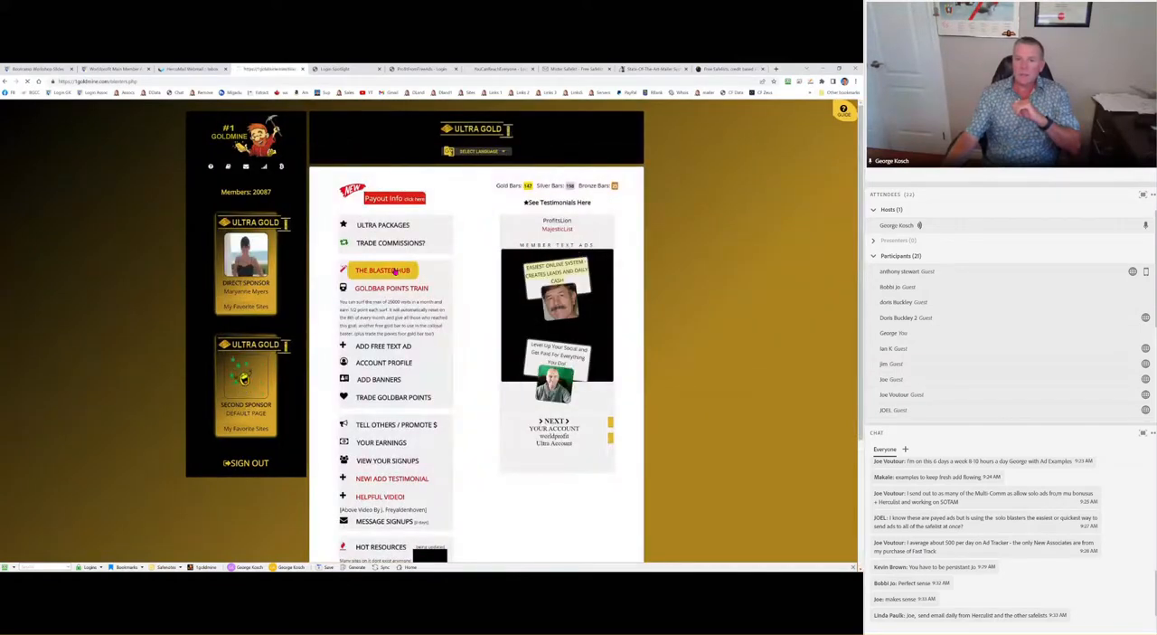
{"action": "left_click", "coordinate": [384, 270]}
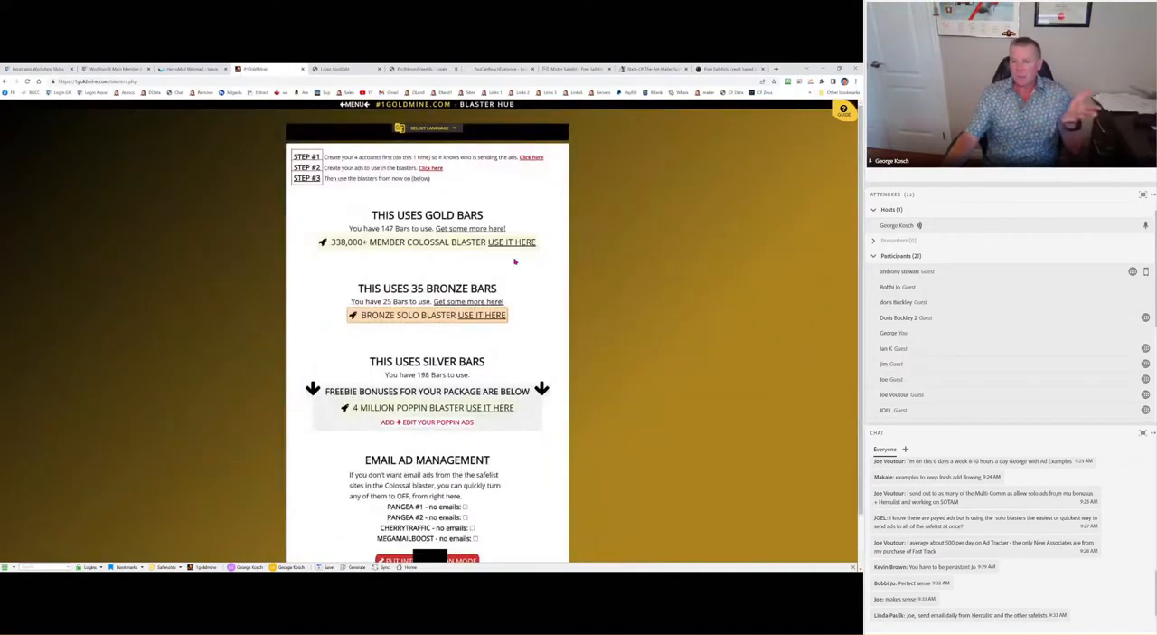
{"action": "left_click", "coordinate": [512, 242]}
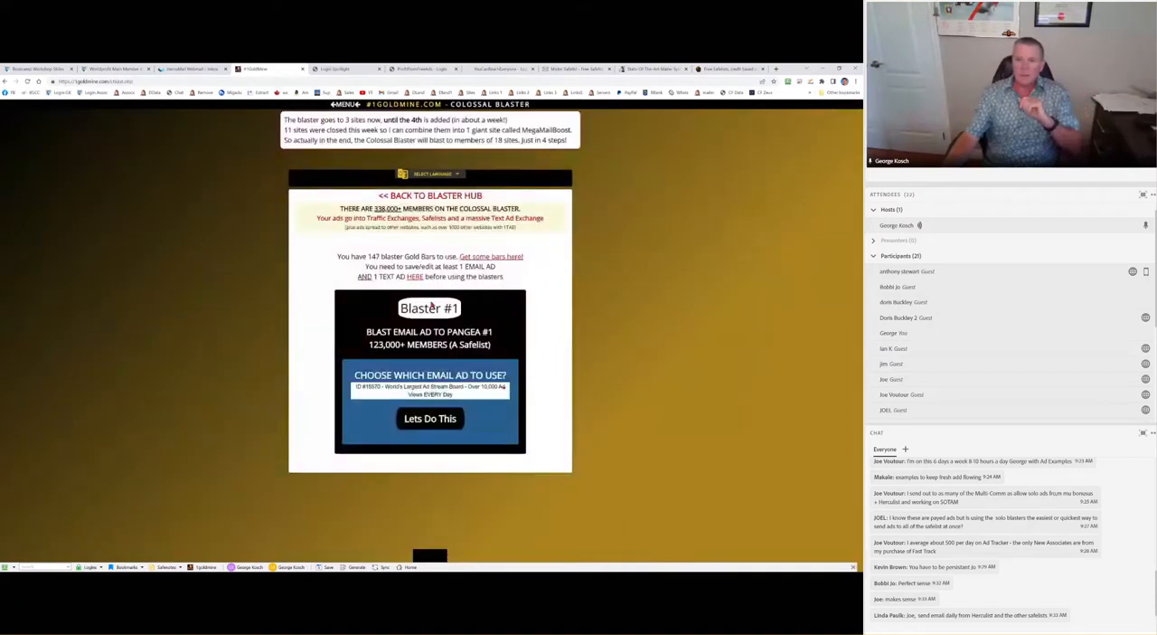
- Blast the ad to Pangea #1, Pangea #2 and MegaMailBlast, then finish the run
{"action": "left_click", "coordinate": [430, 417]}
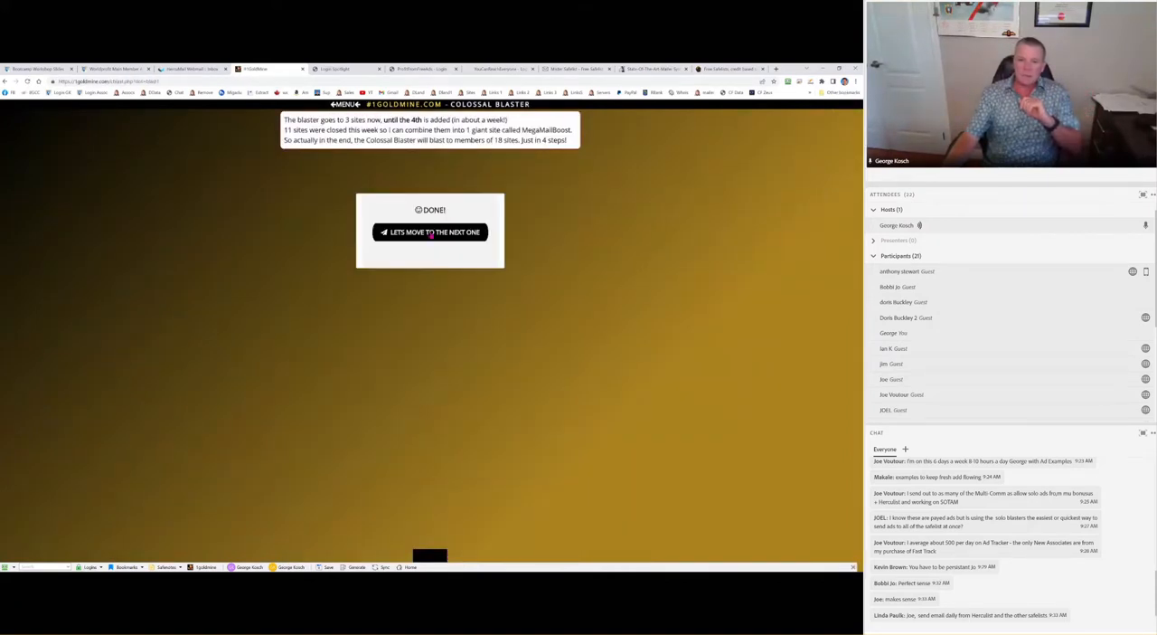
{"action": "left_click", "coordinate": [430, 232]}
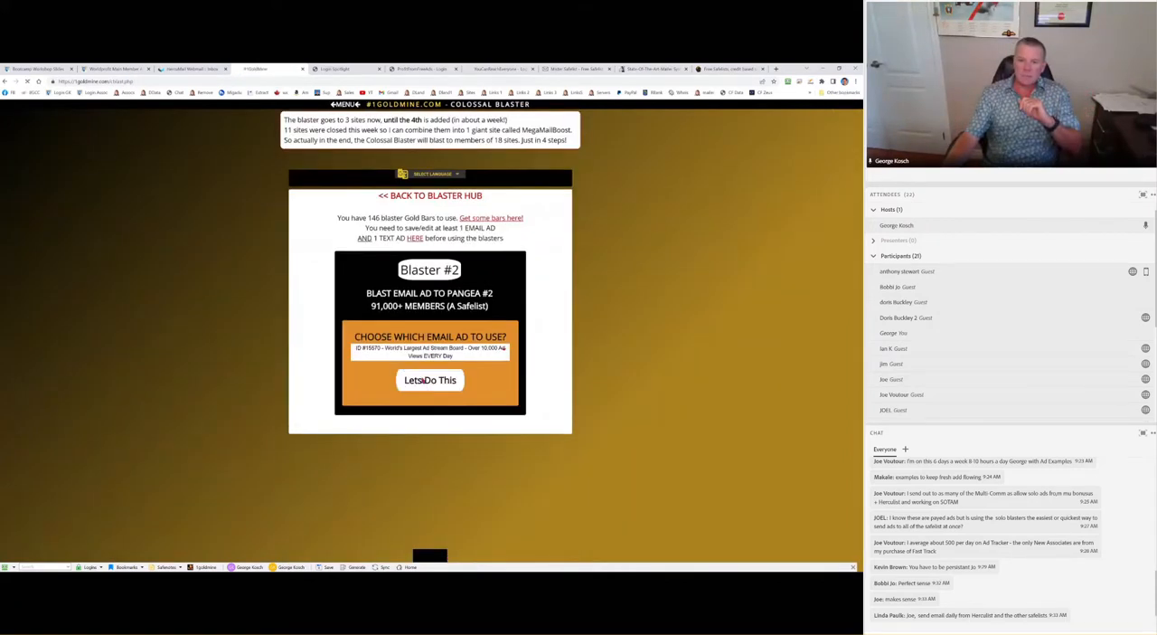
{"action": "left_click", "coordinate": [430, 380]}
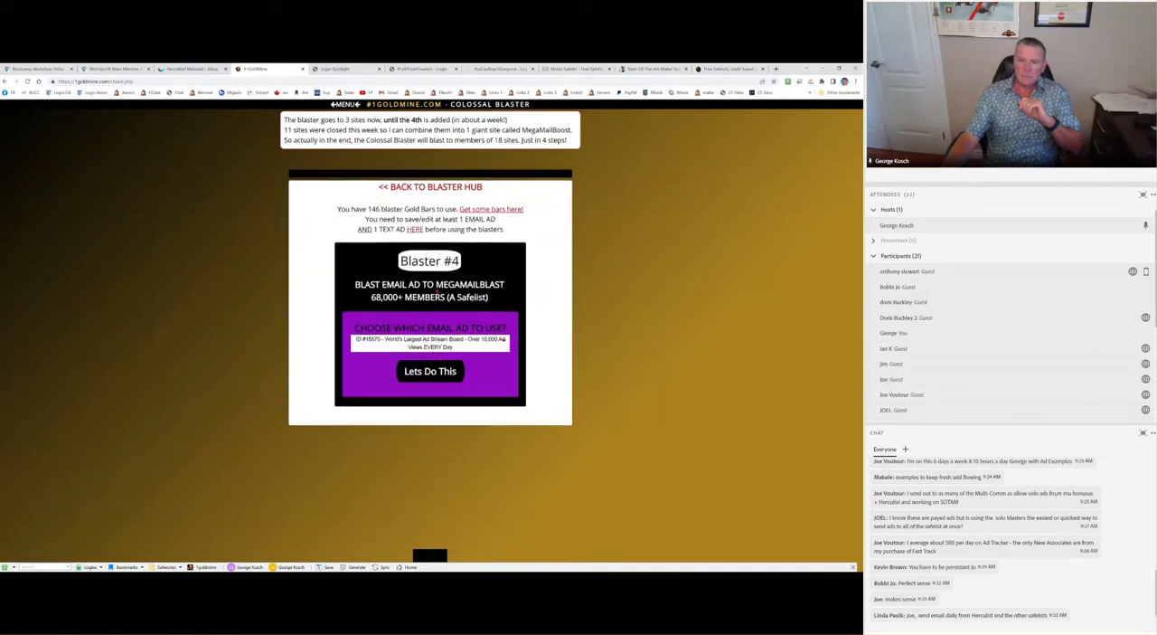
{"action": "left_click", "coordinate": [430, 370]}
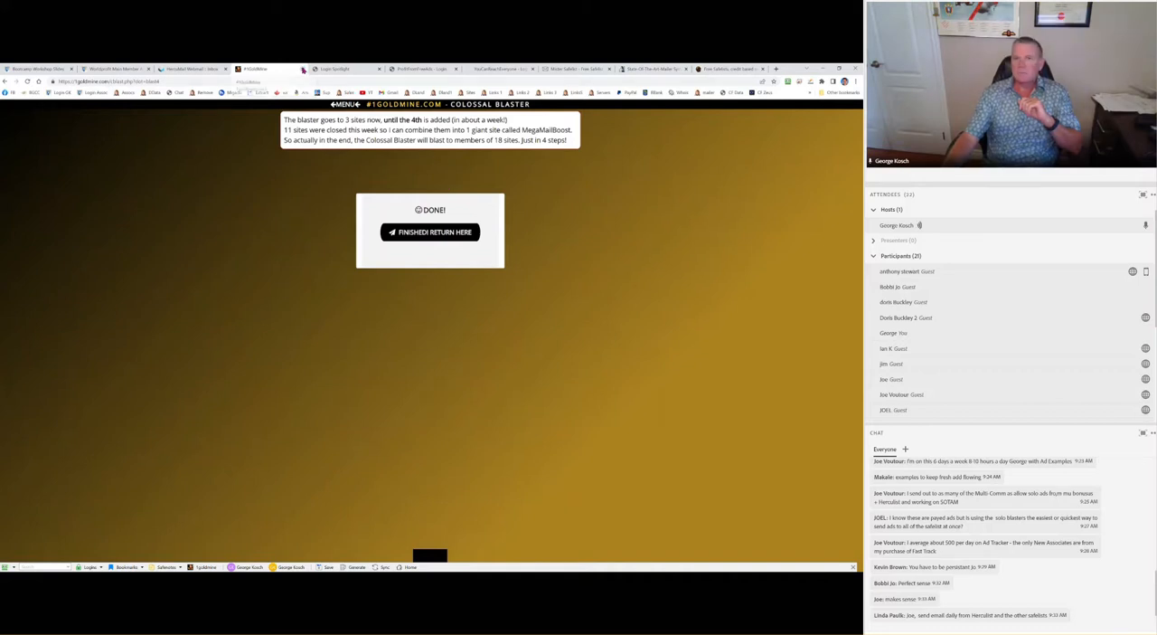
{"action": "left_click", "coordinate": [430, 231]}
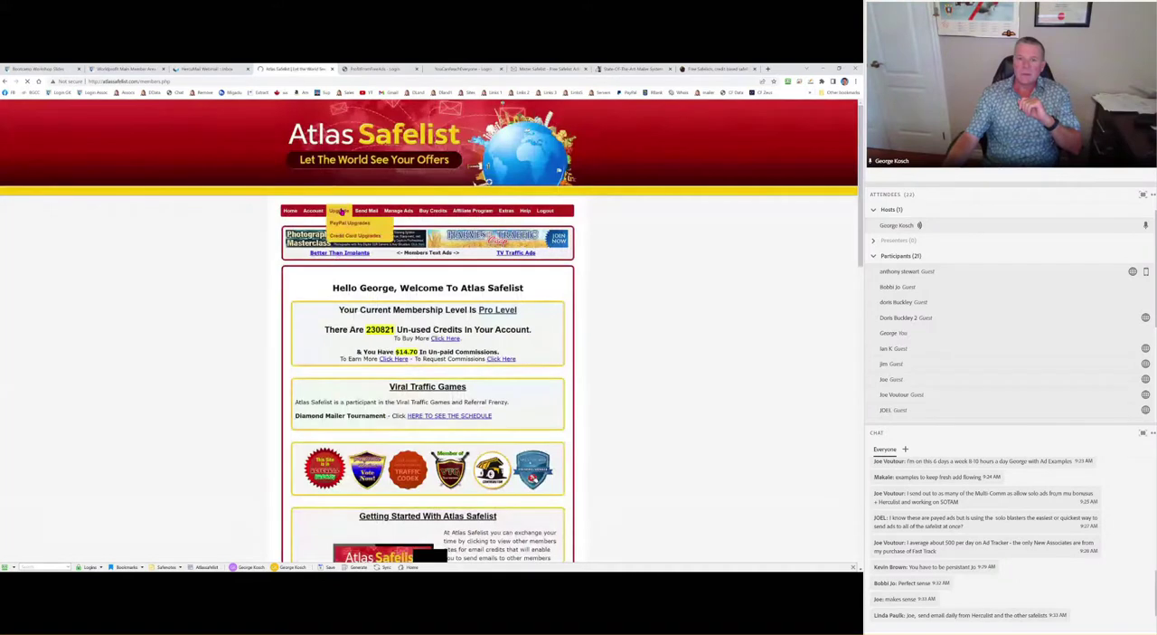
- Send an Atlas Safelist mailing with the 'CRAZY CREDIT GIVEAWAY - 500,000 Traffic Cre...' subject, ad body and link
{"action": "left_click", "coordinate": [365, 210]}
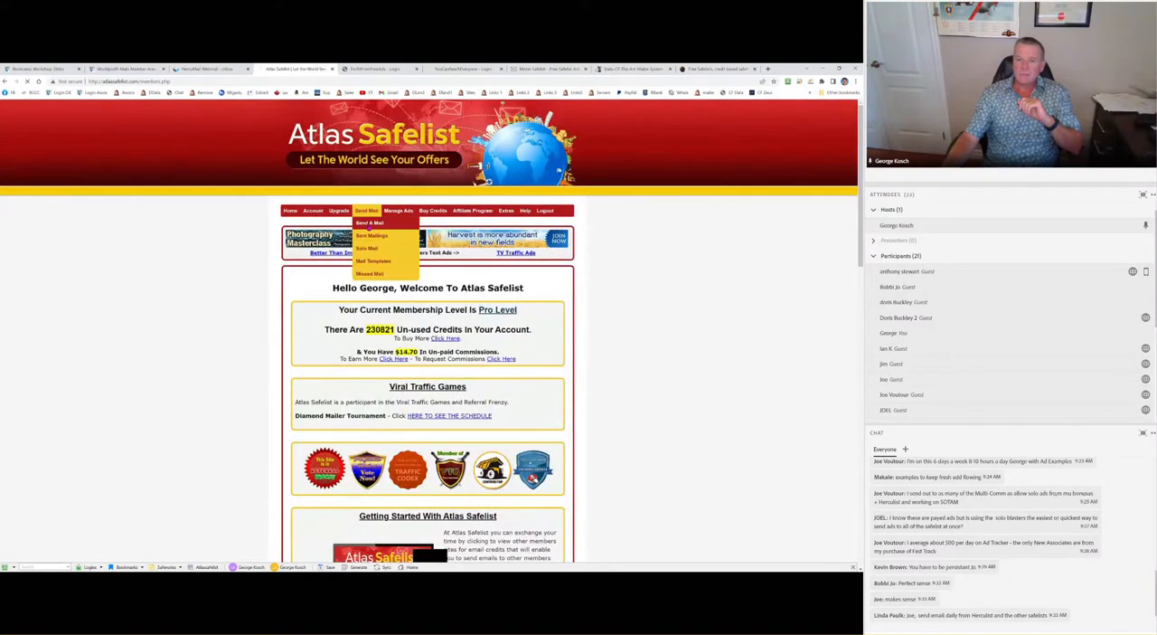
{"action": "left_click", "coordinate": [369, 223]}
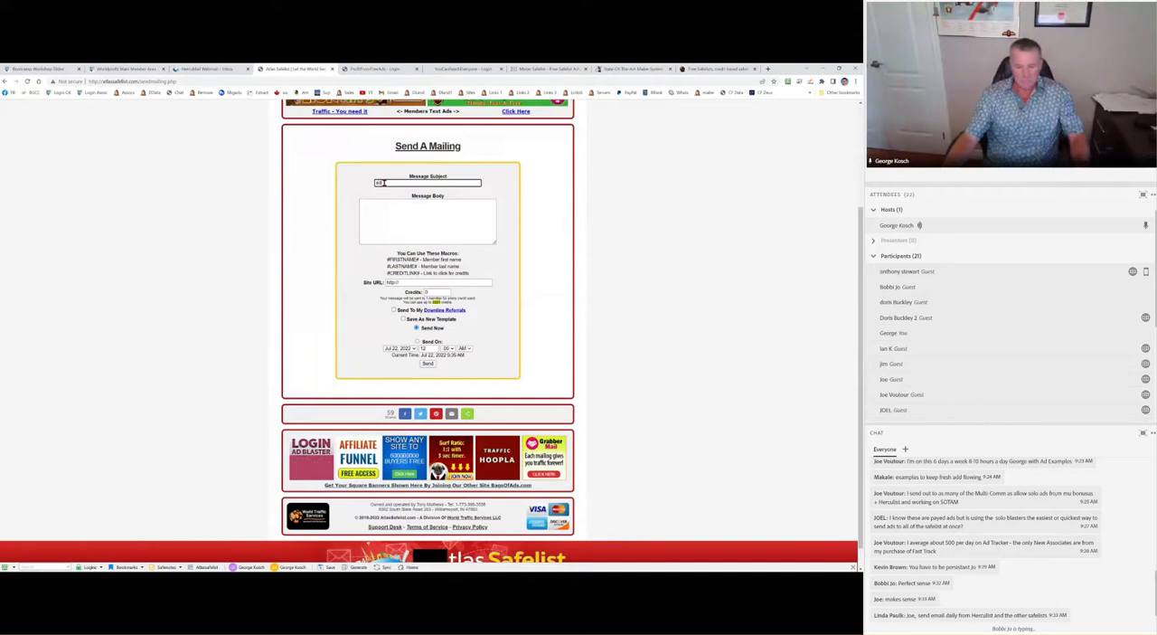
{"action": "type", "text": "CRAZY CREDIT GIVEAWAY - 500,000 Traffic Cre"}
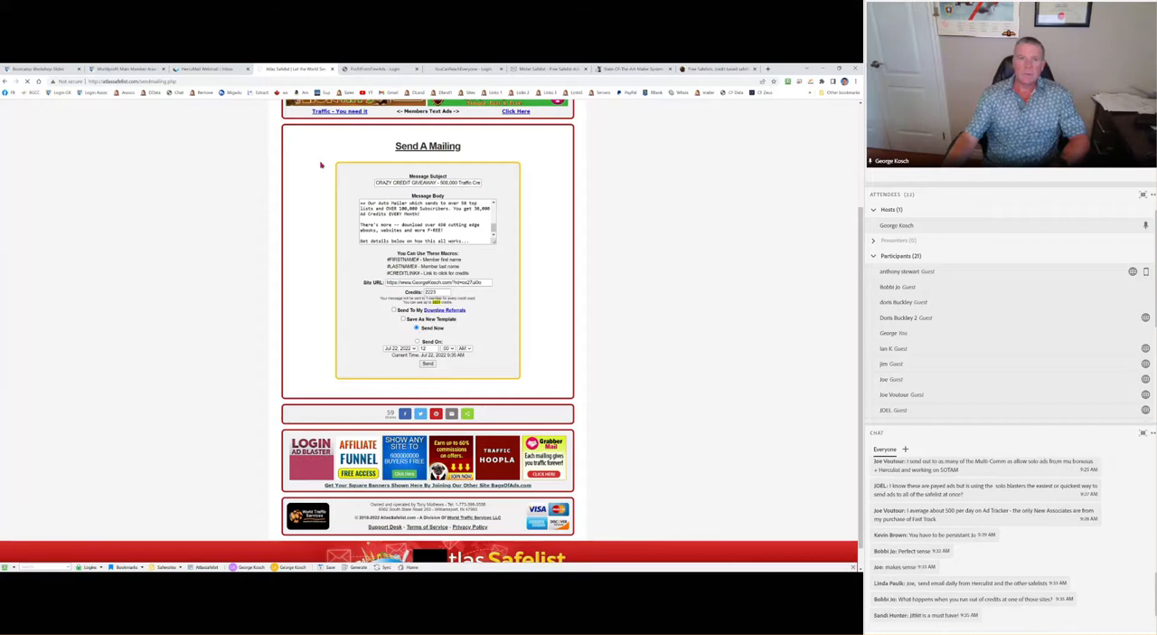
{"action": "left_click", "coordinate": [208, 69]}
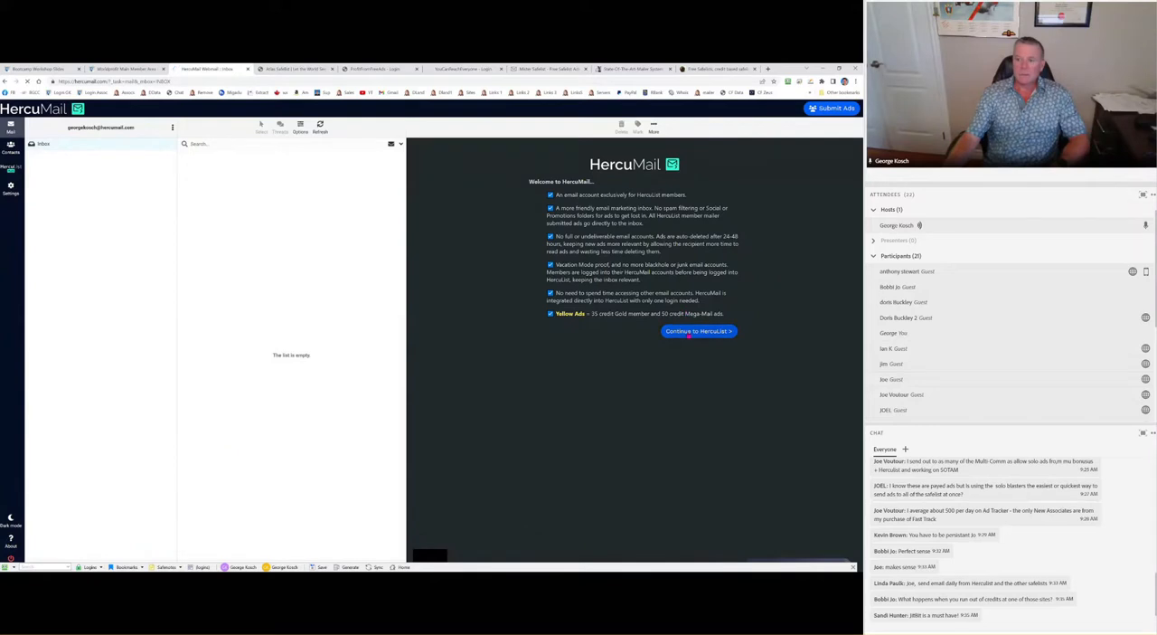
- Confirm the Atlas Safelist page check passed and go to the Profit From Free Ads login
{"action": "left_click", "coordinate": [698, 331]}
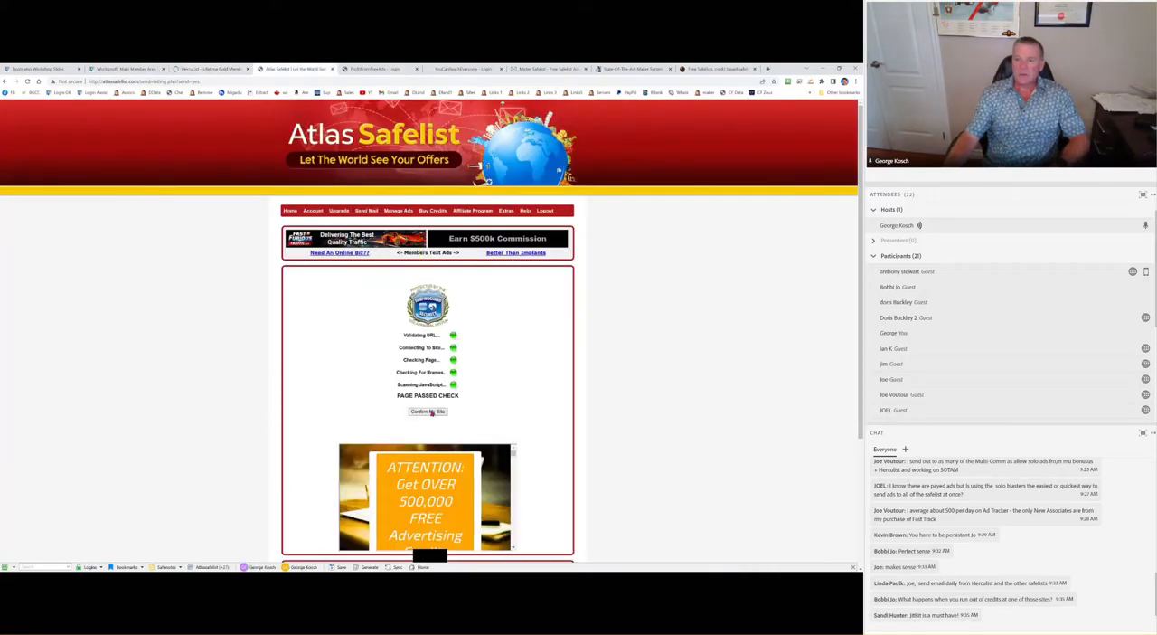
{"action": "left_click", "coordinate": [427, 412]}
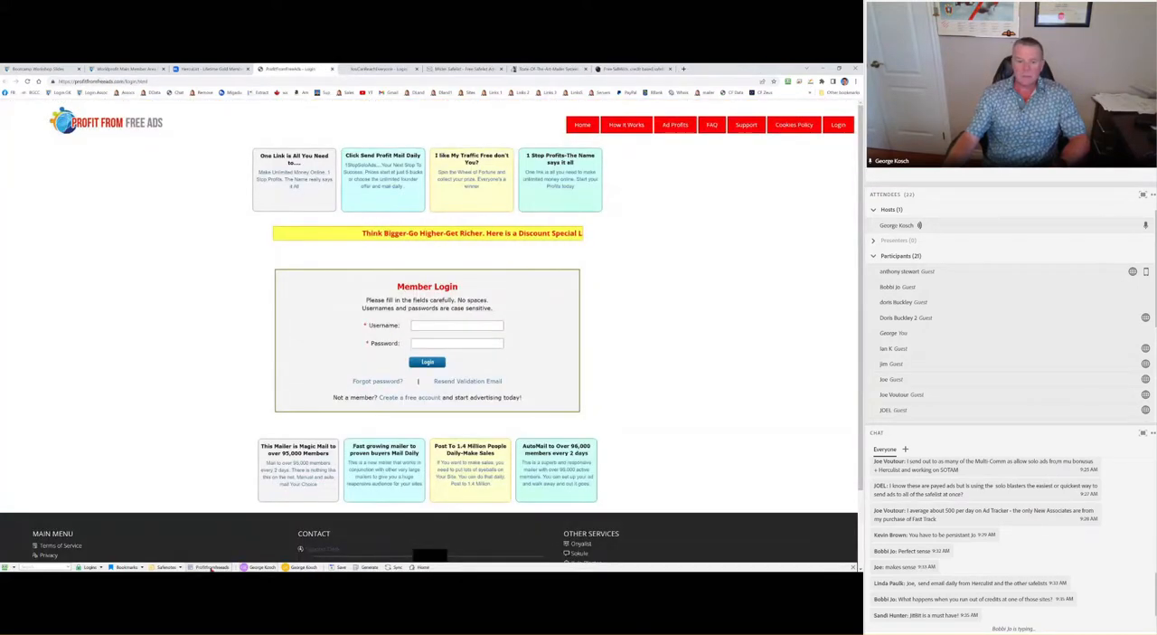
- Log in to Profit From Free Ads, preview the CRAZY CREDIT GIVEAWAY solo ad and send it to members
{"action": "left_click", "coordinate": [427, 361]}
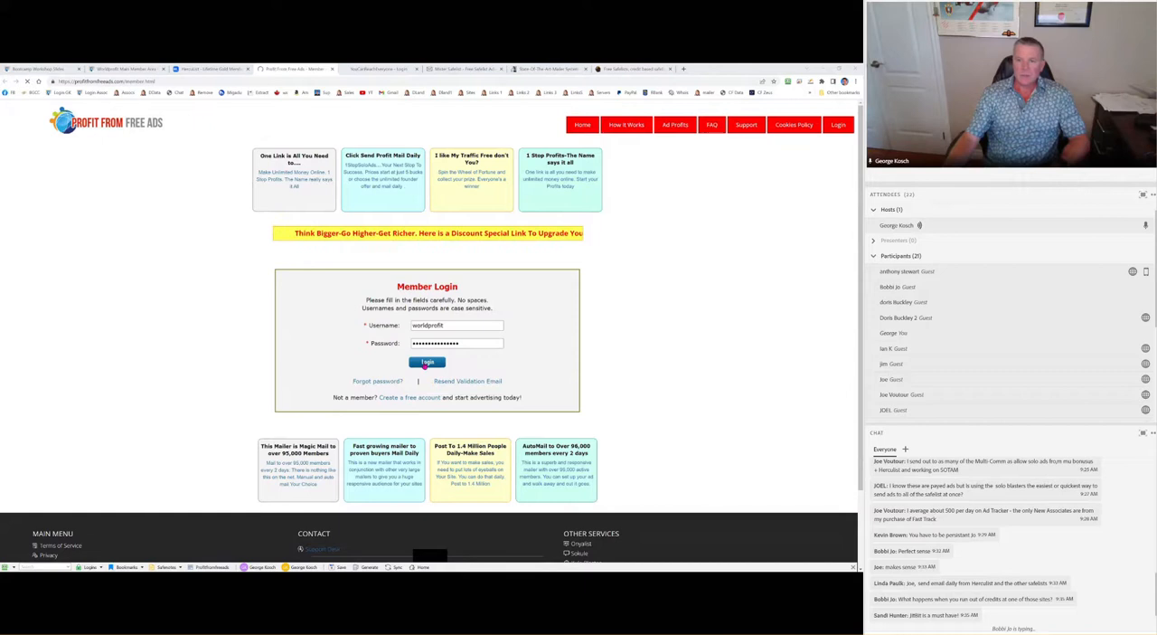
{"action": "left_click", "coordinate": [427, 361]}
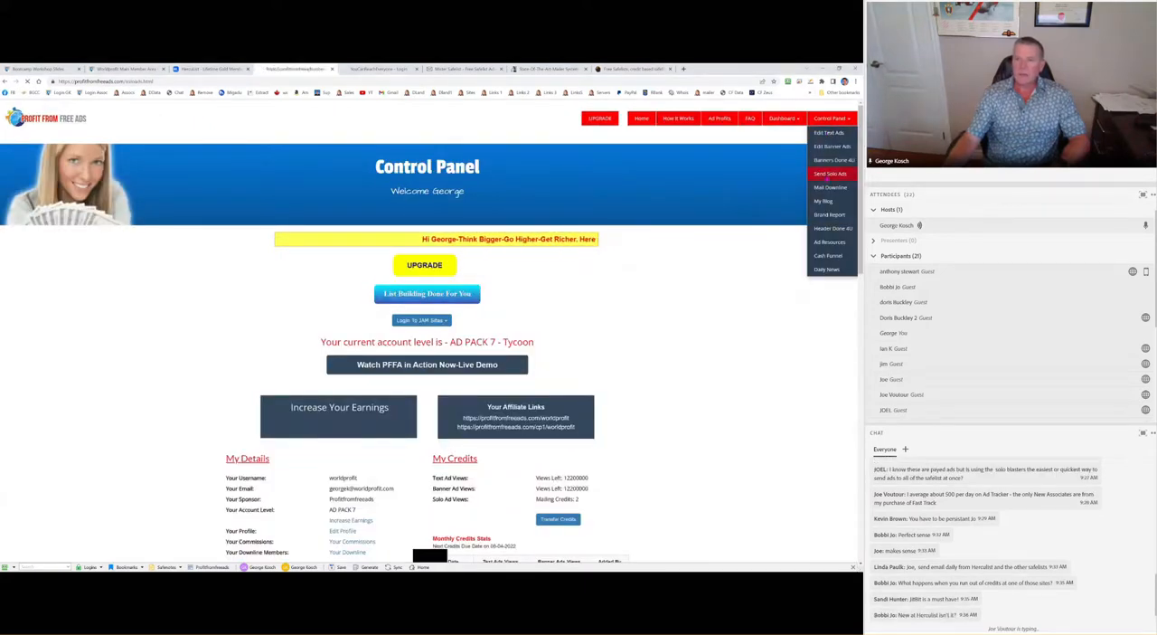
{"action": "left_click", "coordinate": [829, 173]}
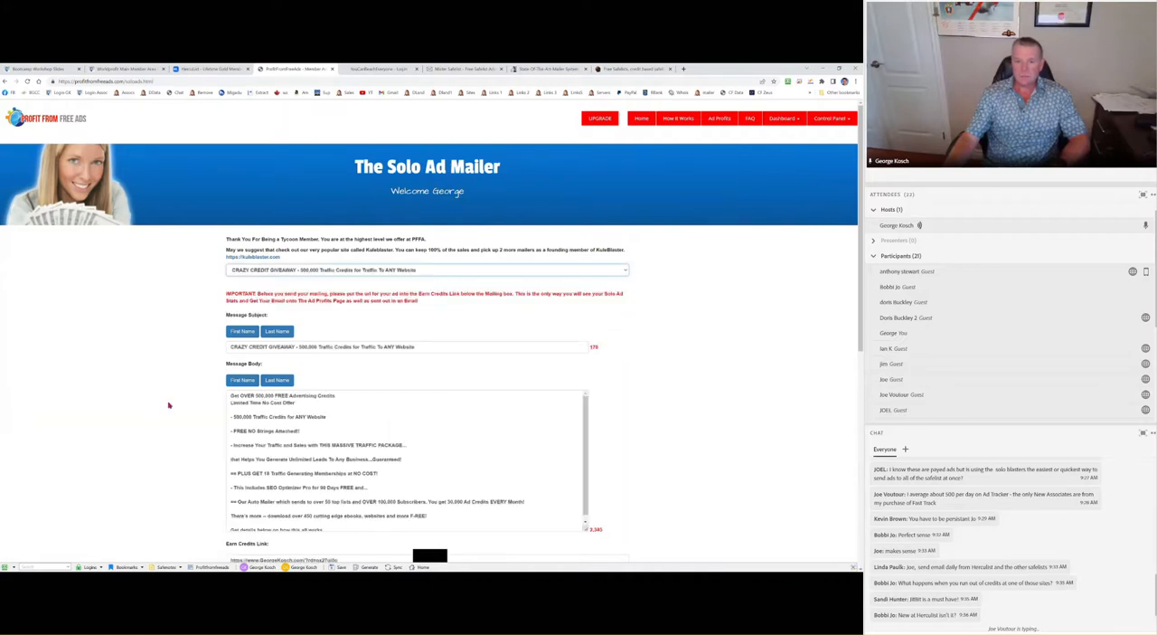
{"action": "scroll", "scroll_direction": "down", "scroll_amount": 3}
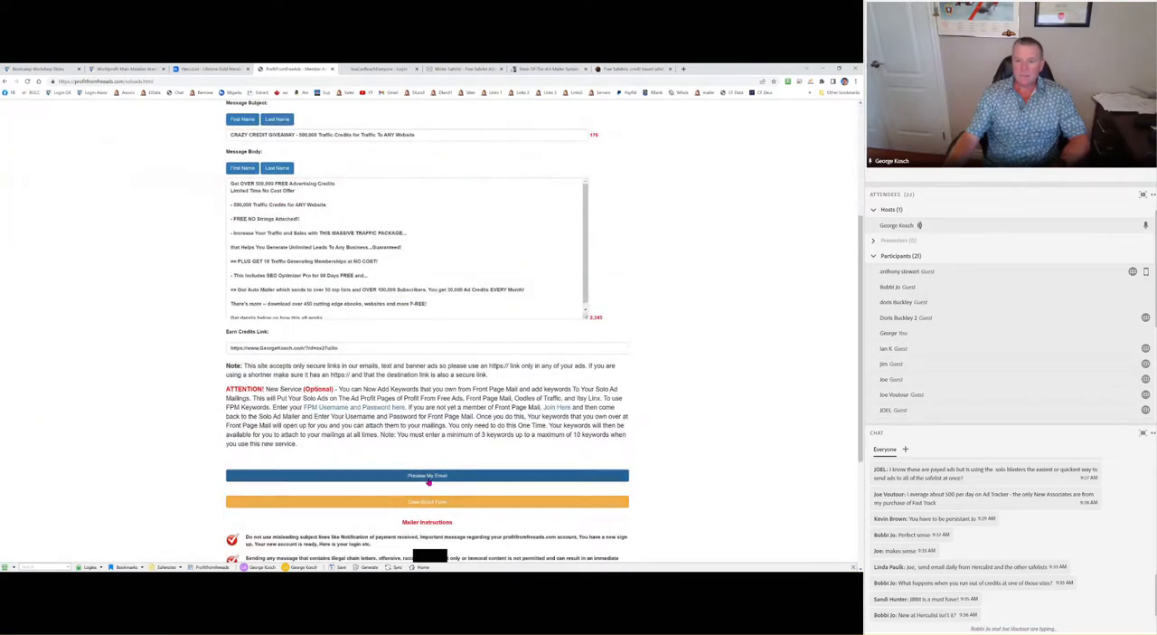
{"action": "left_click", "coordinate": [427, 474]}
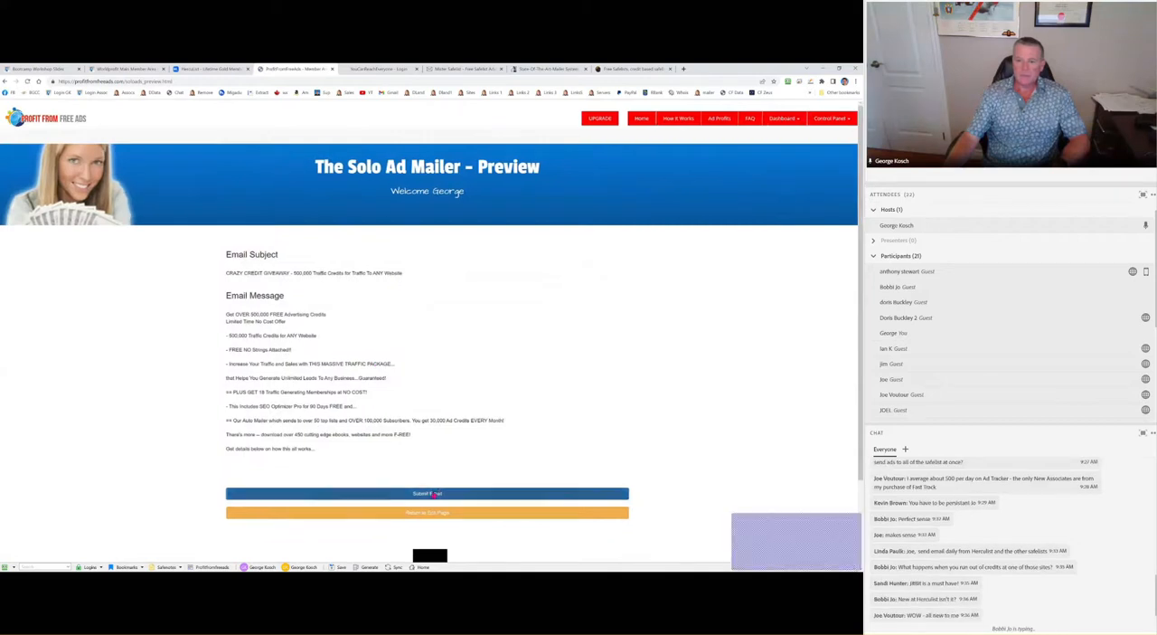
{"action": "left_click", "coordinate": [427, 492]}
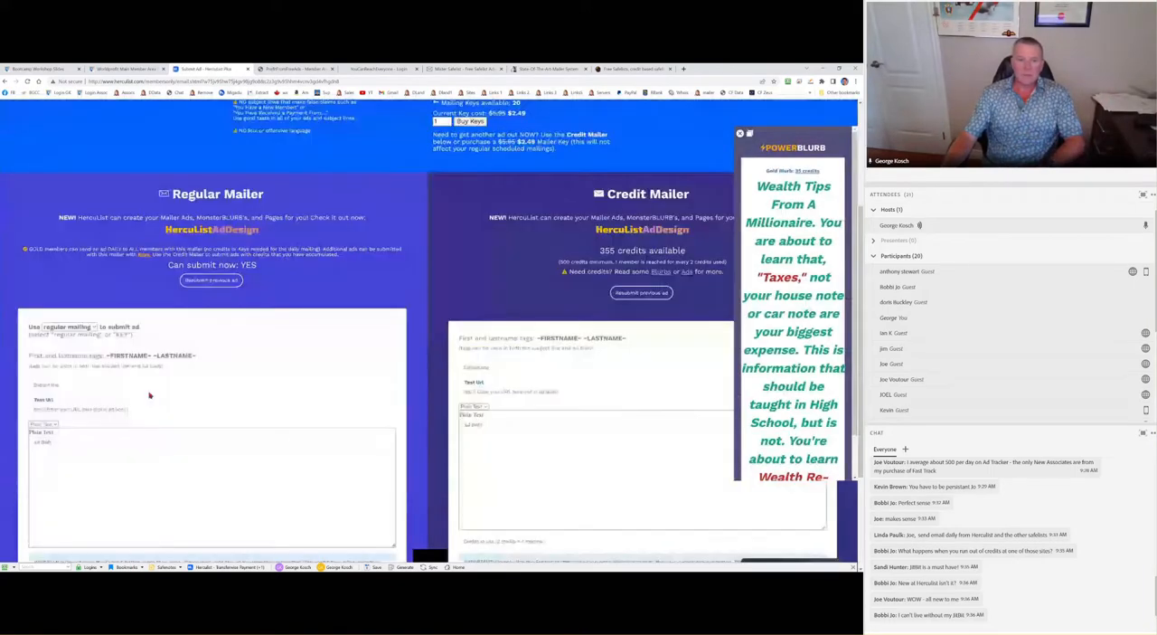
- Submit the filled CRAZY CREDIT GIVEAWAY ad through HercuList's Regular Mailer
{"action": "scroll", "scroll_direction": "down", "scroll_amount": 3}
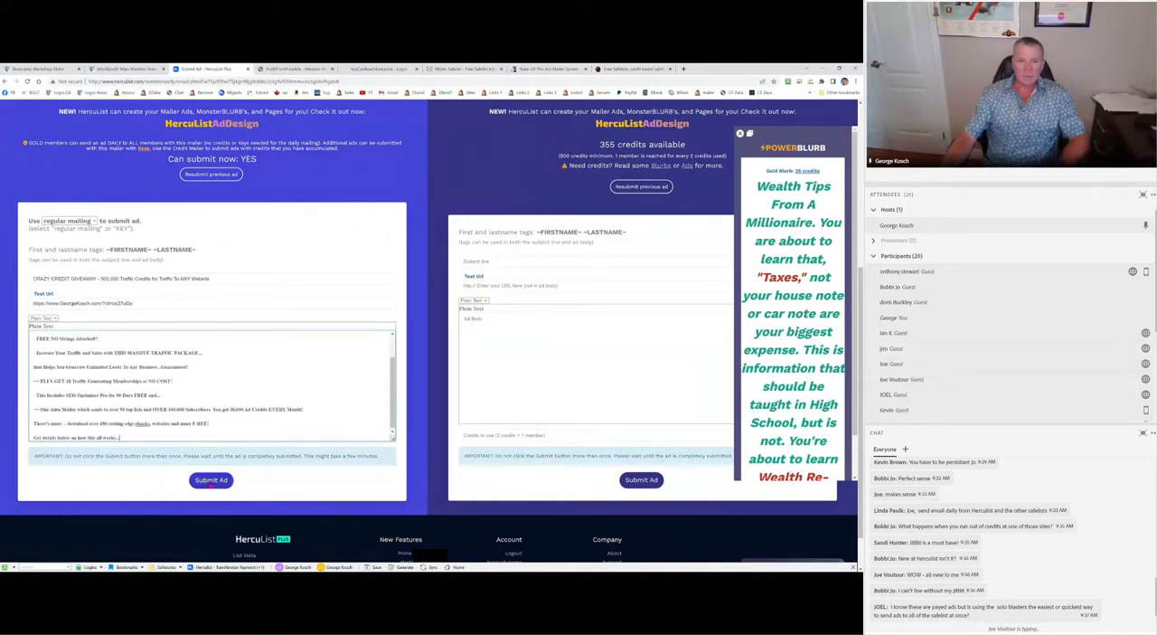
{"action": "left_click", "coordinate": [210, 481]}
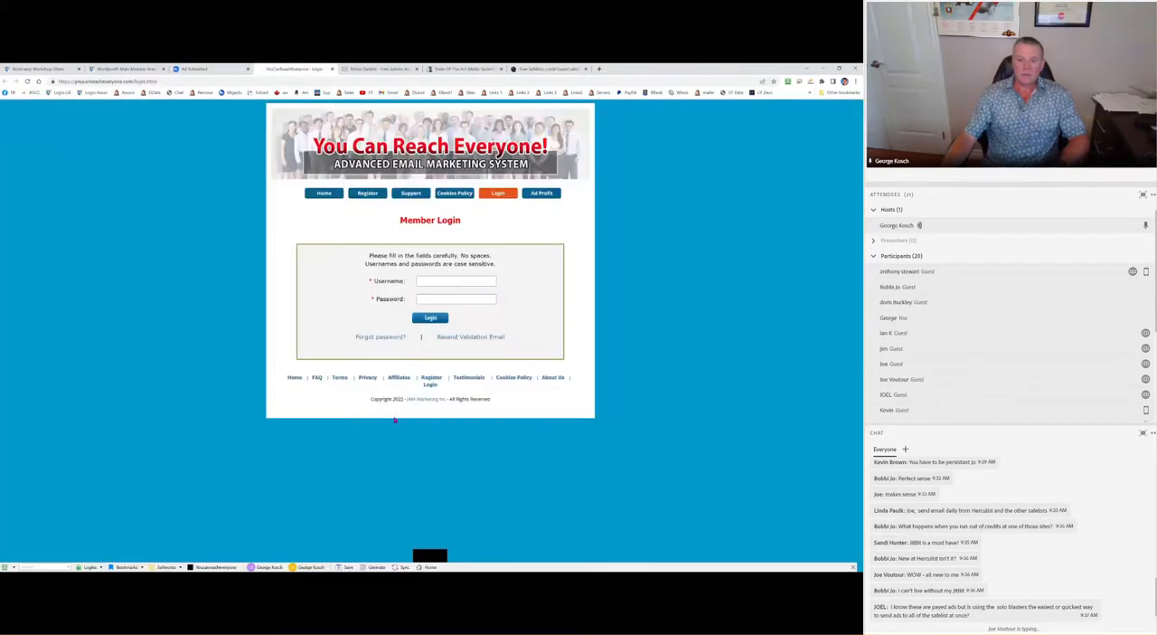
- Sign in to You Can Reach Everyone as 'georgekosch' and continue past the cheap-credits offer
{"action": "type", "text": "georgekosch"}
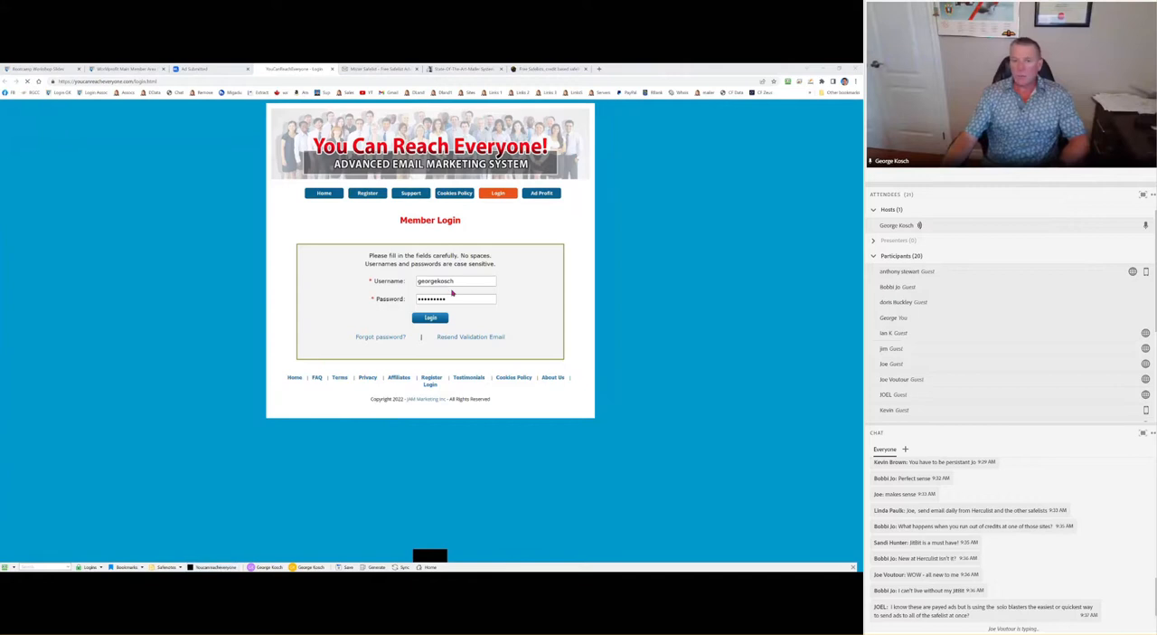
{"action": "left_click", "coordinate": [430, 319]}
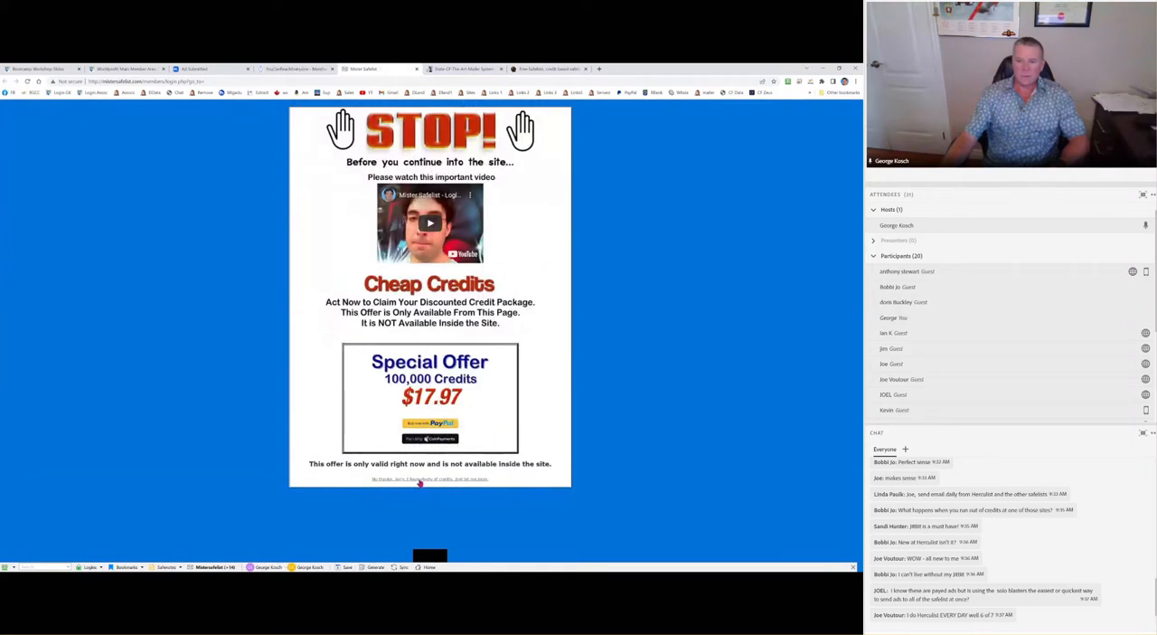
{"action": "left_click", "coordinate": [430, 479]}
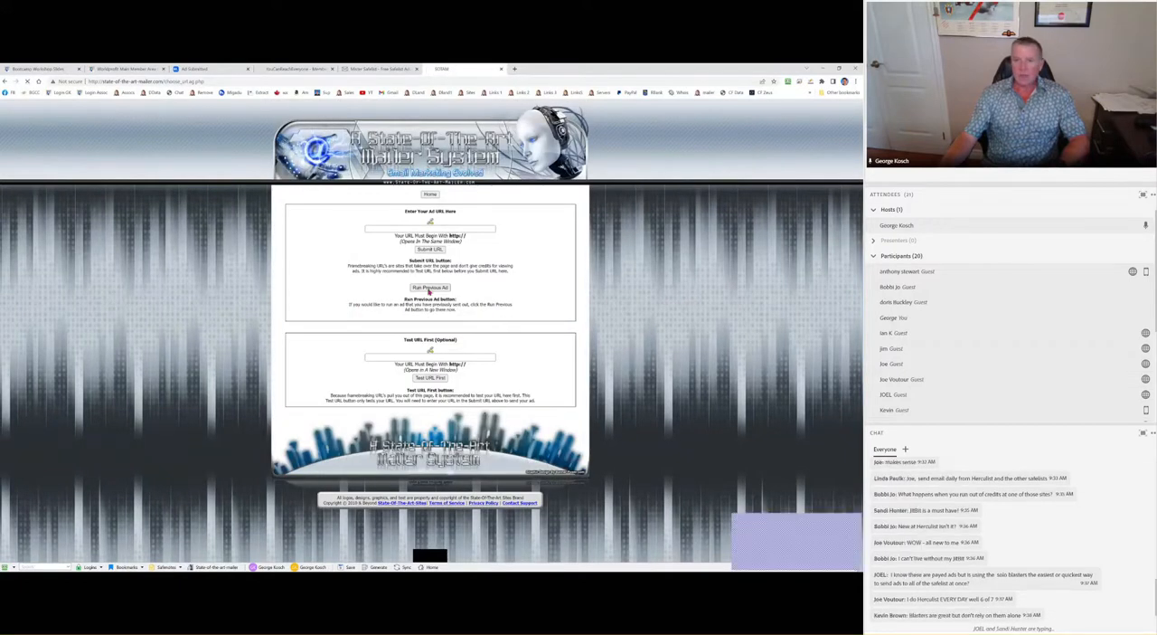
- Send the CRAZY CREDIT GIVEAWAY email to members from the State of the Art Mailer form
{"action": "left_click", "coordinate": [430, 288]}
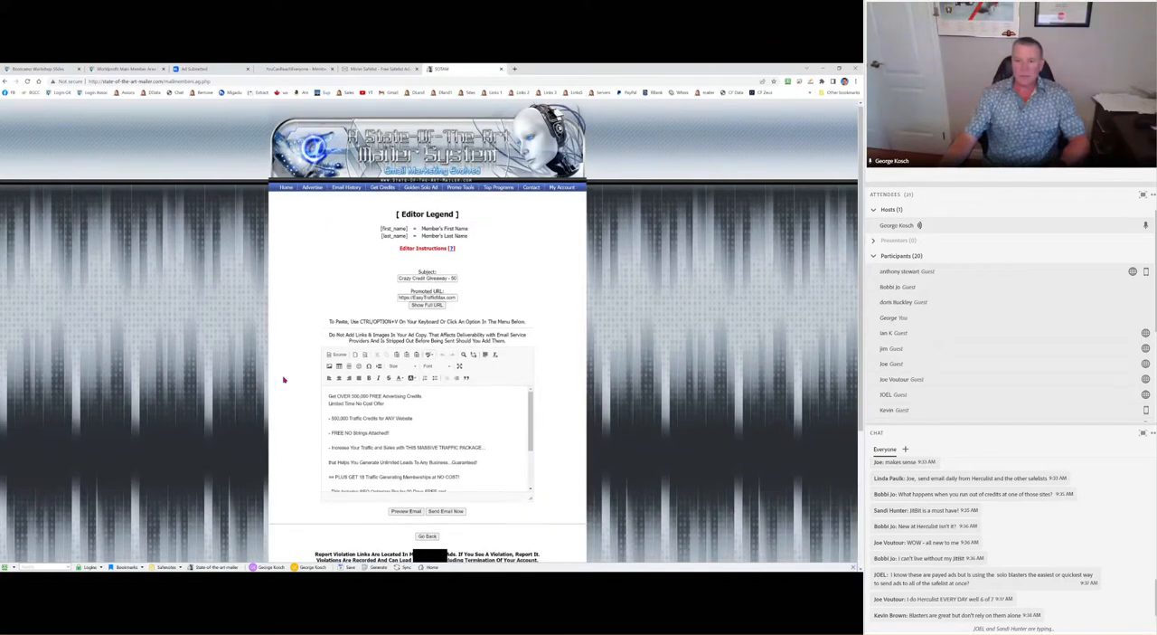
{"action": "scroll", "scroll_direction": "down", "scroll_amount": 3}
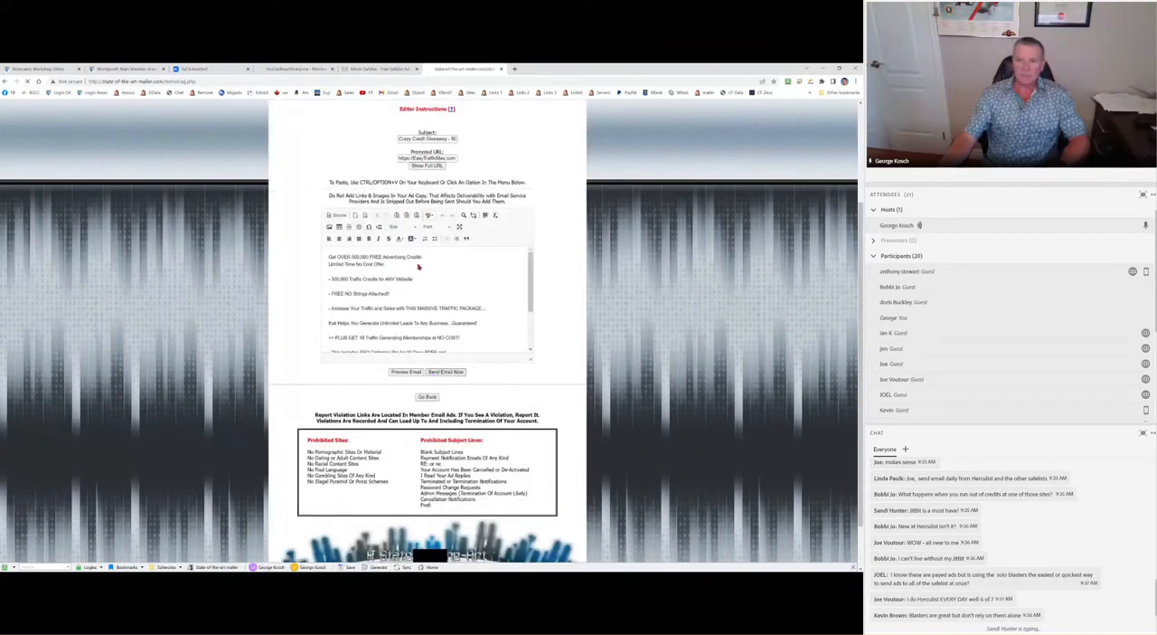
{"action": "left_click", "coordinate": [445, 373]}
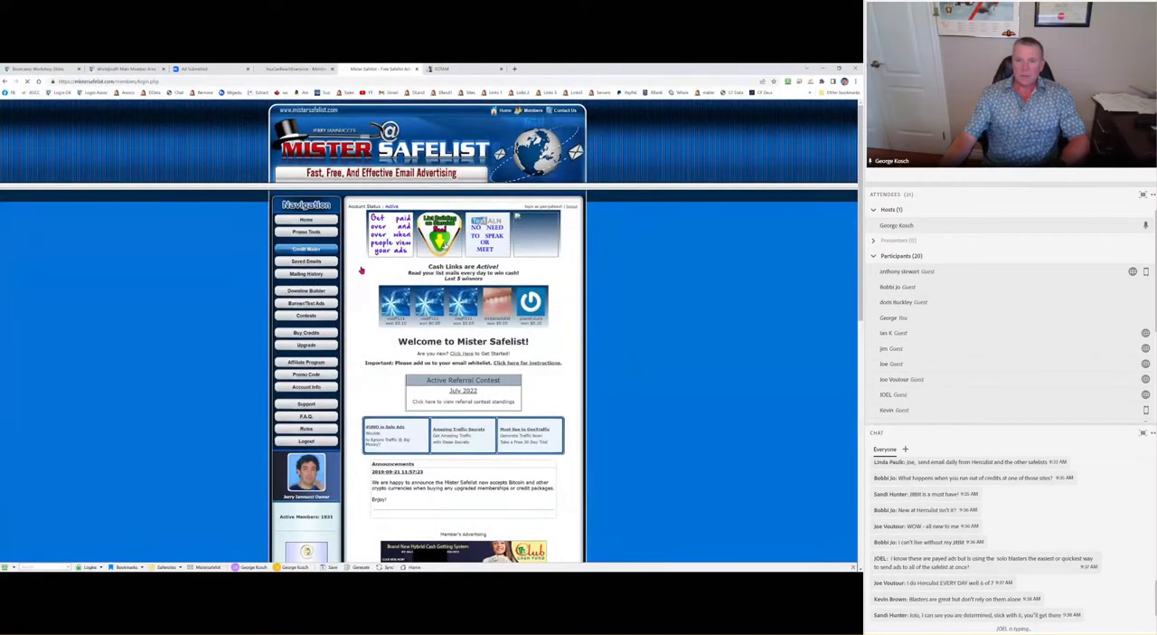
- Fill the System Mailer subject 'CRAZY CREDIT GIVEAWAY - 500,000 Traffic Credits for Traffic' and move to the send options
{"action": "left_click", "coordinate": [307, 250]}
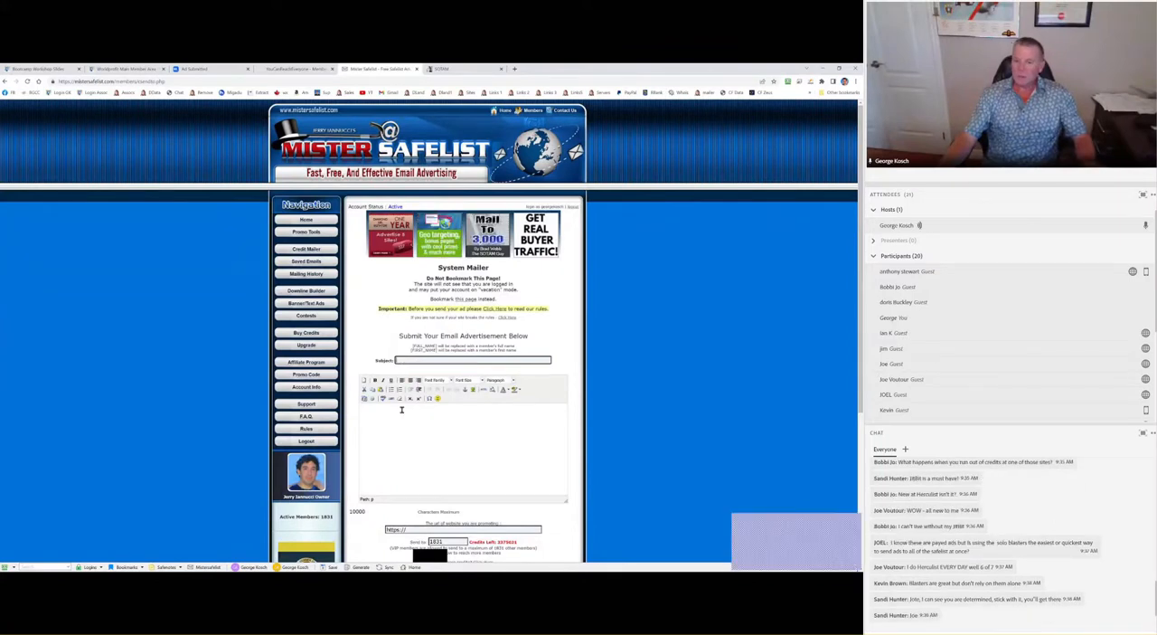
{"action": "type", "text": "CRAZY CREDIT GIVEAWAY - 500,000 Traffic Credits for Traffic"}
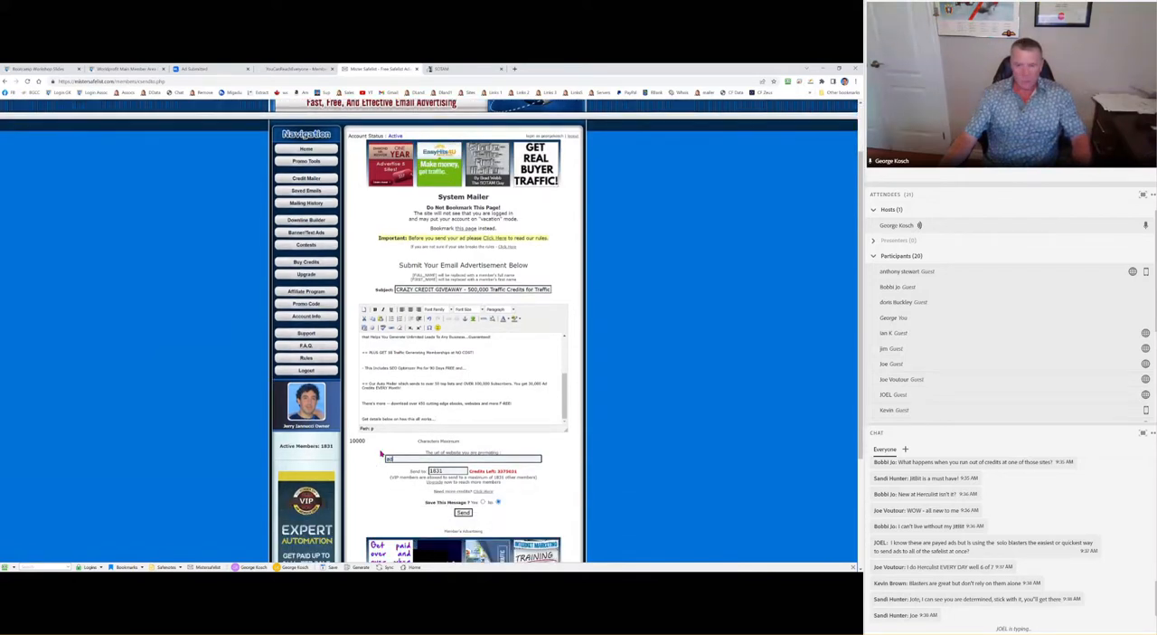
{"action": "scroll", "scroll_direction": "down", "scroll_amount": 3}
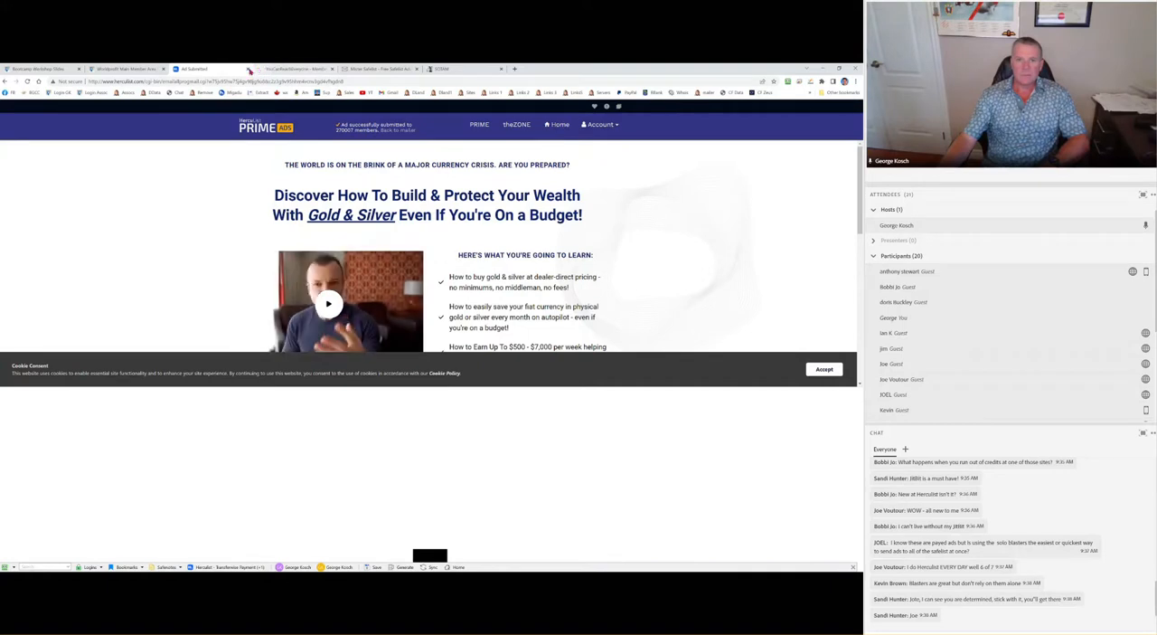
- Select the saved World's Largest Ad Stream Board message and send it to all members
{"action": "left_click", "coordinate": [280, 68]}
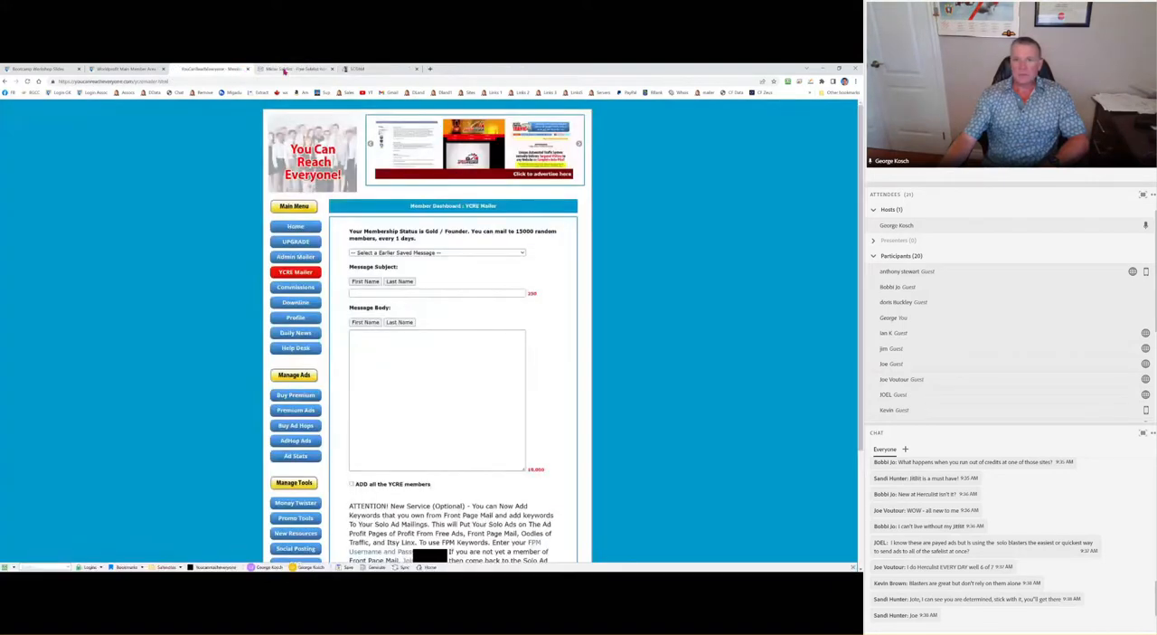
{"action": "left_click", "coordinate": [438, 253]}
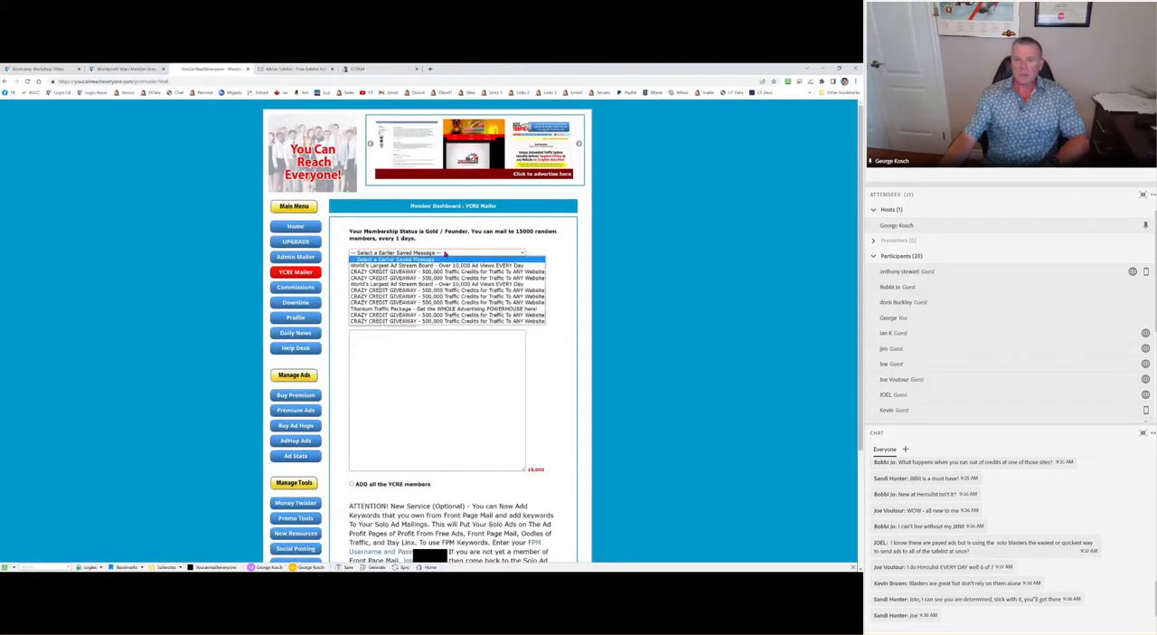
{"action": "left_click", "coordinate": [441, 264]}
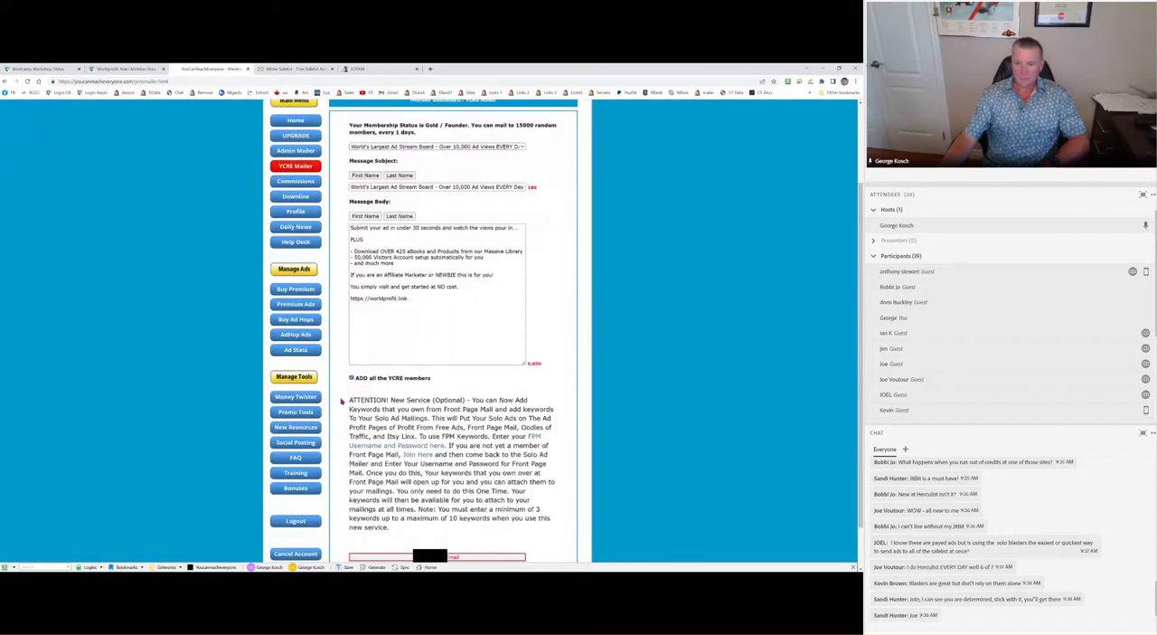
{"action": "scroll", "scroll_direction": "down", "scroll_amount": 3}
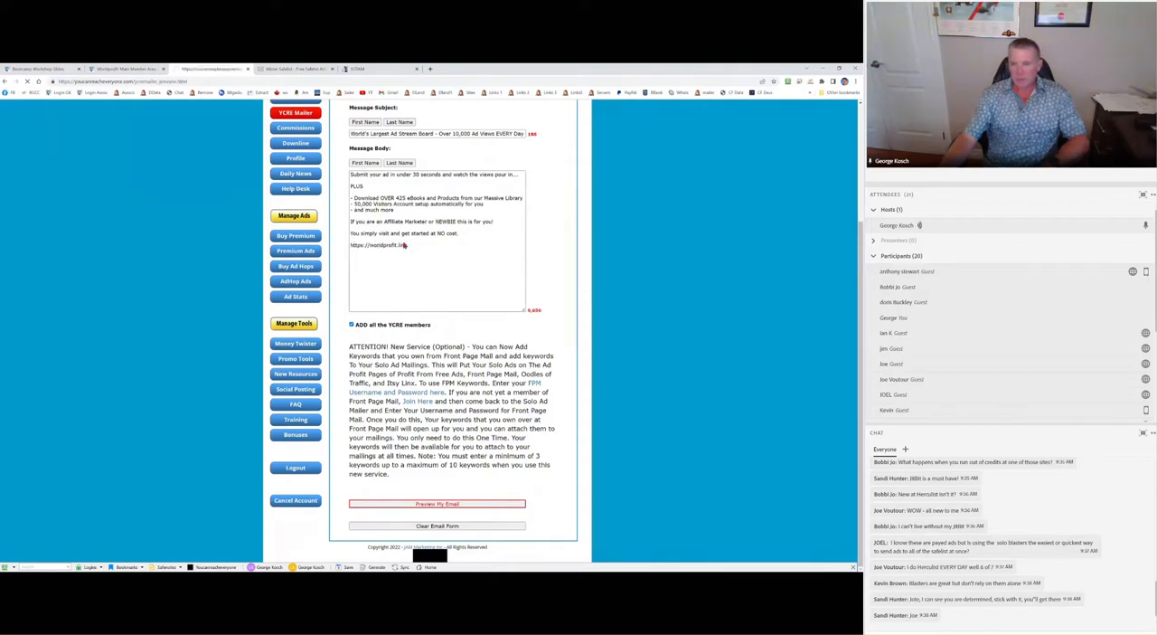
{"action": "left_click", "coordinate": [437, 503]}
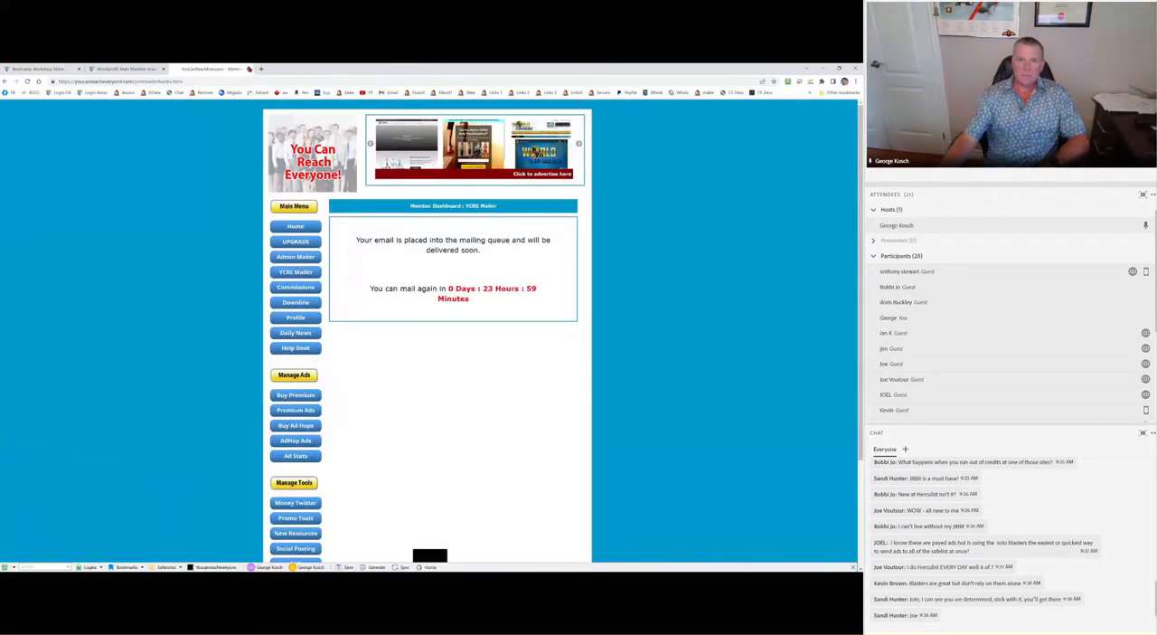
- Review the Ad Tracker click log's daily counts and referring sites, then visit the advertised landing page
{"action": "left_click", "coordinate": [127, 68]}
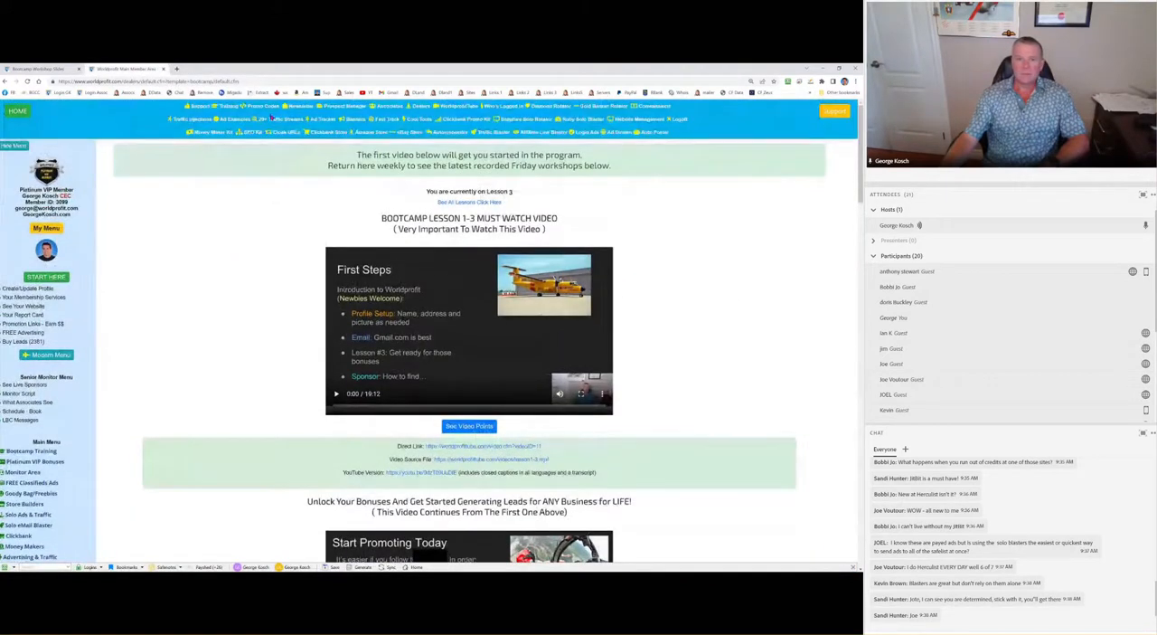
{"action": "left_click", "coordinate": [15, 145]}
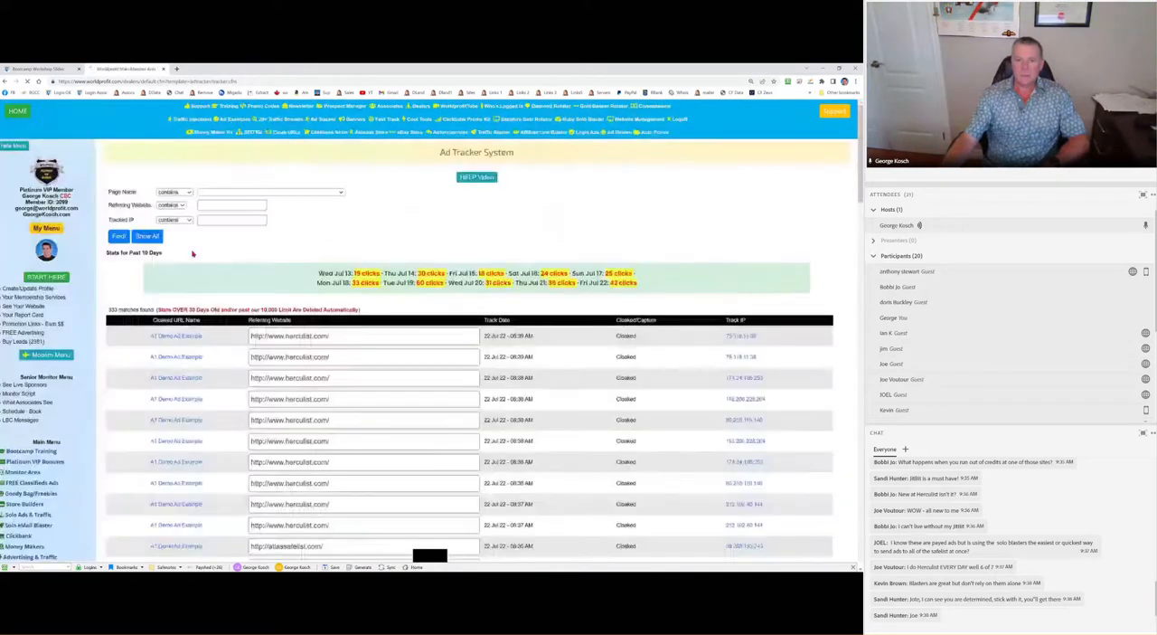
{"action": "scroll", "scroll_direction": "down", "scroll_amount": 3}
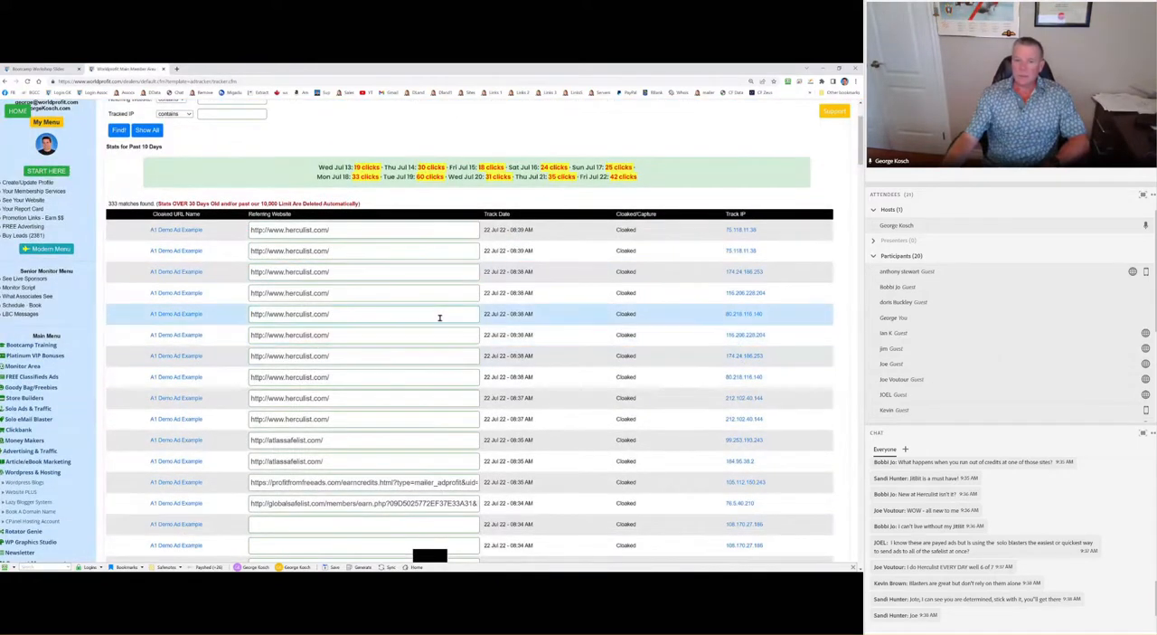
{"action": "scroll", "scroll_direction": "down", "scroll_amount": 3}
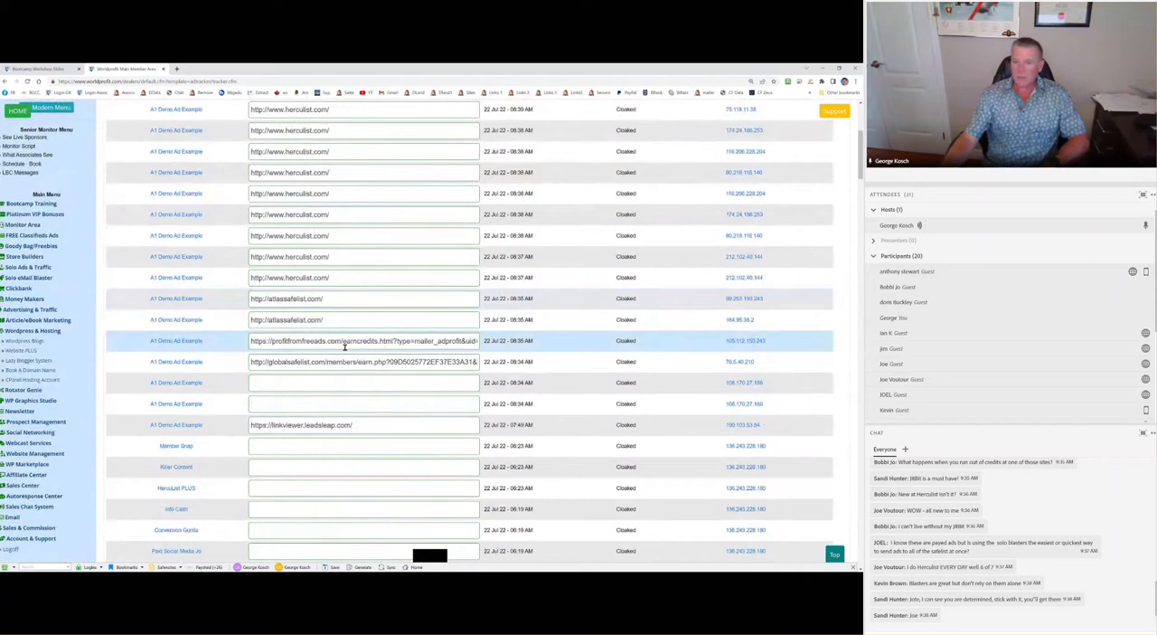
{"action": "scroll", "scroll_direction": "down", "scroll_amount": 3}
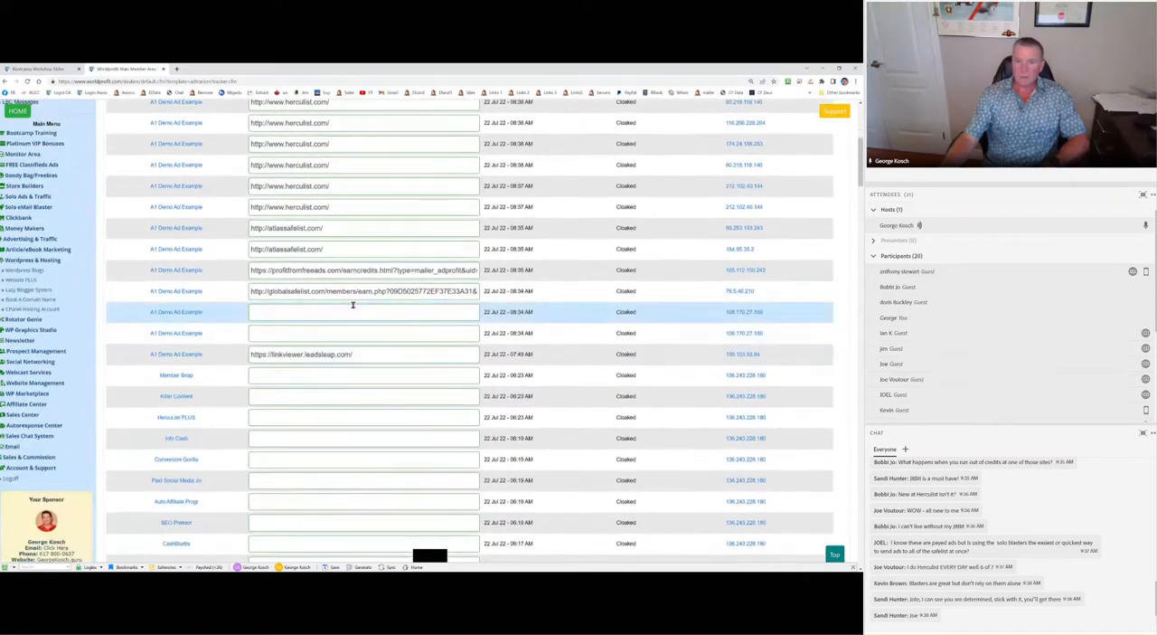
{"action": "scroll", "scroll_direction": "down", "scroll_amount": 3}
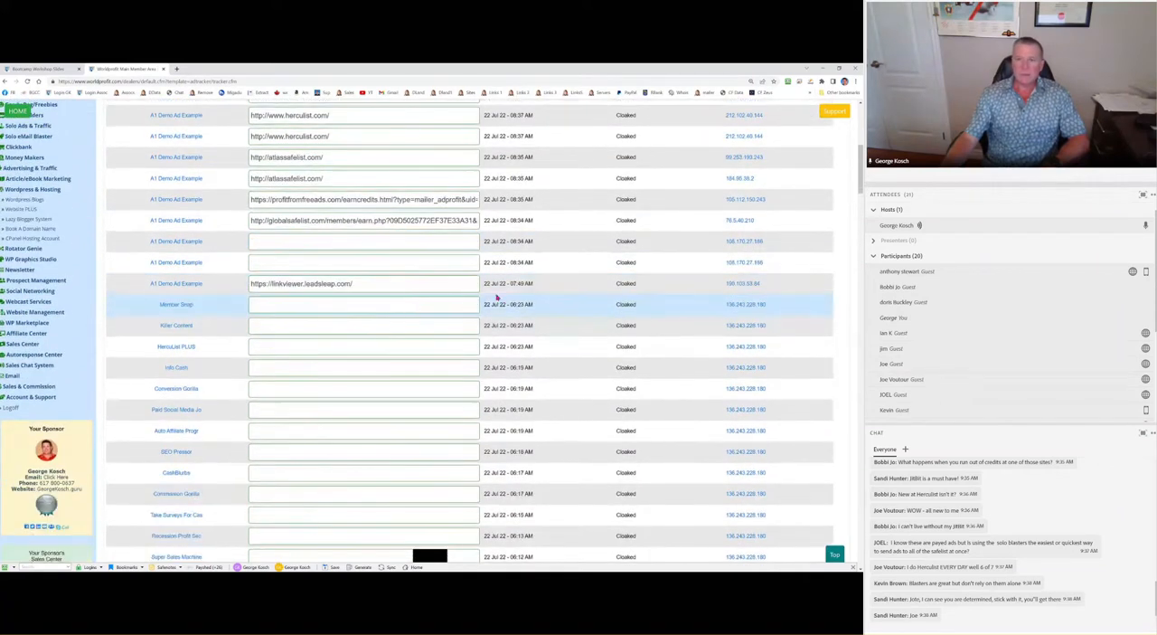
{"action": "mouse_move", "coordinate": [565, 311]}
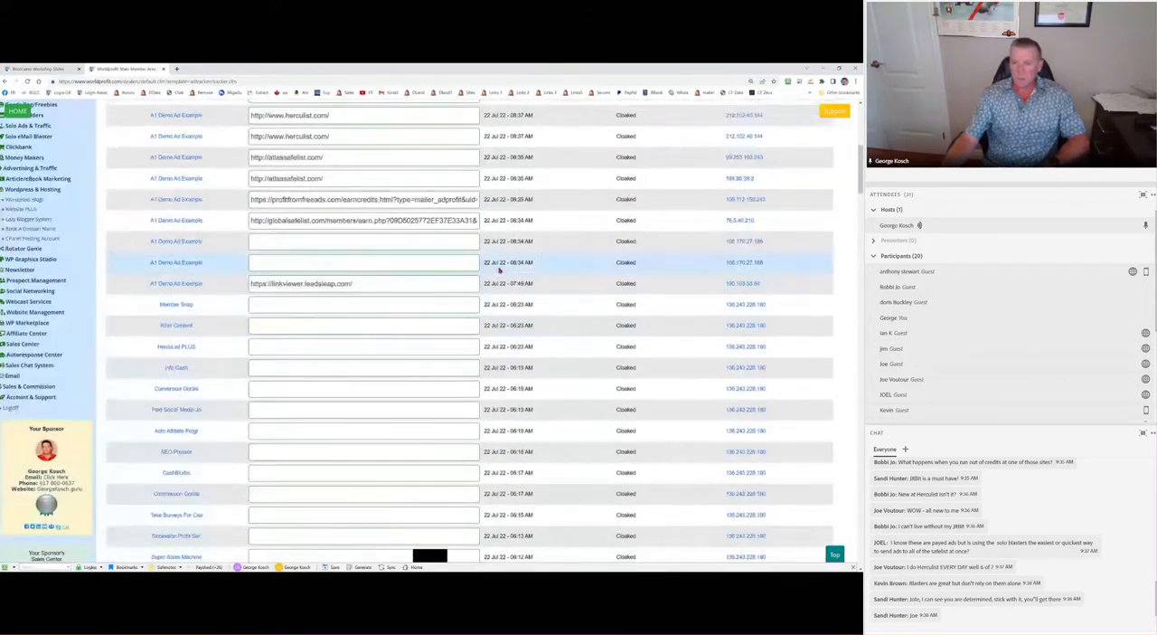
{"action": "scroll", "scroll_direction": "up", "scroll_amount": 3}
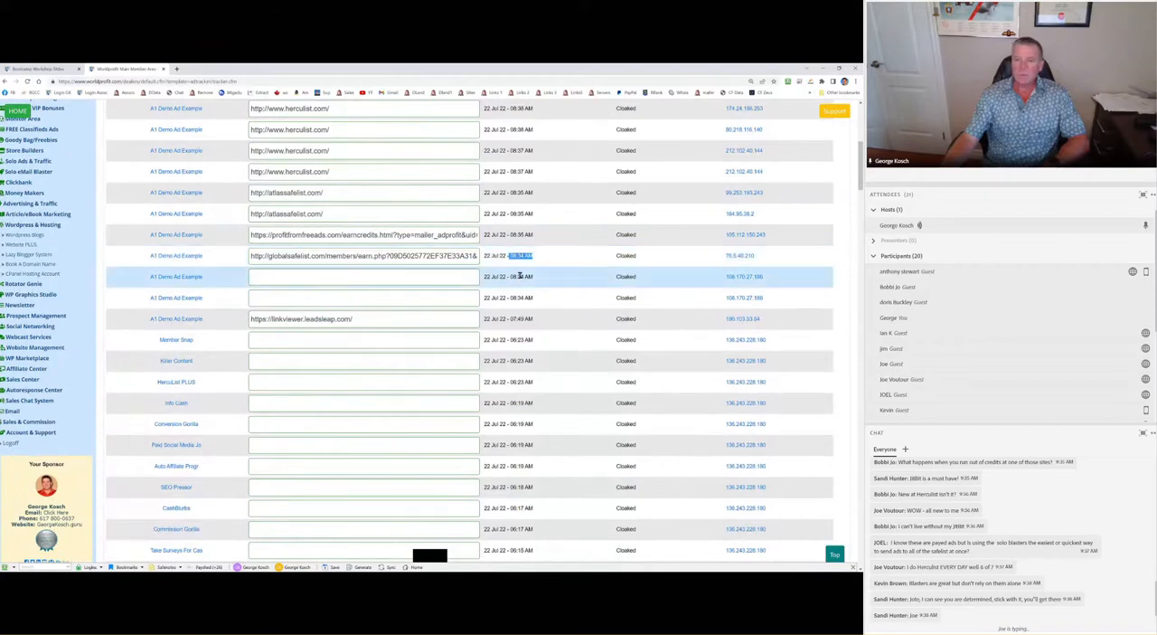
{"action": "mouse_move", "coordinate": [521, 280]}
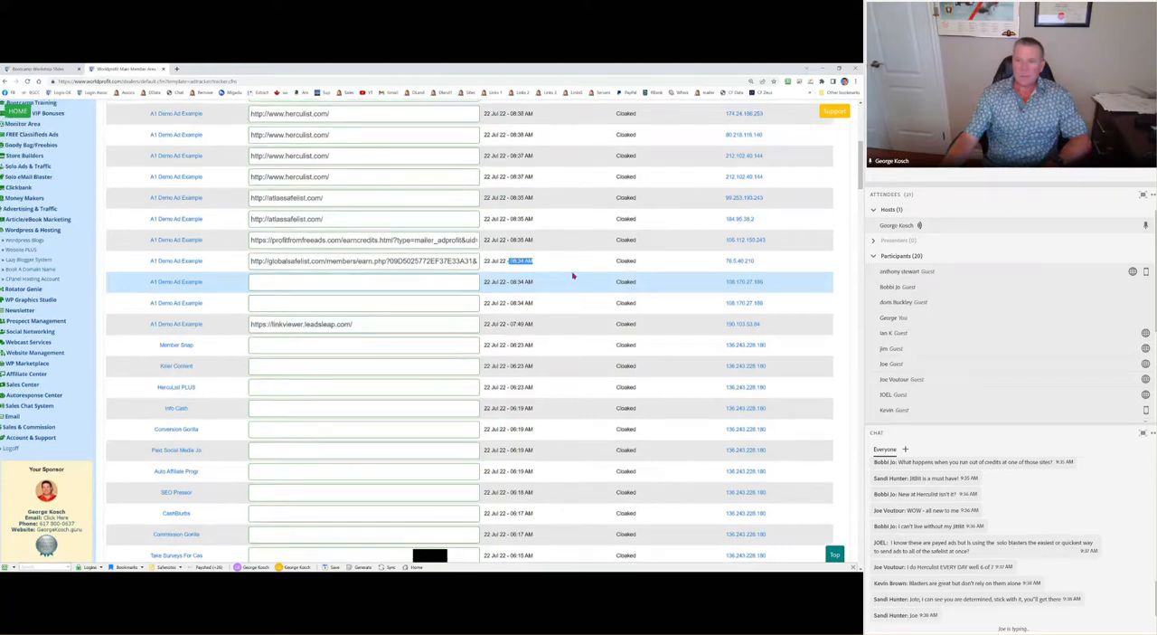
{"action": "scroll", "scroll_direction": "up", "scroll_amount": 3}
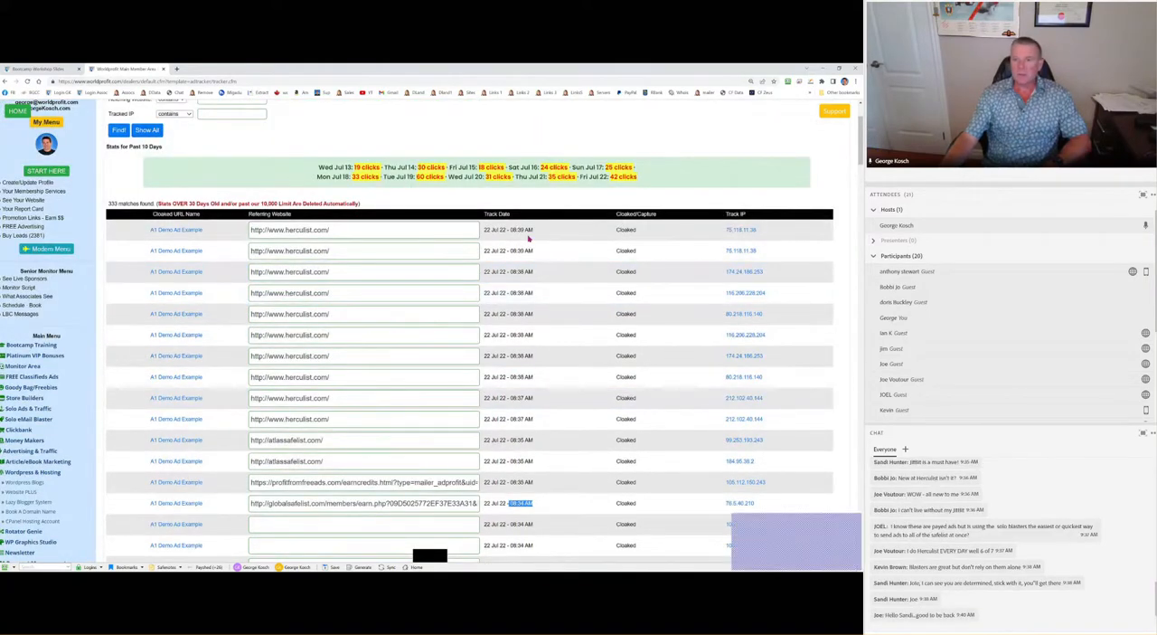
{"action": "left_click", "coordinate": [506, 227]}
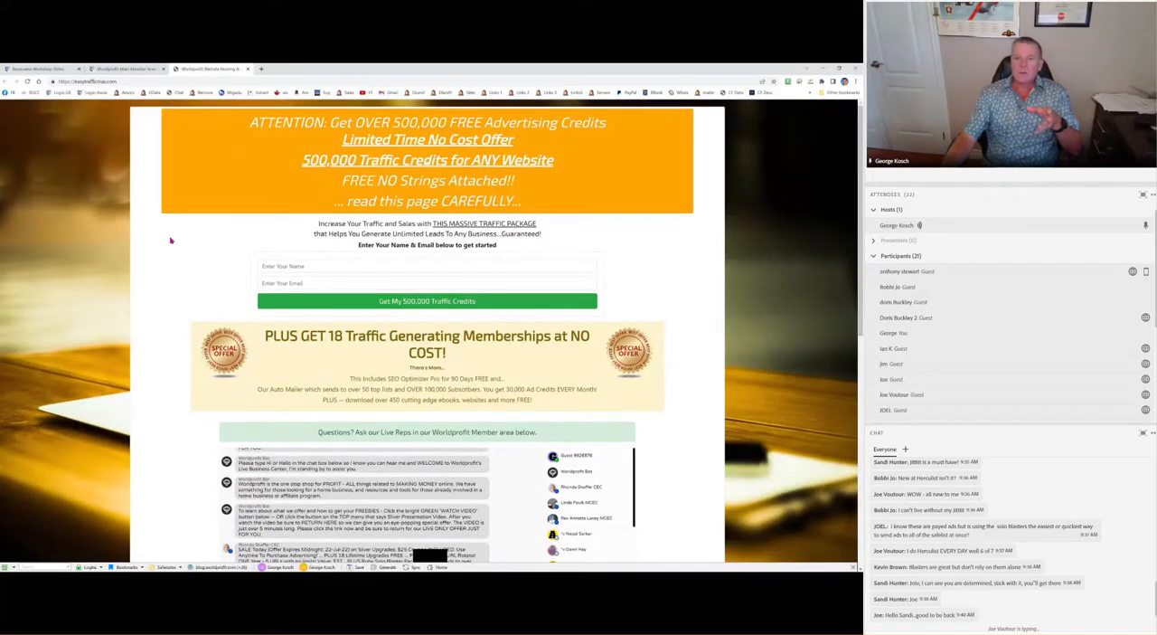
{"action": "scroll", "scroll_direction": "down", "scroll_amount": 3}
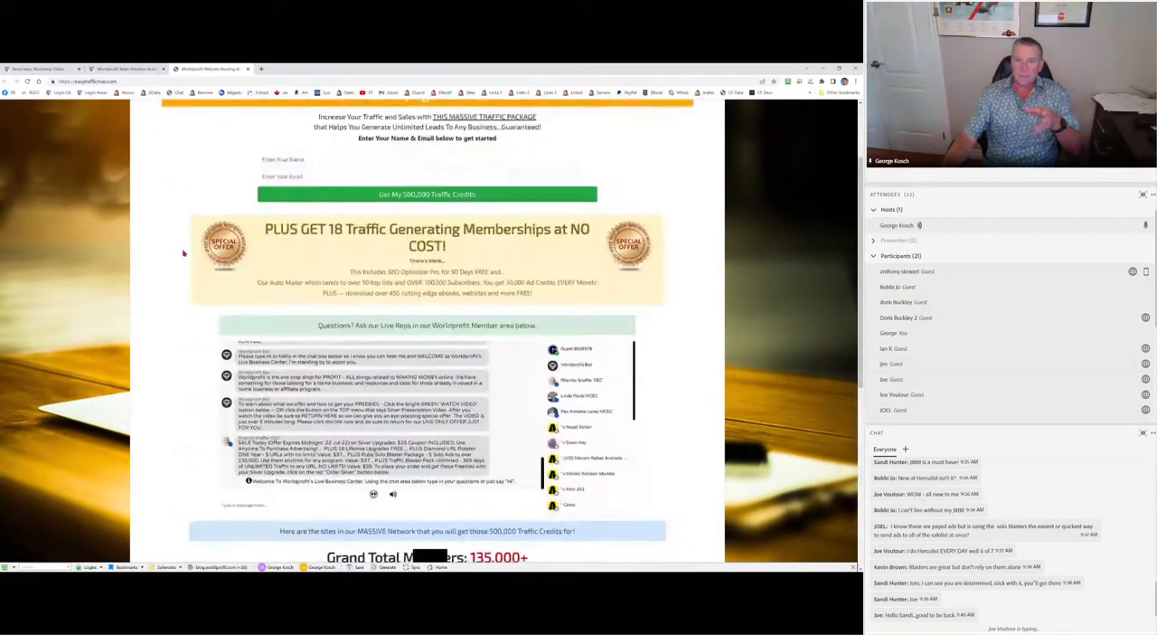
{"action": "scroll", "scroll_direction": "up", "scroll_amount": 3}
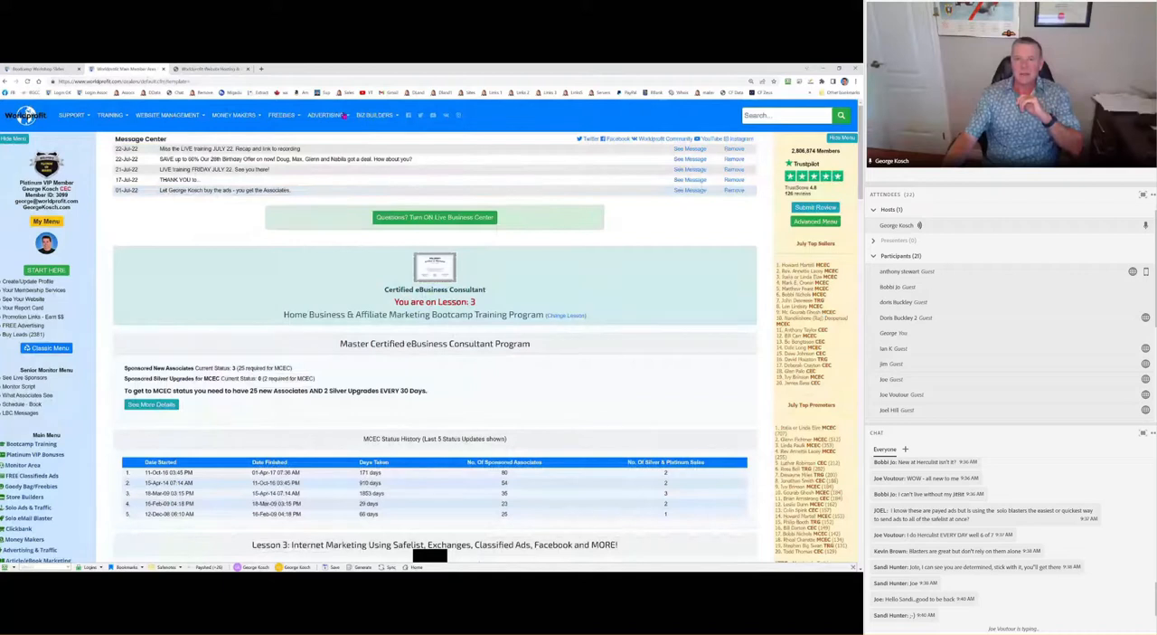
- Go to Fast Track Guaranteed Visitors from the Advertising menu and view the campaign status
{"action": "left_click", "coordinate": [325, 116]}
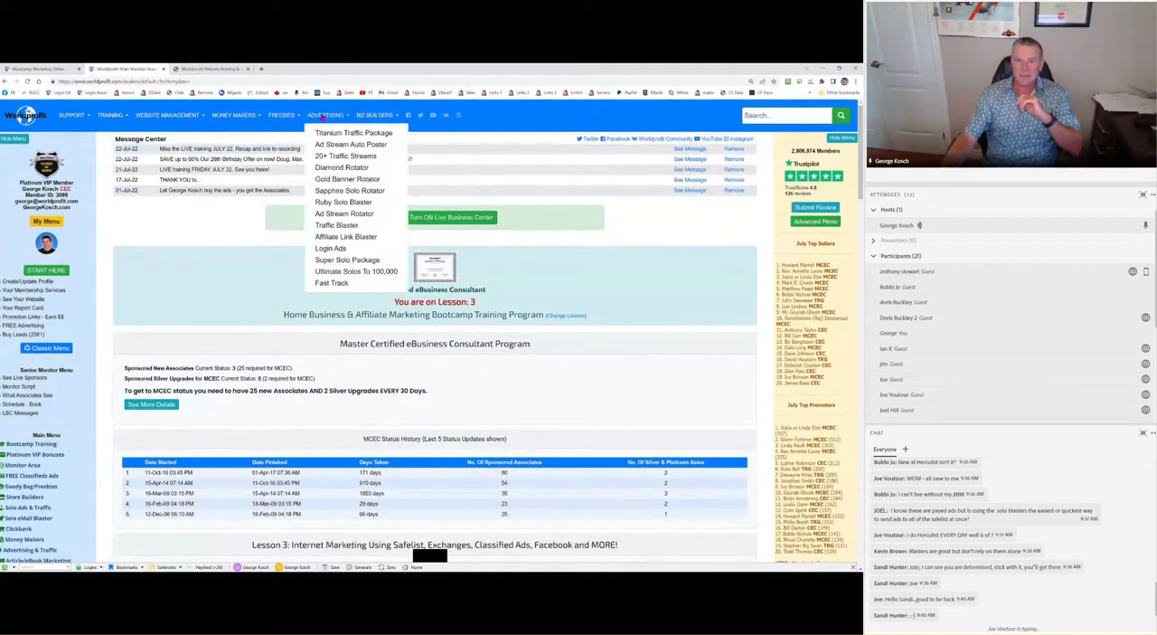
{"action": "left_click", "coordinate": [333, 282]}
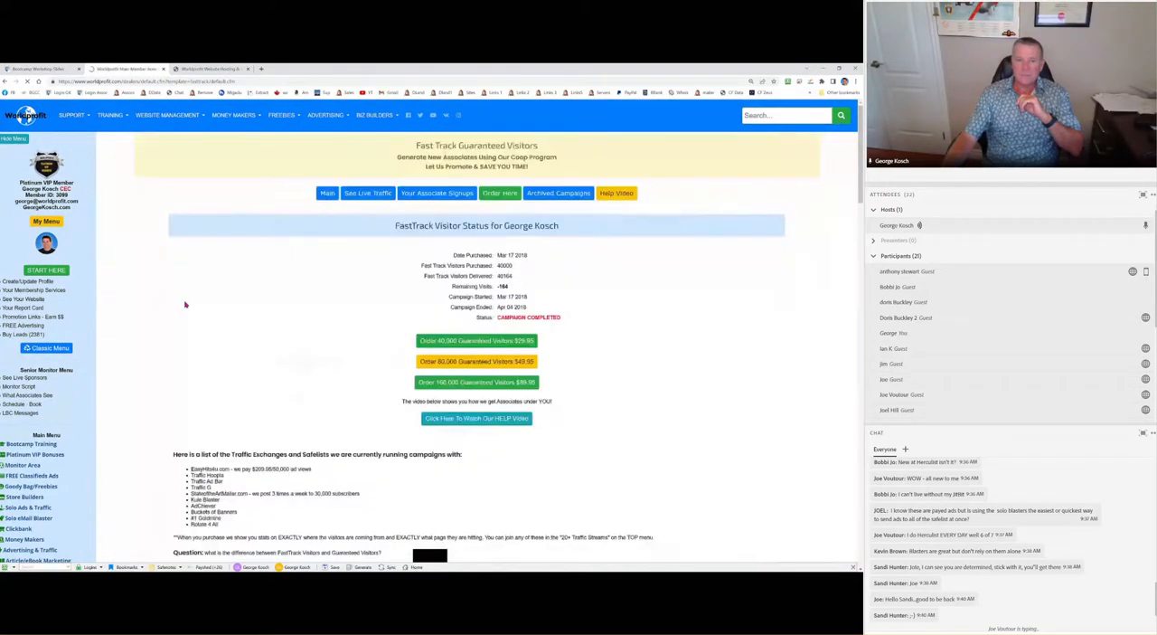
{"action": "scroll", "scroll_direction": "down", "scroll_amount": 3}
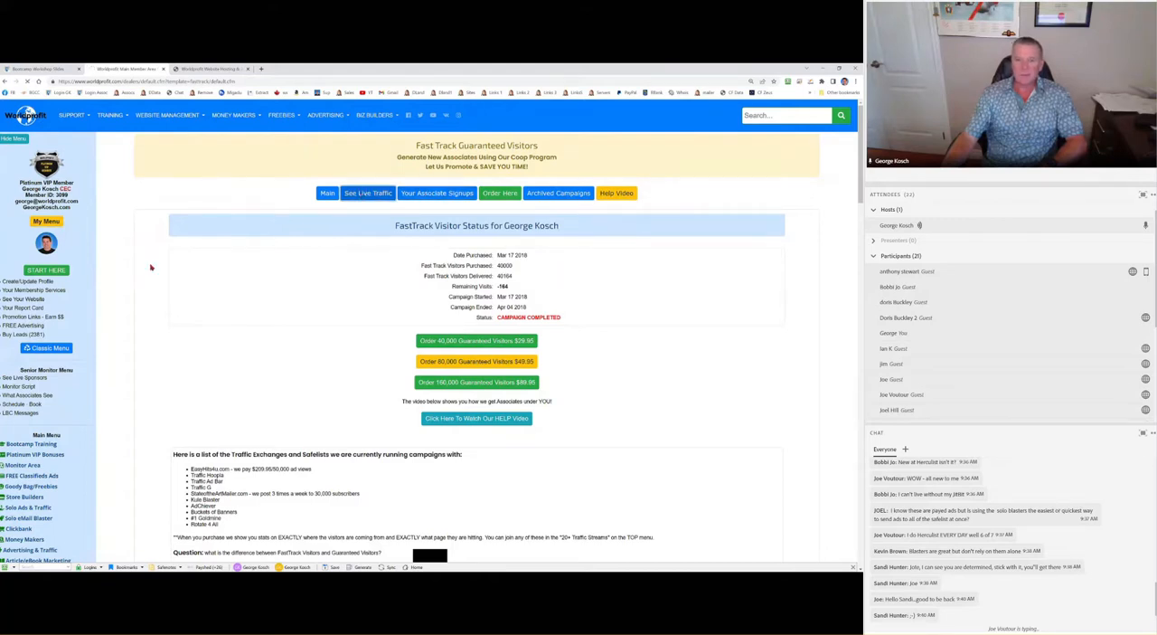
- Show the live Fast Track visitor log totalling 4,007,460 visits since 01-Jul-22 with referring pages
{"action": "left_click", "coordinate": [367, 191]}
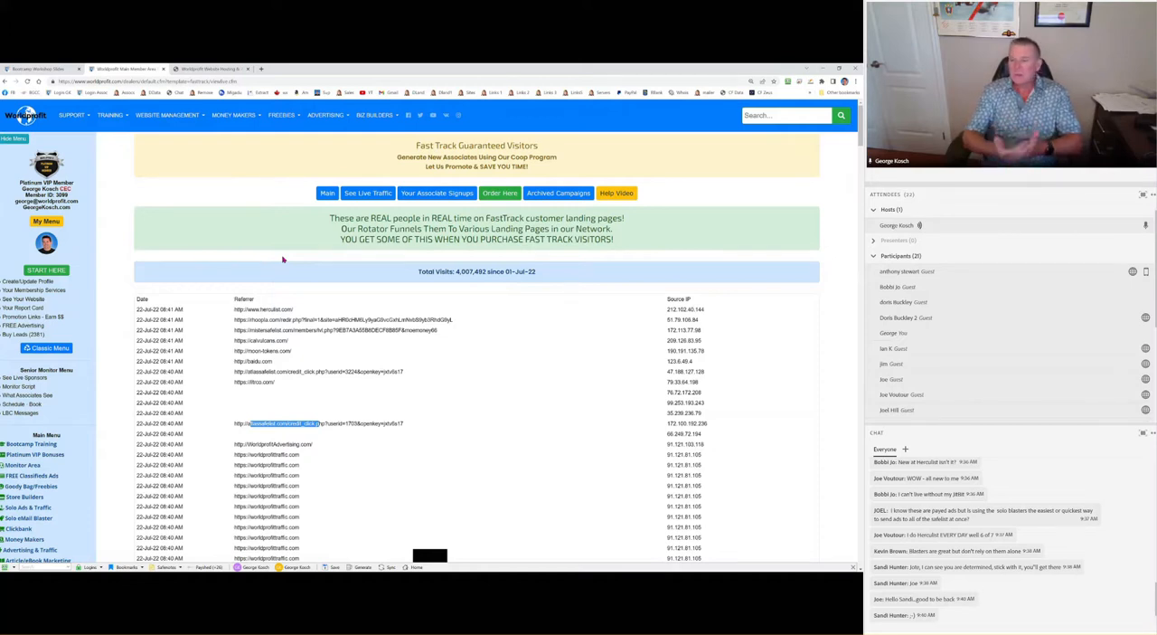
{"action": "mouse_move", "coordinate": [220, 149]}
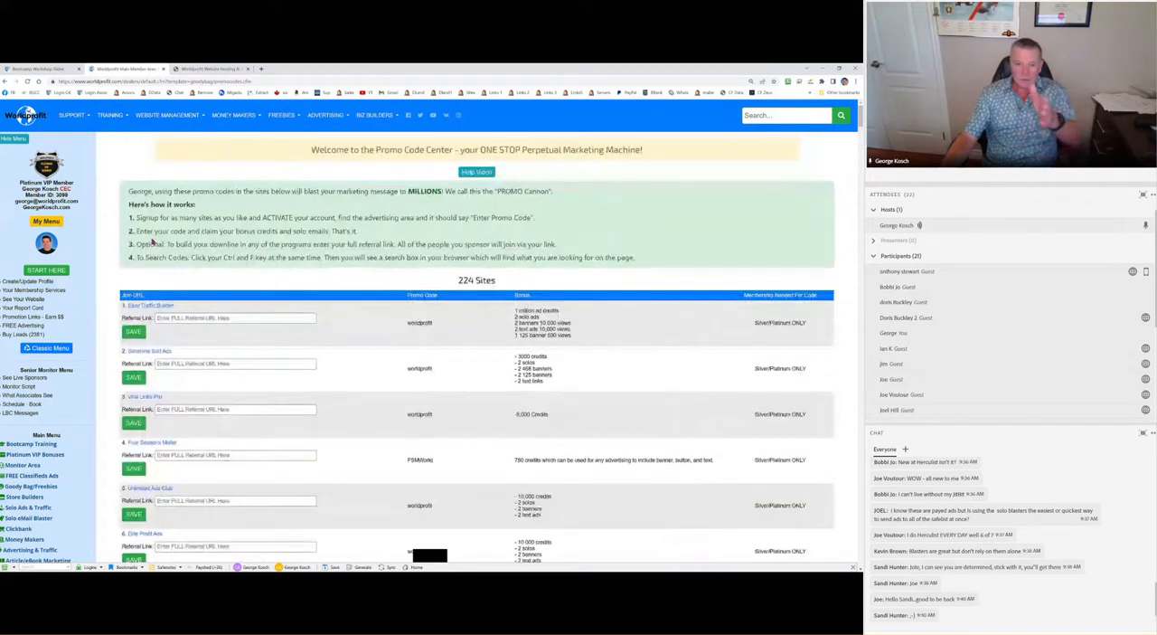
- Scroll through the Promo Code Center list of 224 sites with promo codes and bonuses
{"action": "scroll", "scroll_direction": "up", "scroll_amount": 3}
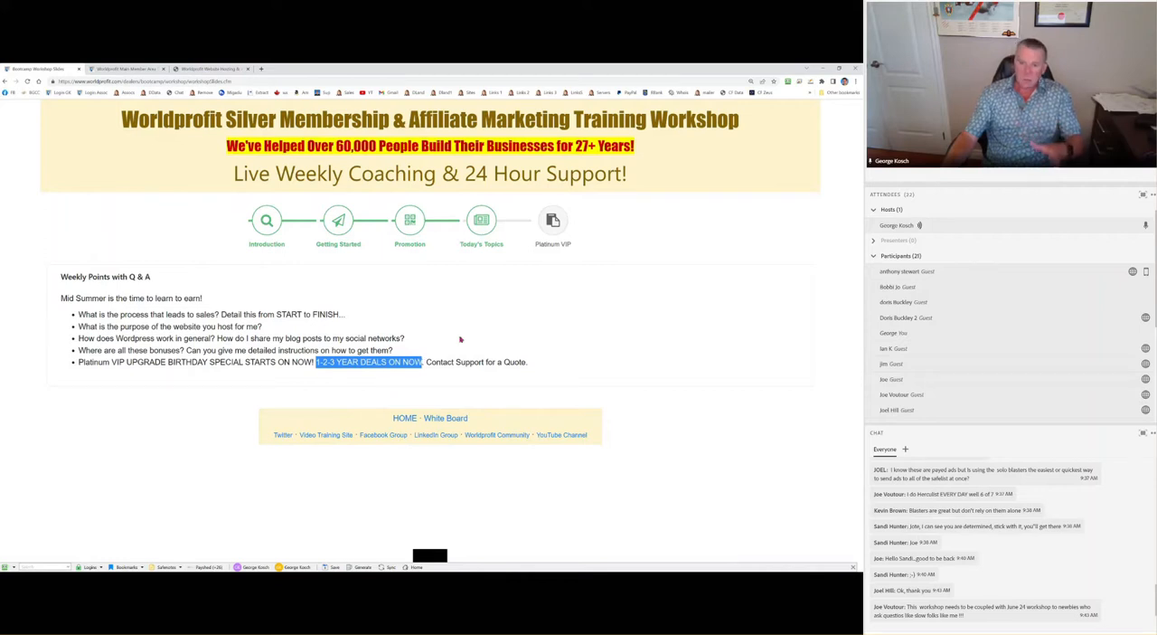
{"action": "mouse_move", "coordinate": [445, 336]}
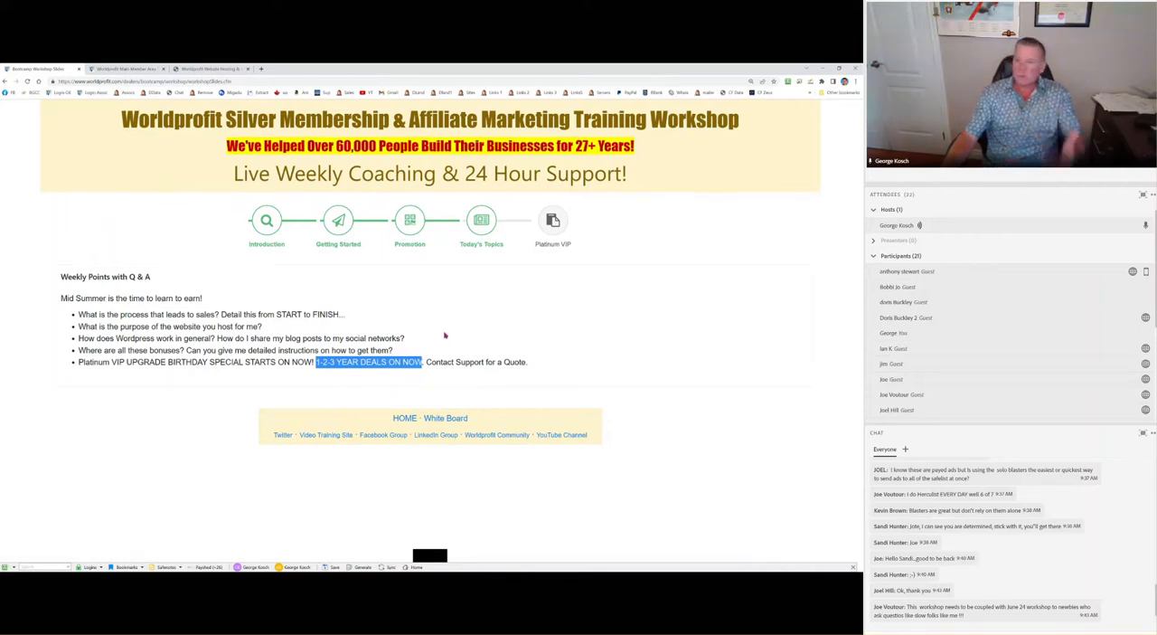
{"action": "mouse_move", "coordinate": [438, 337]}
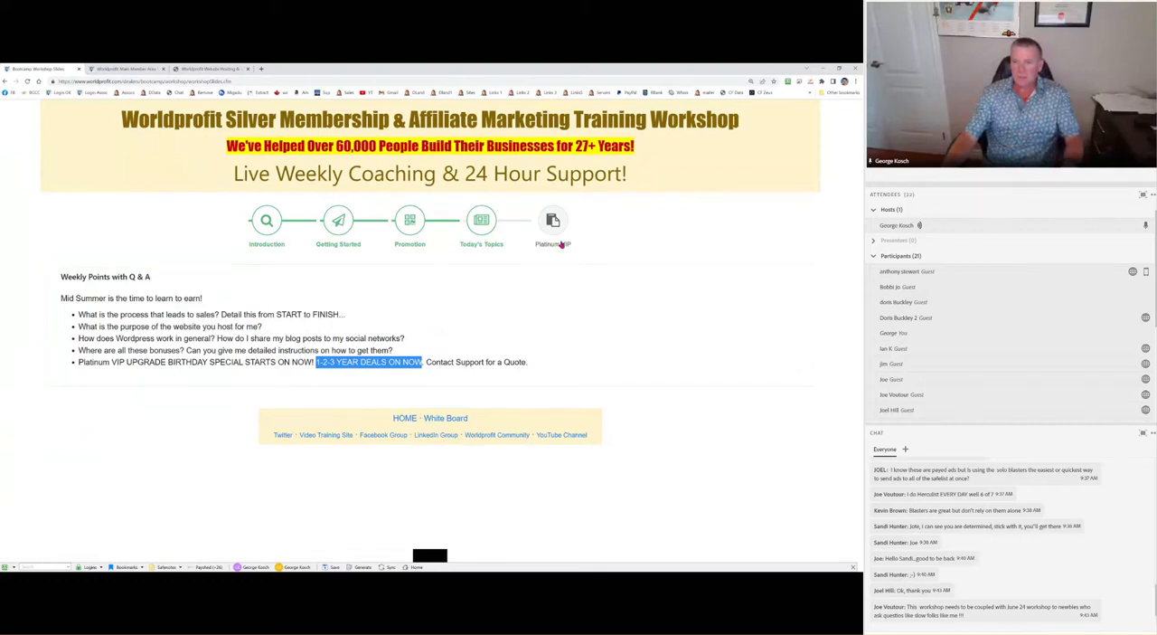
- Highlight the '100 FRESH Exclusive Leads' benefit on the Platinum VIP page and browse the monthly traffic injection report
{"action": "left_click", "coordinate": [550, 221]}
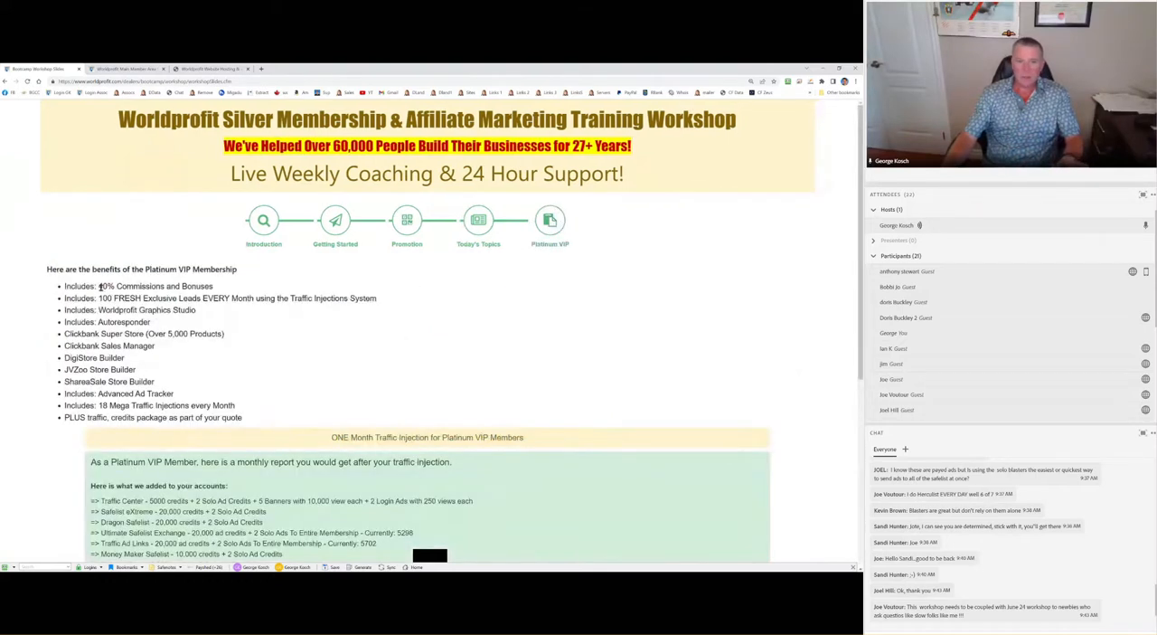
{"action": "double_click", "coordinate": [105, 286]}
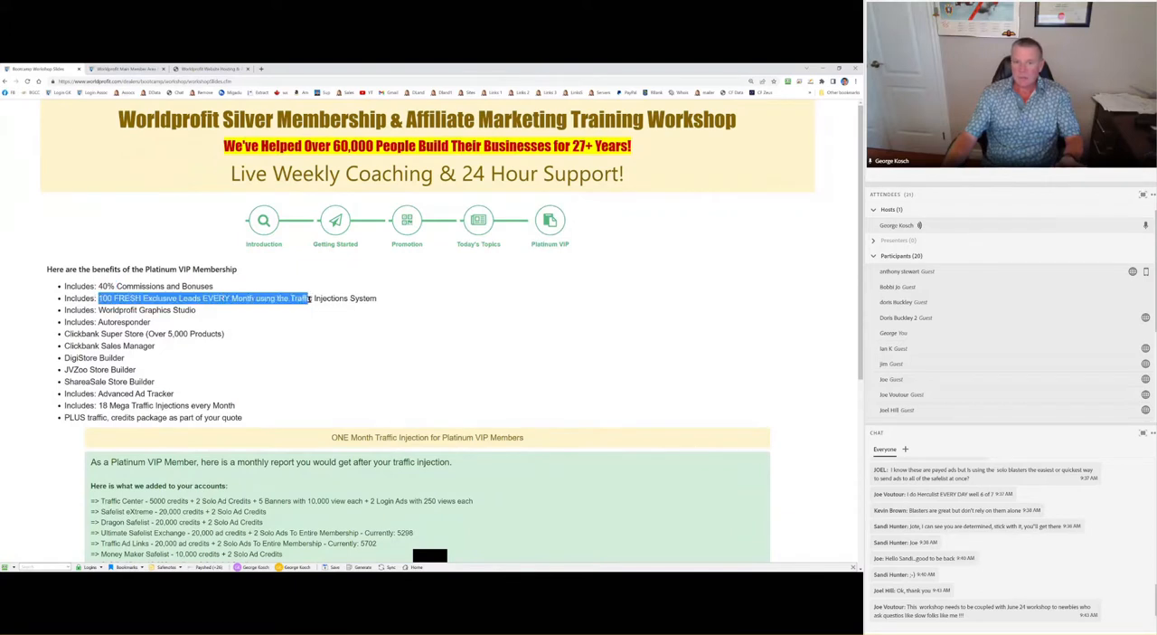
{"action": "left_click_drag", "start_coordinate": [308, 296], "coordinate": [376, 297]}
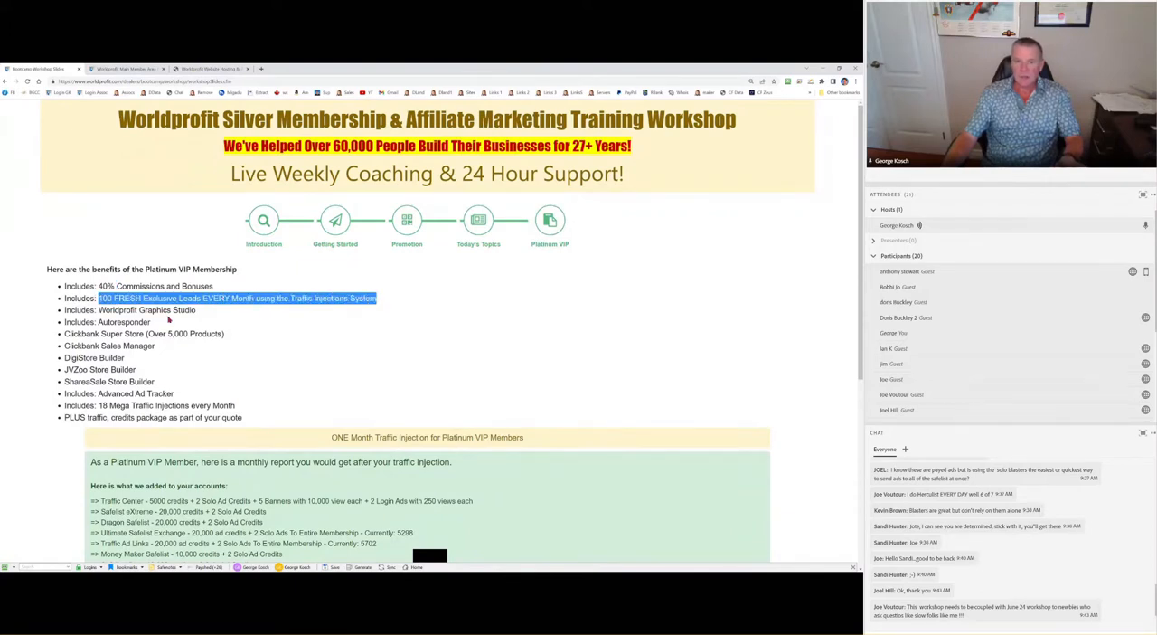
{"action": "scroll", "scroll_direction": "down", "scroll_amount": 3}
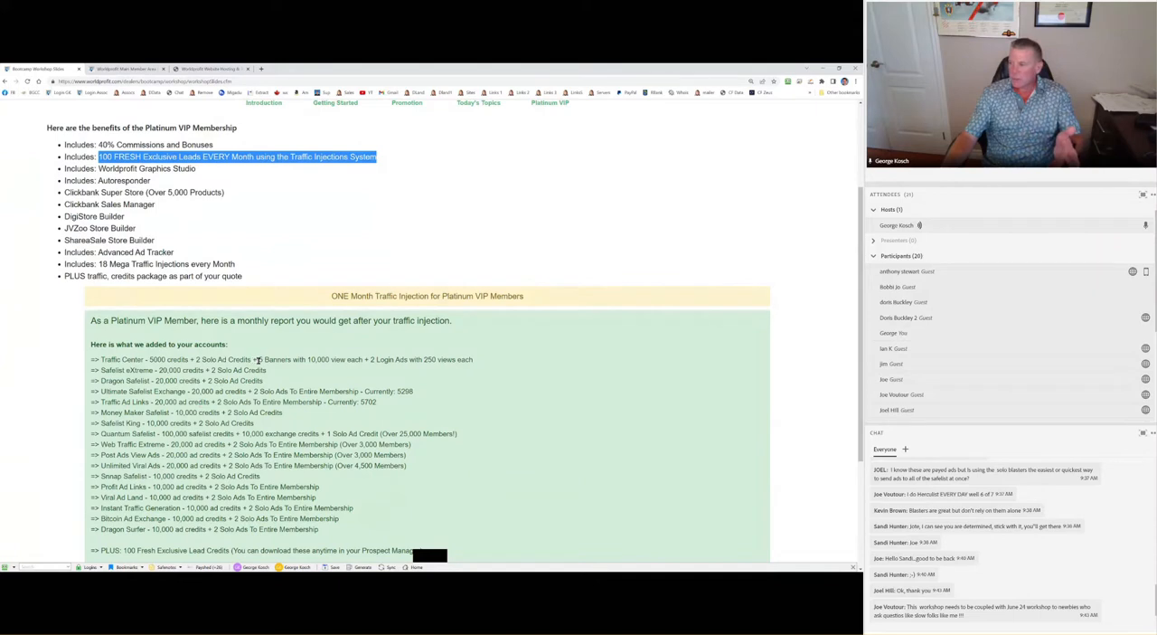
{"action": "scroll", "scroll_direction": "up", "scroll_amount": 3}
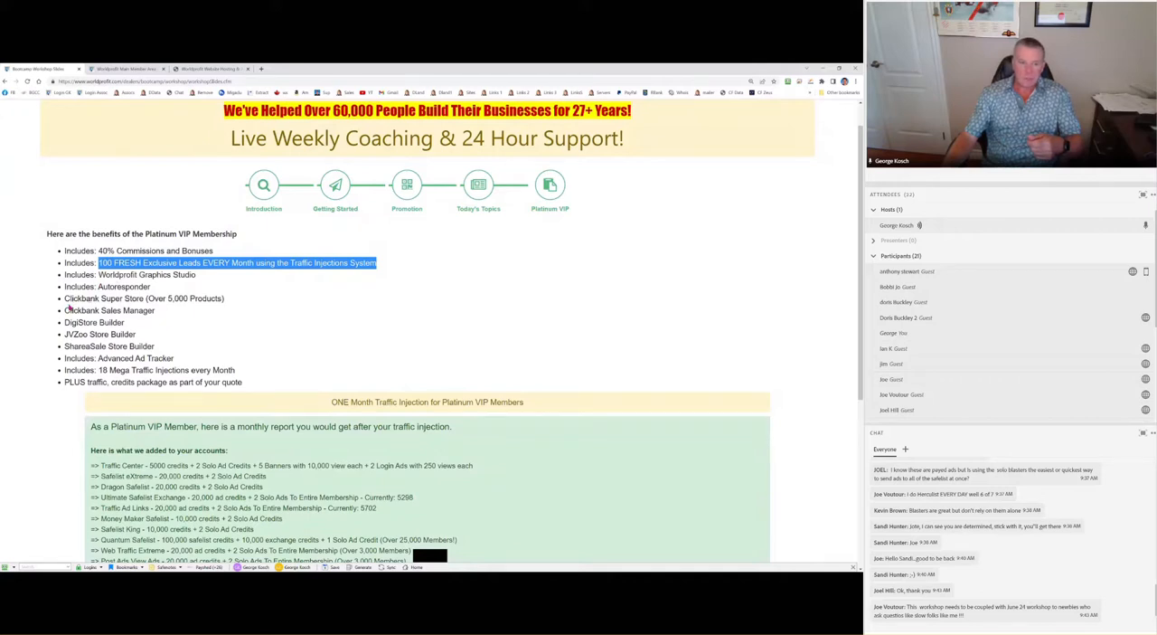
{"action": "mouse_move", "coordinate": [99, 334]}
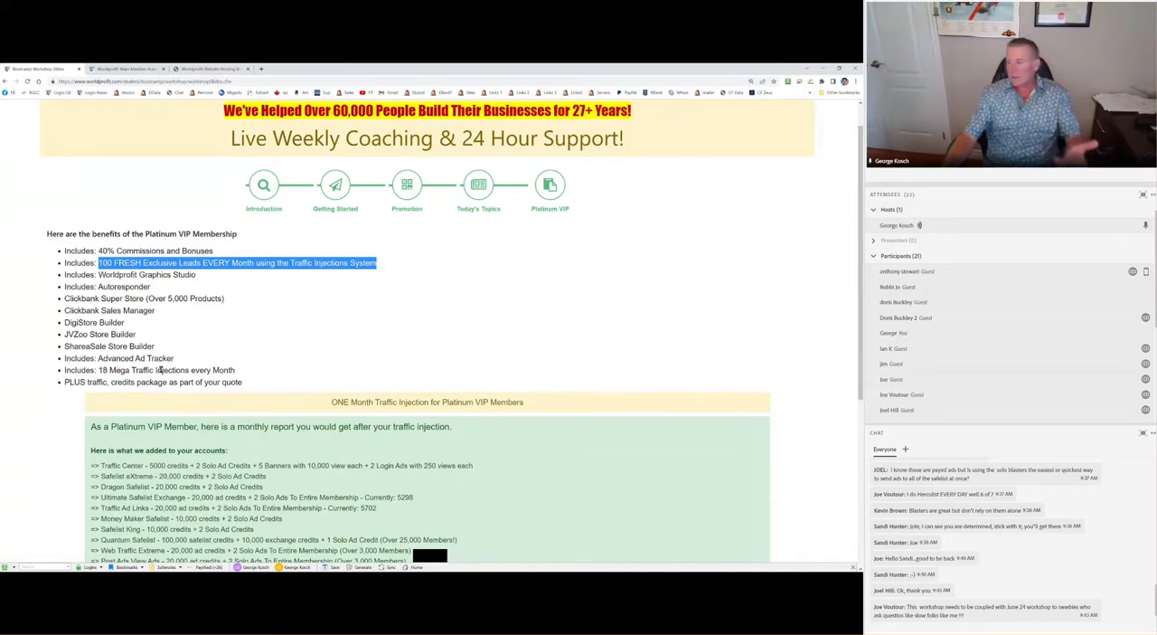
{"action": "mouse_move", "coordinate": [264, 319]}
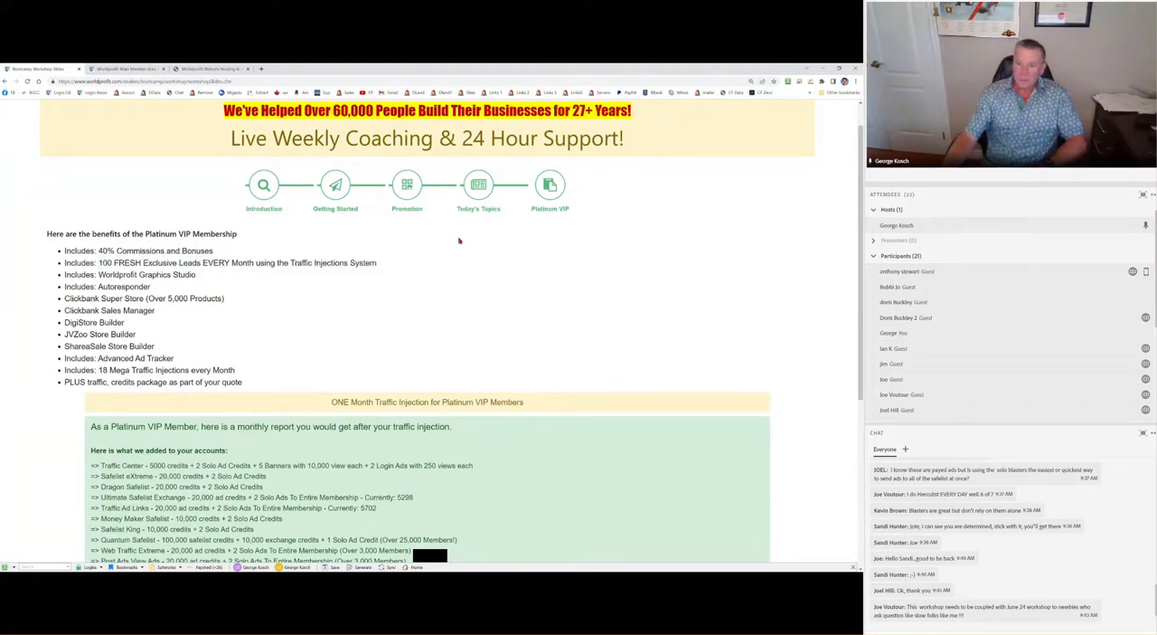
{"action": "scroll", "scroll_direction": "down", "scroll_amount": 3}
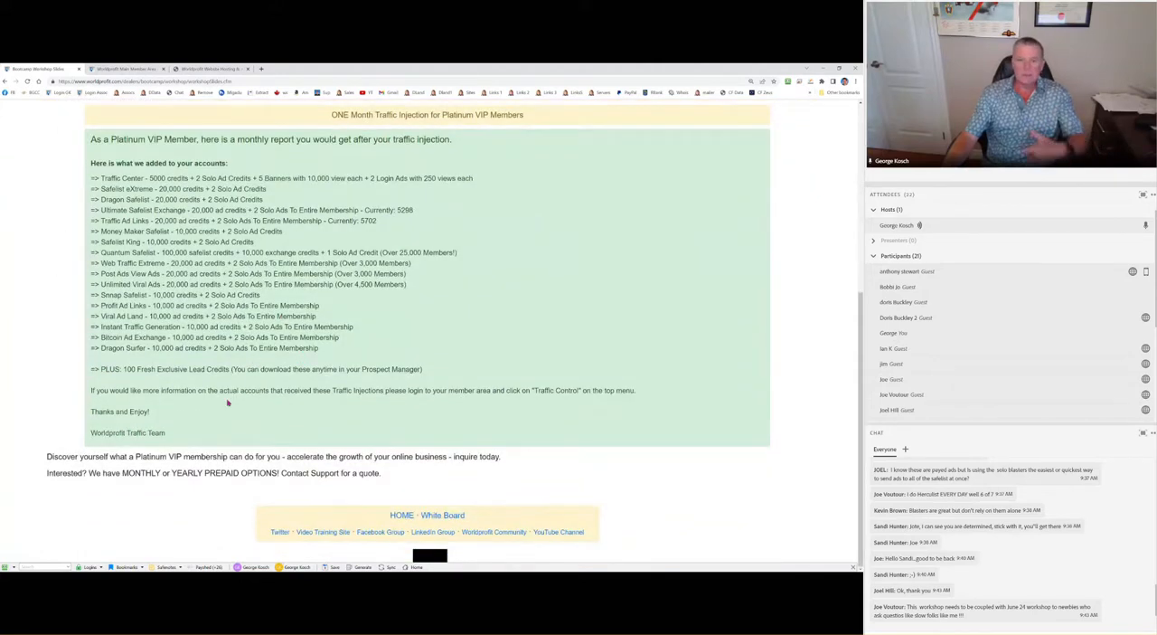
{"action": "mouse_move", "coordinate": [290, 474]}
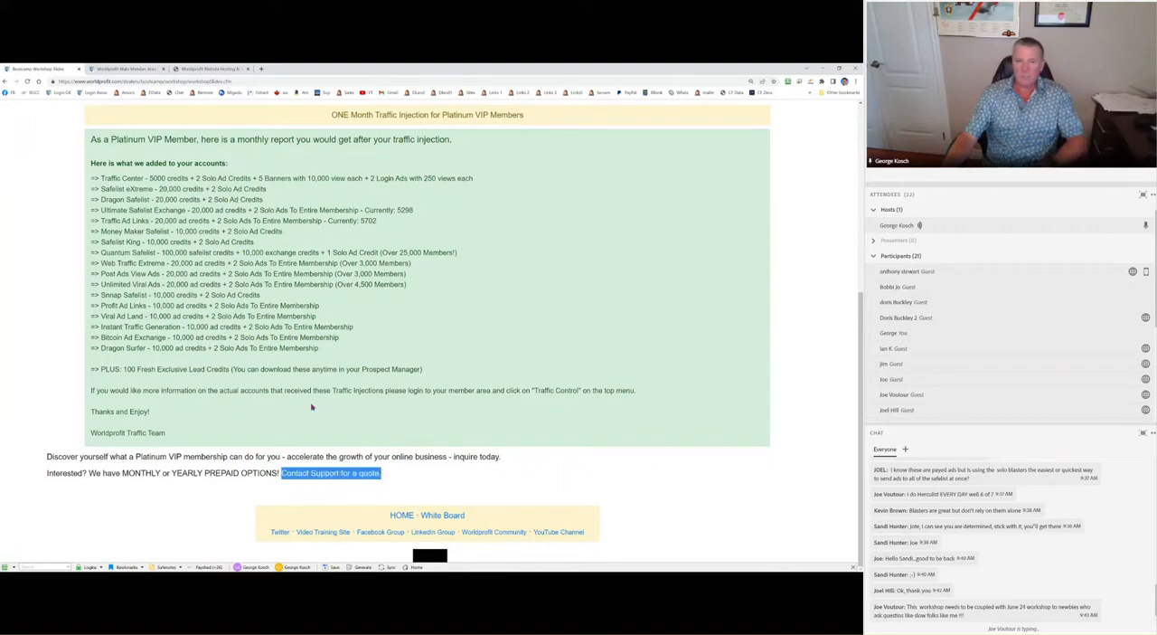
{"action": "scroll", "scroll_direction": "up", "scroll_amount": 3}
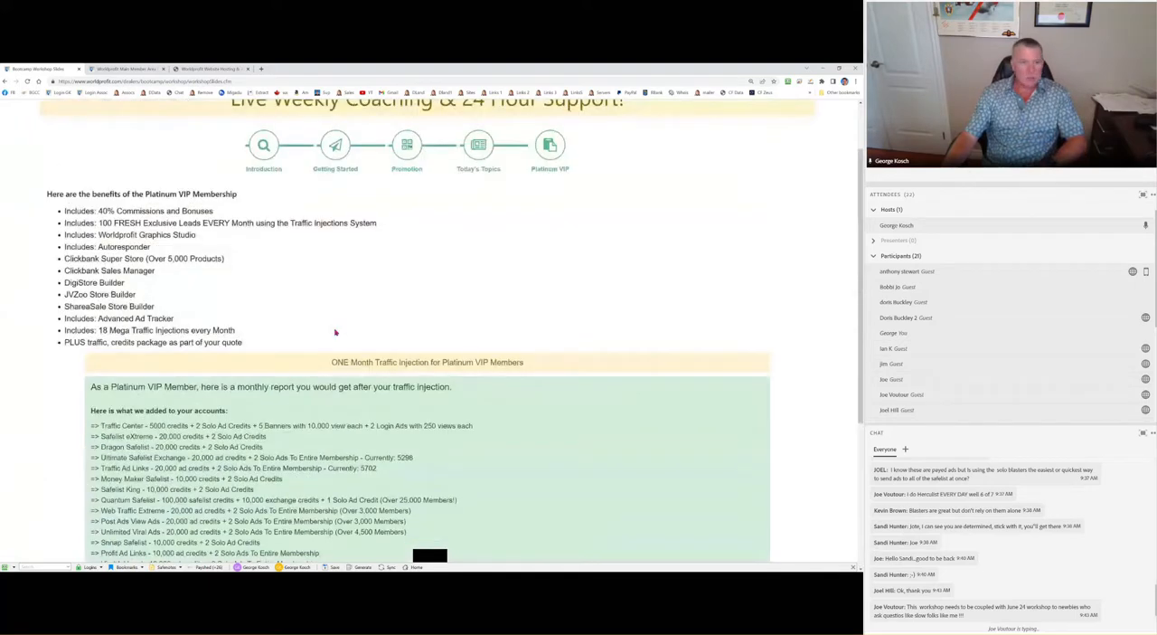
{"action": "scroll", "scroll_direction": "up", "scroll_amount": 3}
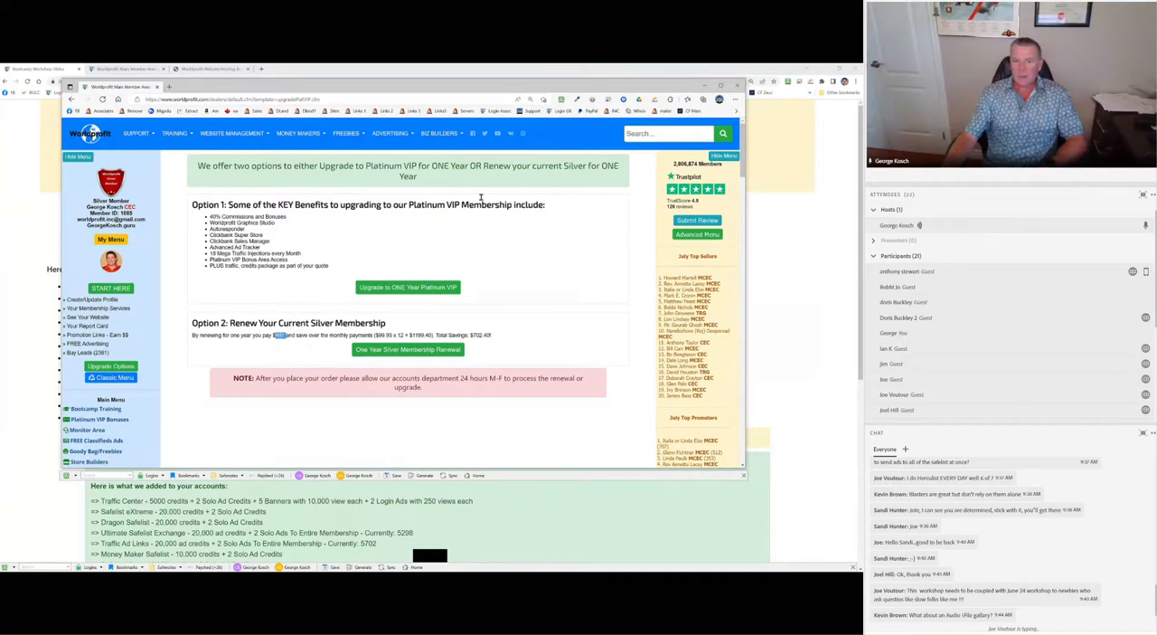
{"action": "mouse_move", "coordinate": [340, 232]}
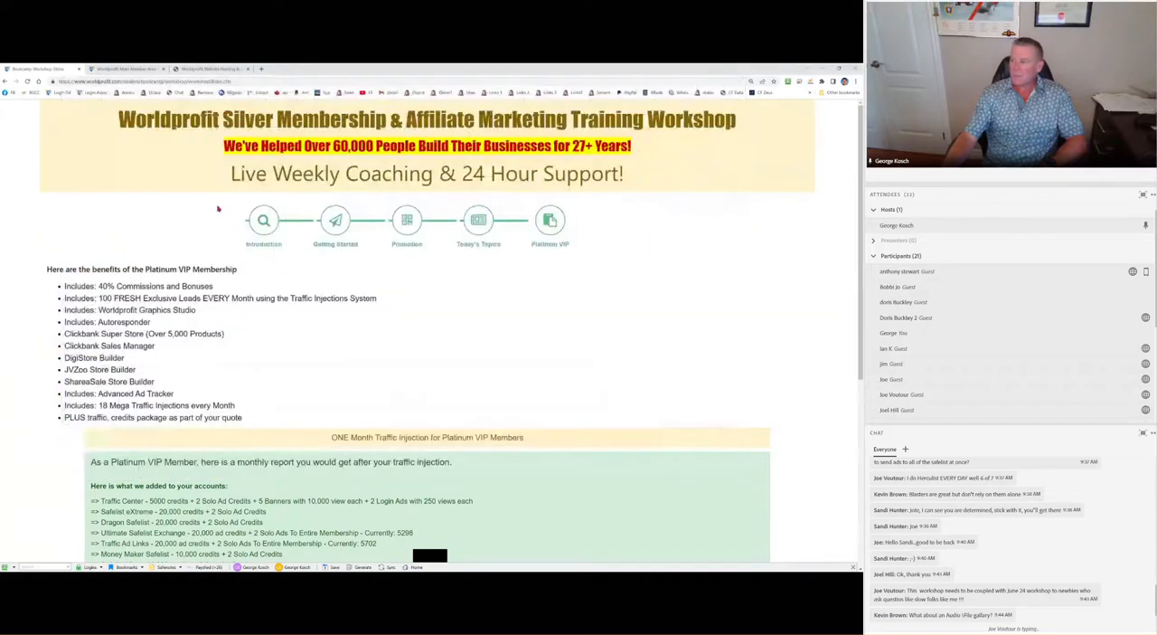
{"action": "mouse_move", "coordinate": [177, 226]}
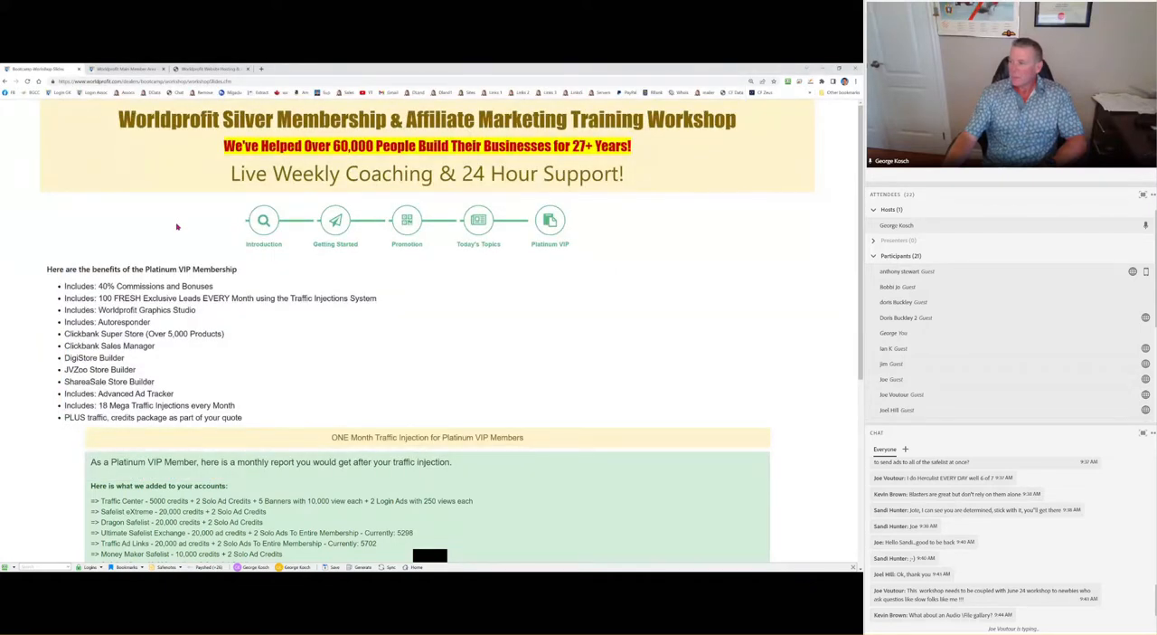
{"action": "mouse_move", "coordinate": [185, 238]}
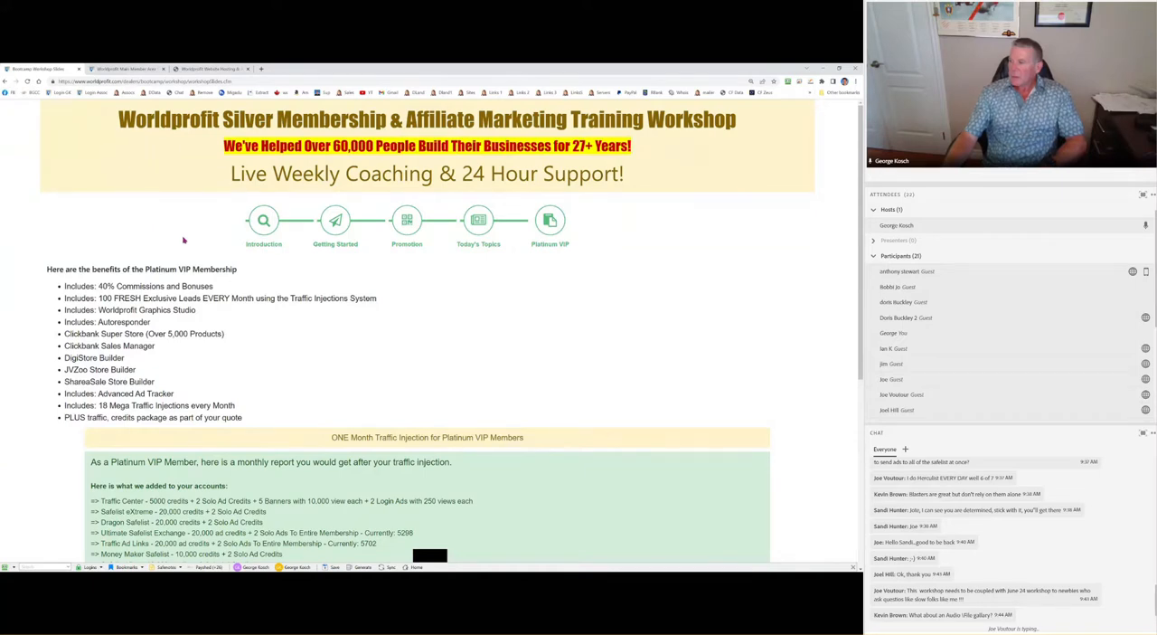
{"action": "mouse_move", "coordinate": [210, 250]}
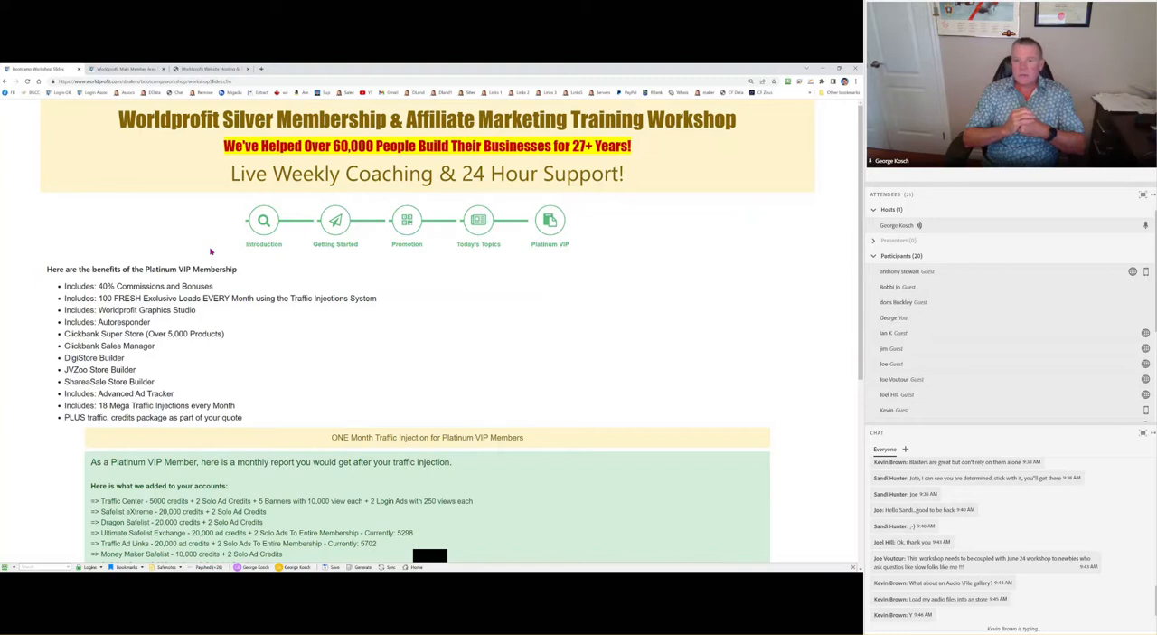
{"action": "scroll", "scroll_direction": "down", "scroll_amount": 3}
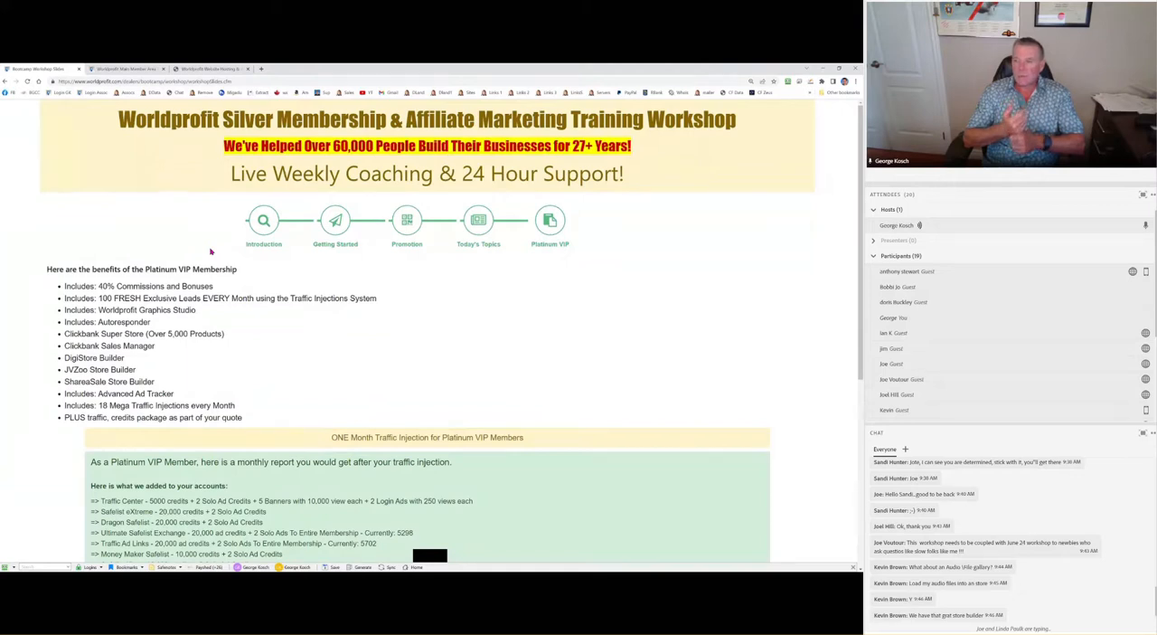
{"action": "mouse_move", "coordinate": [347, 42]}
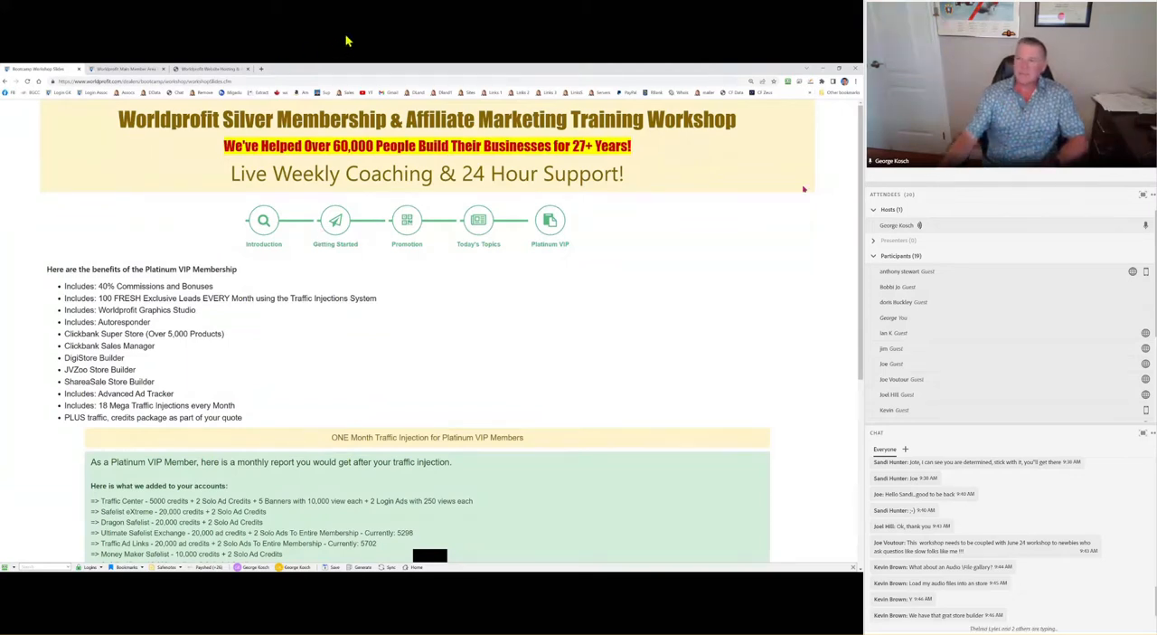